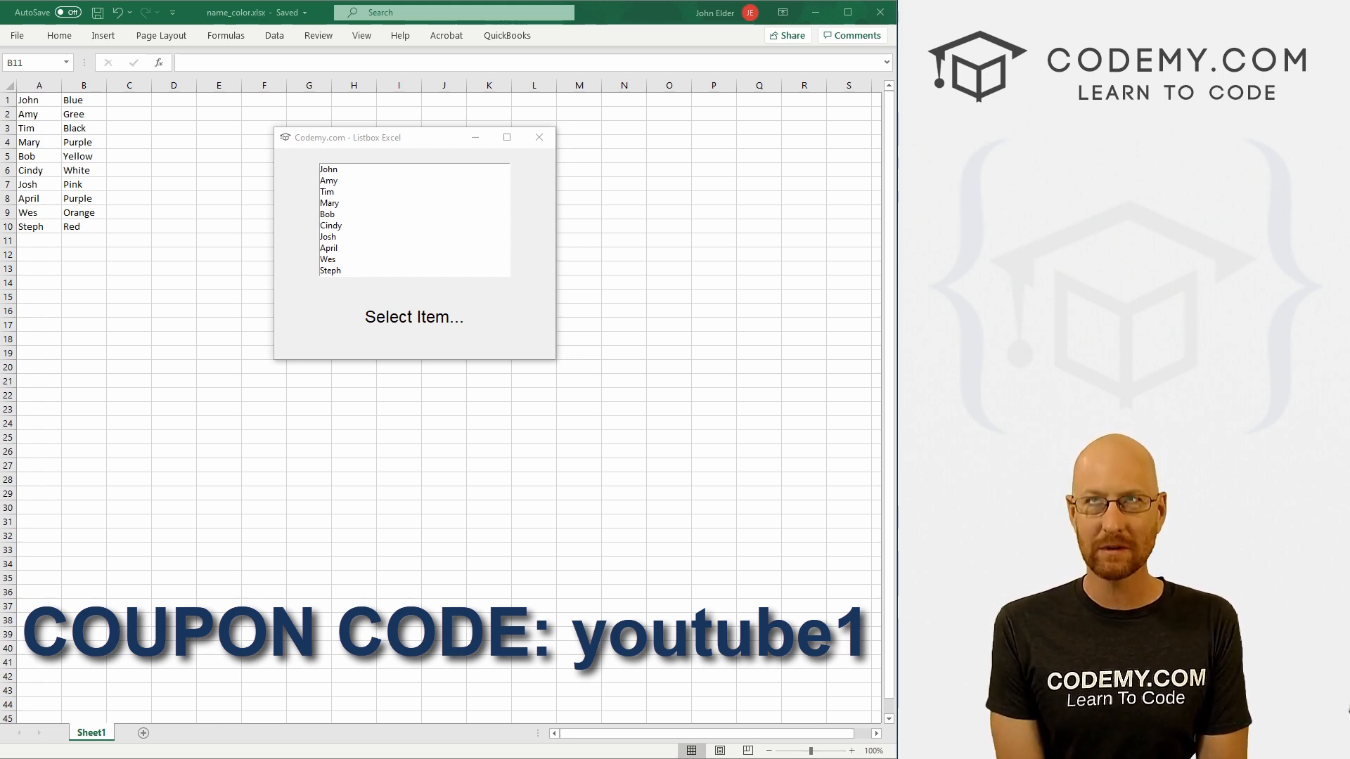
mouse_move(97, 153)
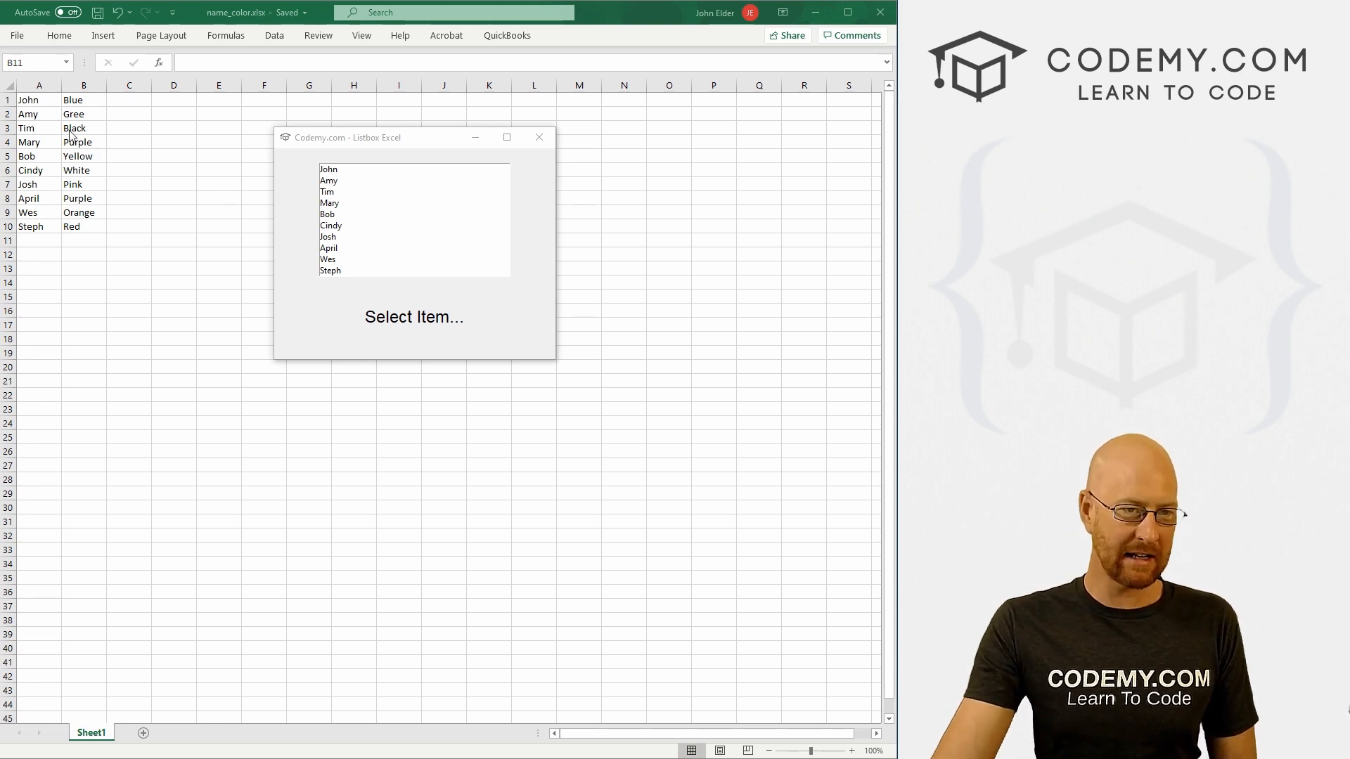
mouse_move(375, 155)
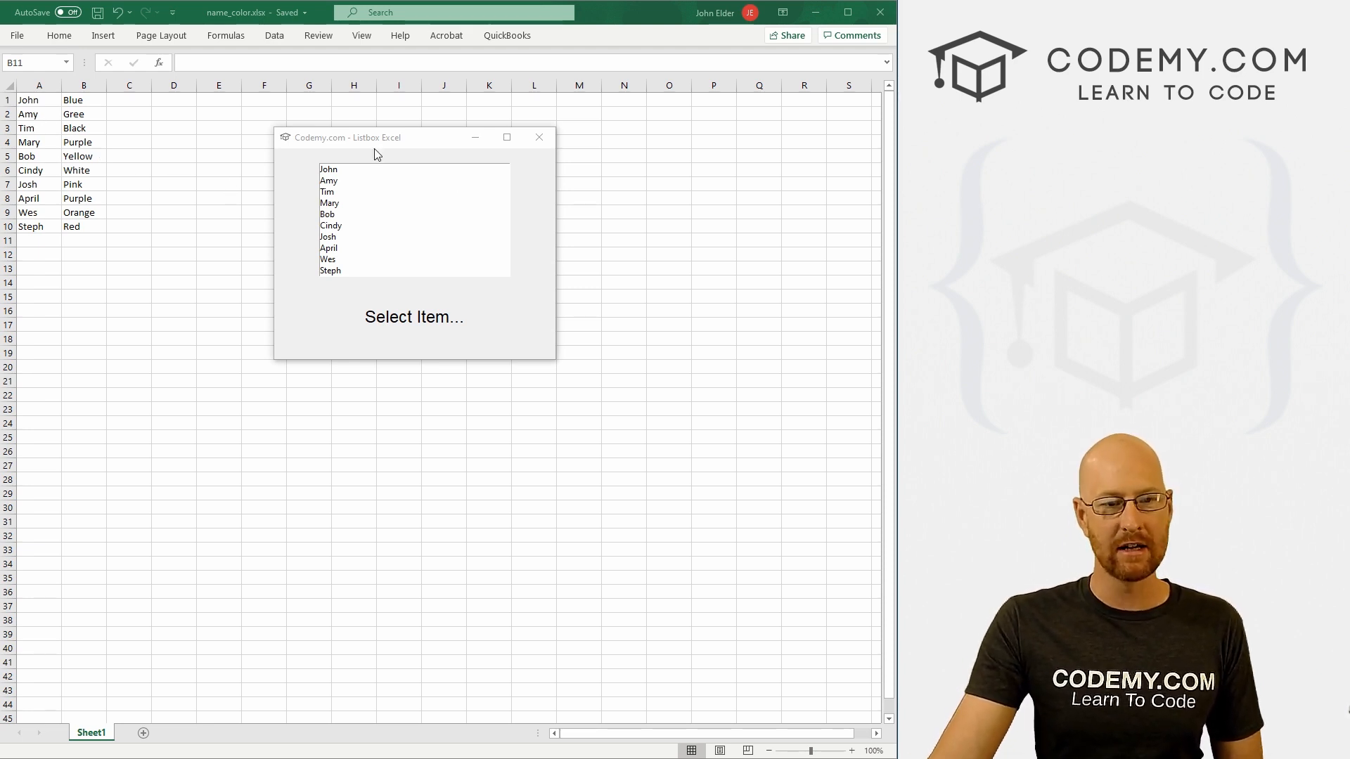
Select Amy and other names in the listbox to show each in the label.
click(328, 181)
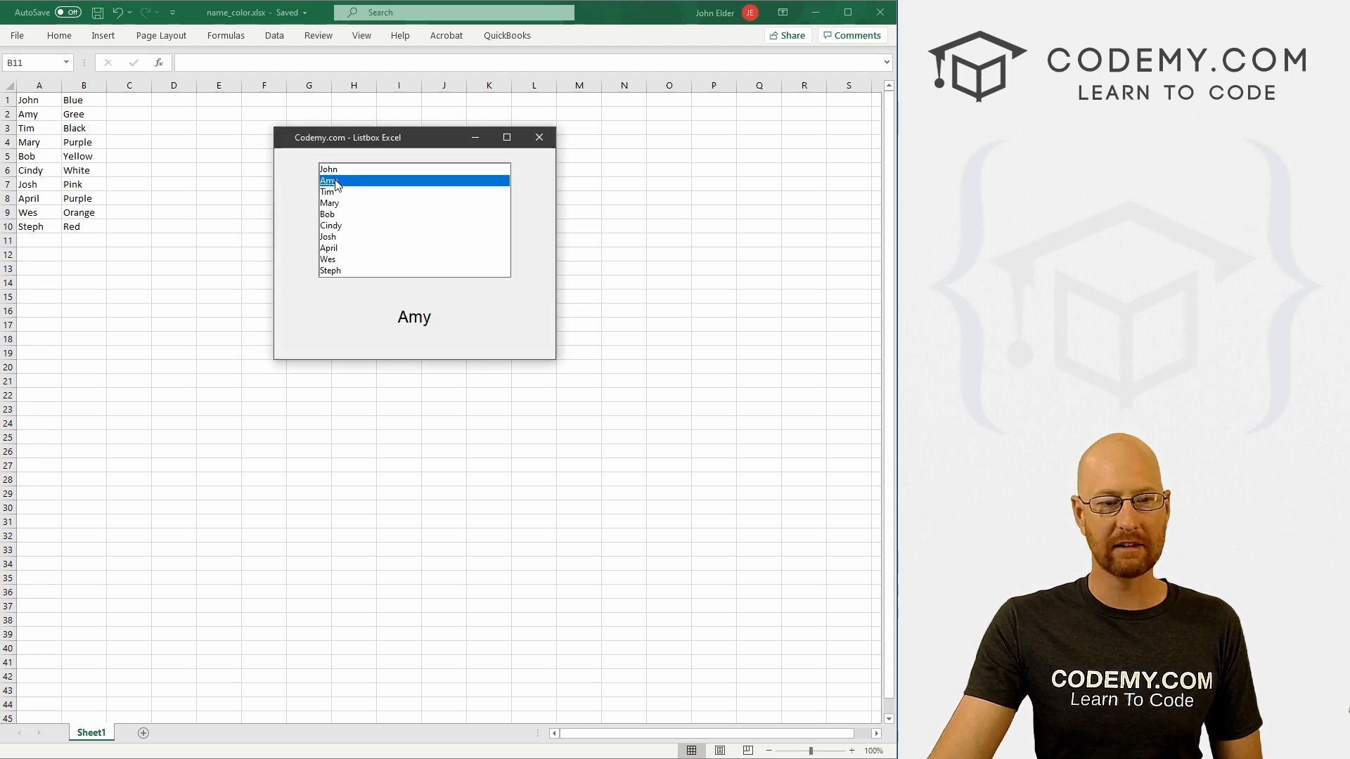
click(329, 203)
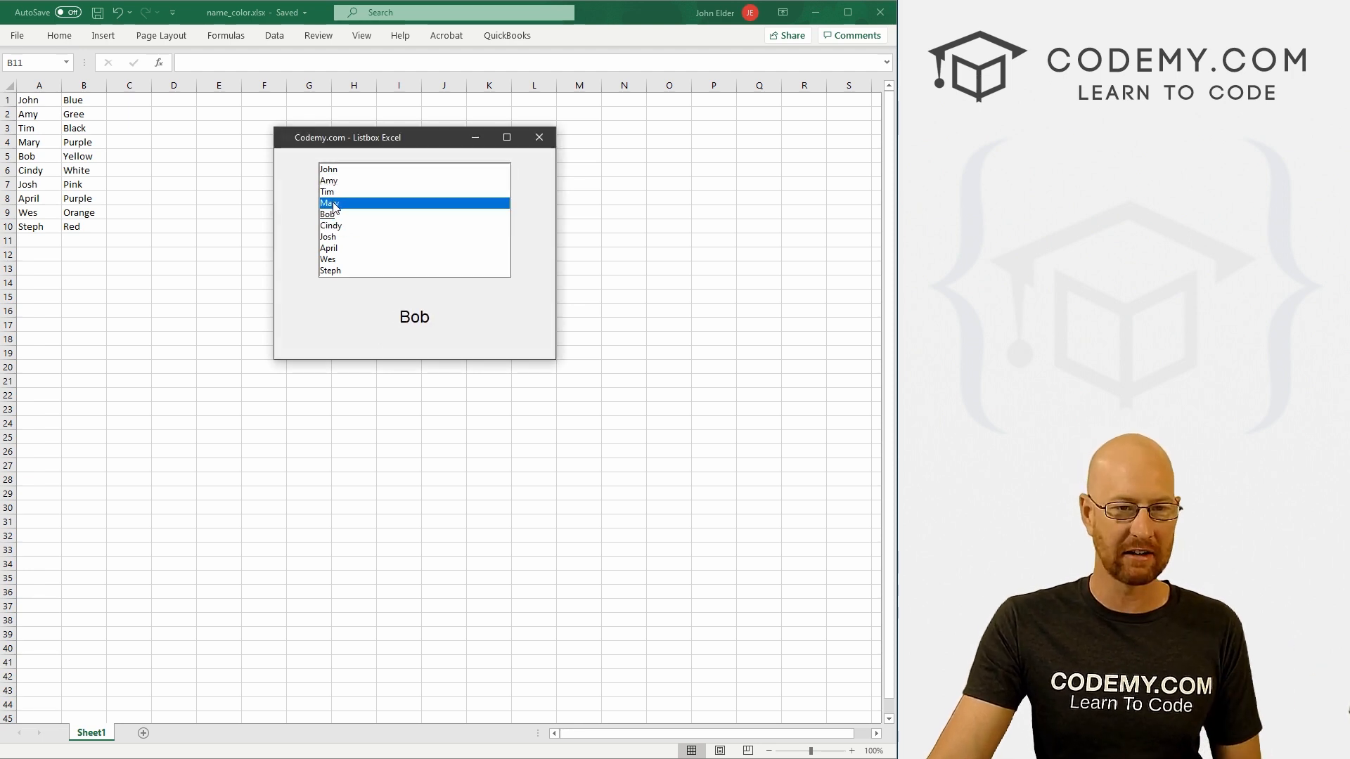
click(329, 248)
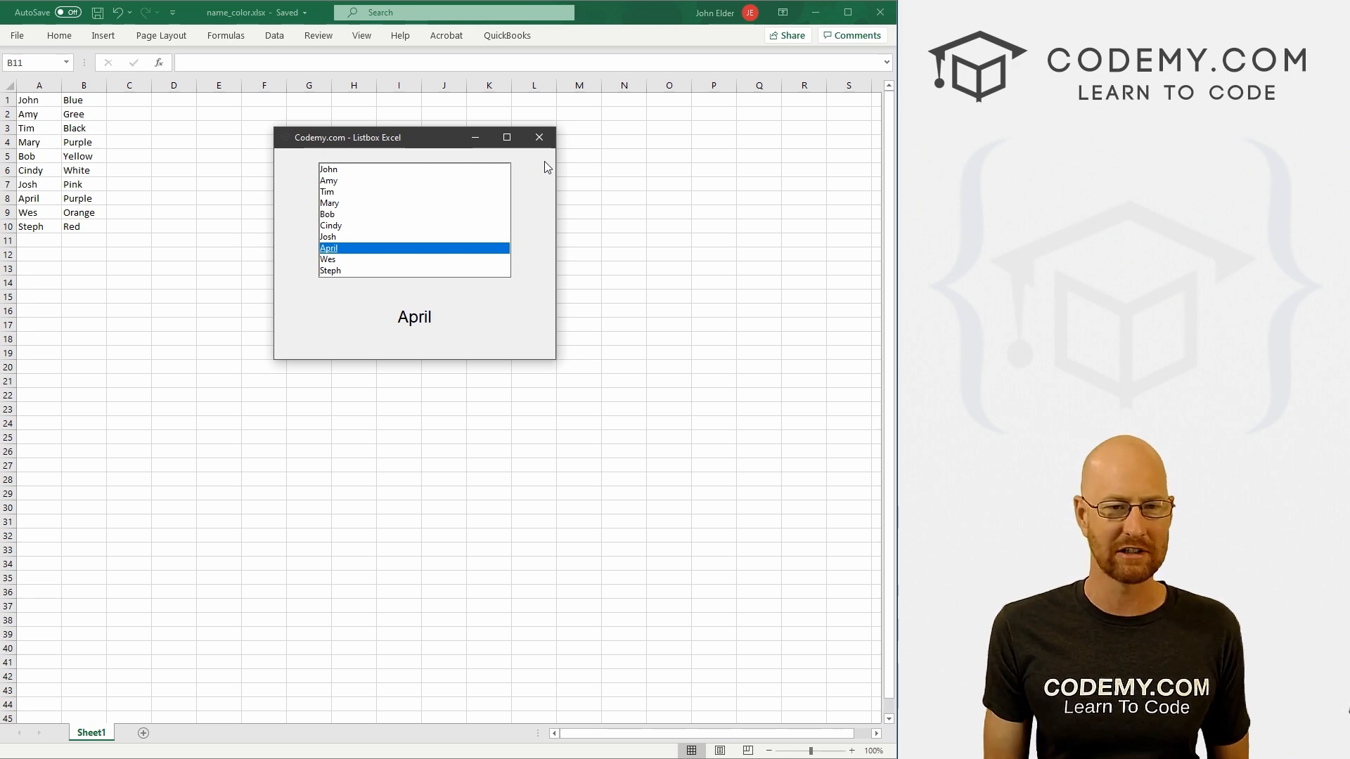
mouse_move(392, 210)
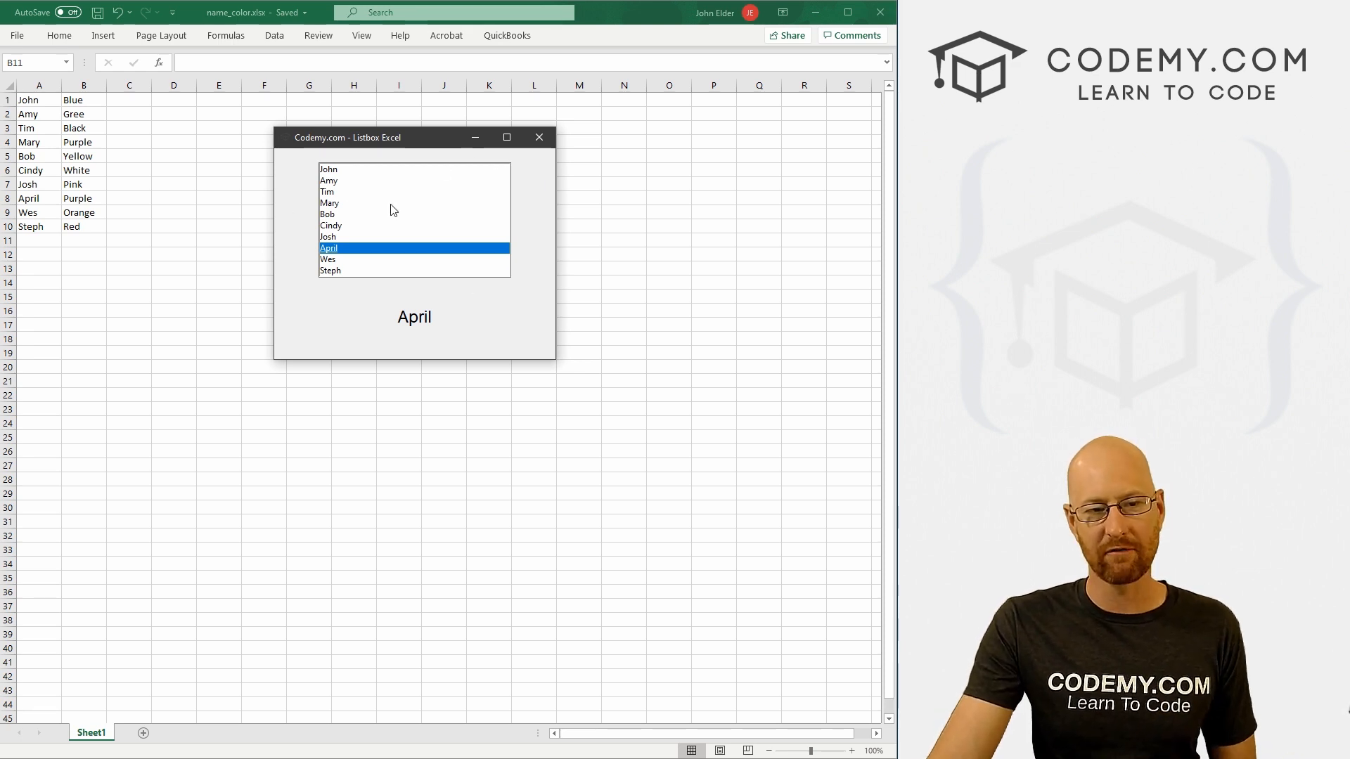
mouse_move(336, 188)
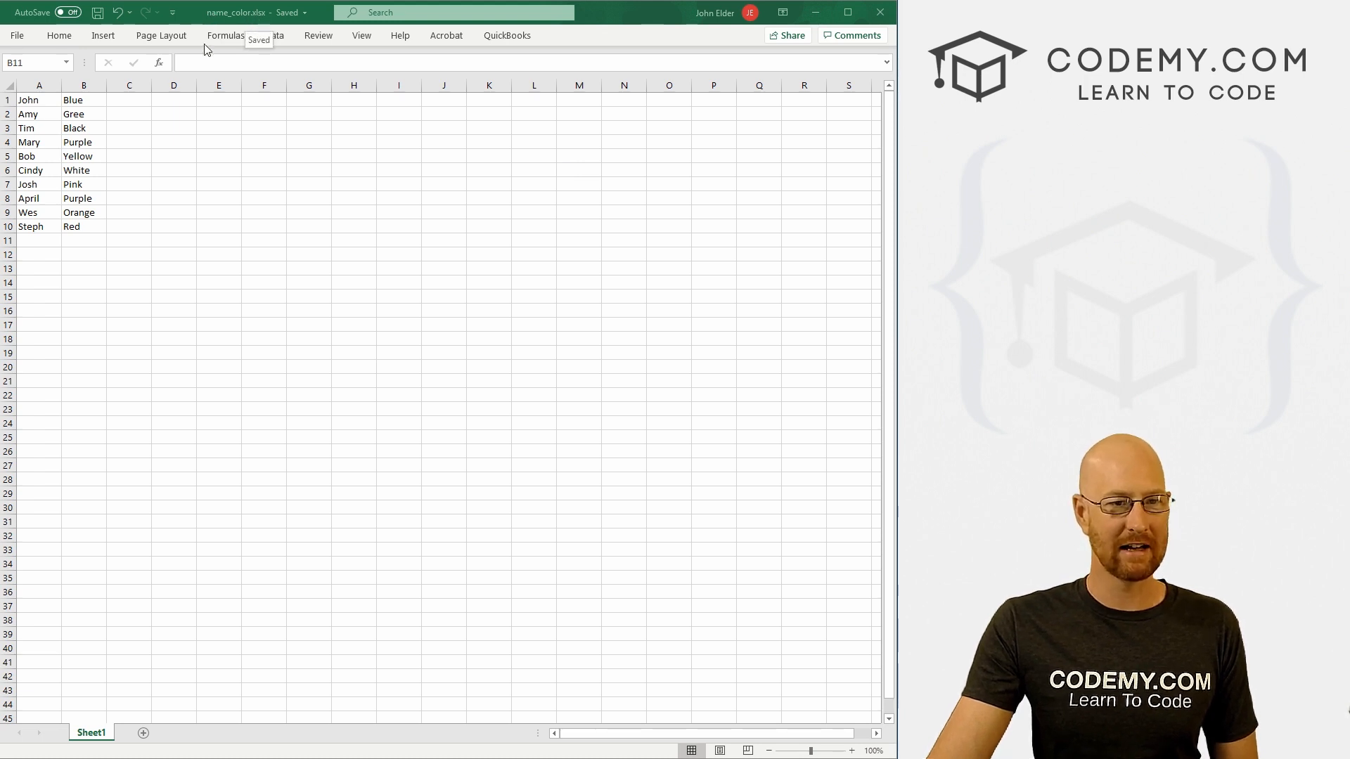
Select the colour entries in column B, then bring up the Git Bash terminal.
click(83, 241)
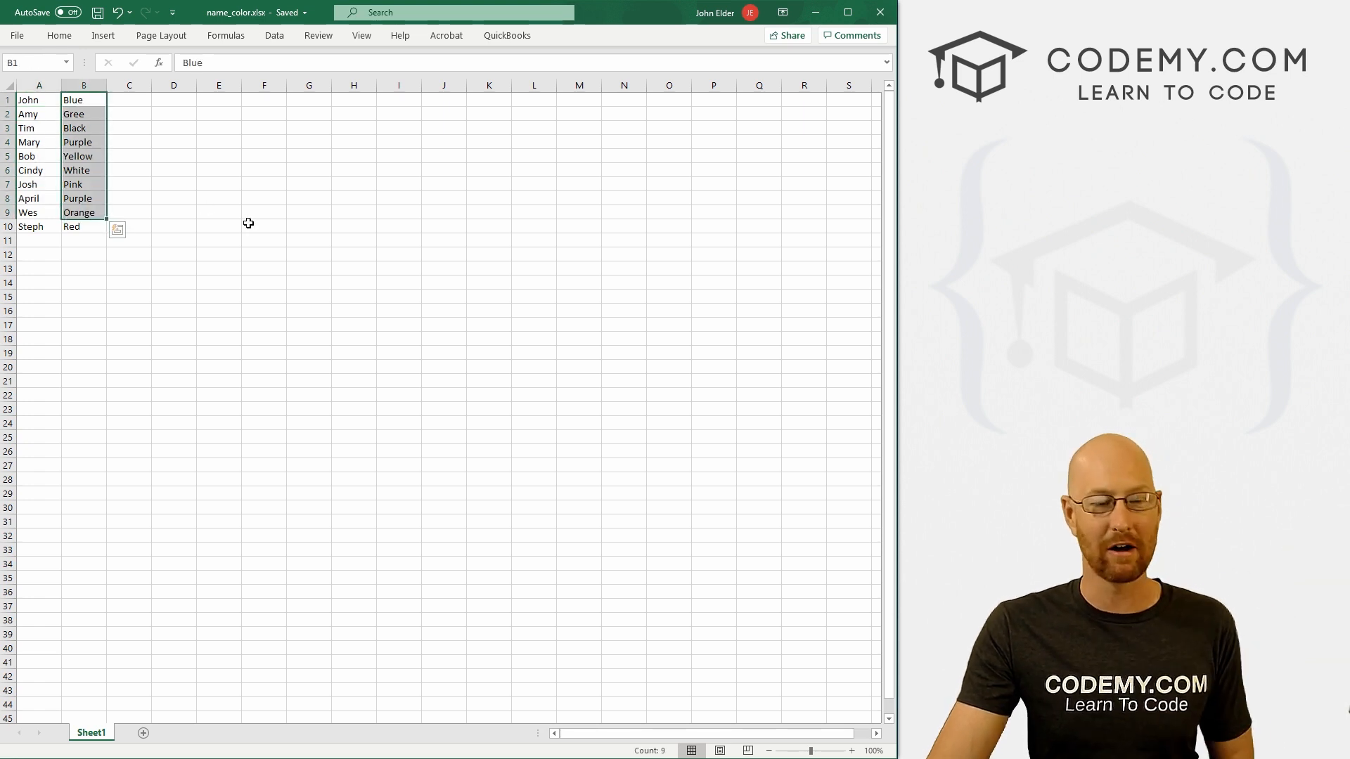
click(265, 226)
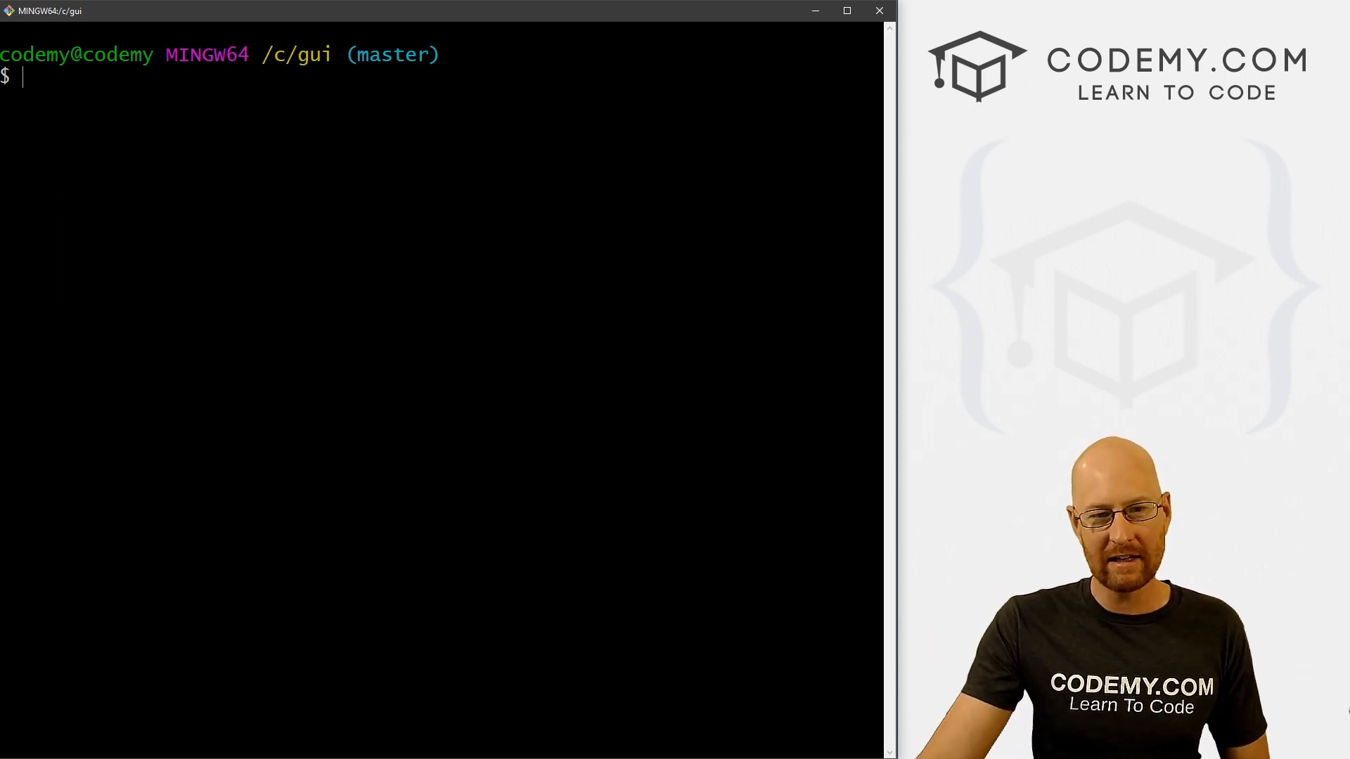
Run 'pip install openpyxl' in Git Bash.
text(pip)
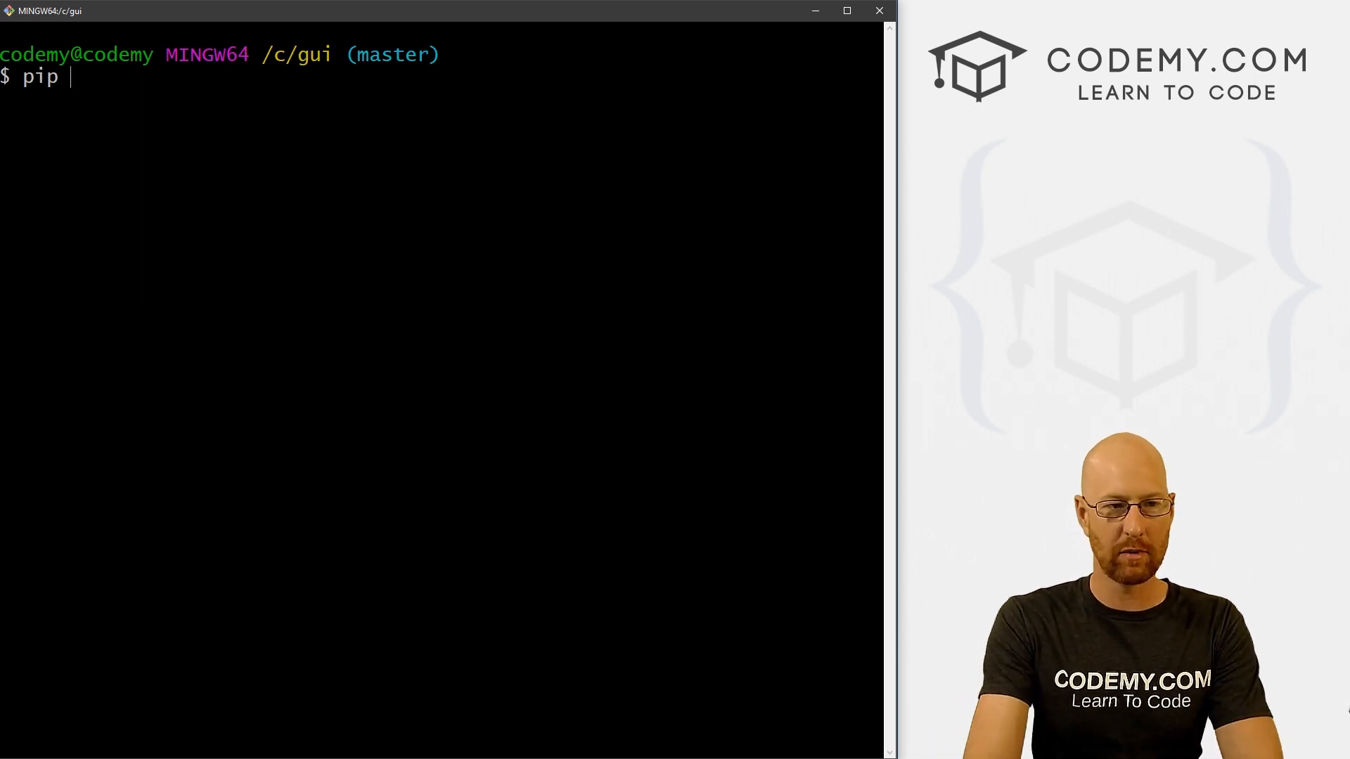
text(install openp)
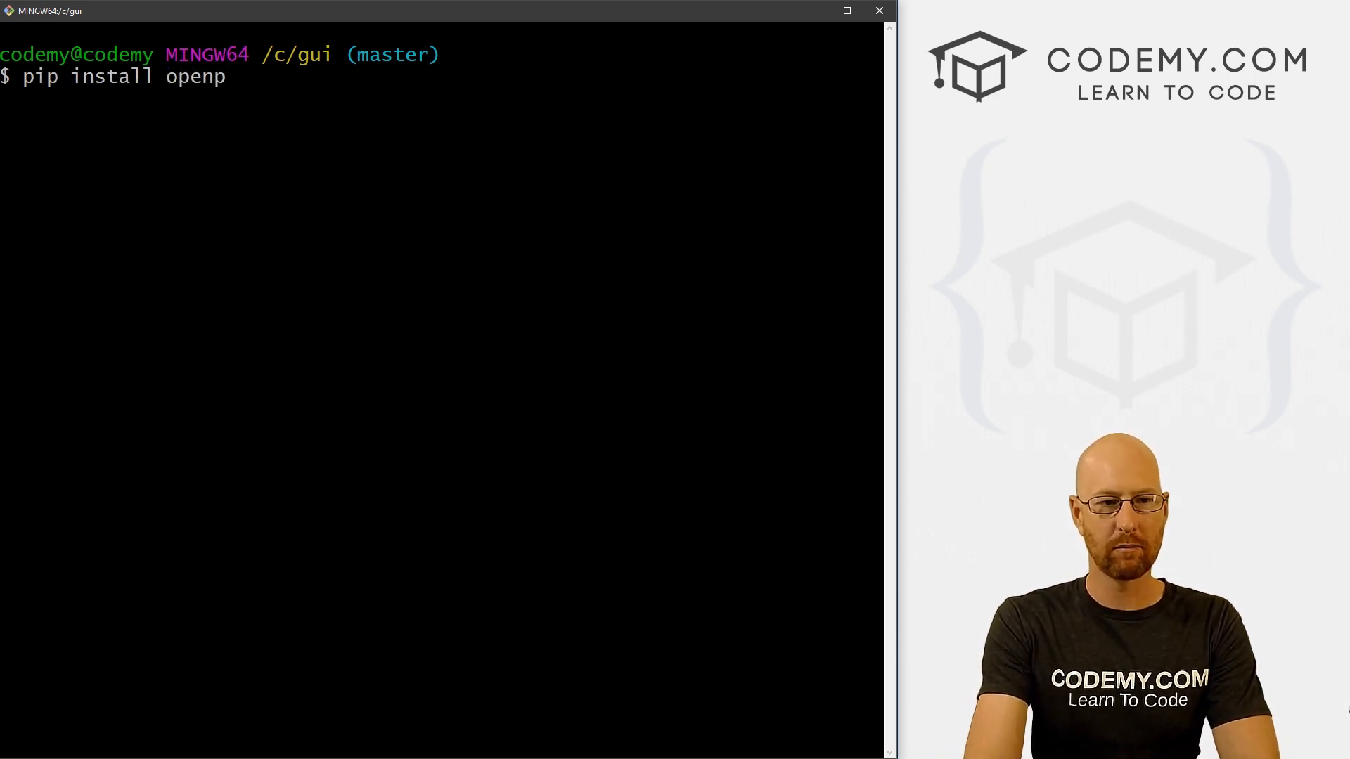
text(yxl)
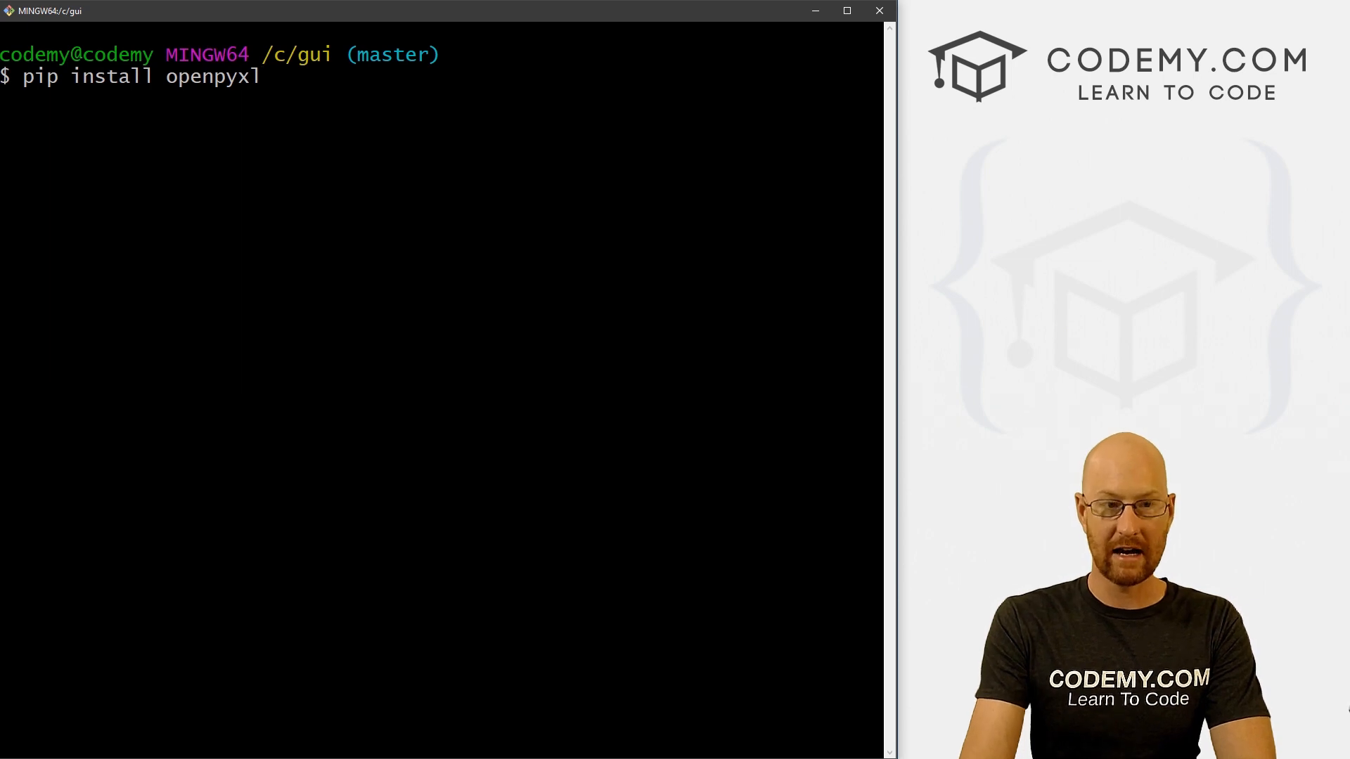
key(Return)
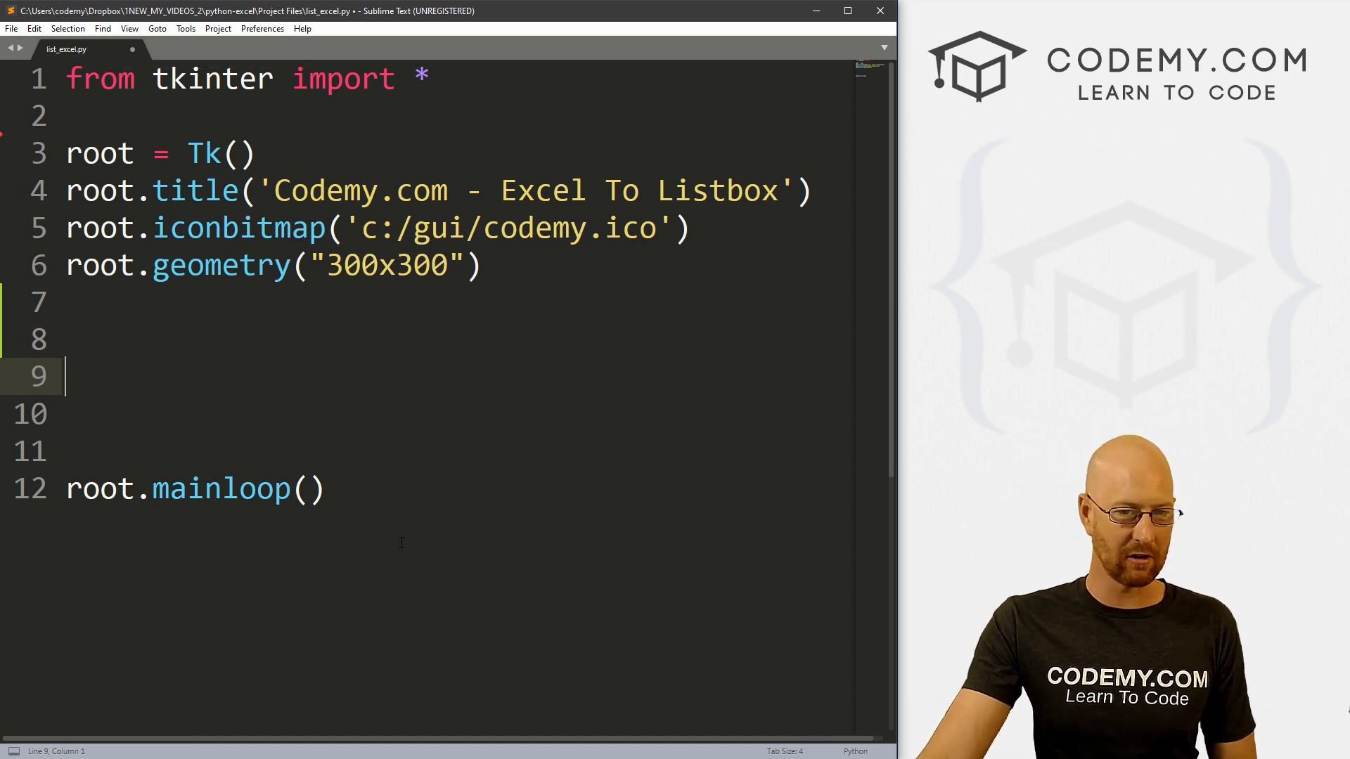
Add 'from openpyxl.workbook import Workbook' below the tkinter import.
click(334, 337)
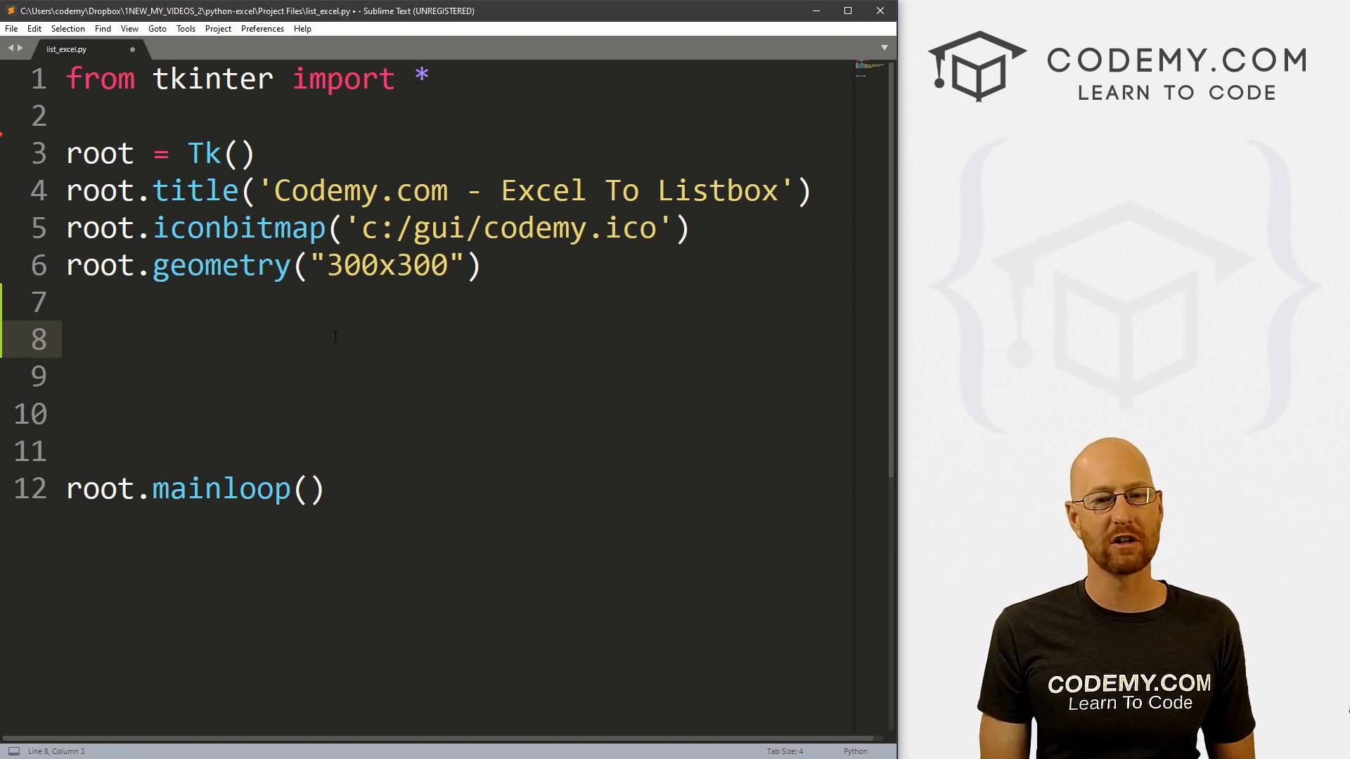
mouse_move(138, 96)
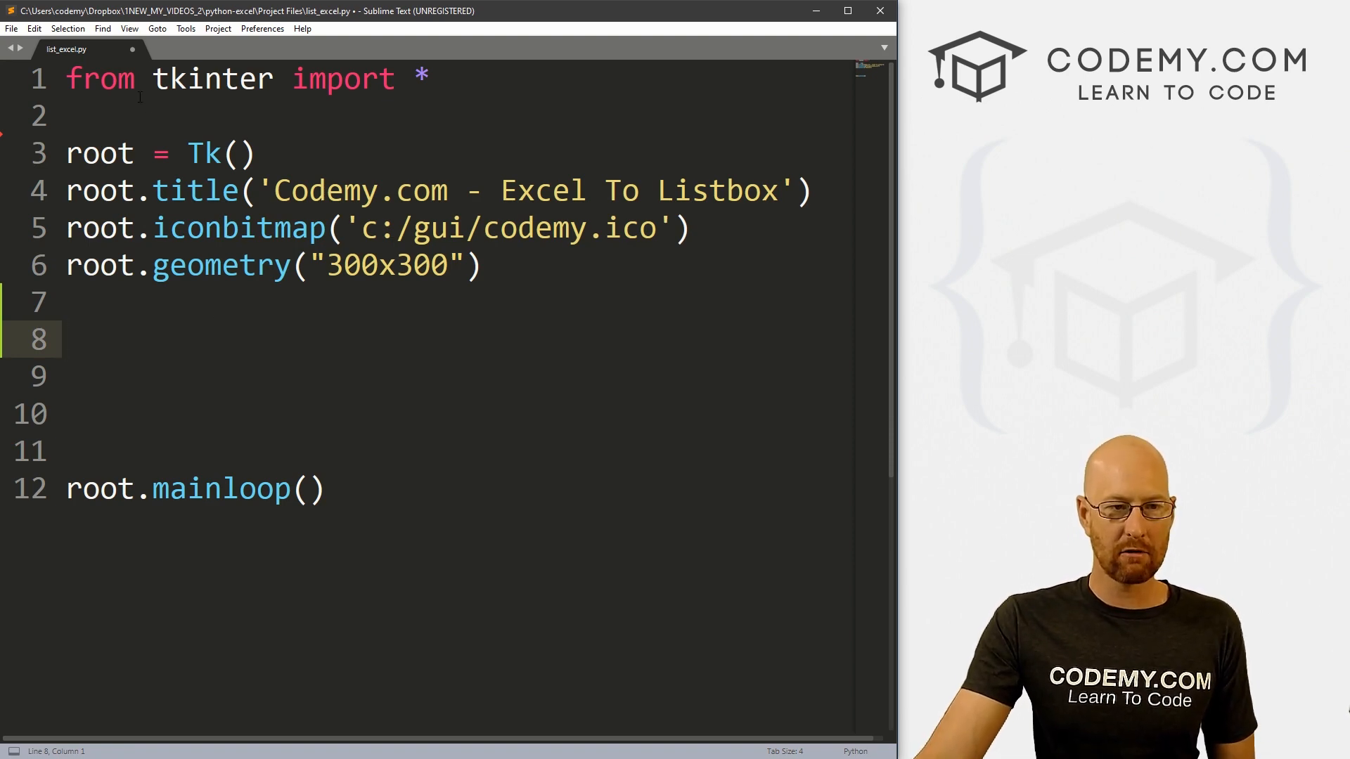
key(enter)
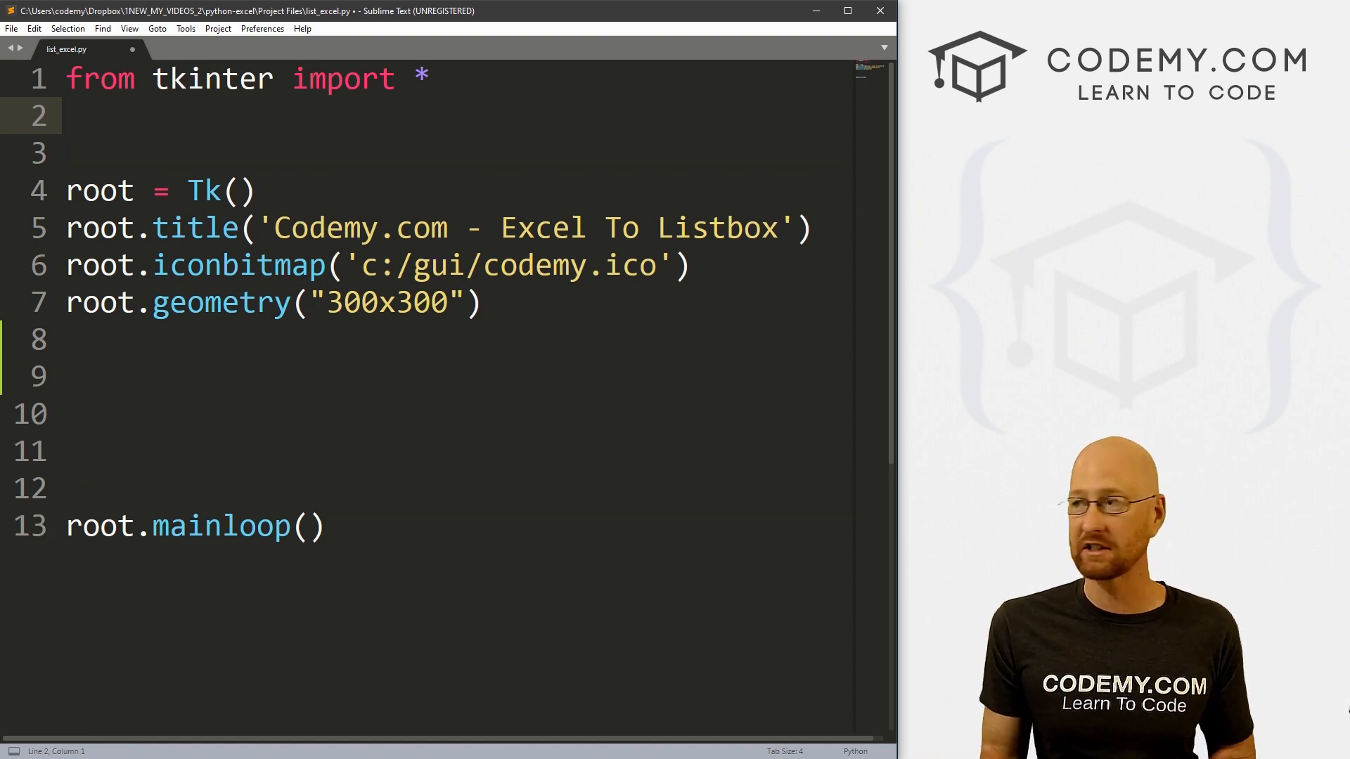
text(from open)
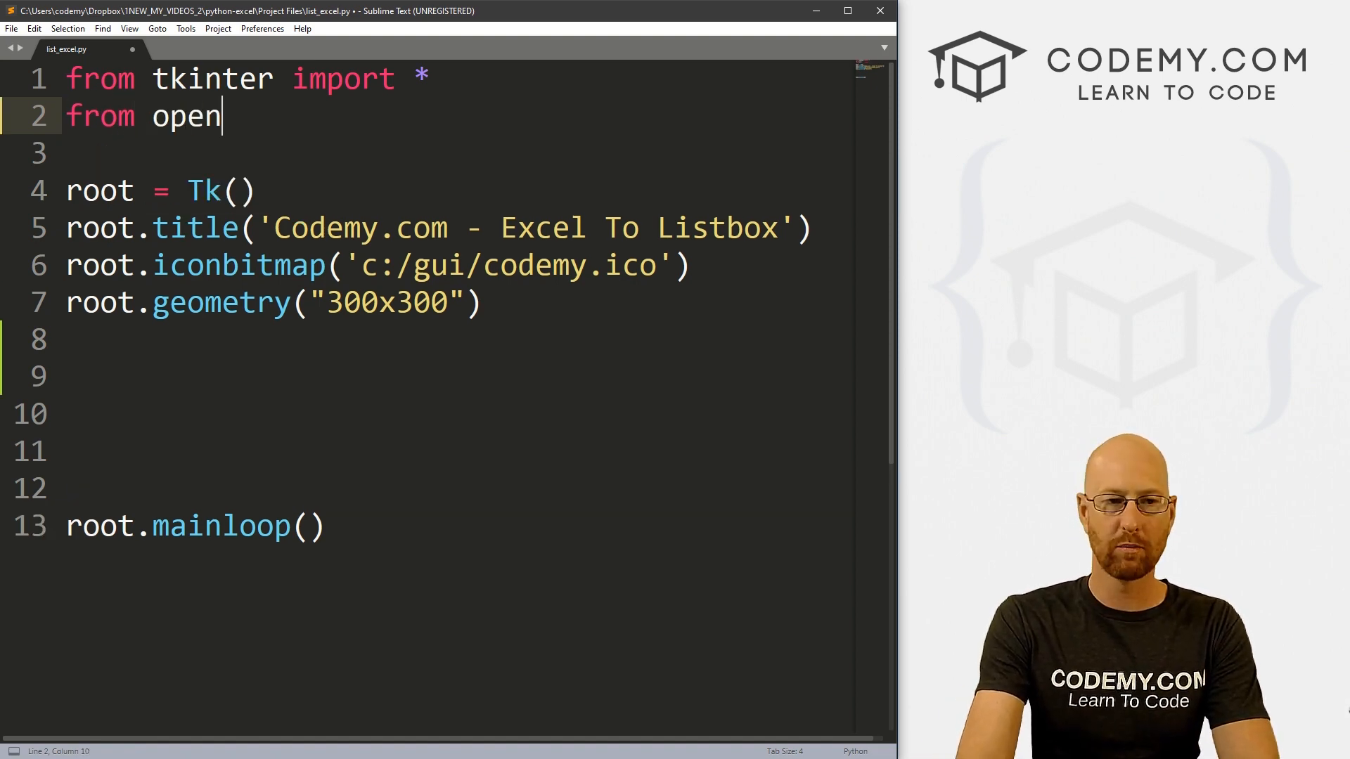
text(pyxl)
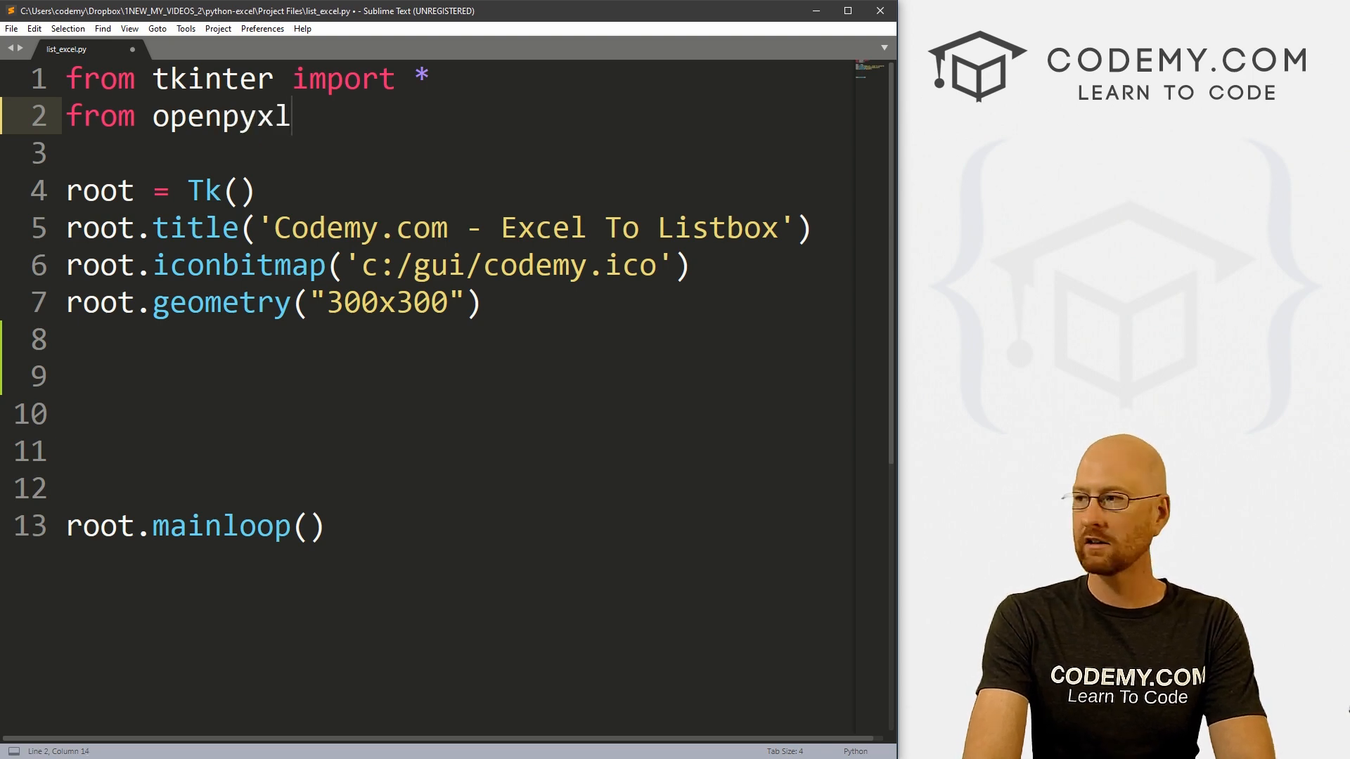
text(.workbook)
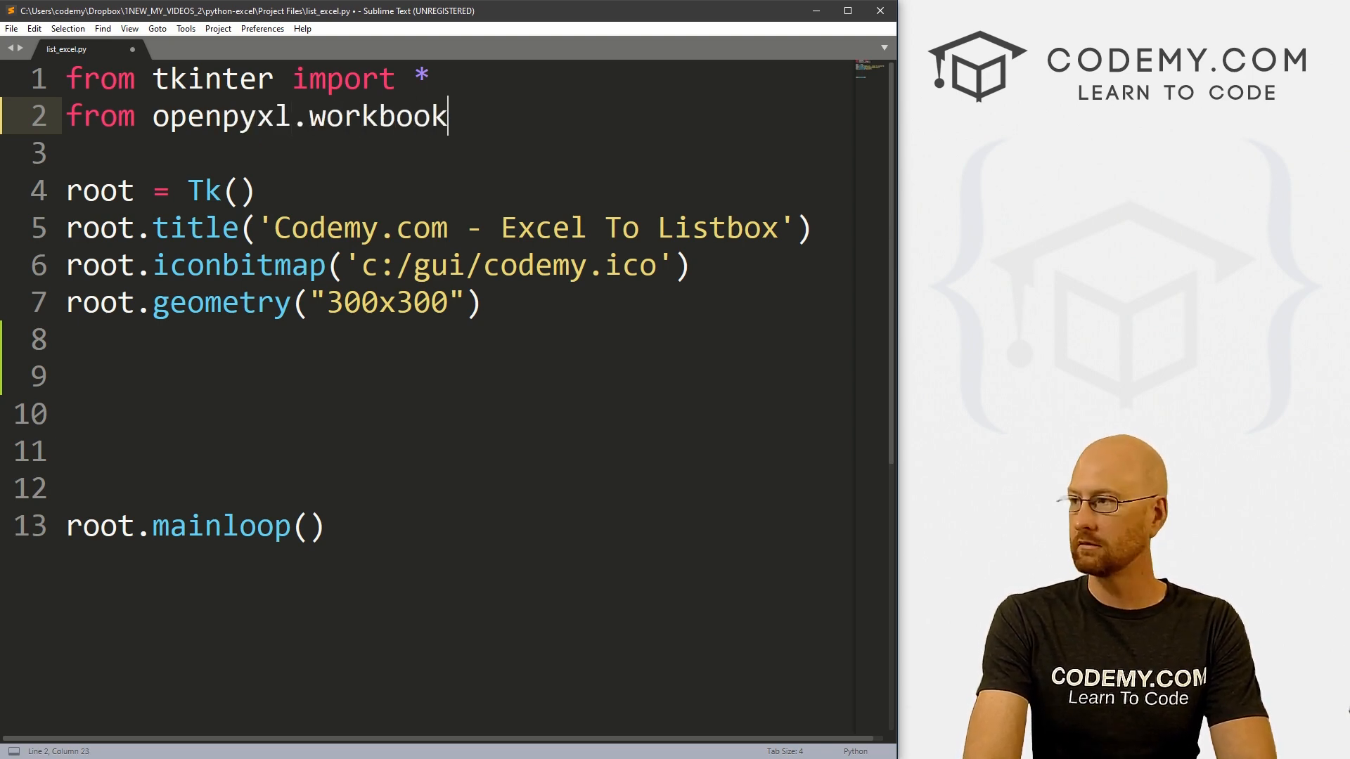
text(import Workbook)
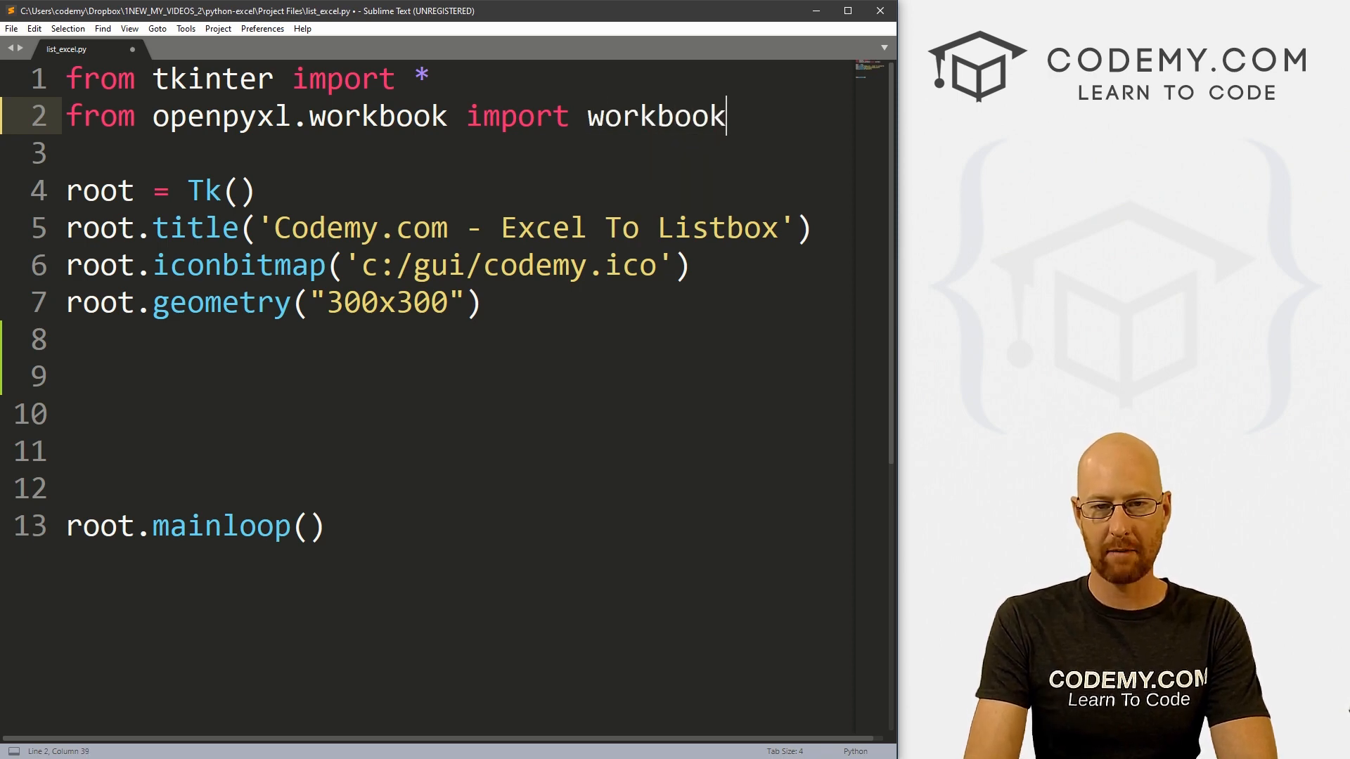
text(Workbook)
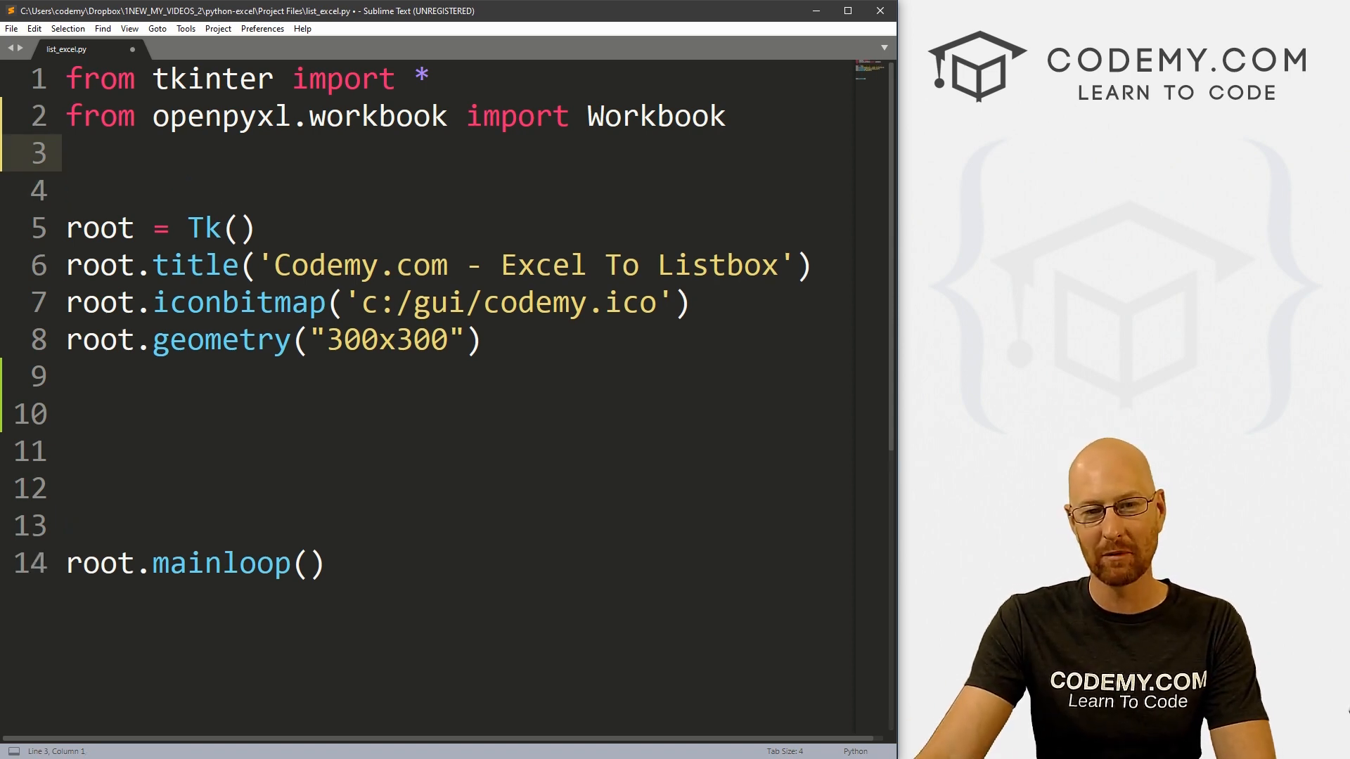
Add 'from openpyxl import load_workbook' as another import line.
click(590, 116)
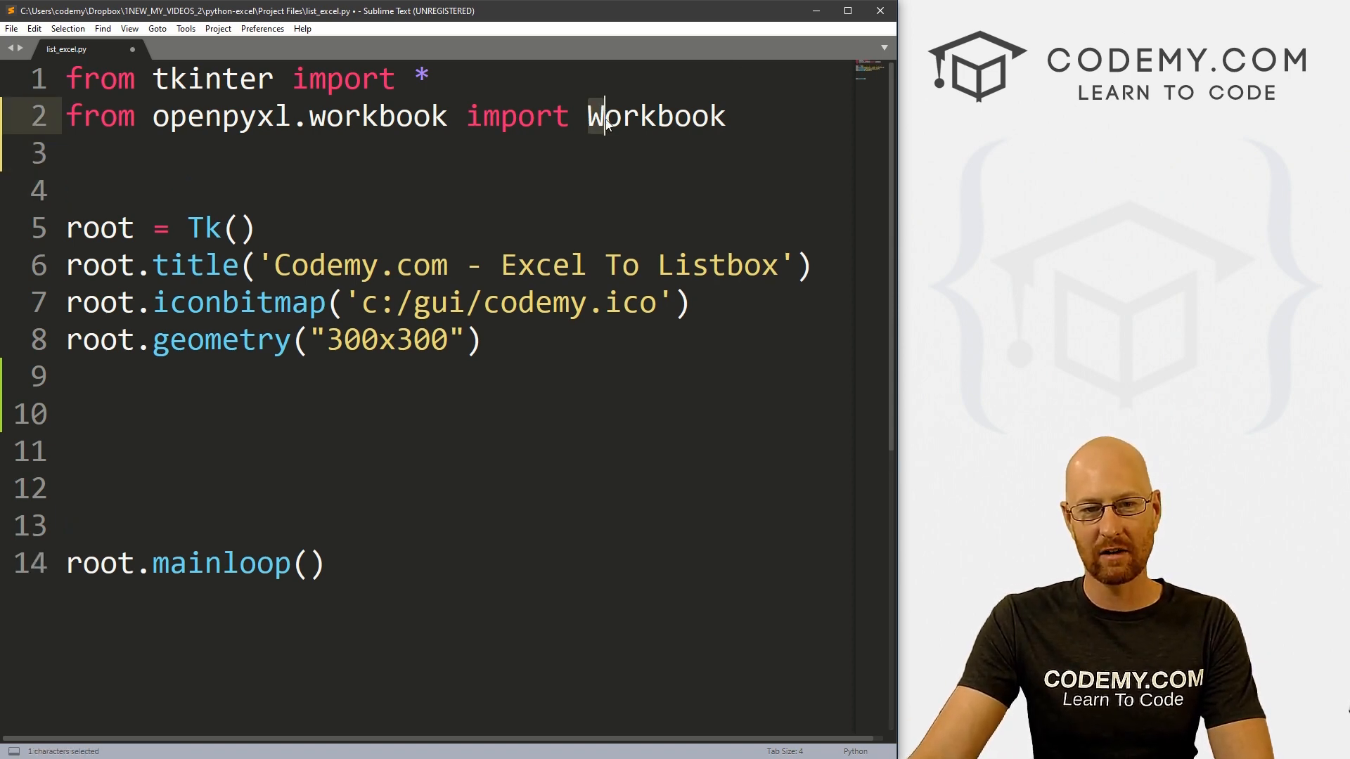
text(for)
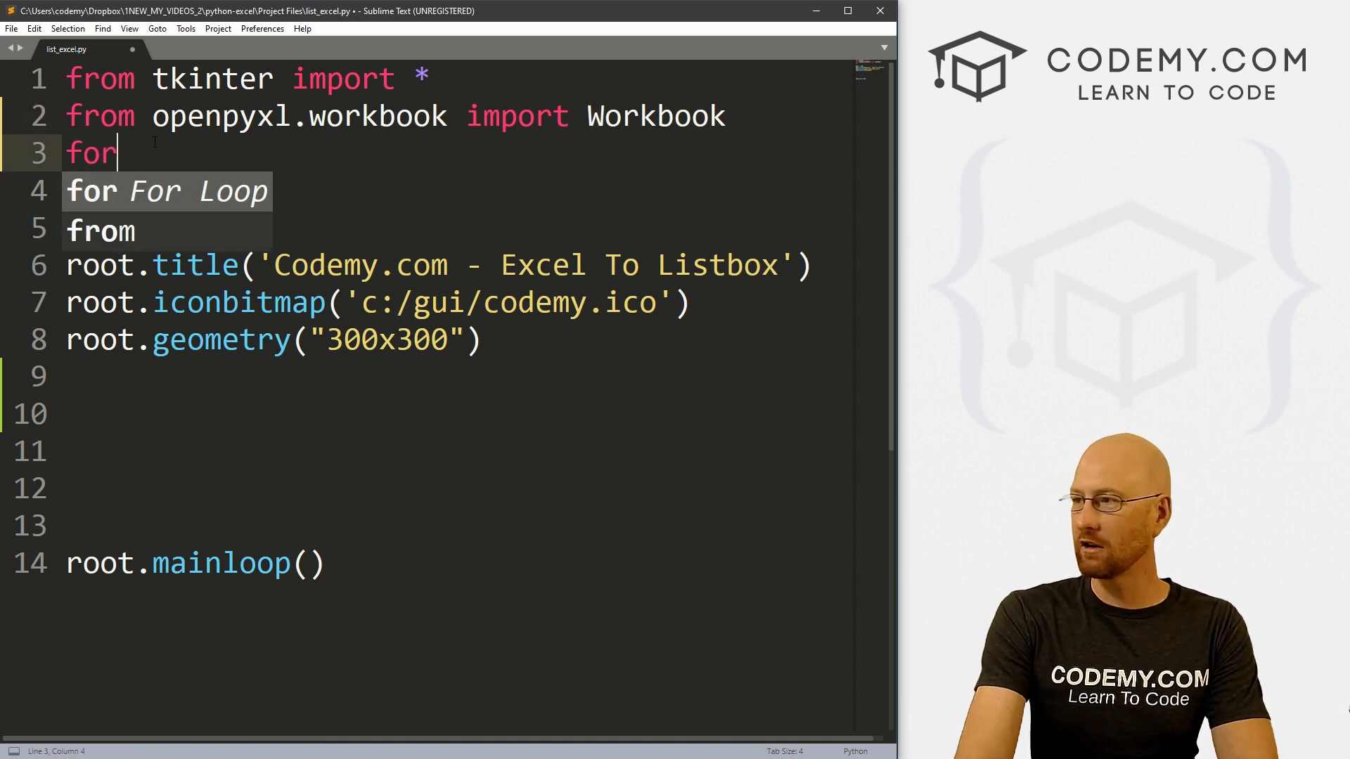
text(op)
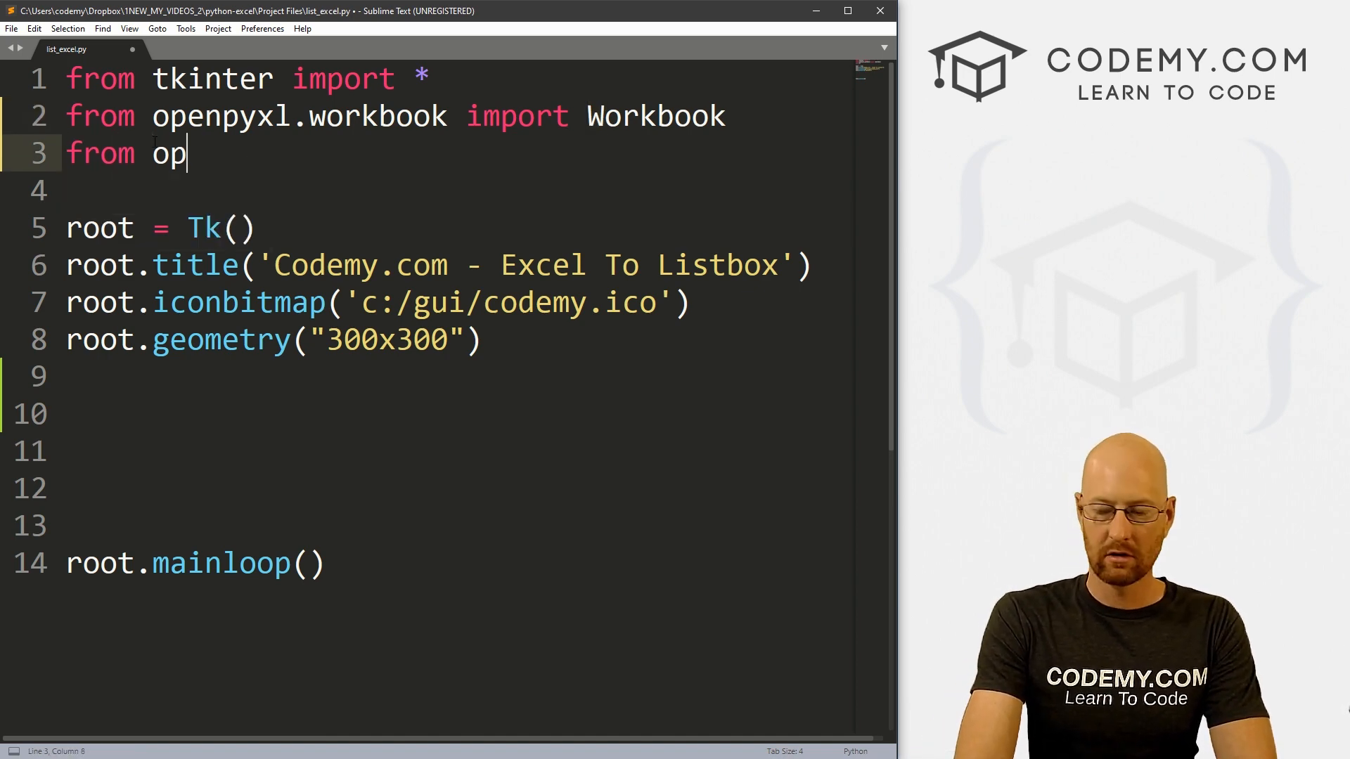
text(enpyxl)
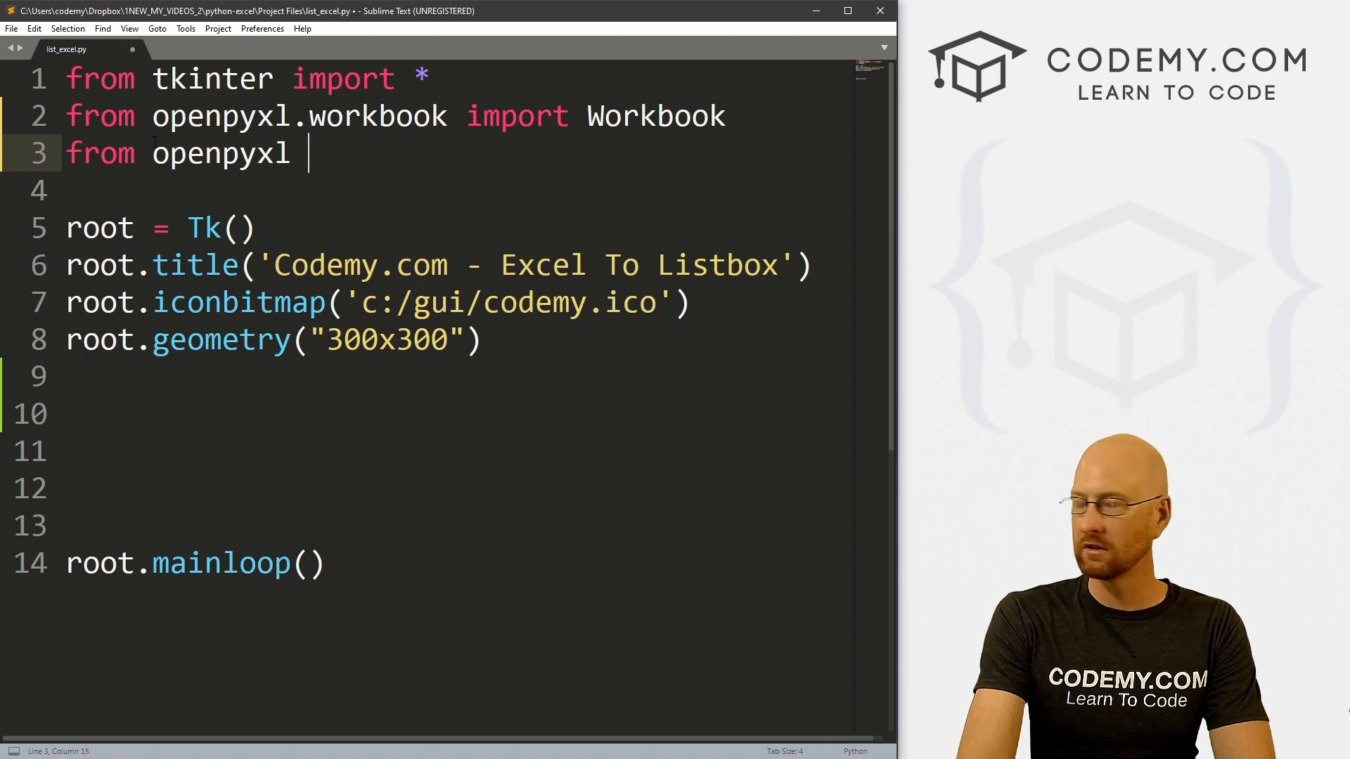
text(import load)
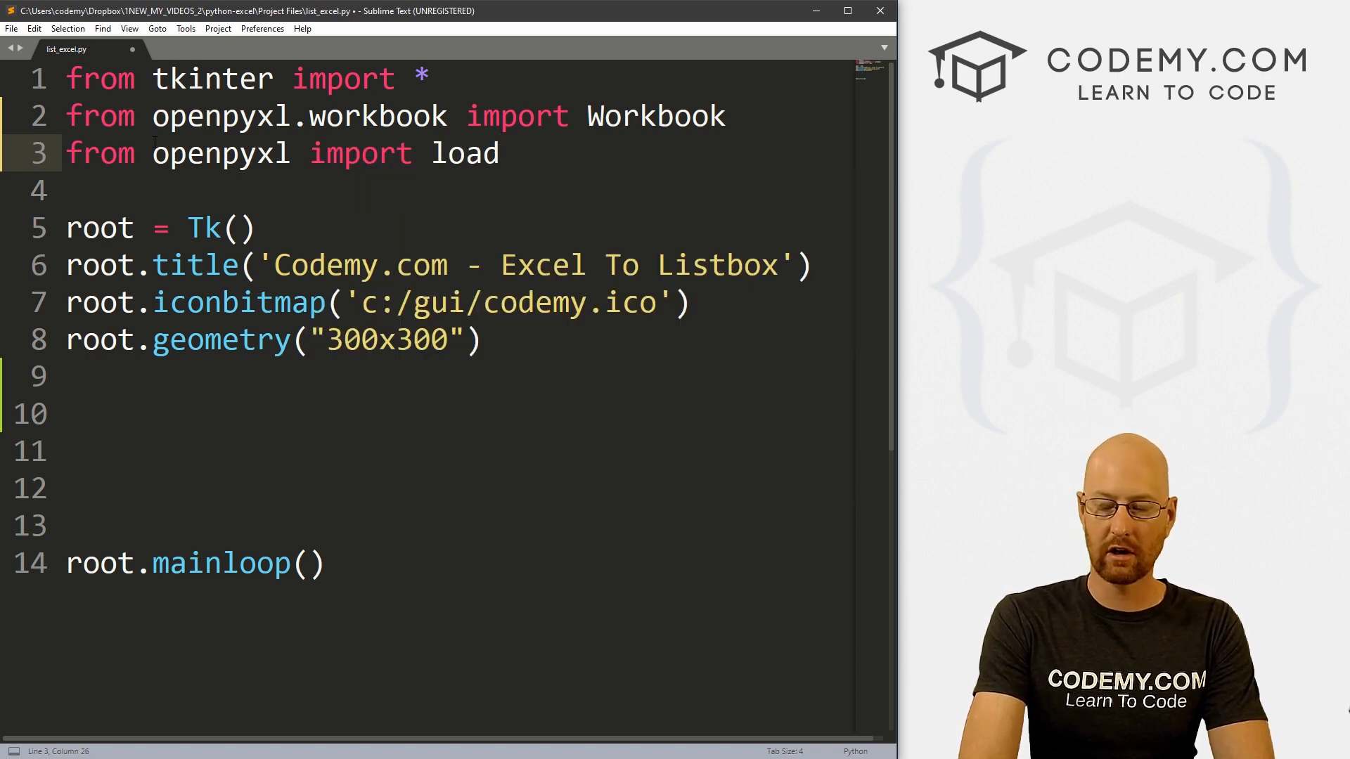
text(_workbook)
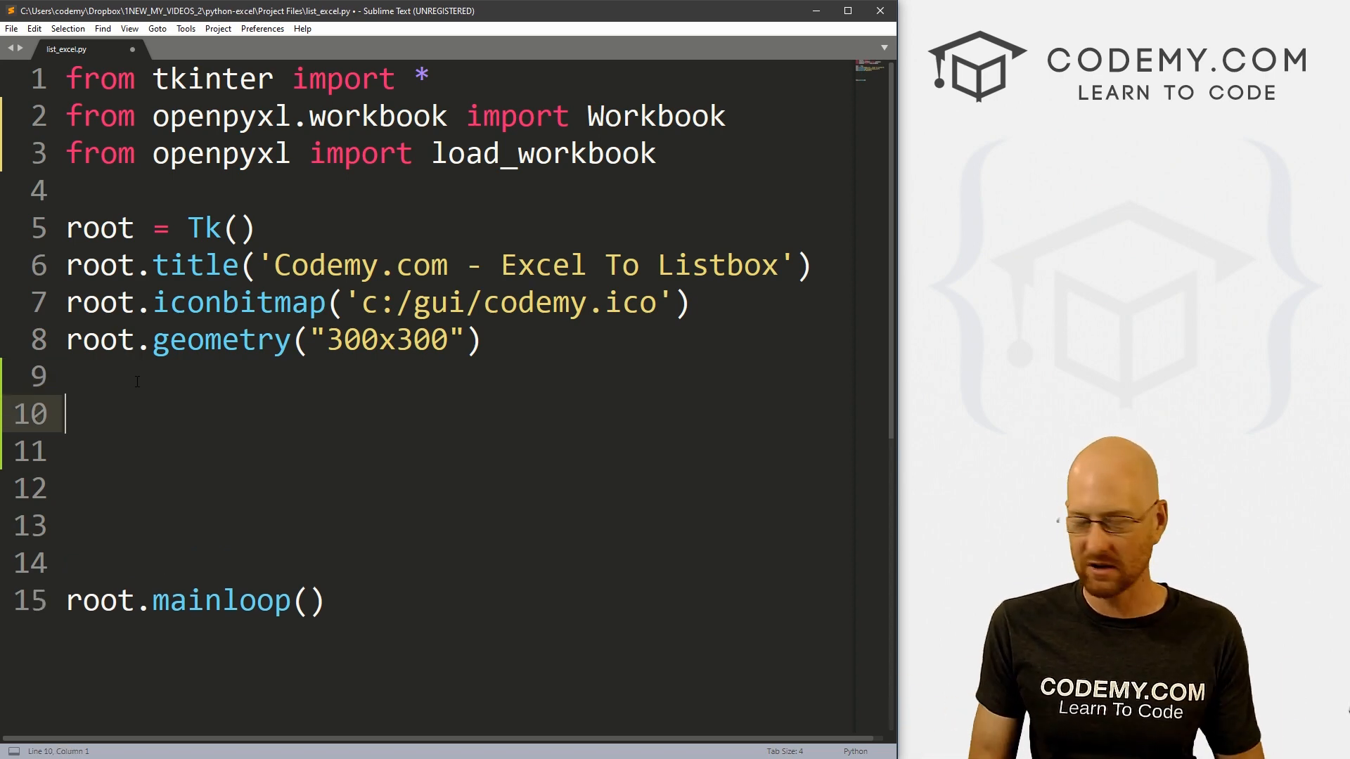
Define my_list containing the items one, two and three.
text(my_lis)
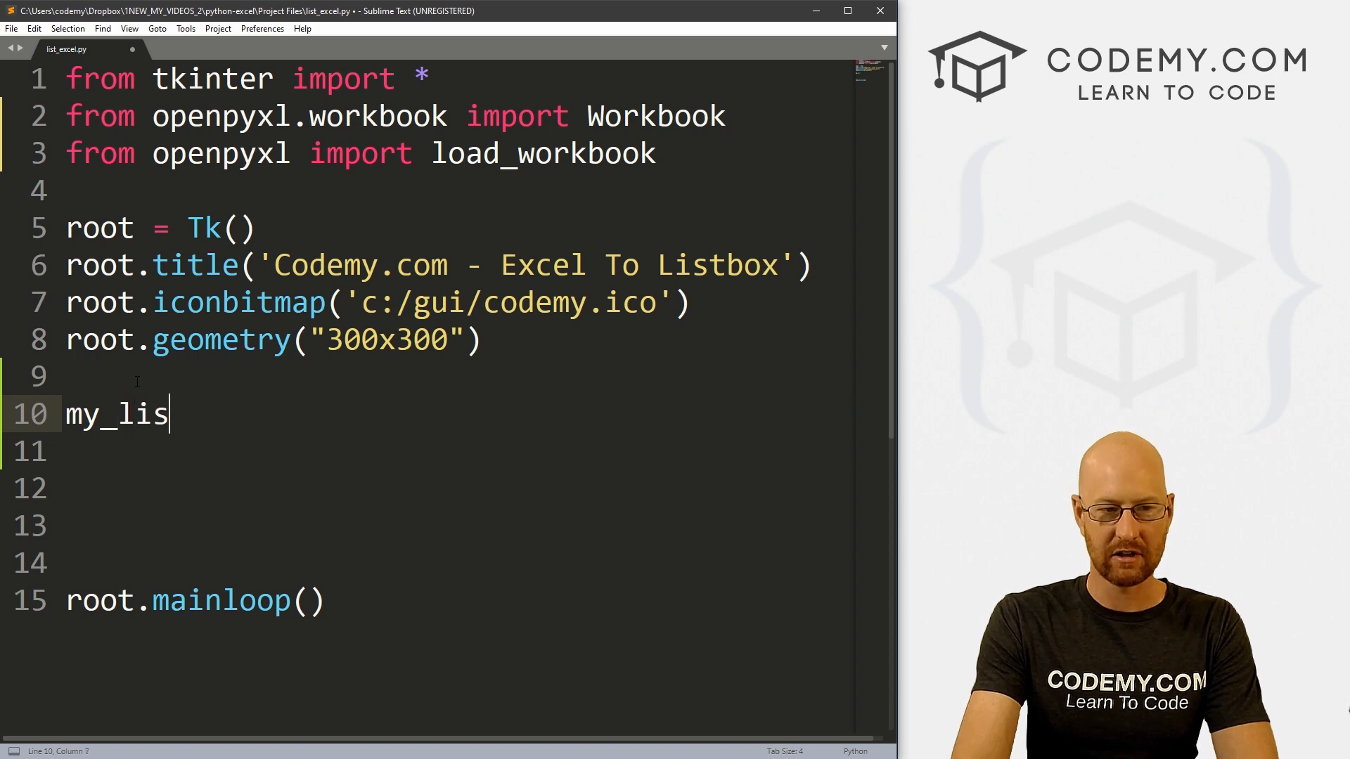
text(t =)
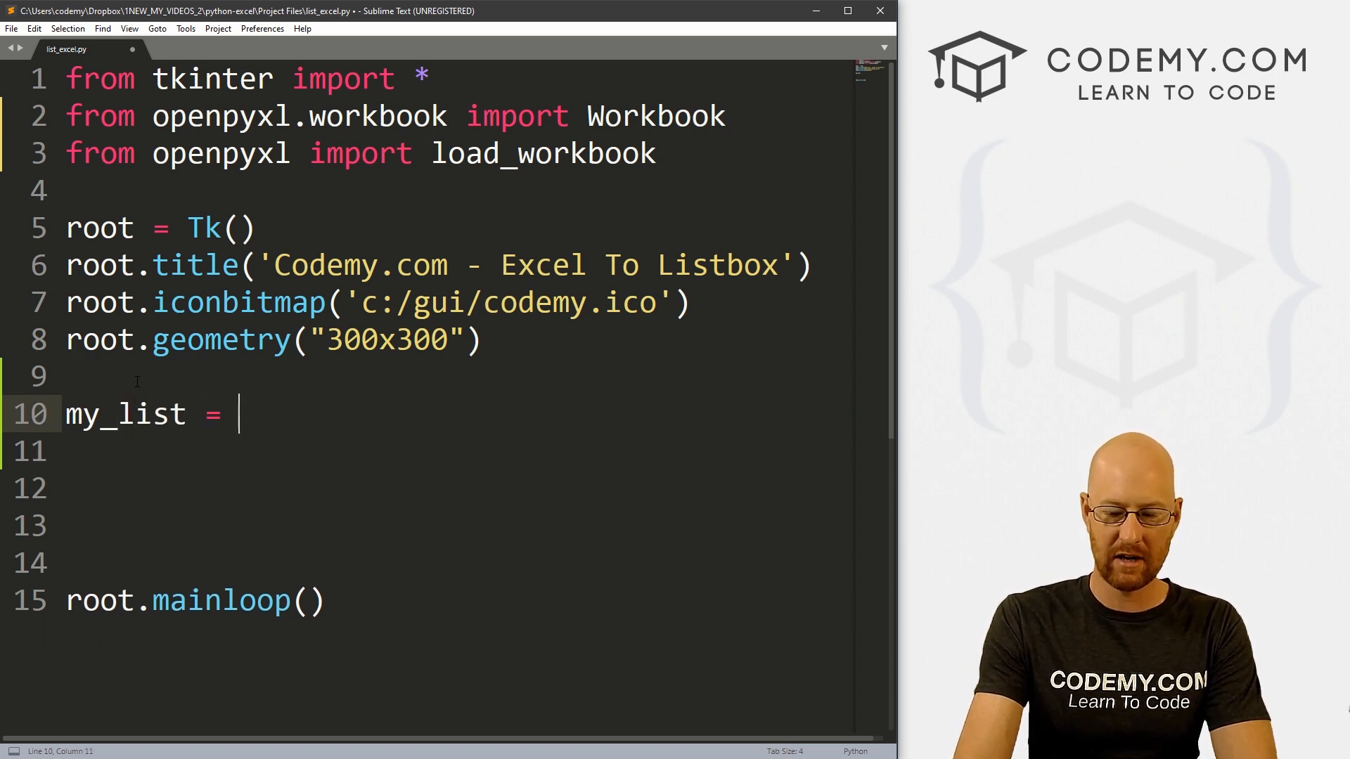
text(["one"])
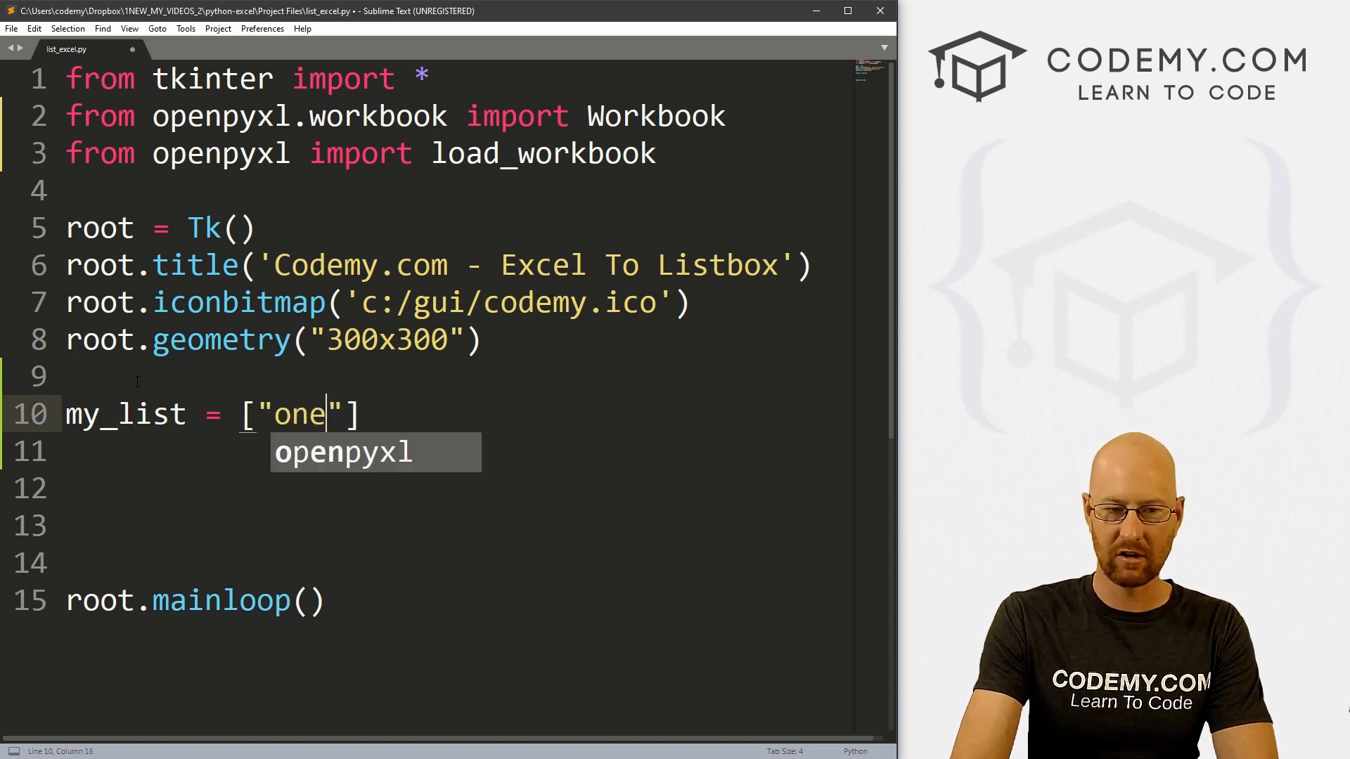
text(, "")
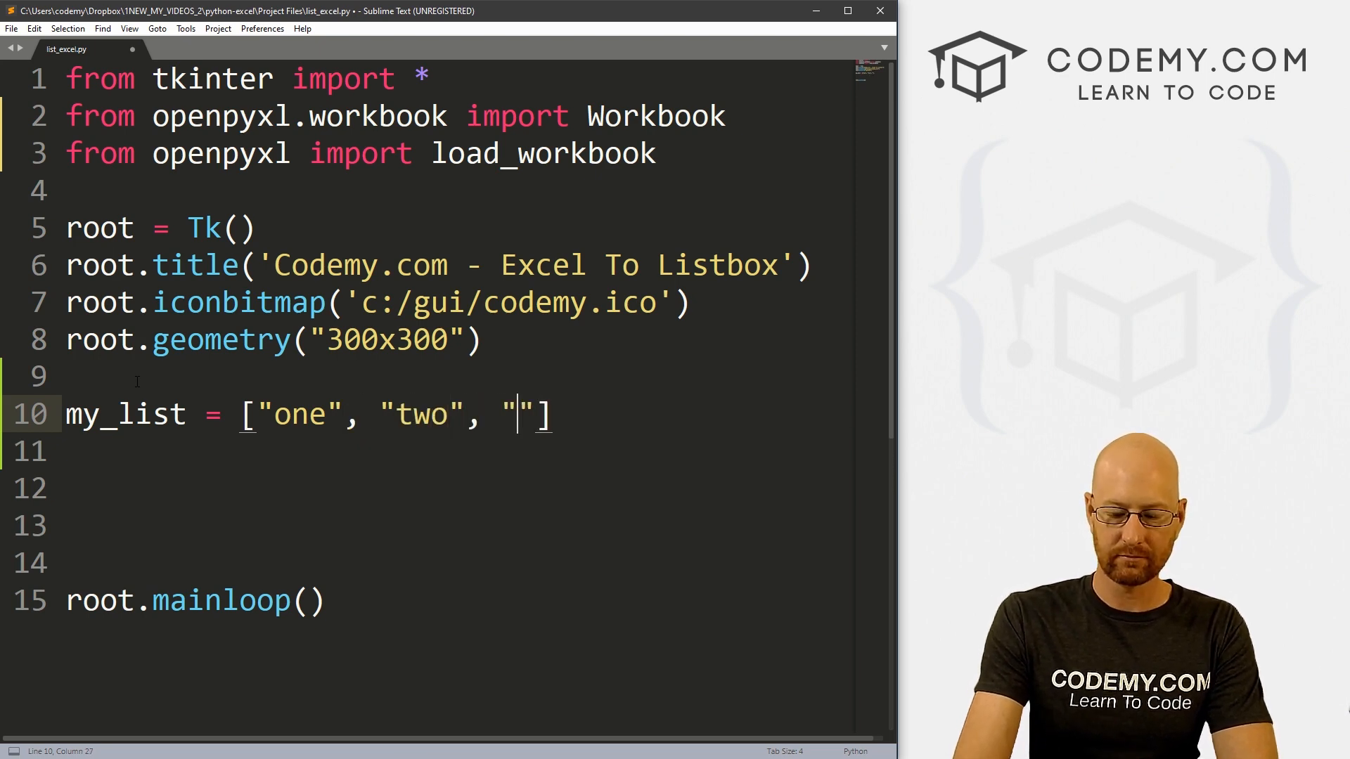
text(three)
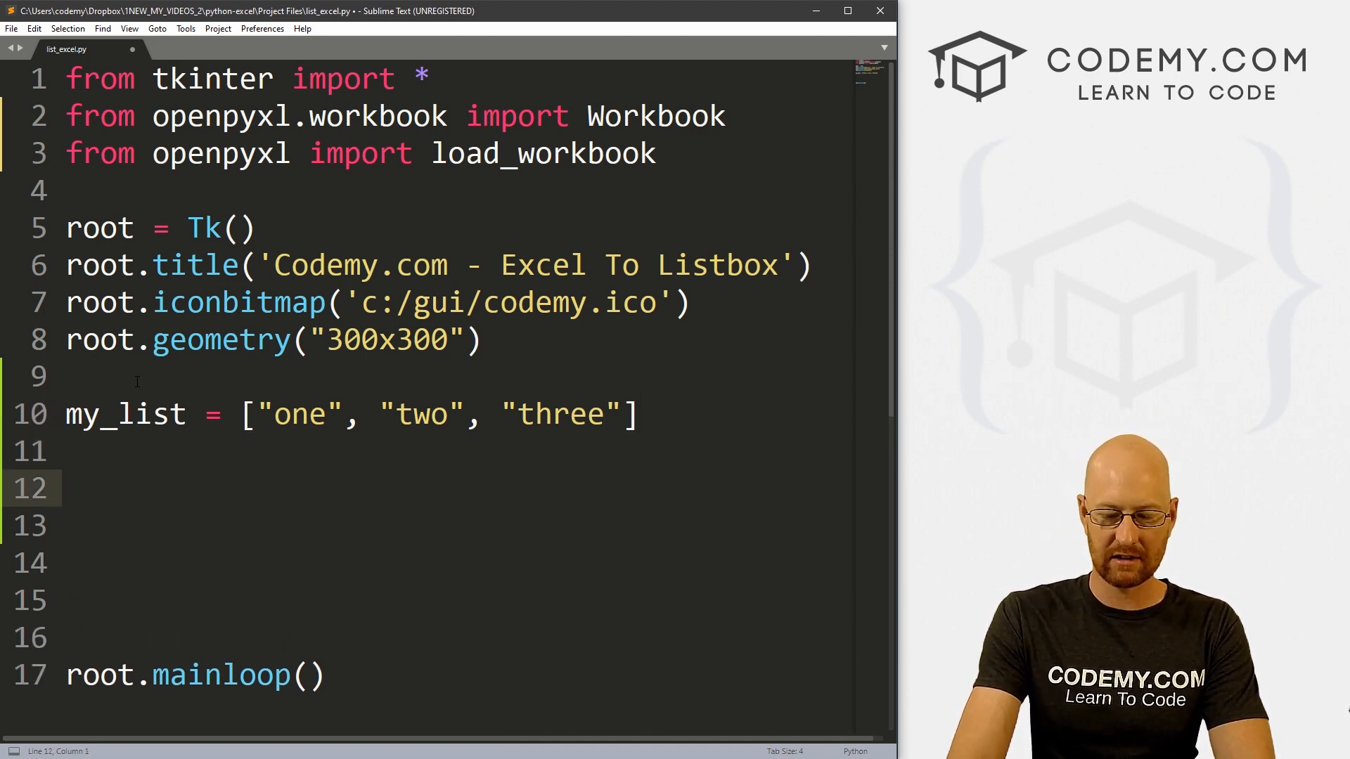
Create my_listbox as a Listbox on root with width 45.
text(my_listb)
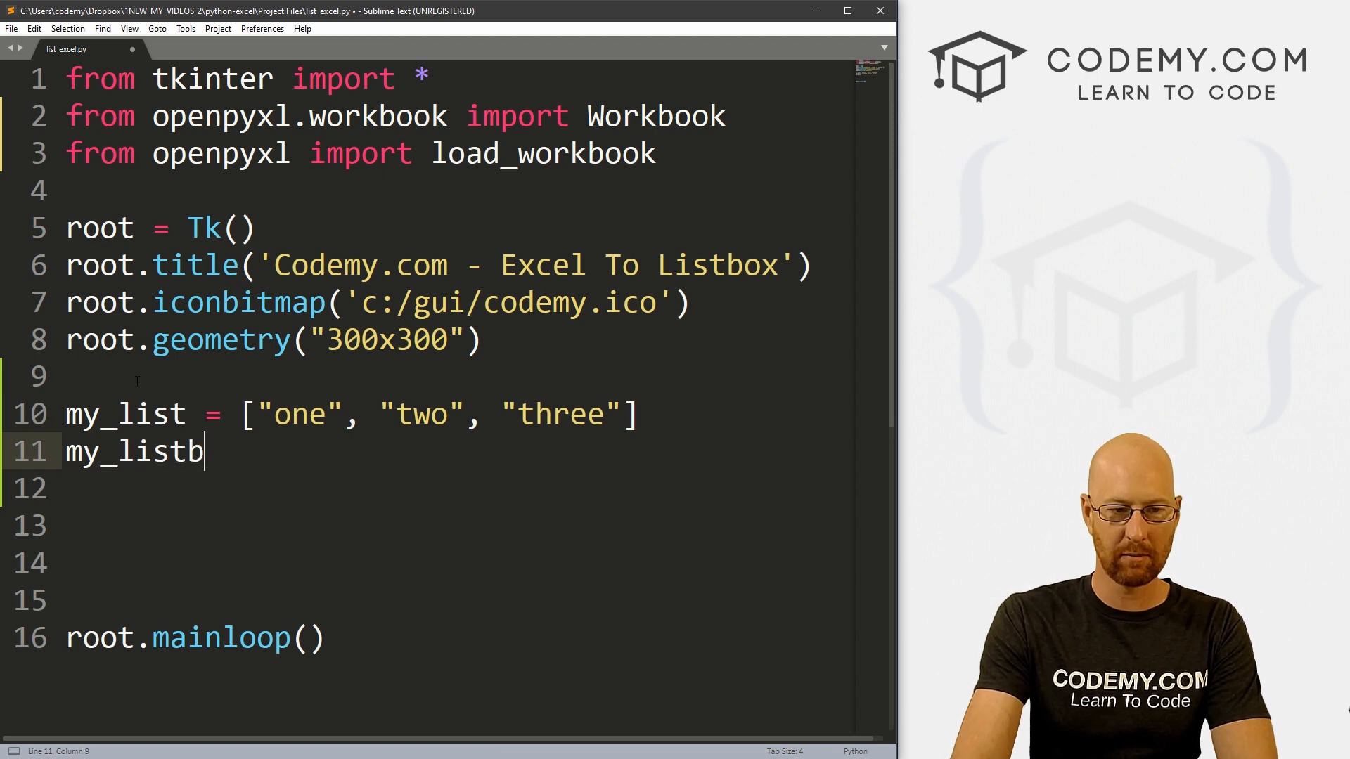
text(ox = Listbox()
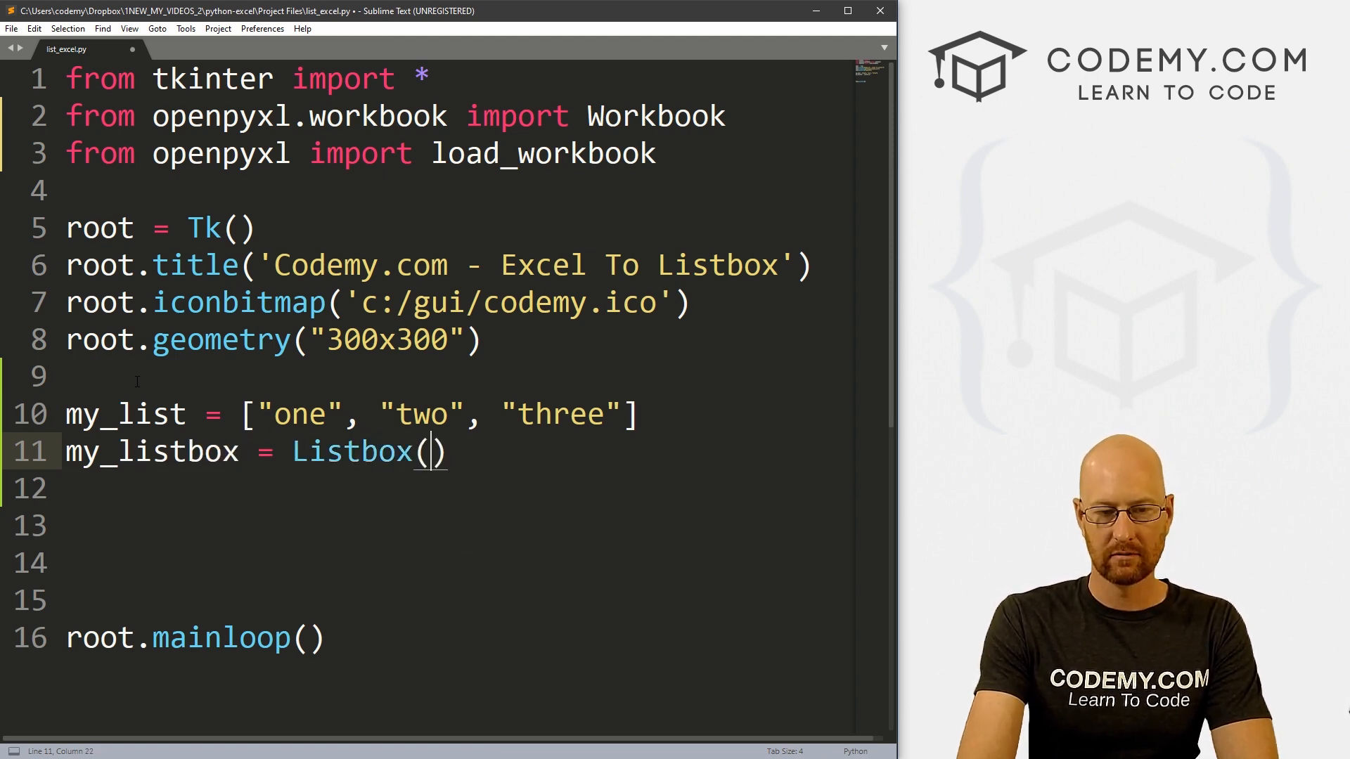
text(root,)
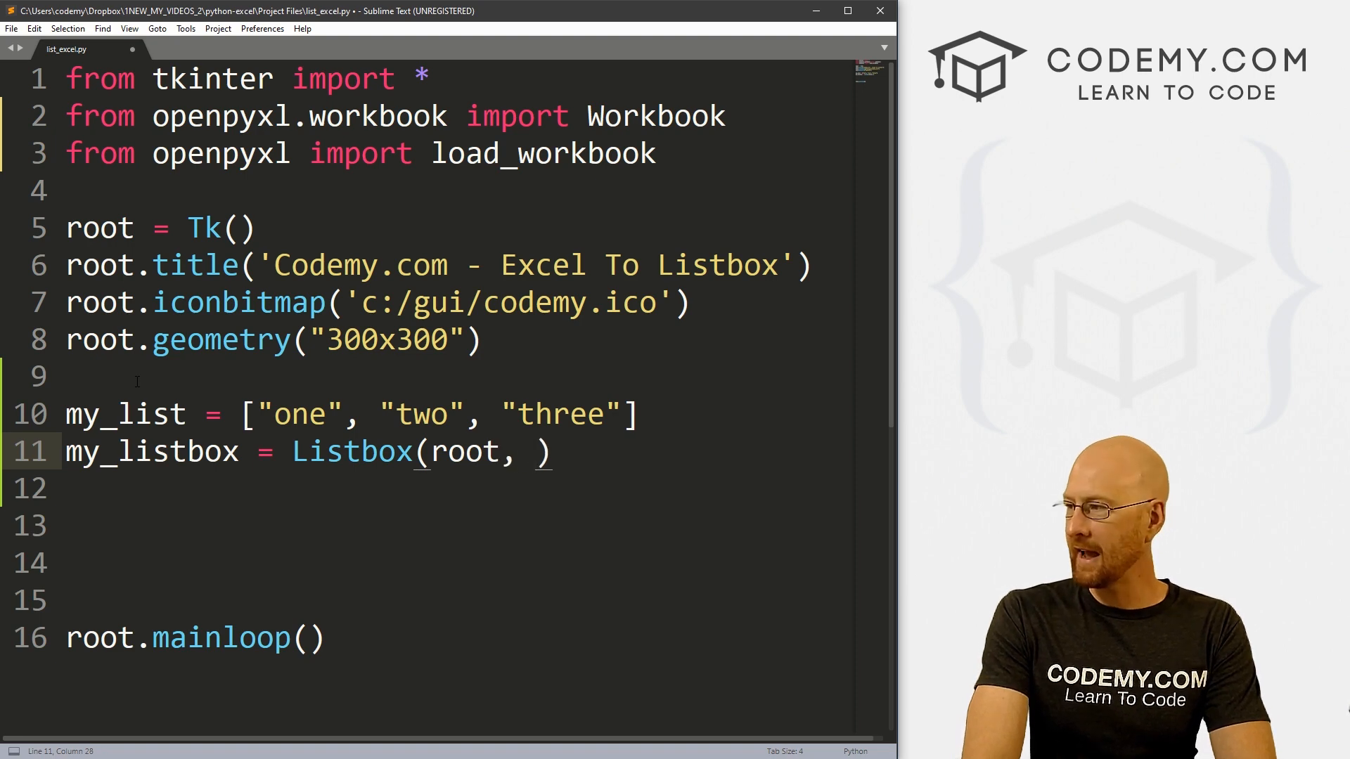
text(width)
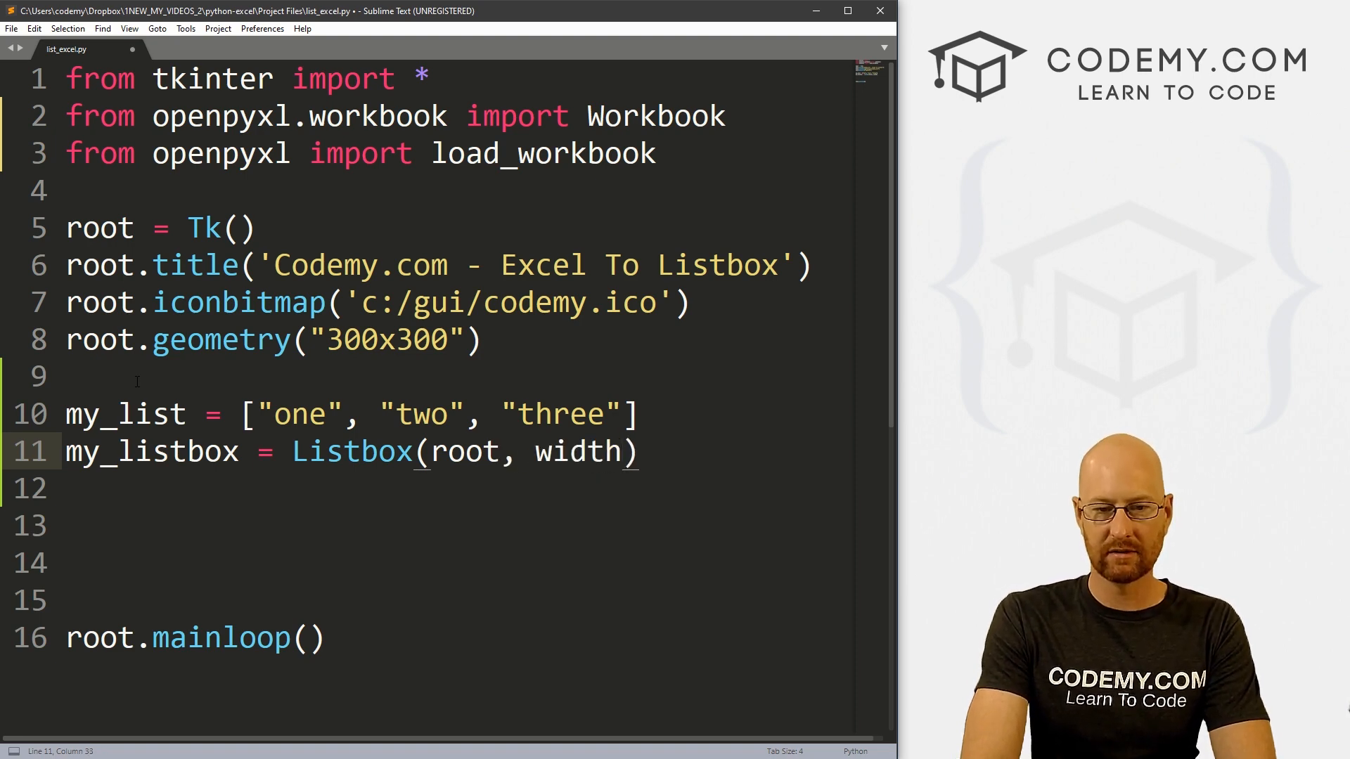
text(45)
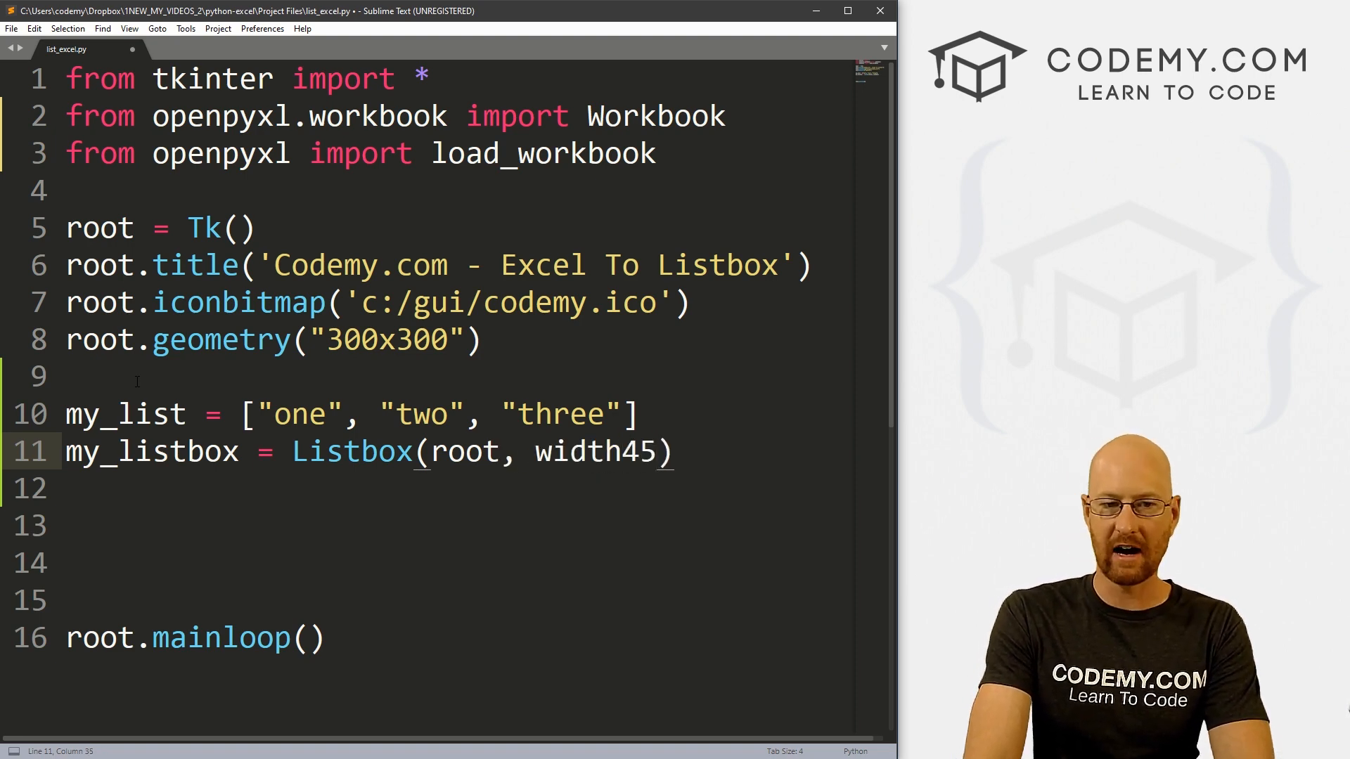
Change the geometry to 400x300 and pack my_listbox with pady=20, adding a Listbox comment.
click(344, 339)
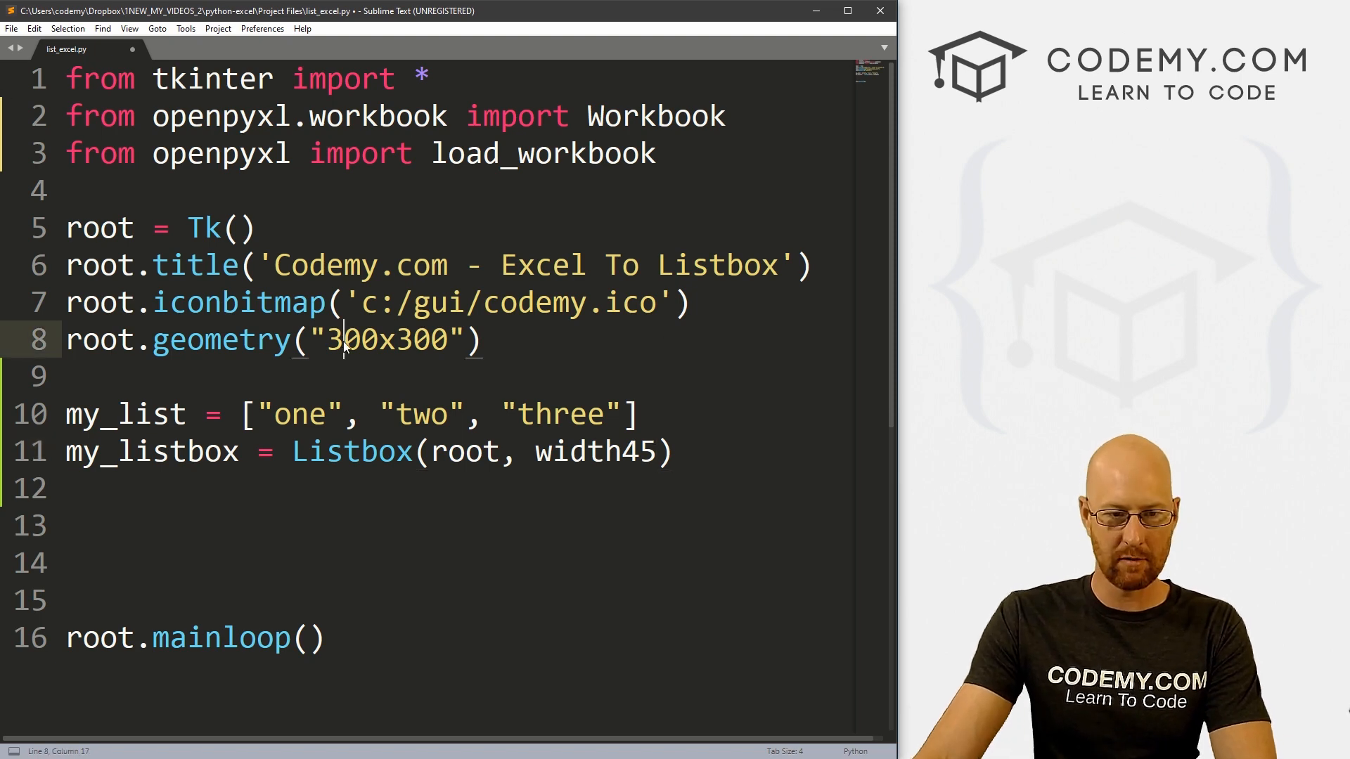
text(4)
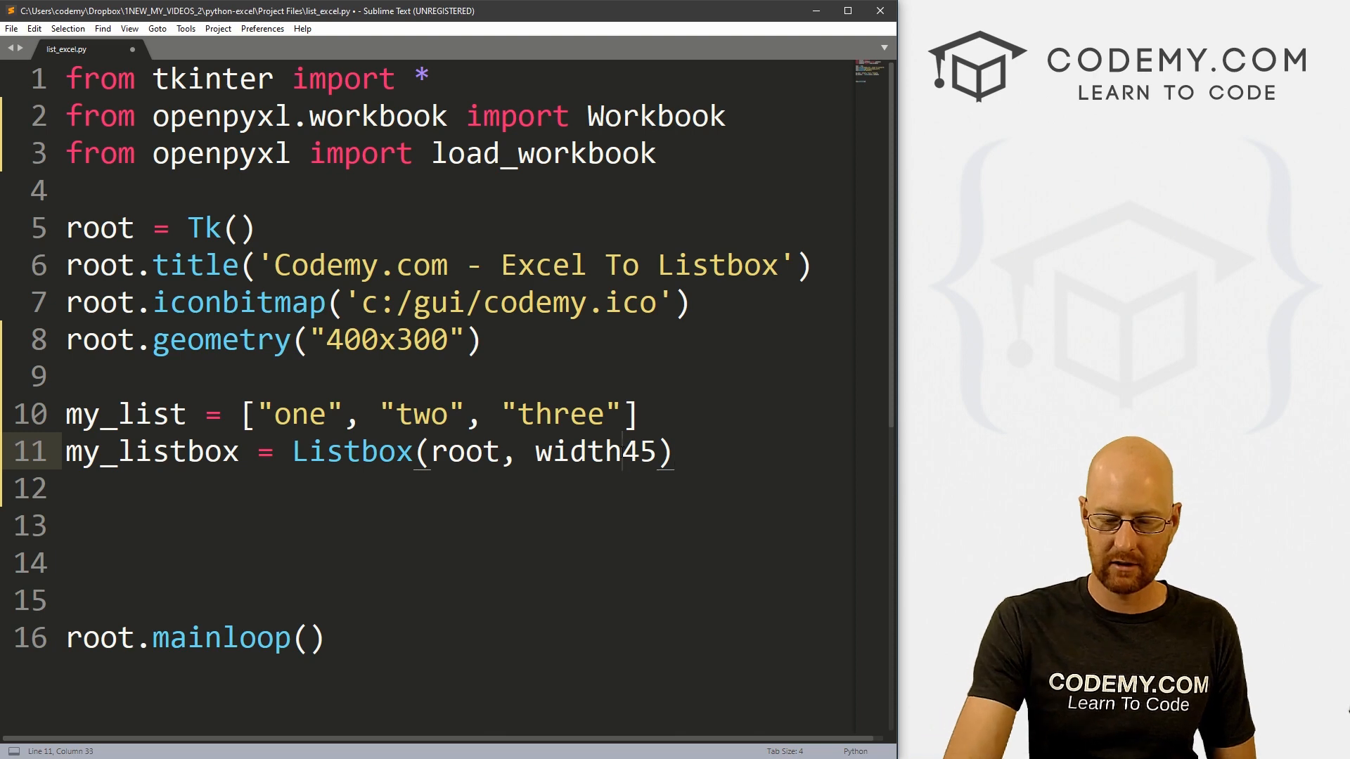
text(=)
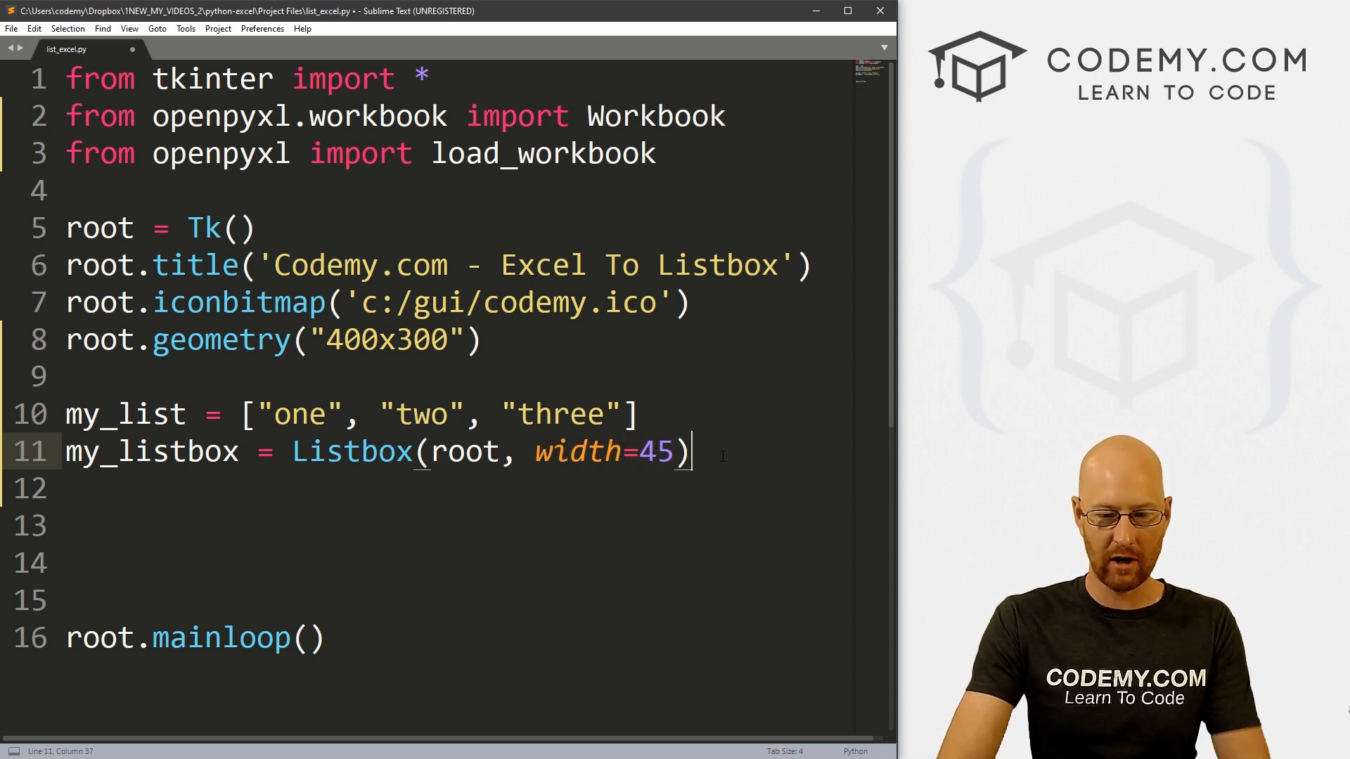
text(my_listbox)
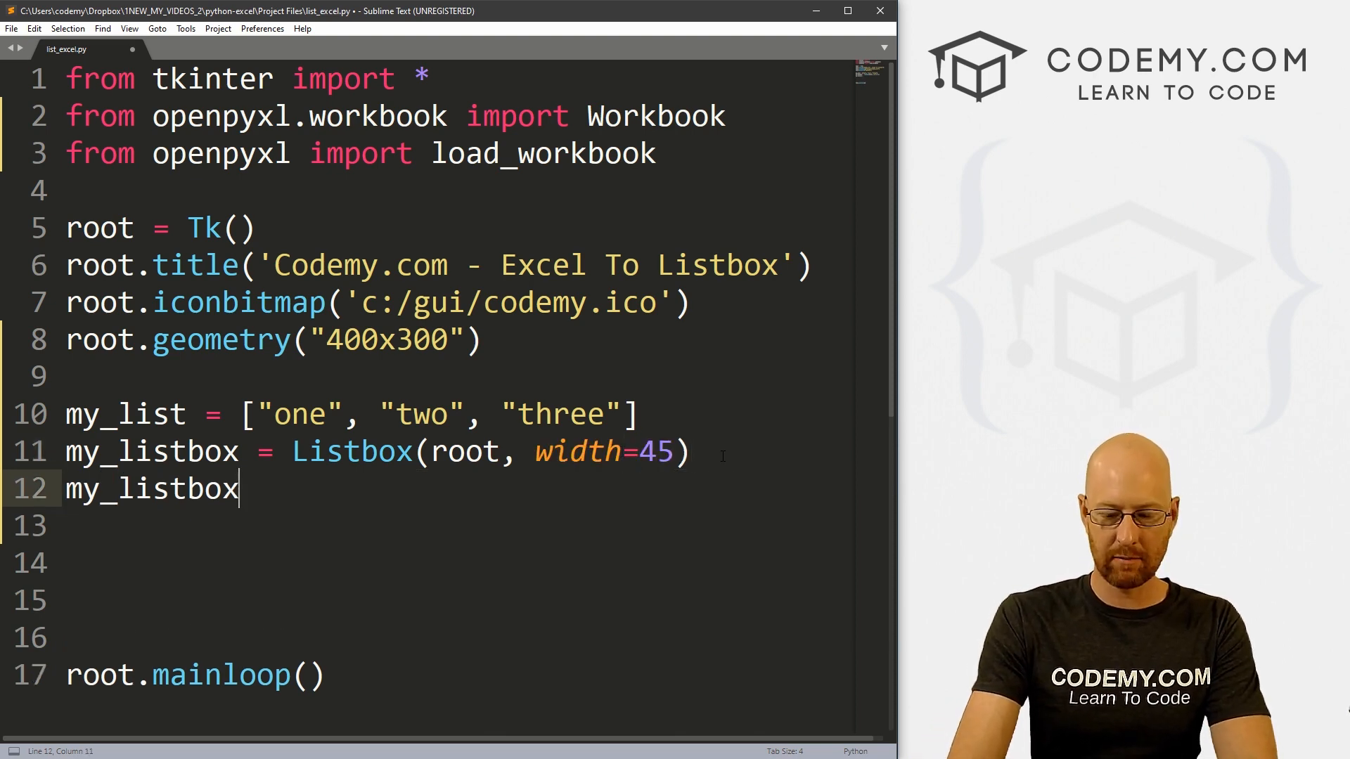
text(.pack())
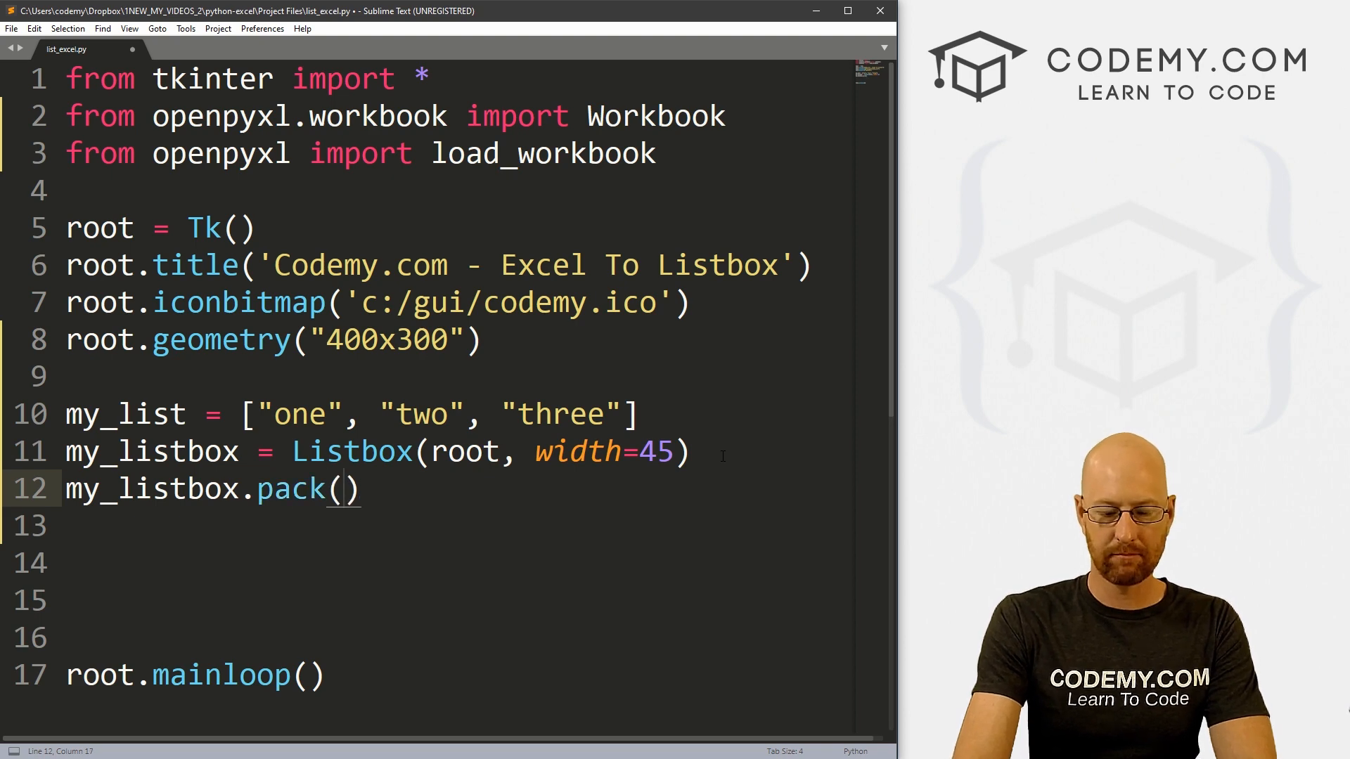
text(pady=20)
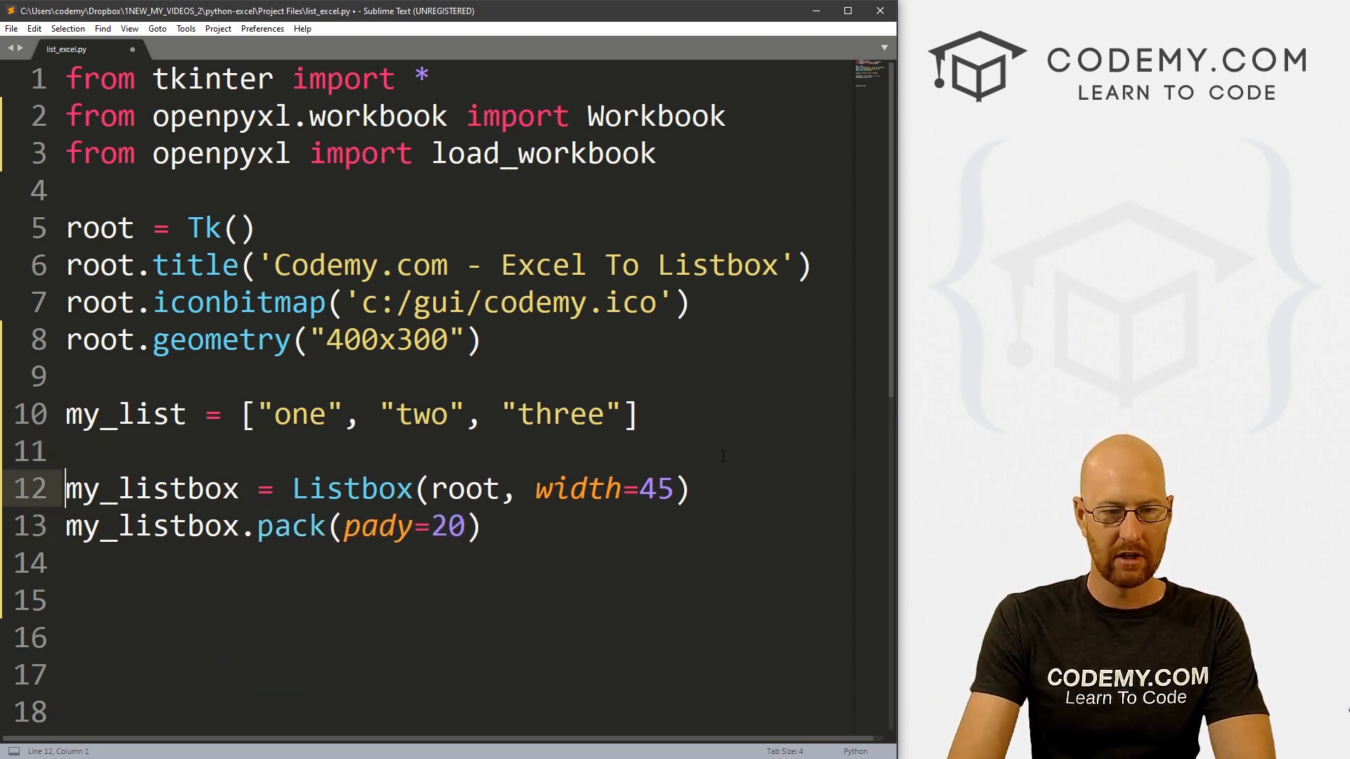
text(# Create Listbox)
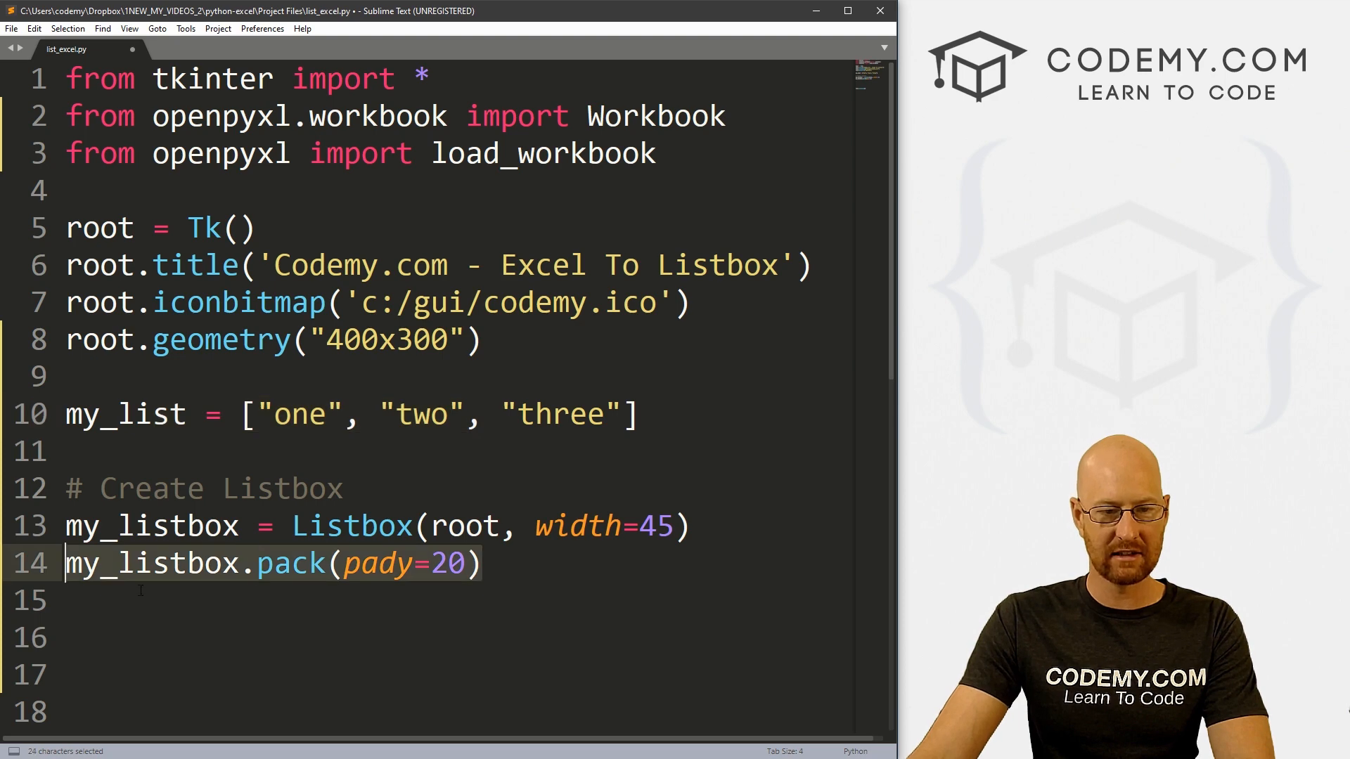
Add a for loop inserting each my_list item at END, then save.
double_click(130, 414)
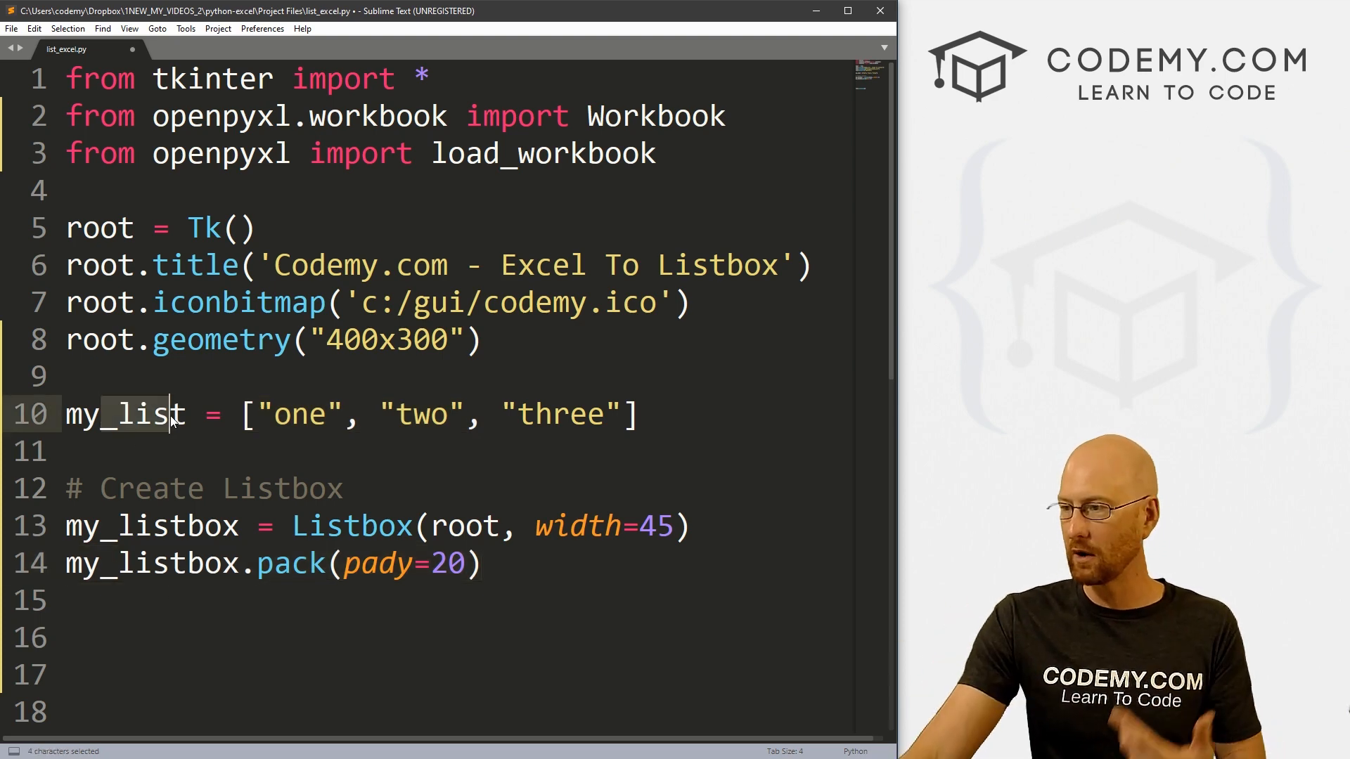
click(125, 600)
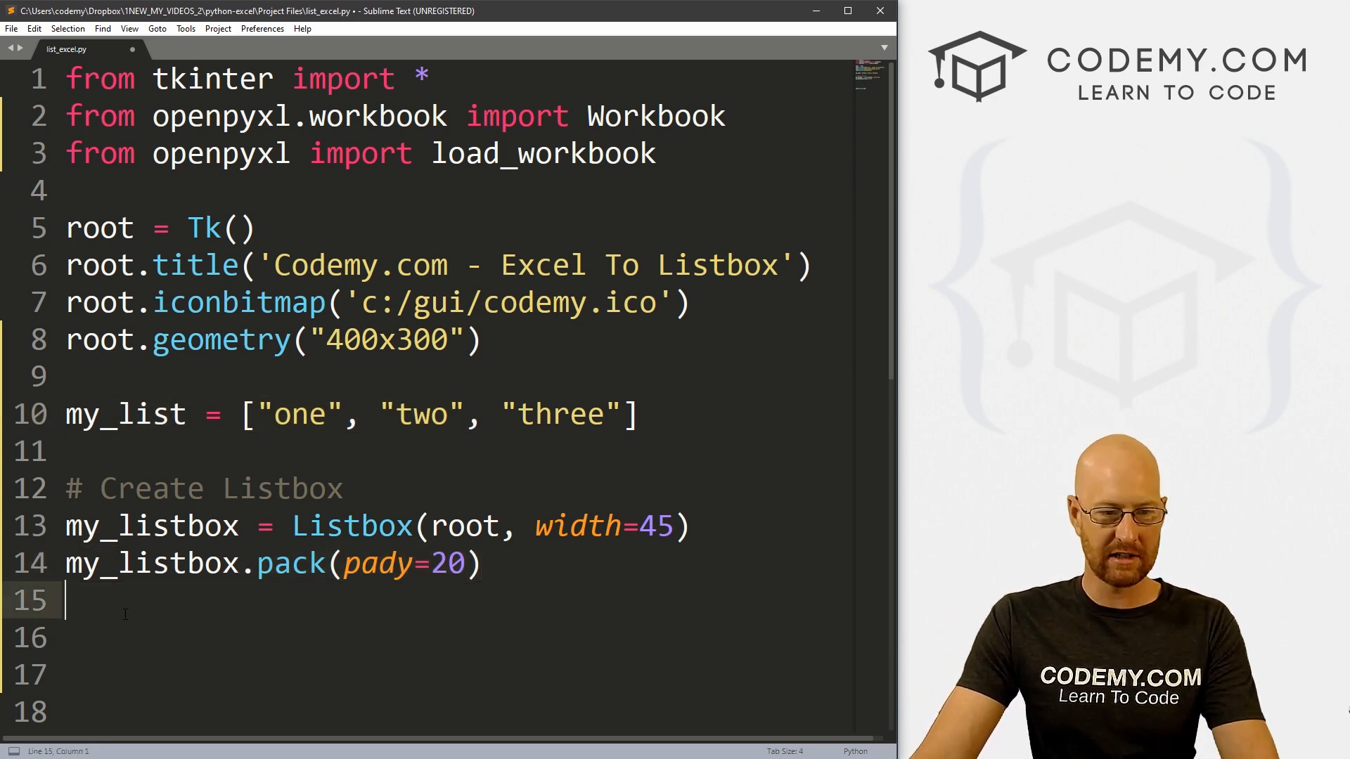
text(for item)
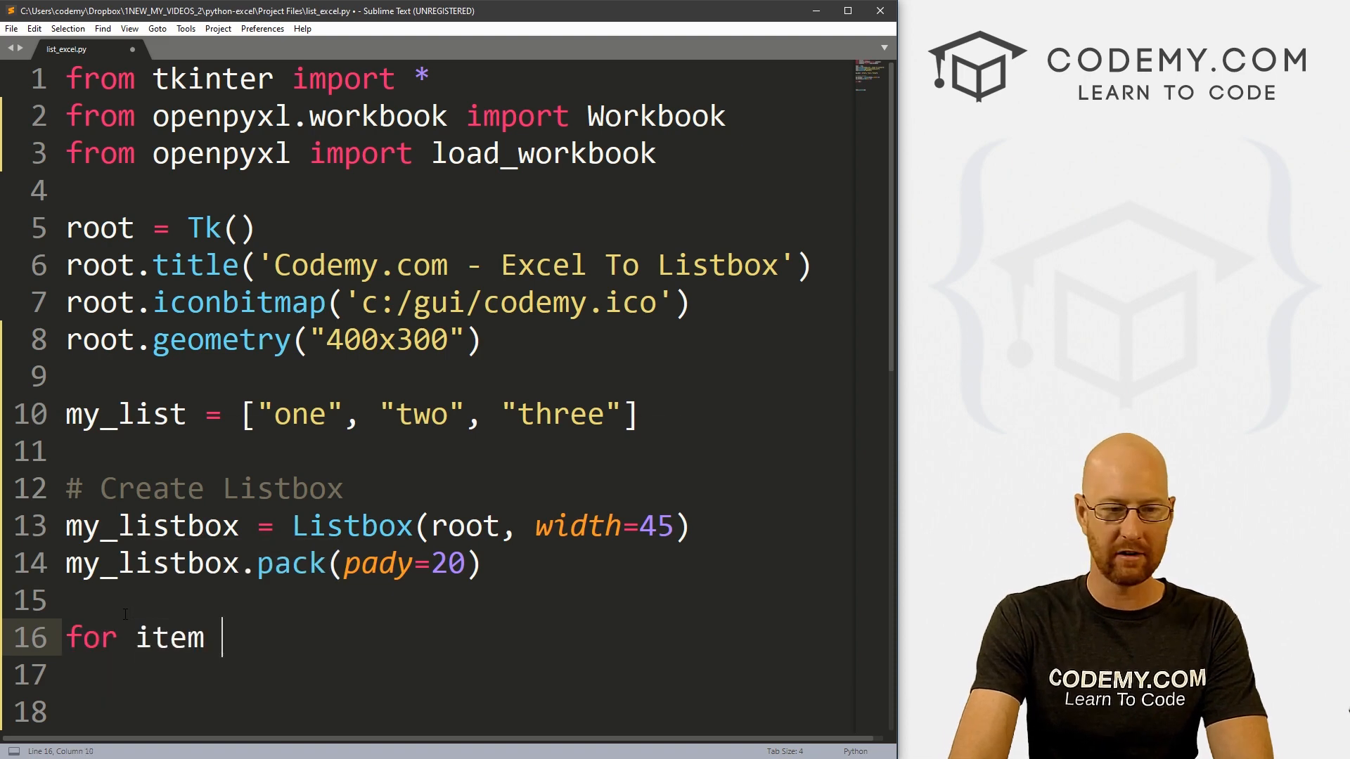
text(in my_list:)
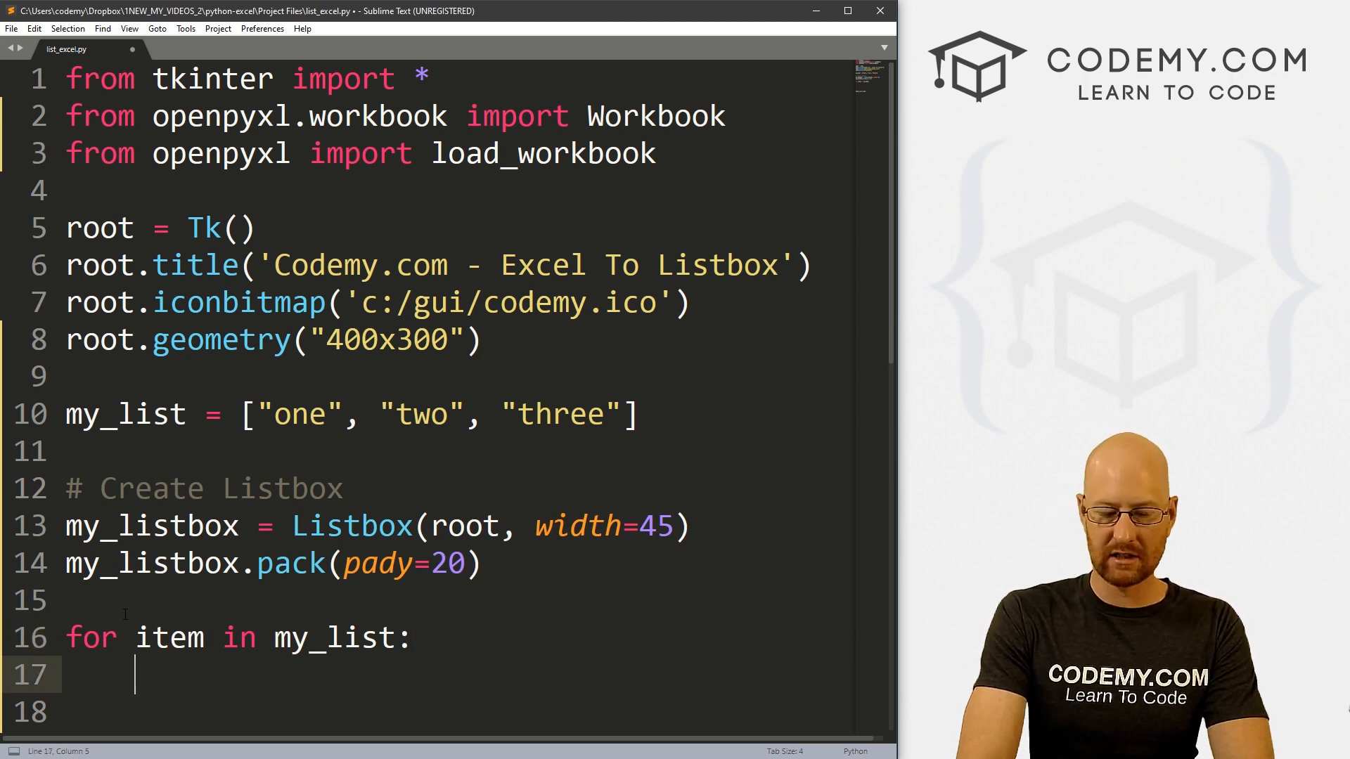
text(my_)
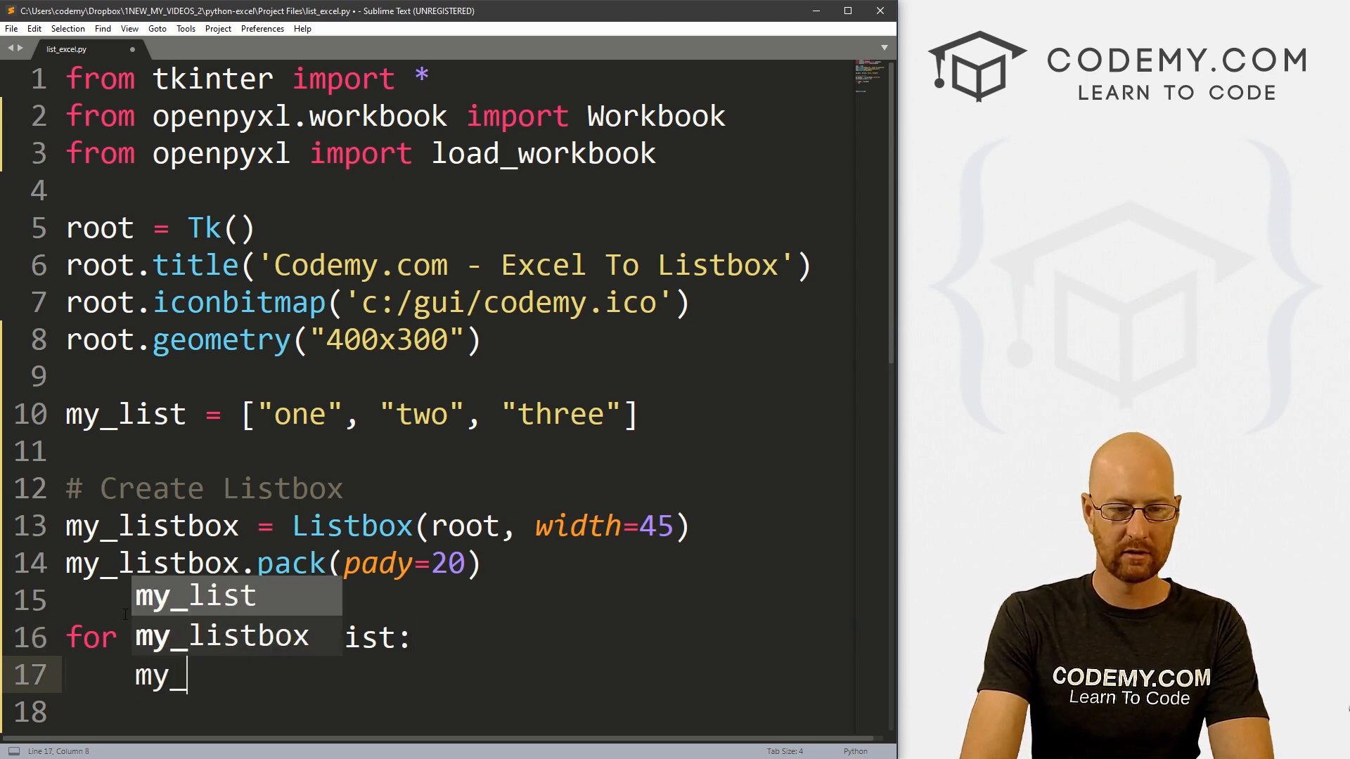
text(listbox.insert()
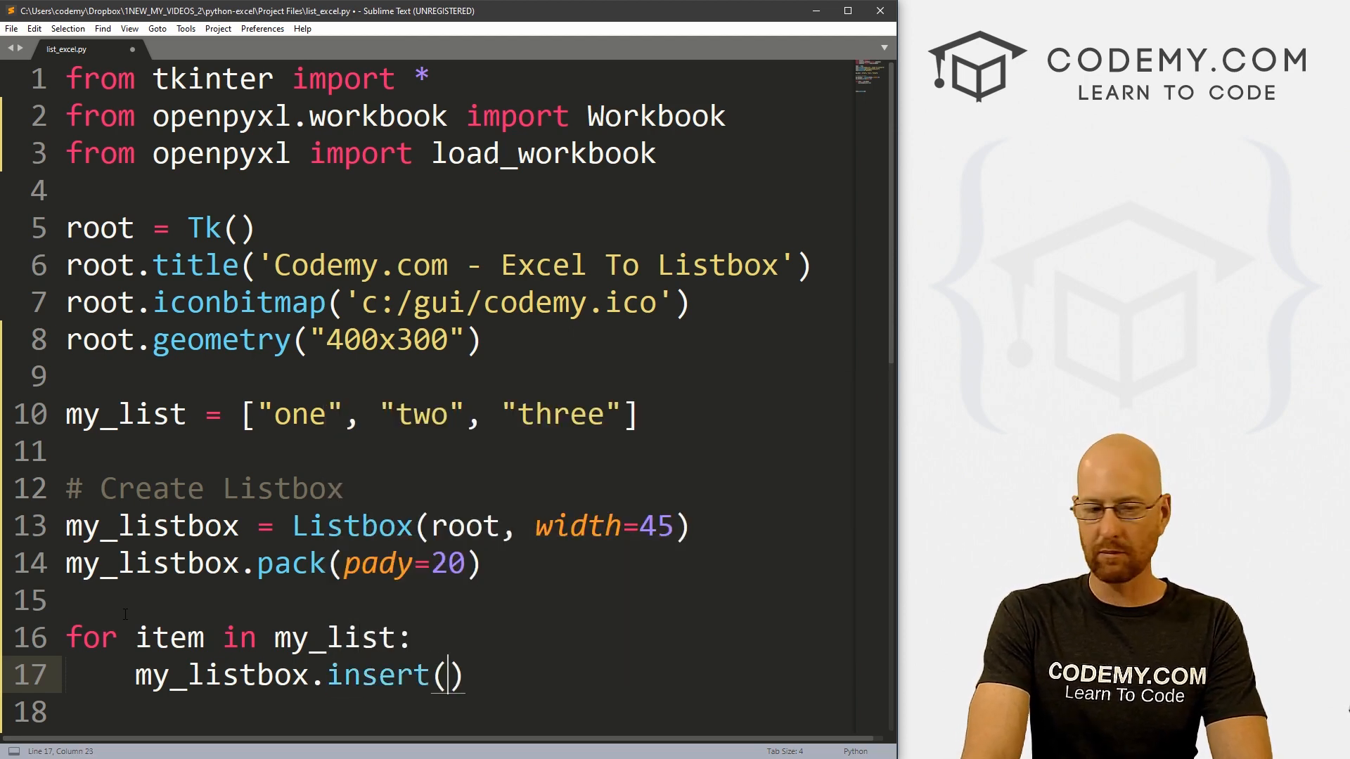
text(END)
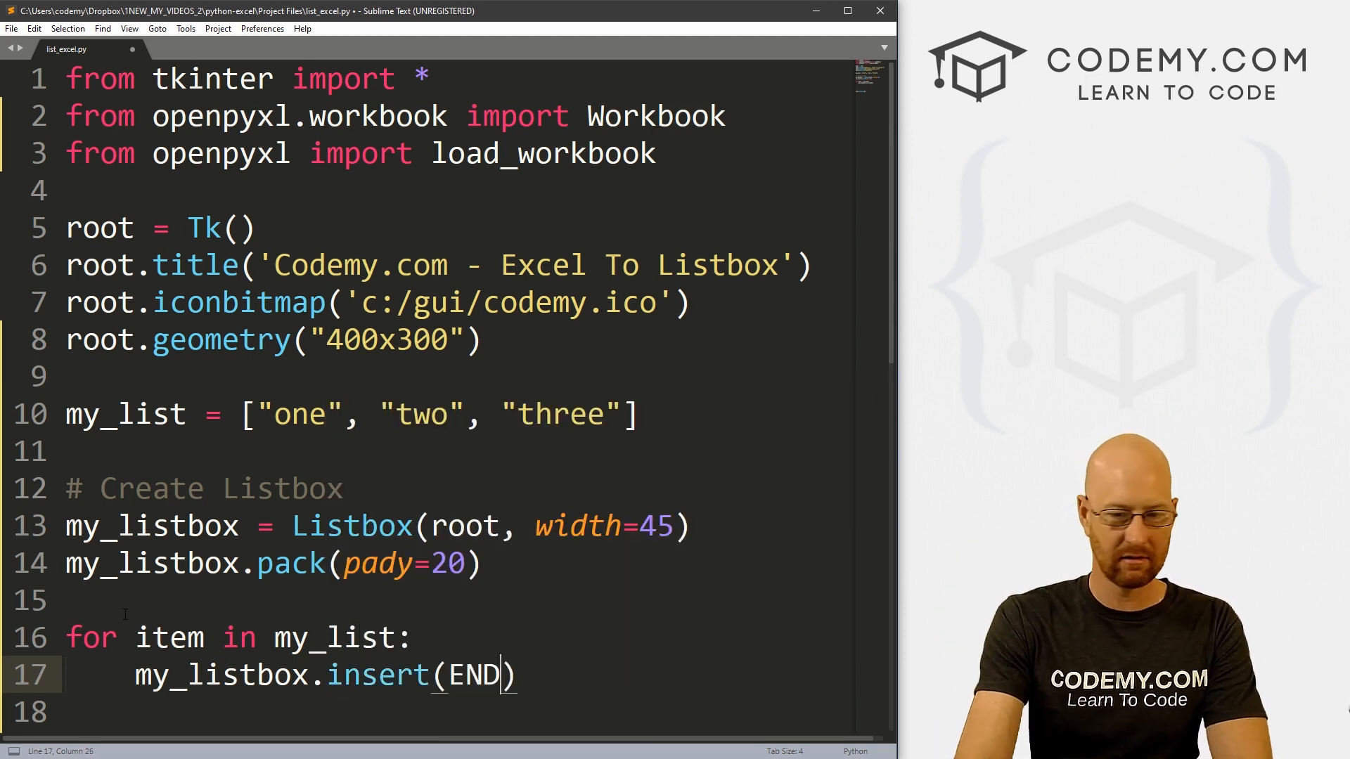
text(,)
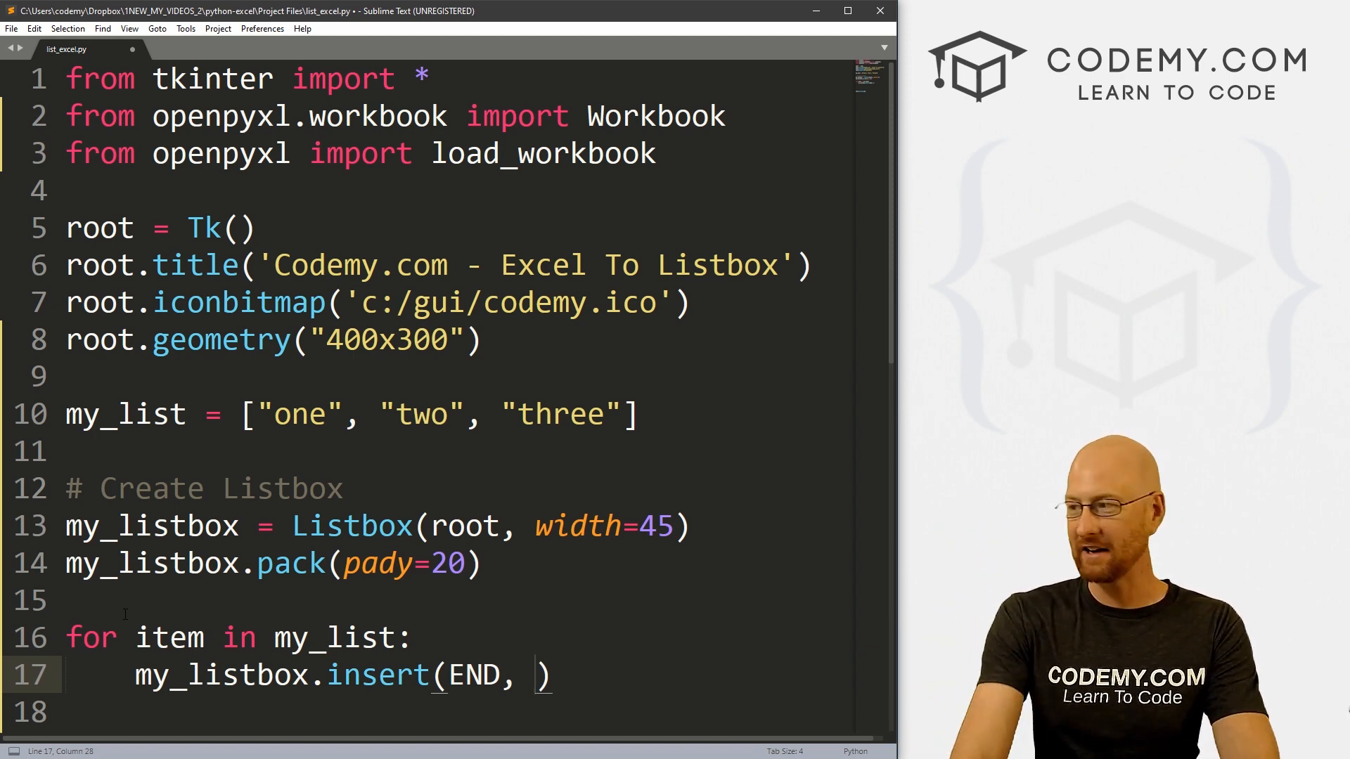
text(item)
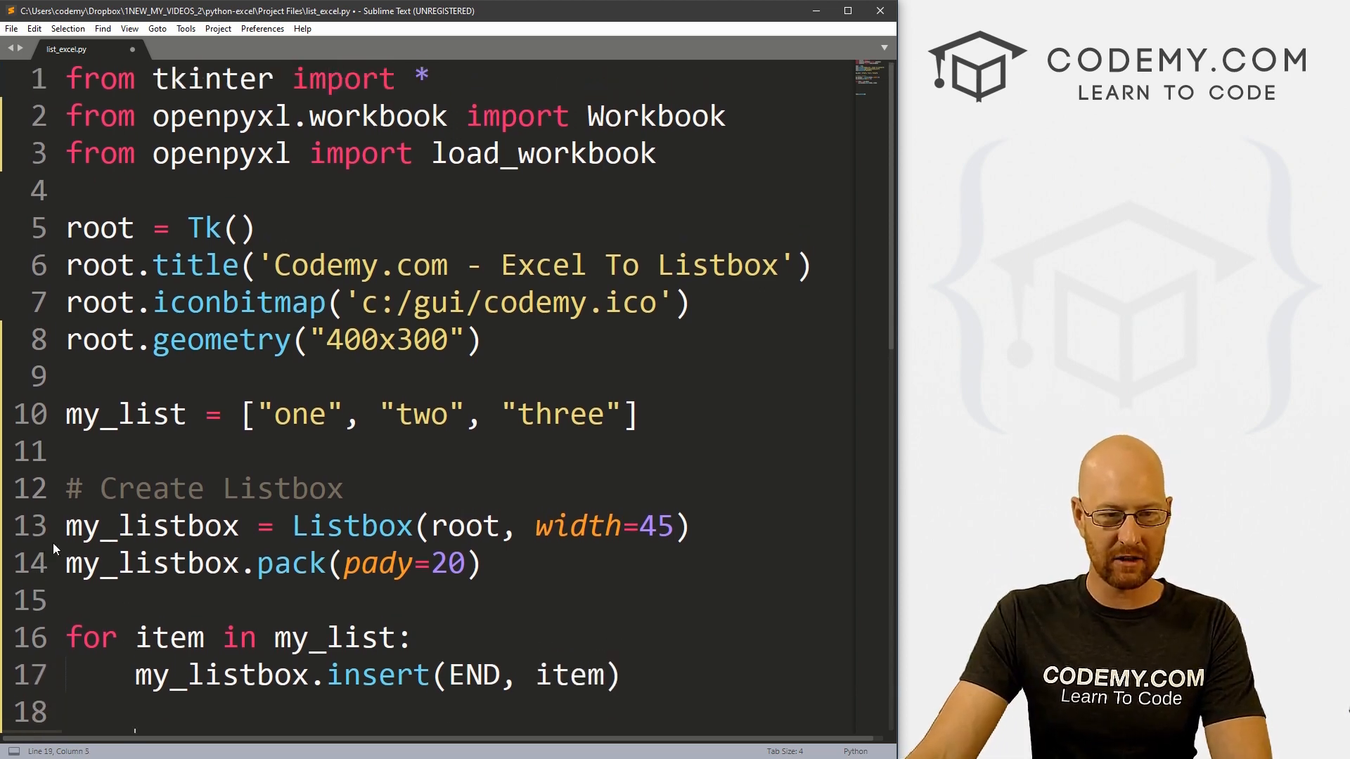
key(ctrl+s)
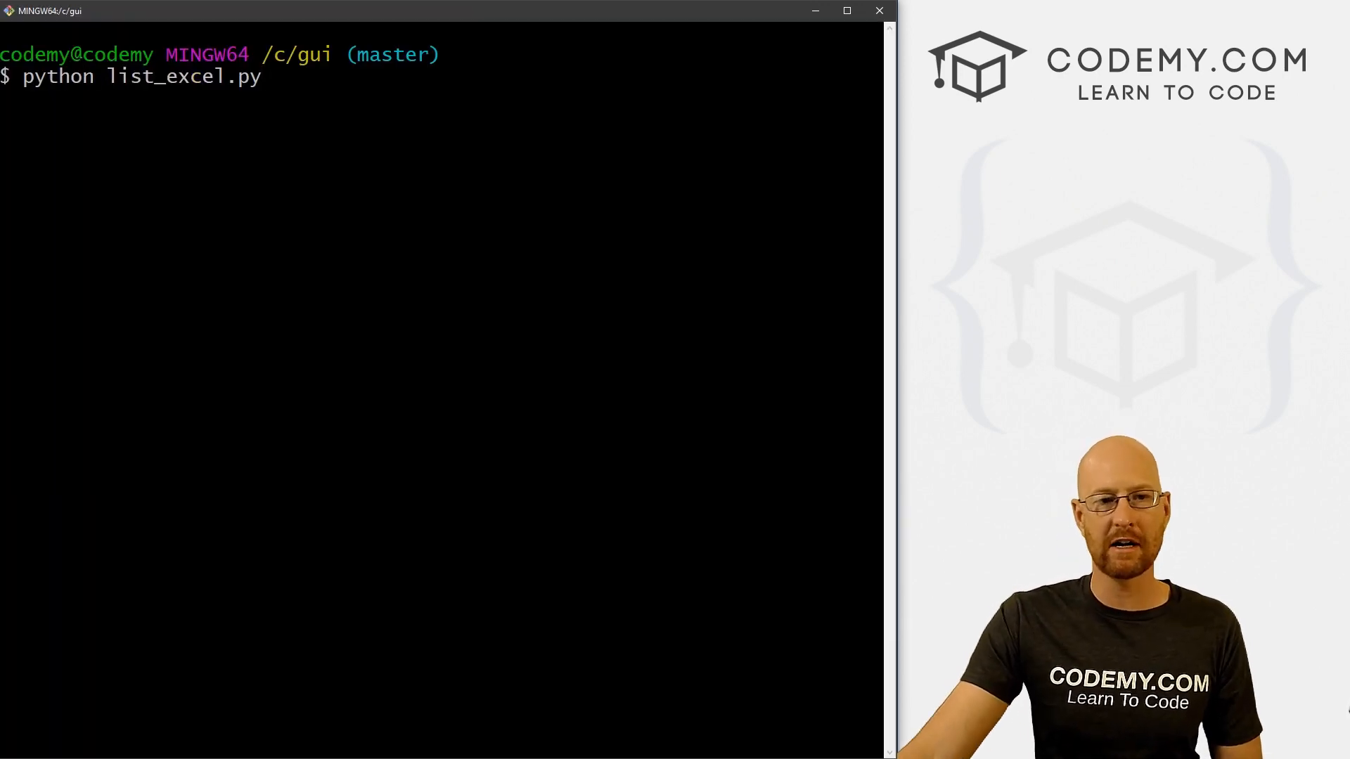
Launch list_excel.py and select 'three' in the app's listbox.
key(Return)
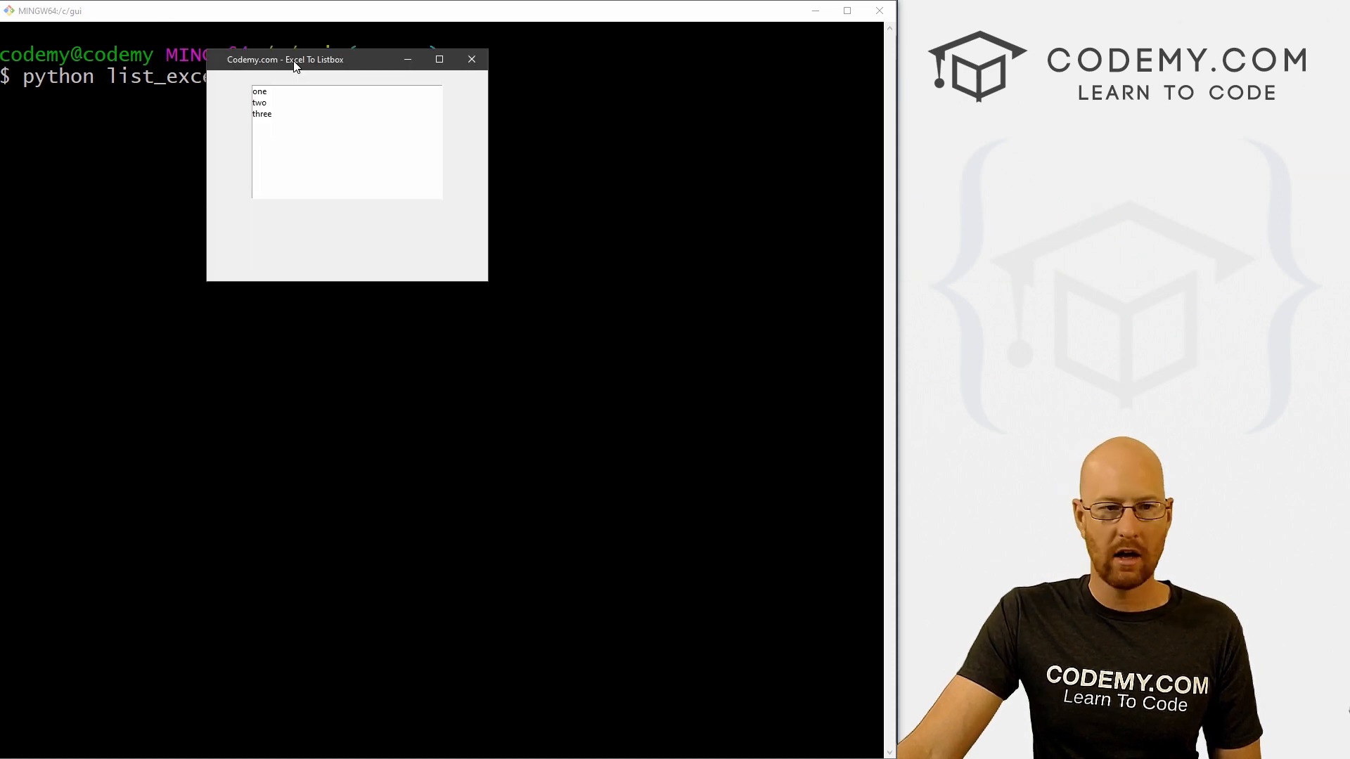
click(262, 113)
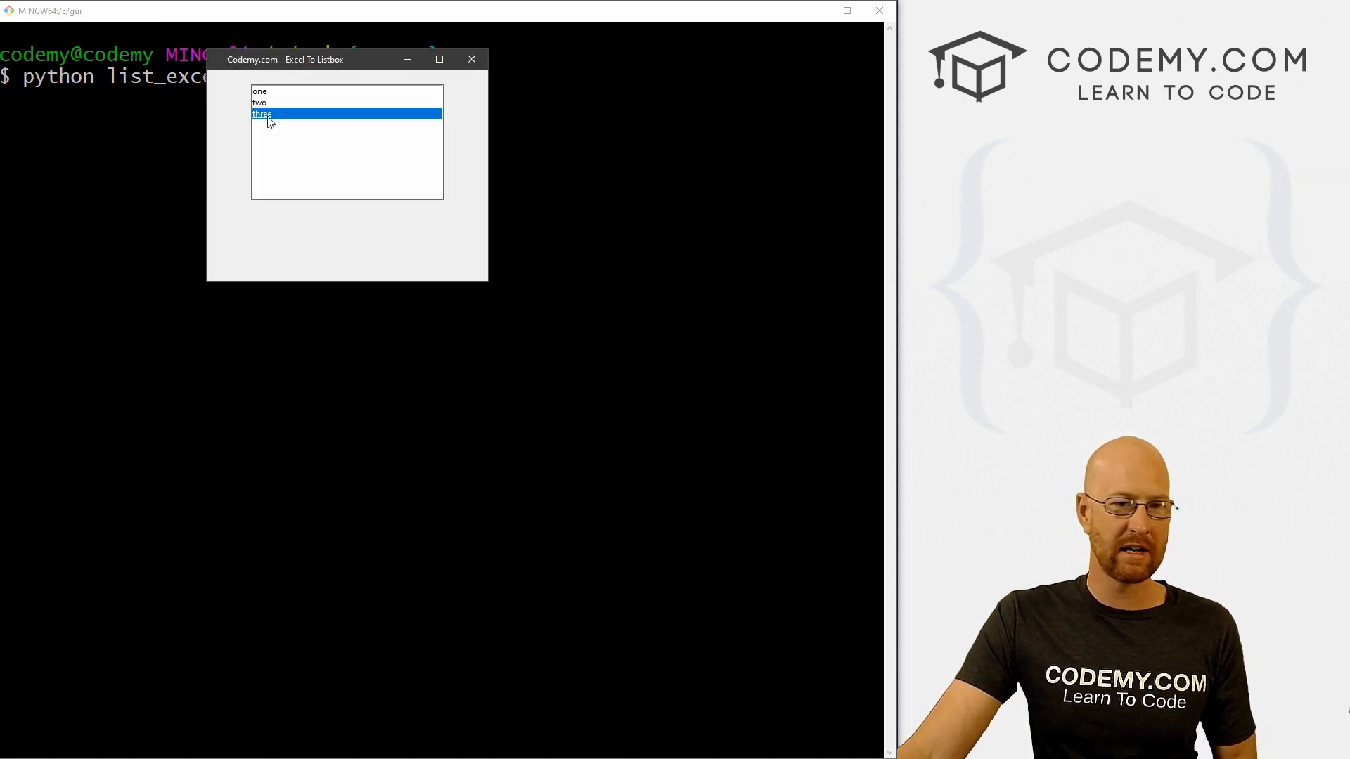
mouse_move(265, 161)
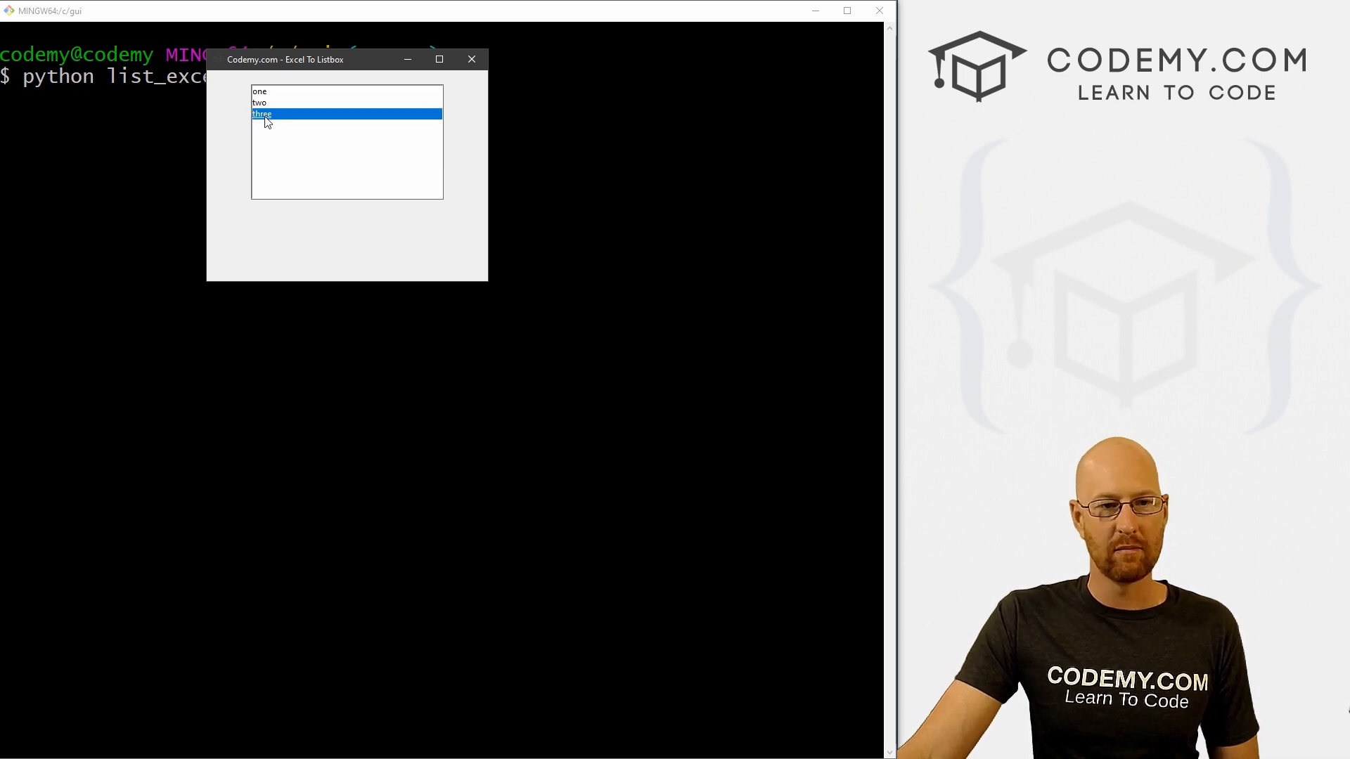
click(471, 59)
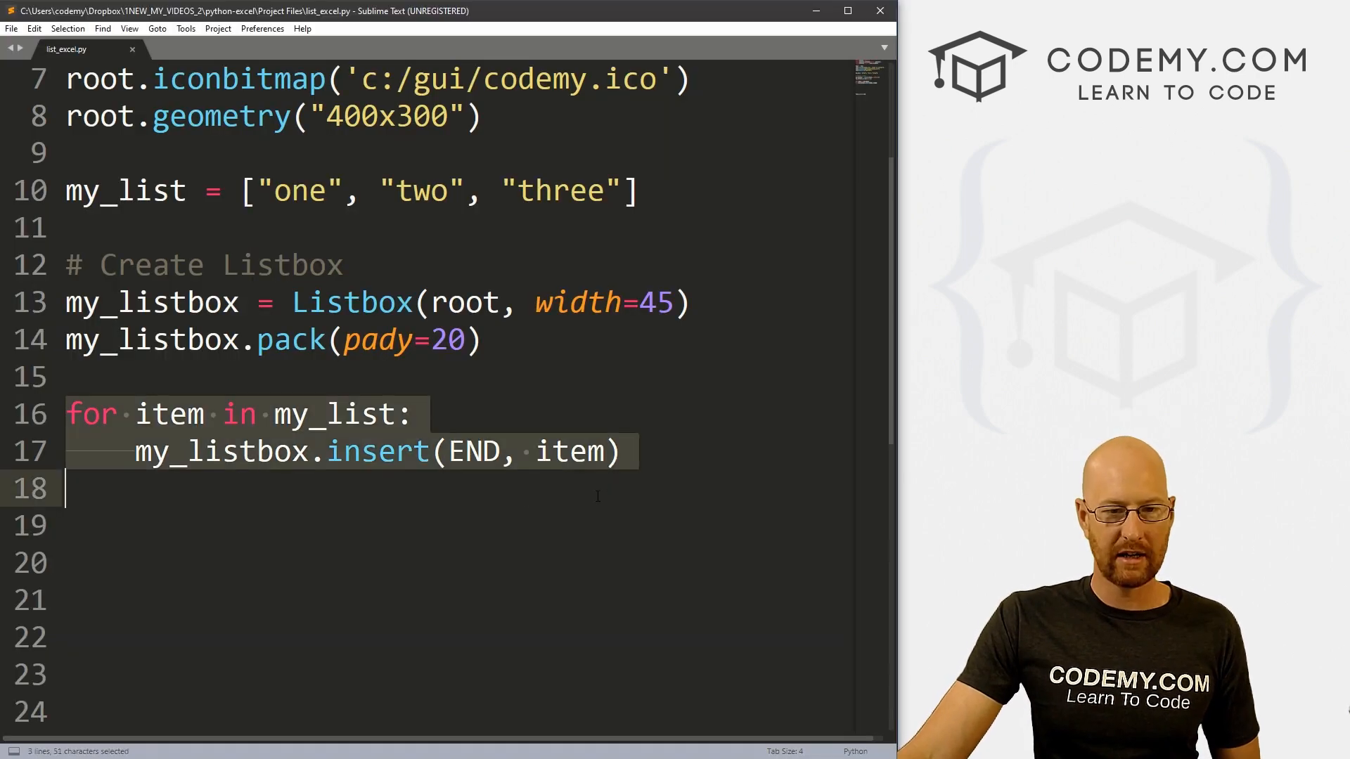
Delete the listbox loop, comment out my_list, and add a '# Create a wb' comment.
key(Delete)
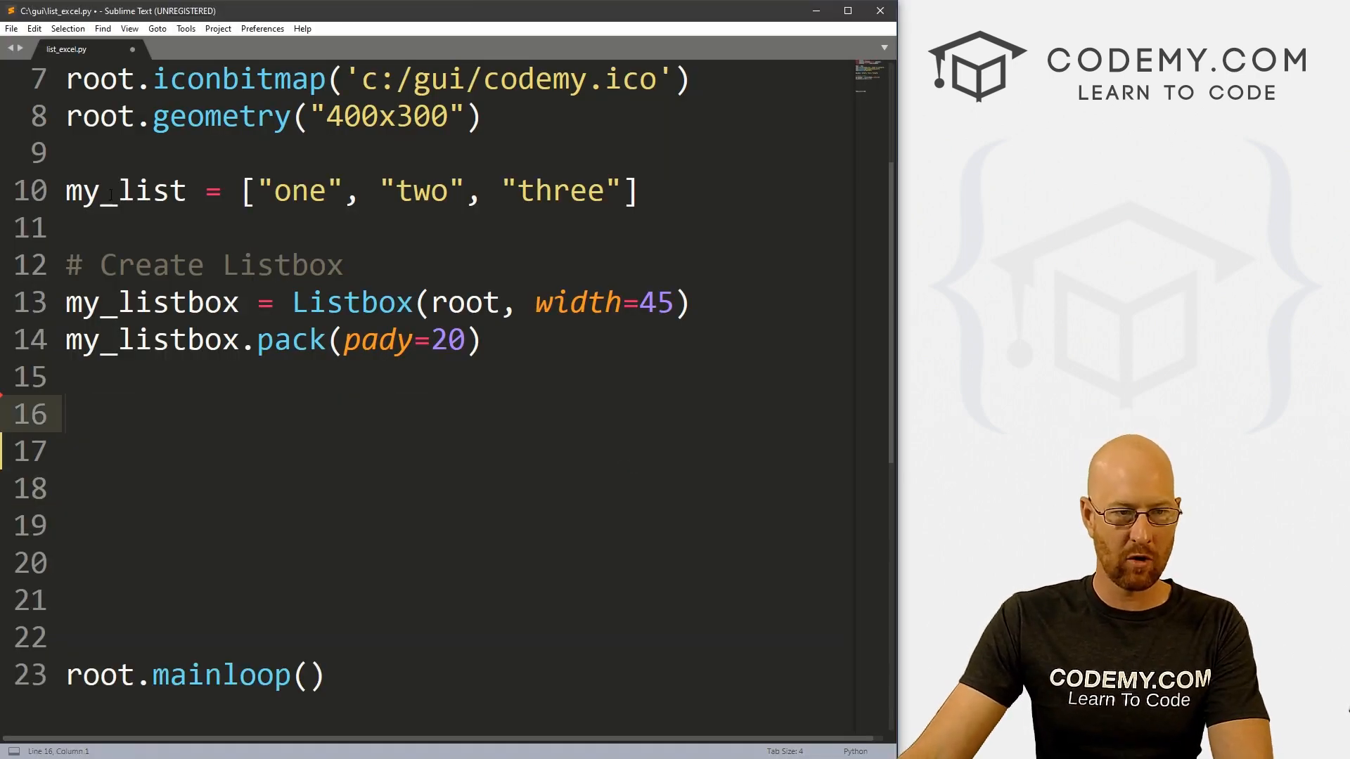
text(#)
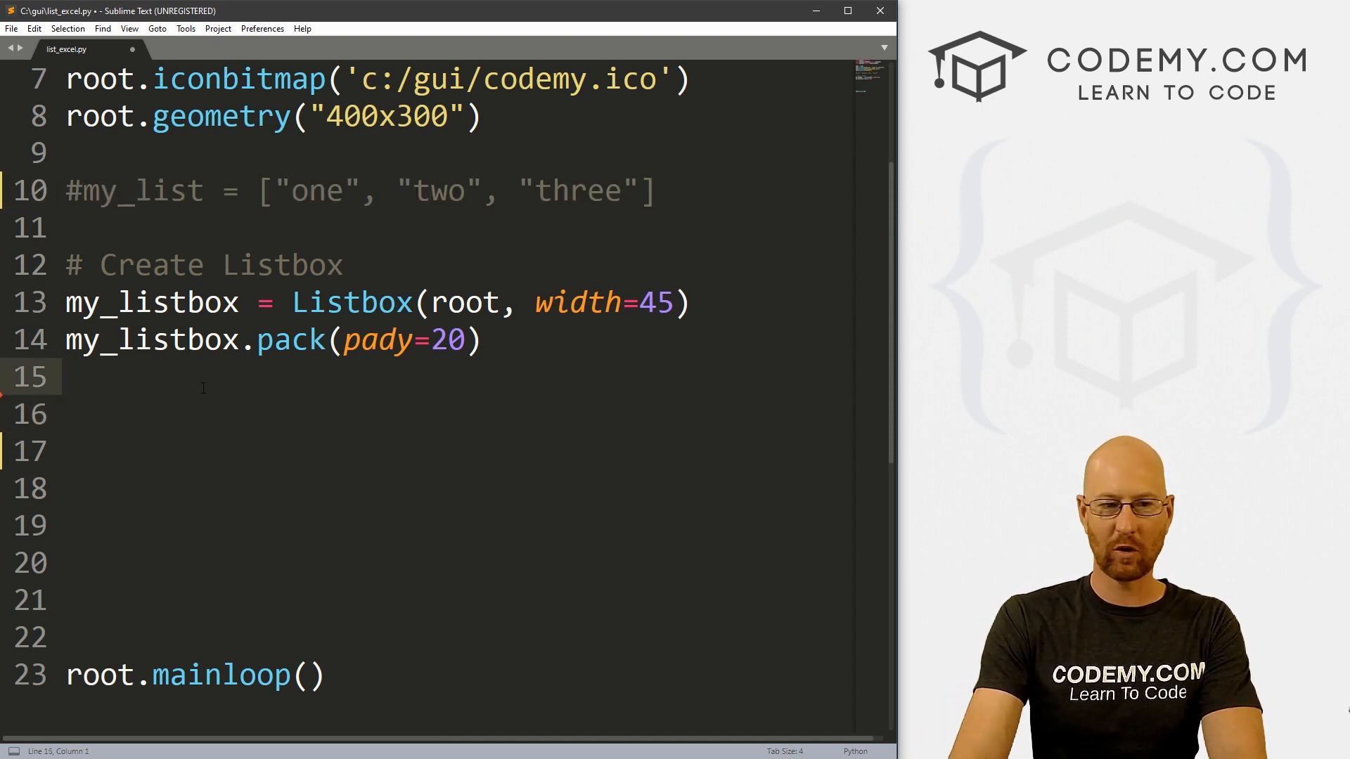
text(#)
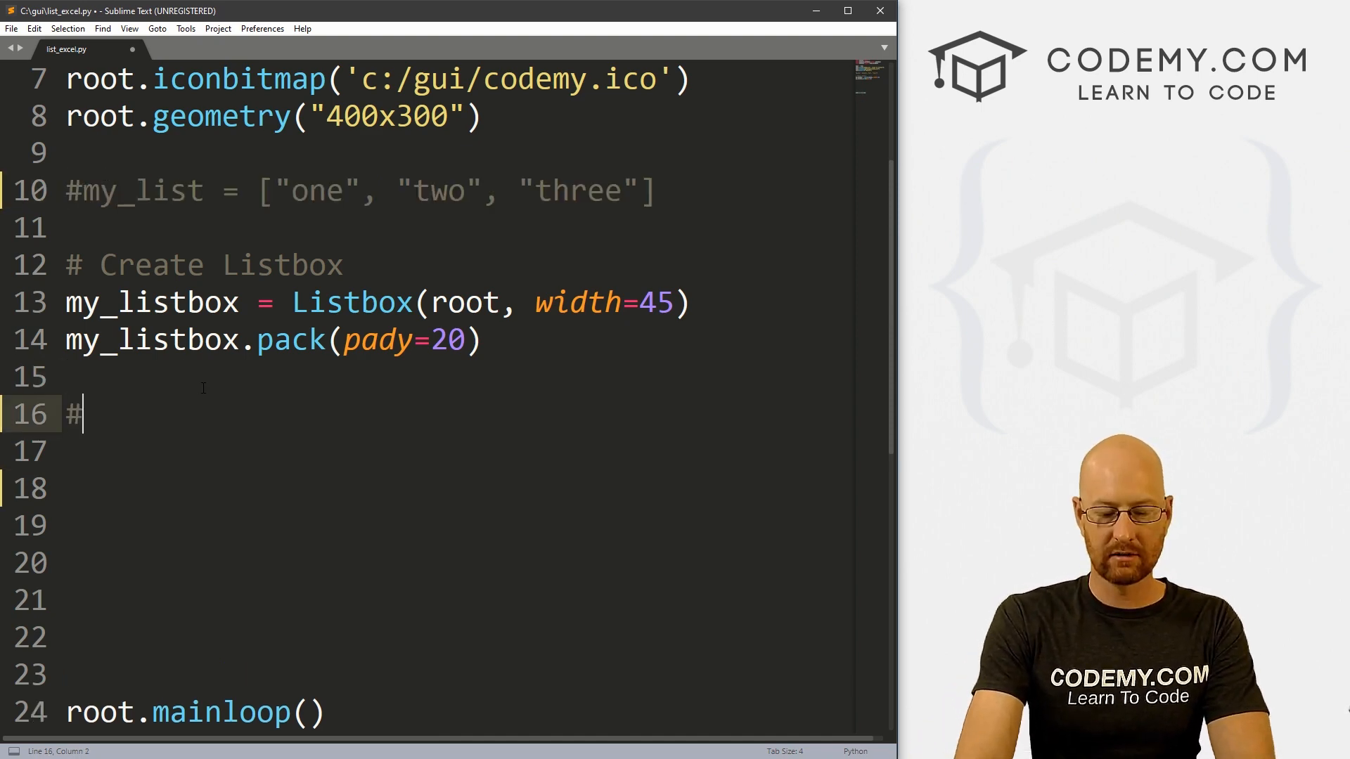
text(Create a wb)
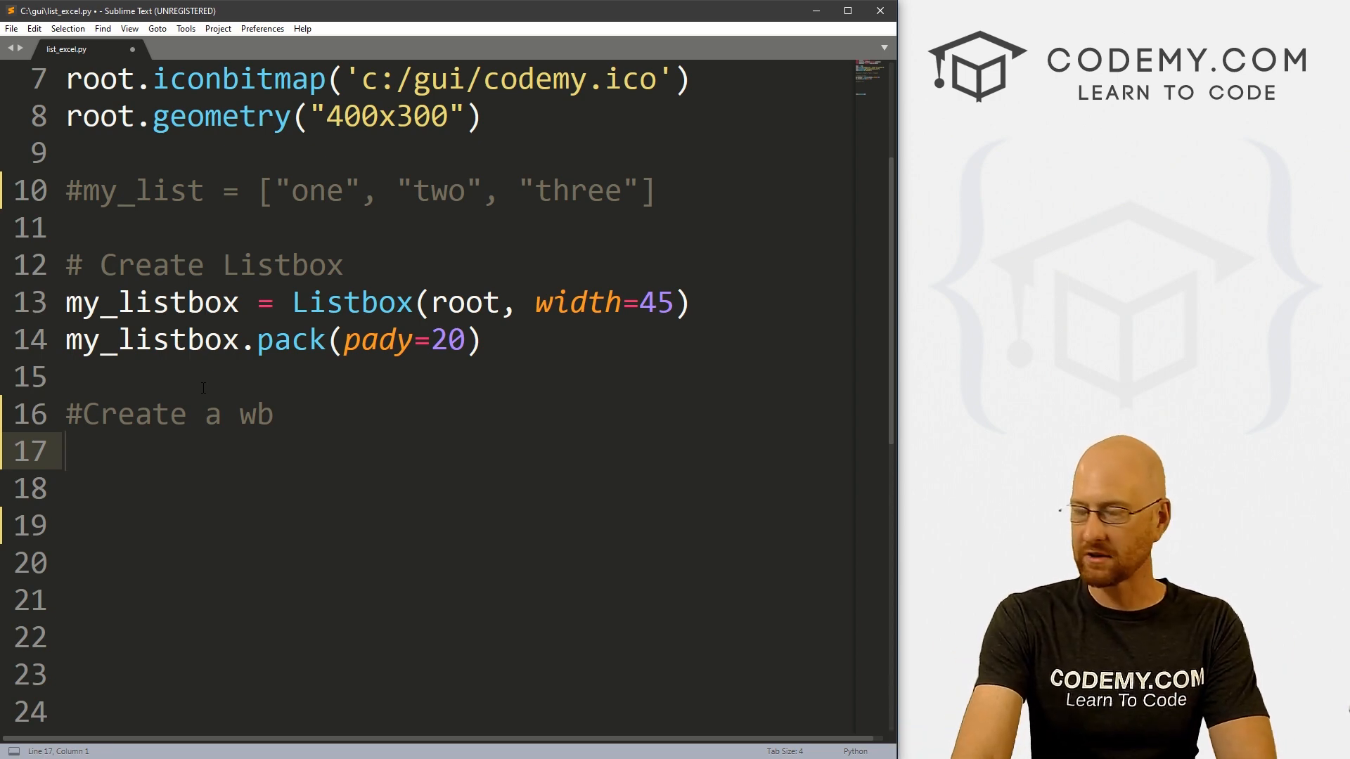
Add wb = load_workbook('name_color.xlsx').
text(wb =)
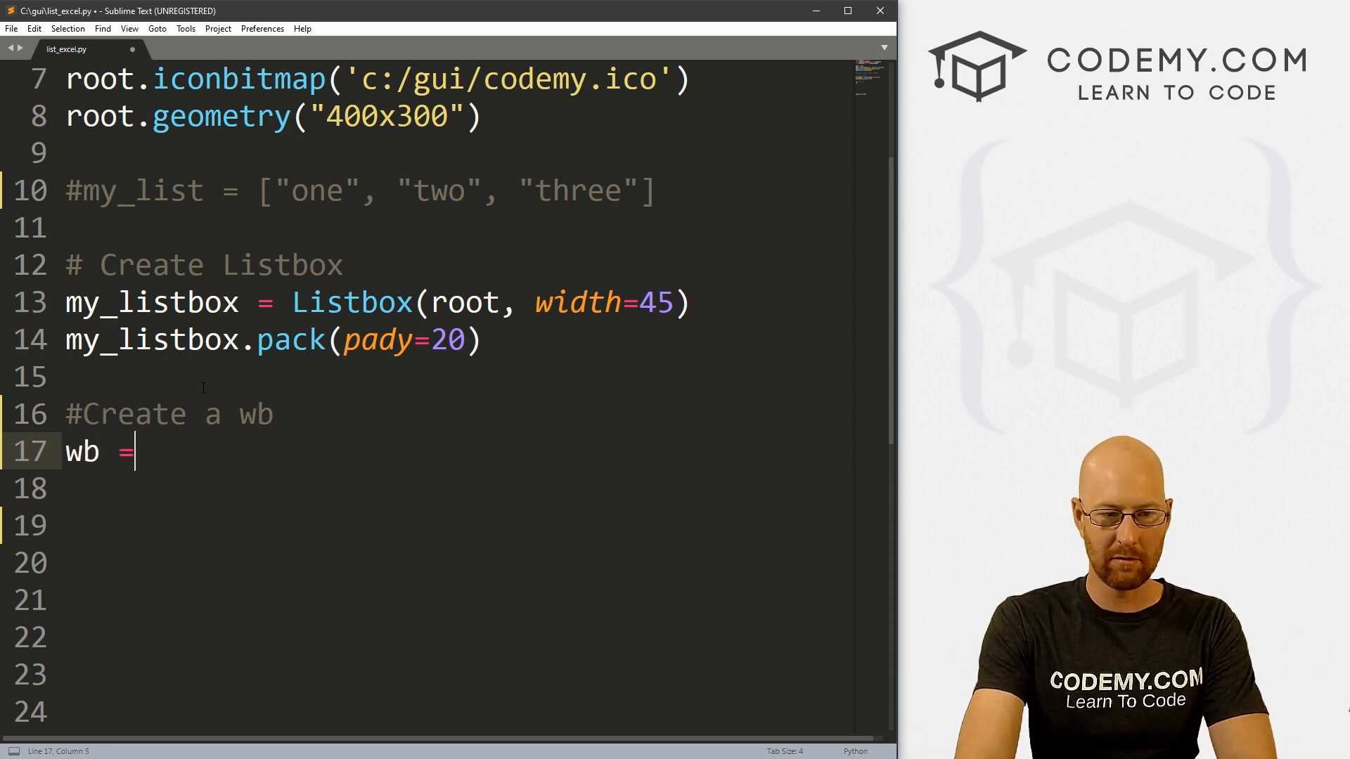
text(load_workbook)
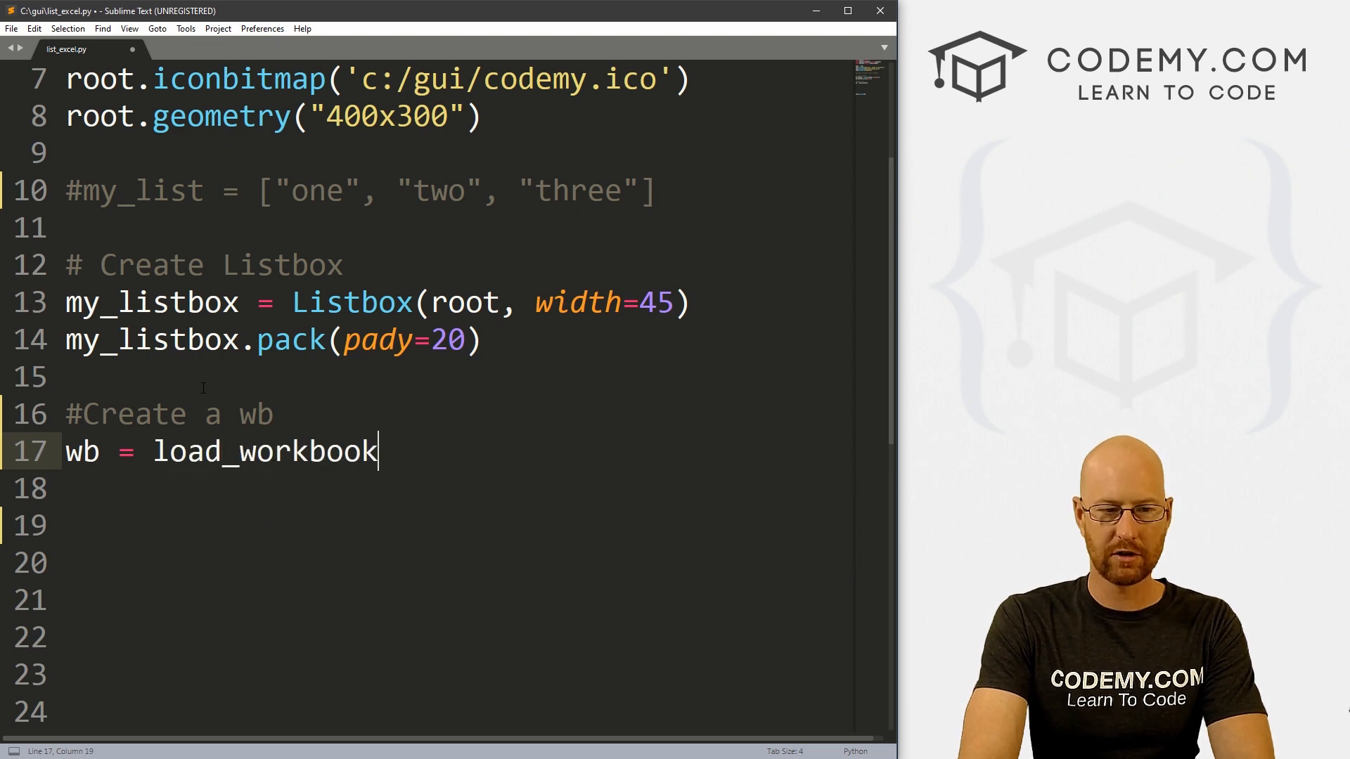
text(())
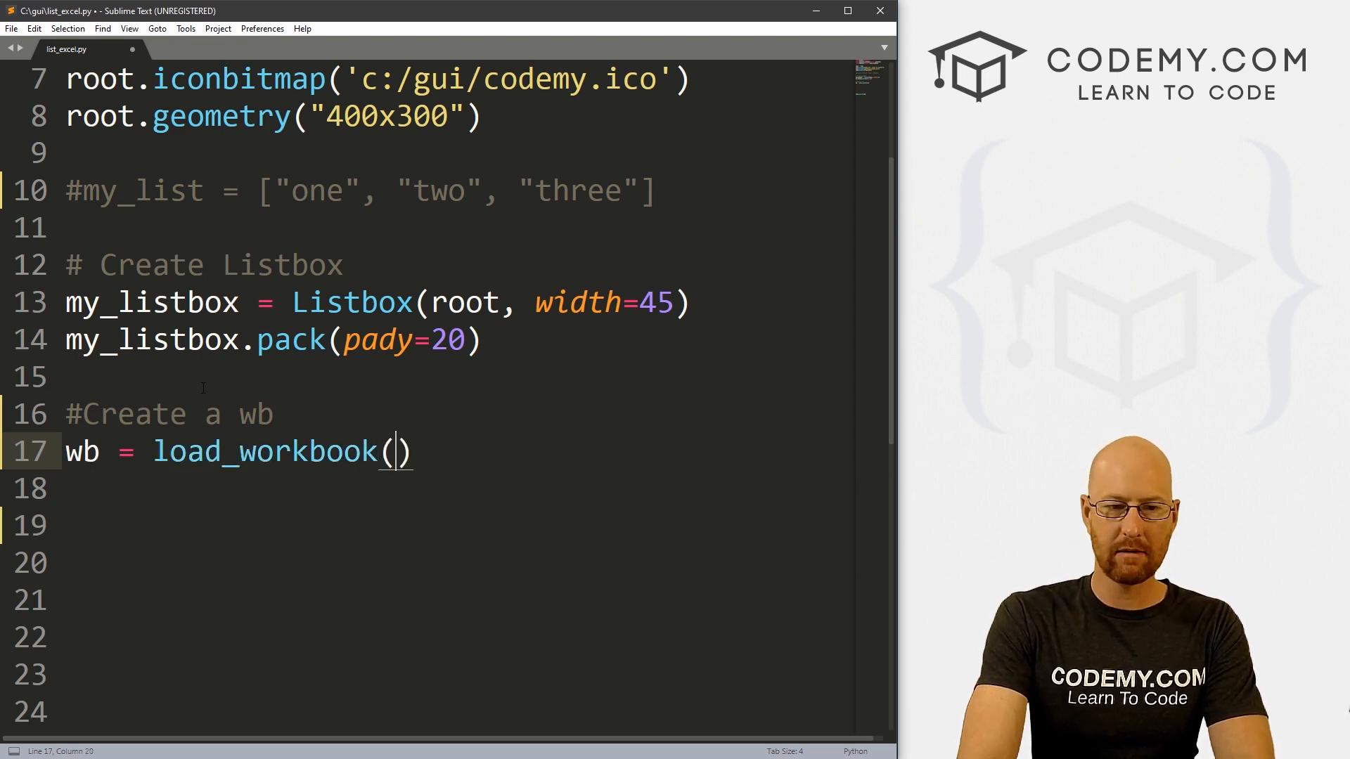
text('')
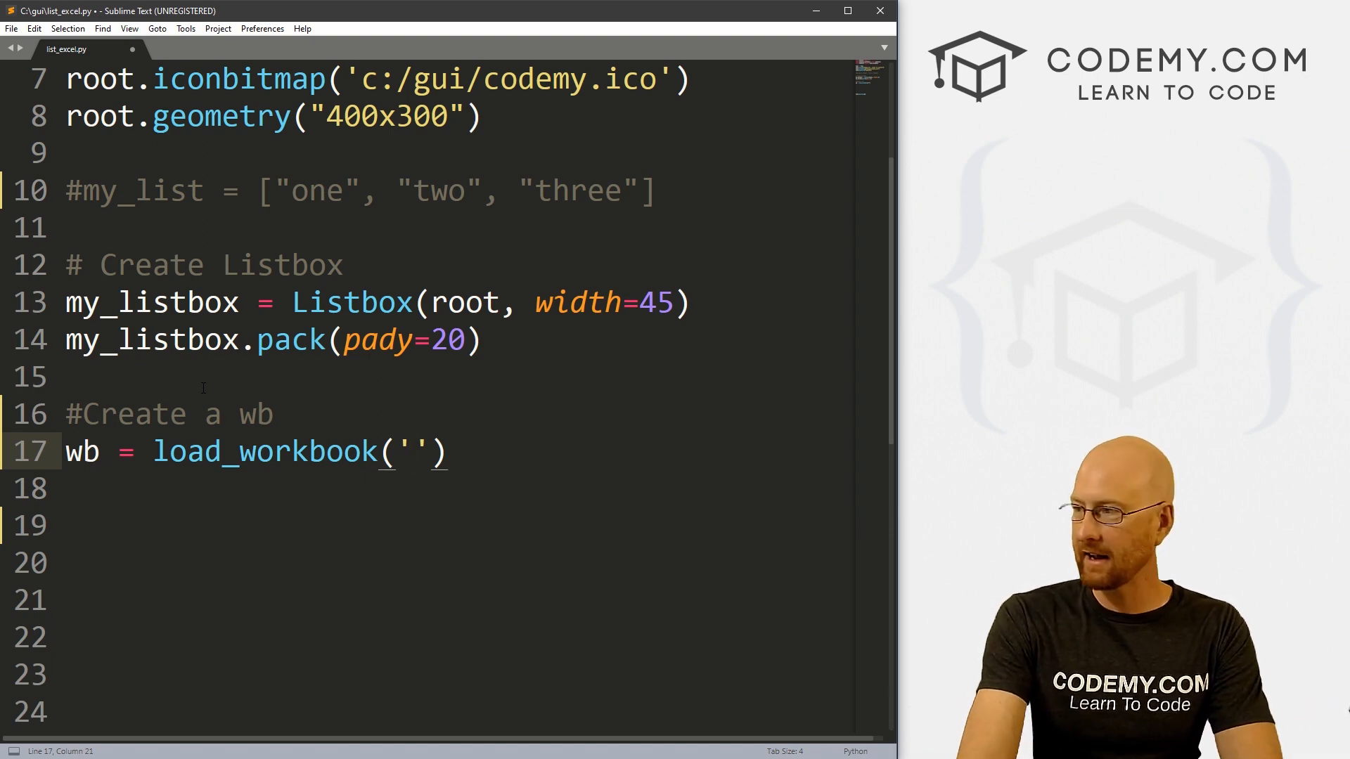
text(name_color.)
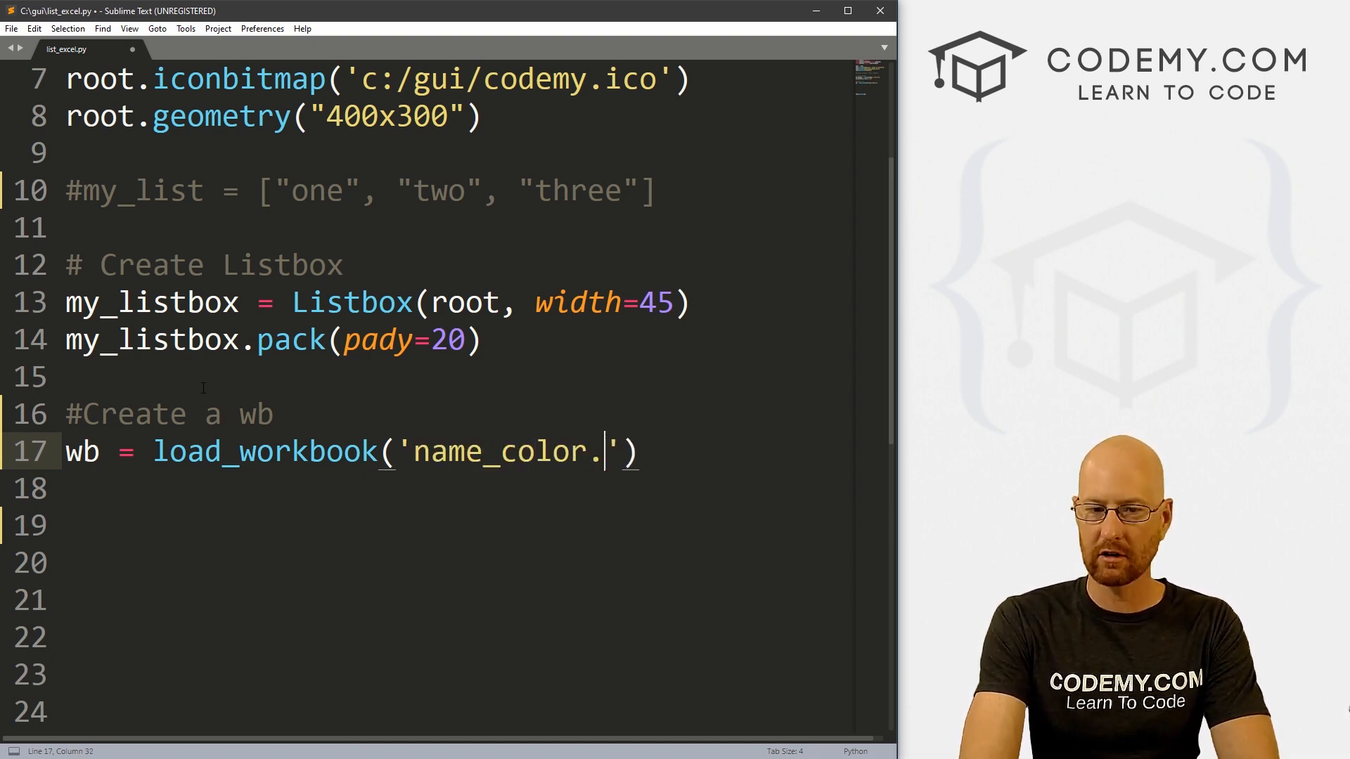
text(xls)
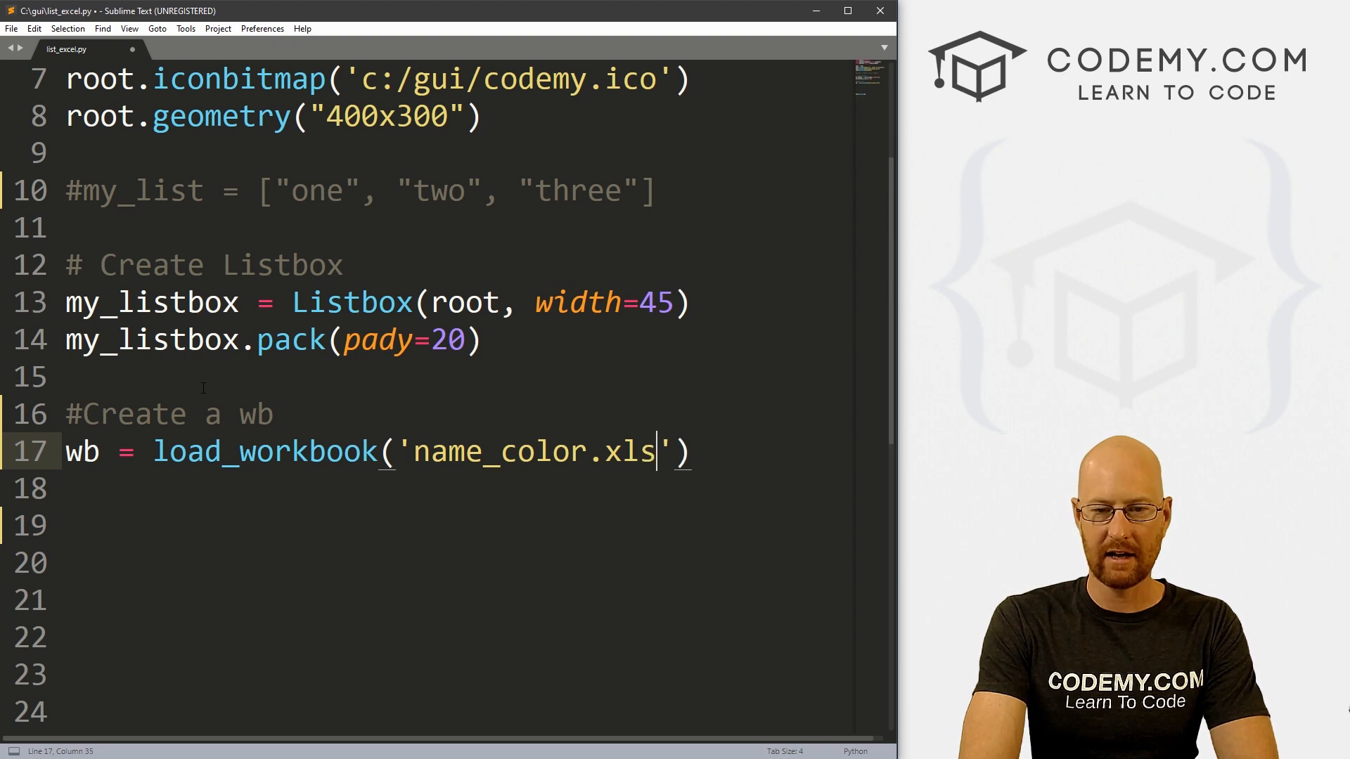
text(x)
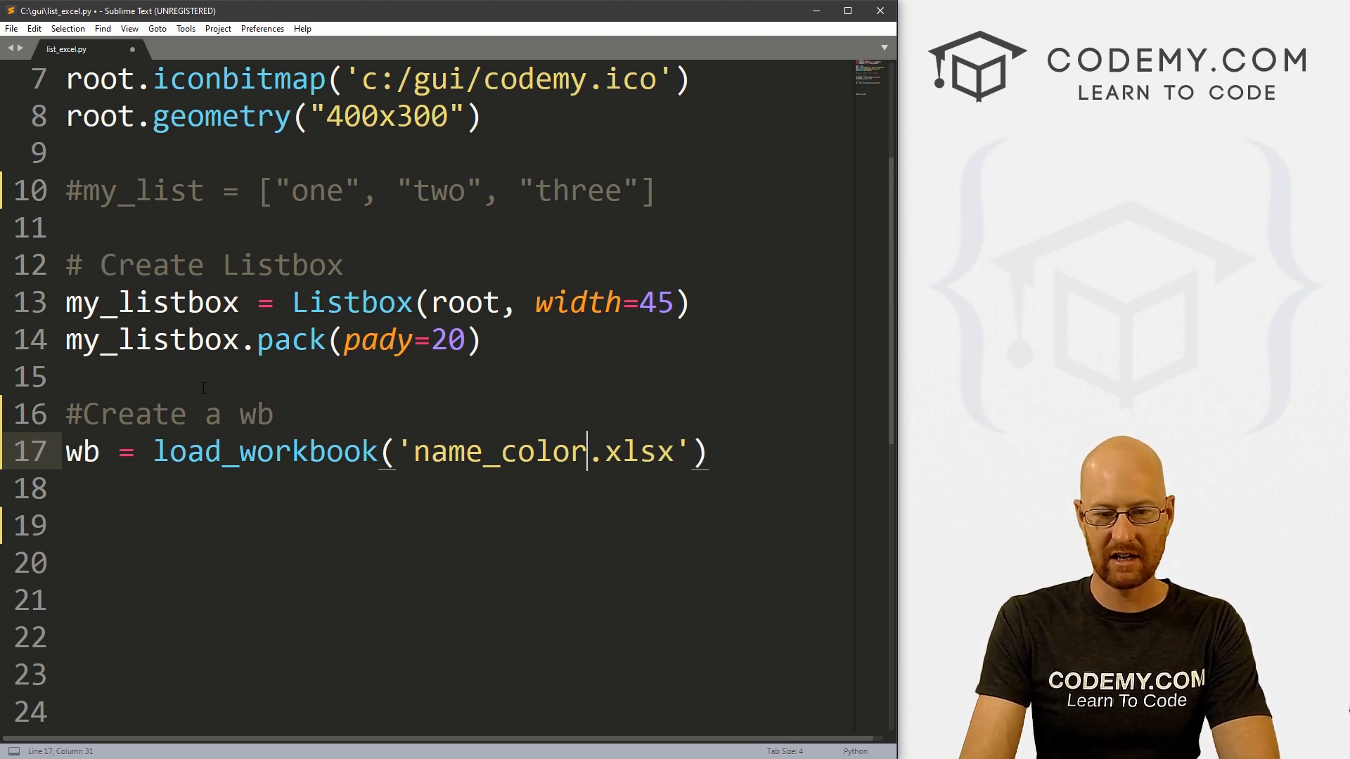
Try prefixing the file name with C:/gui/, remove it again, then view the spreadsheet.
double_click(629, 452)
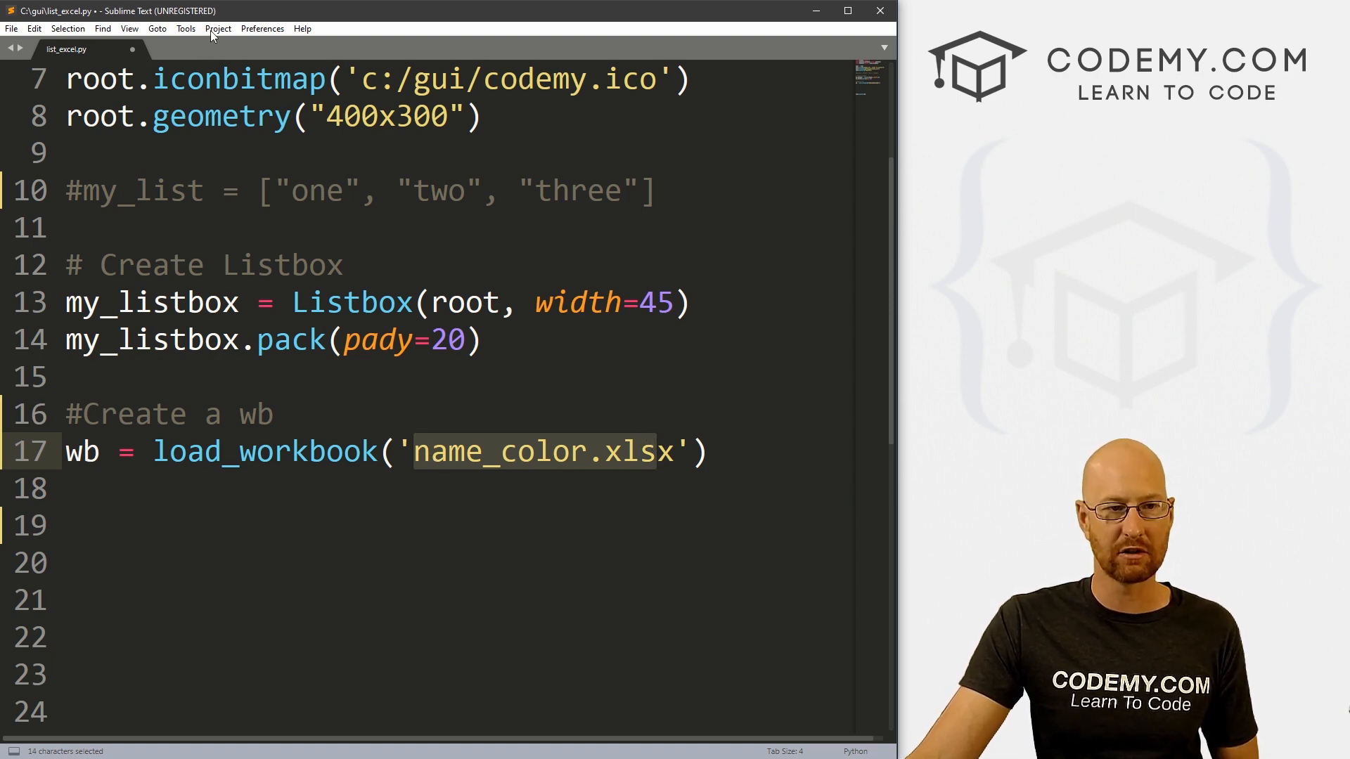
mouse_move(39, 11)
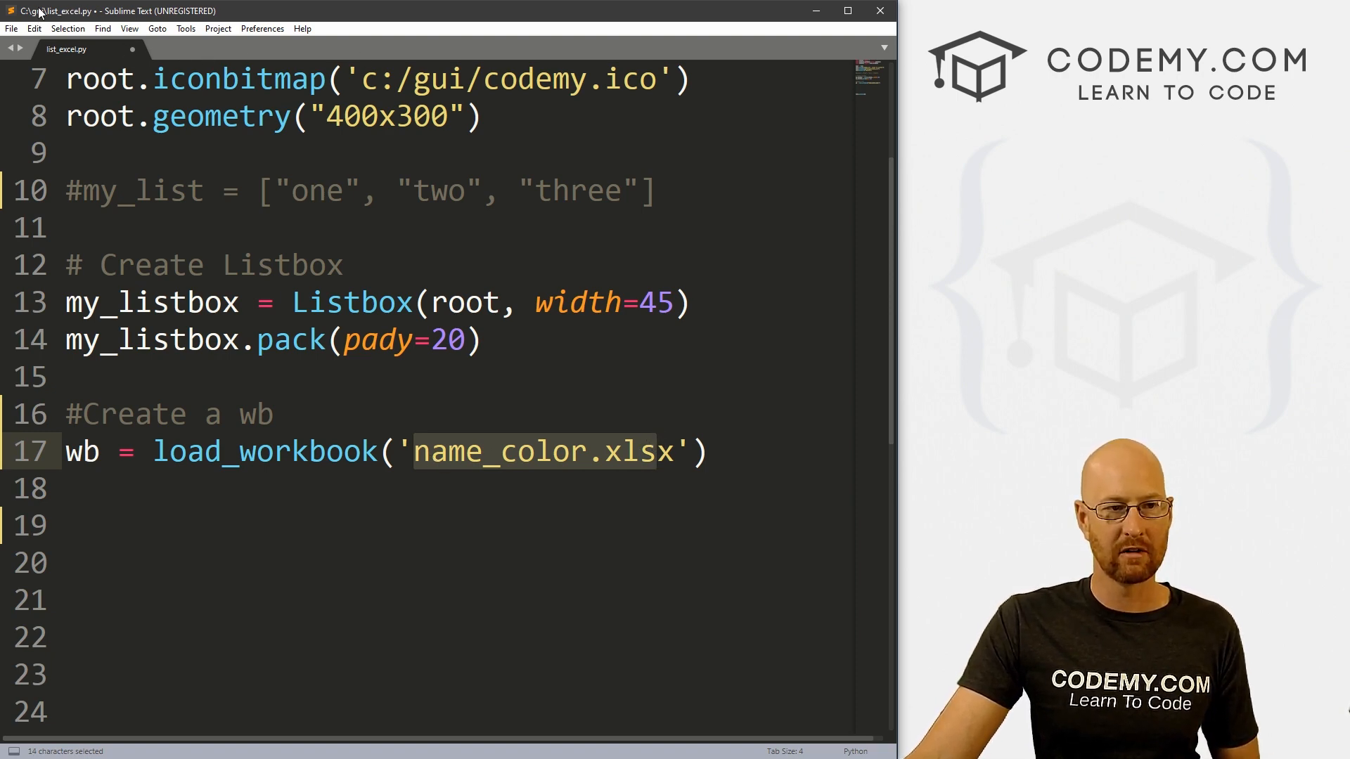
click(415, 452)
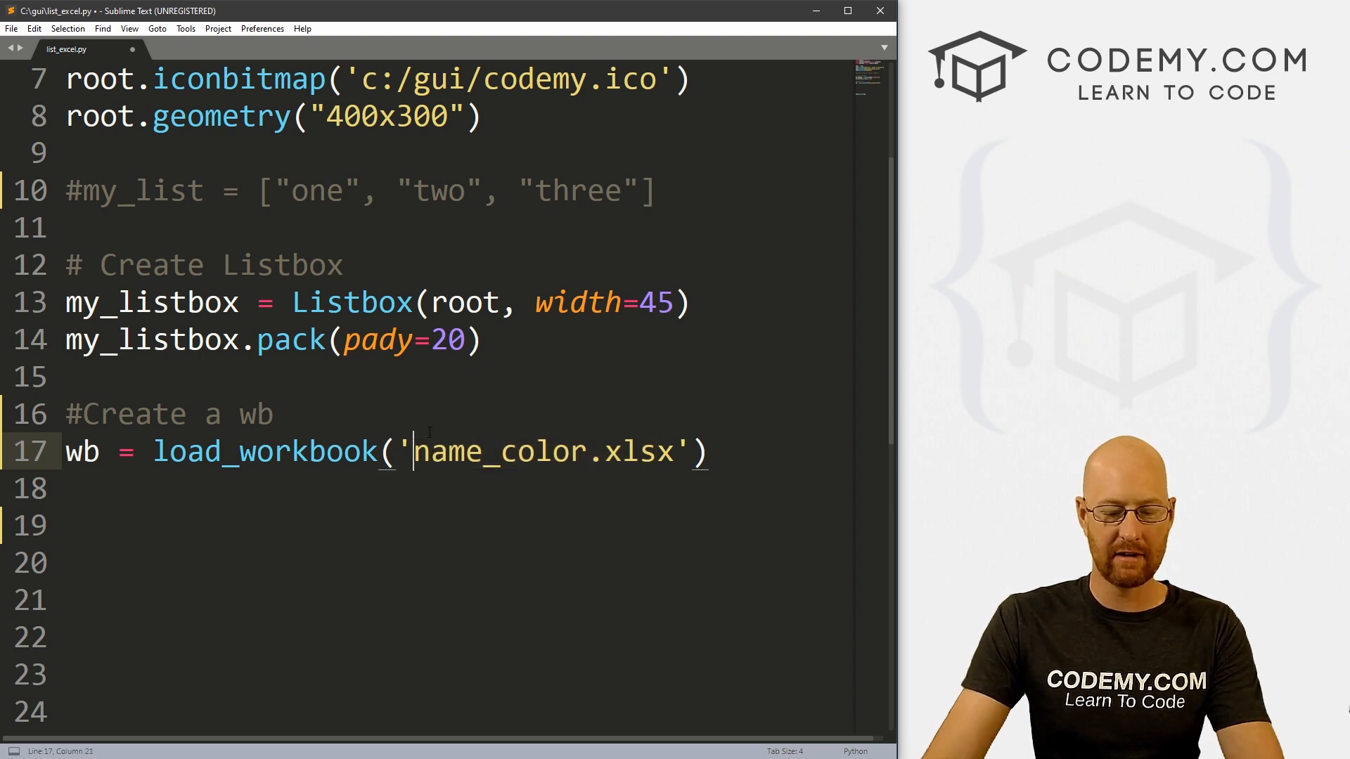
text(C:/)
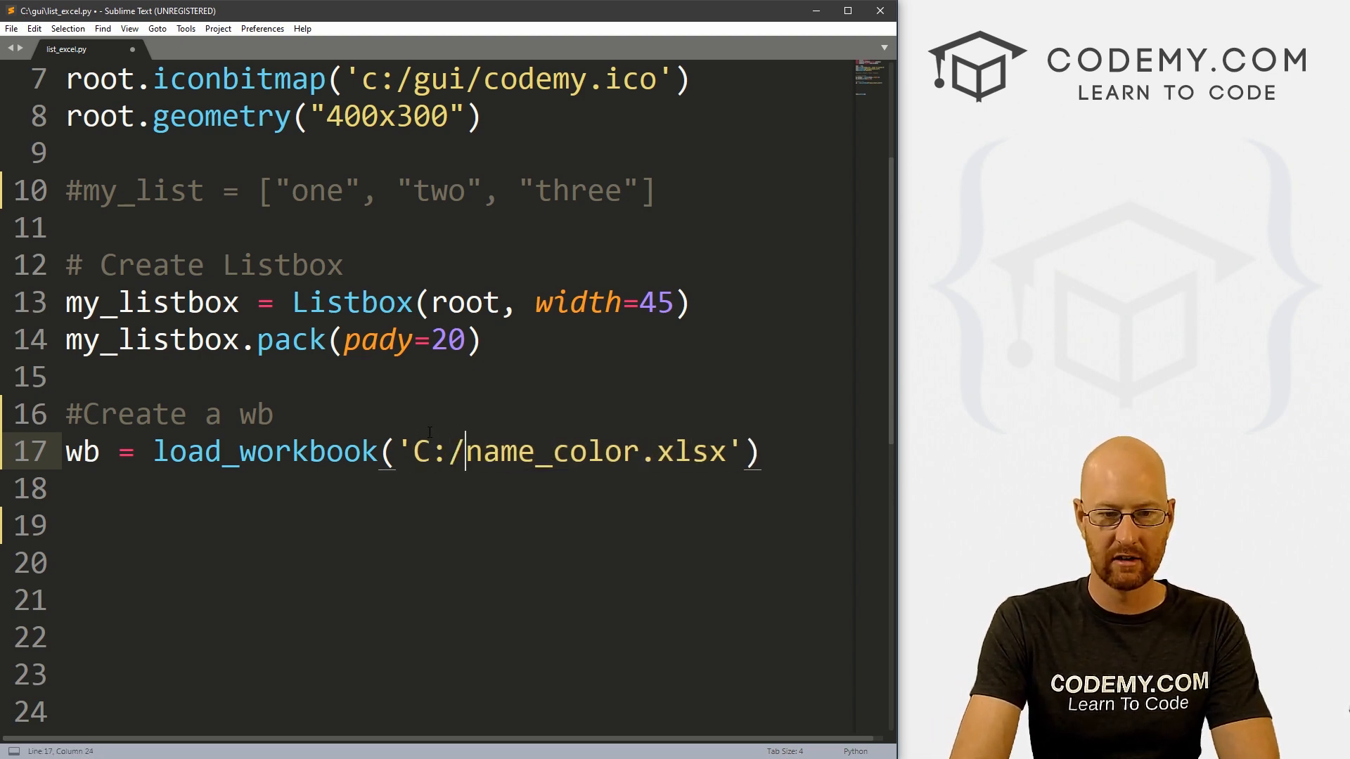
text(gui/)
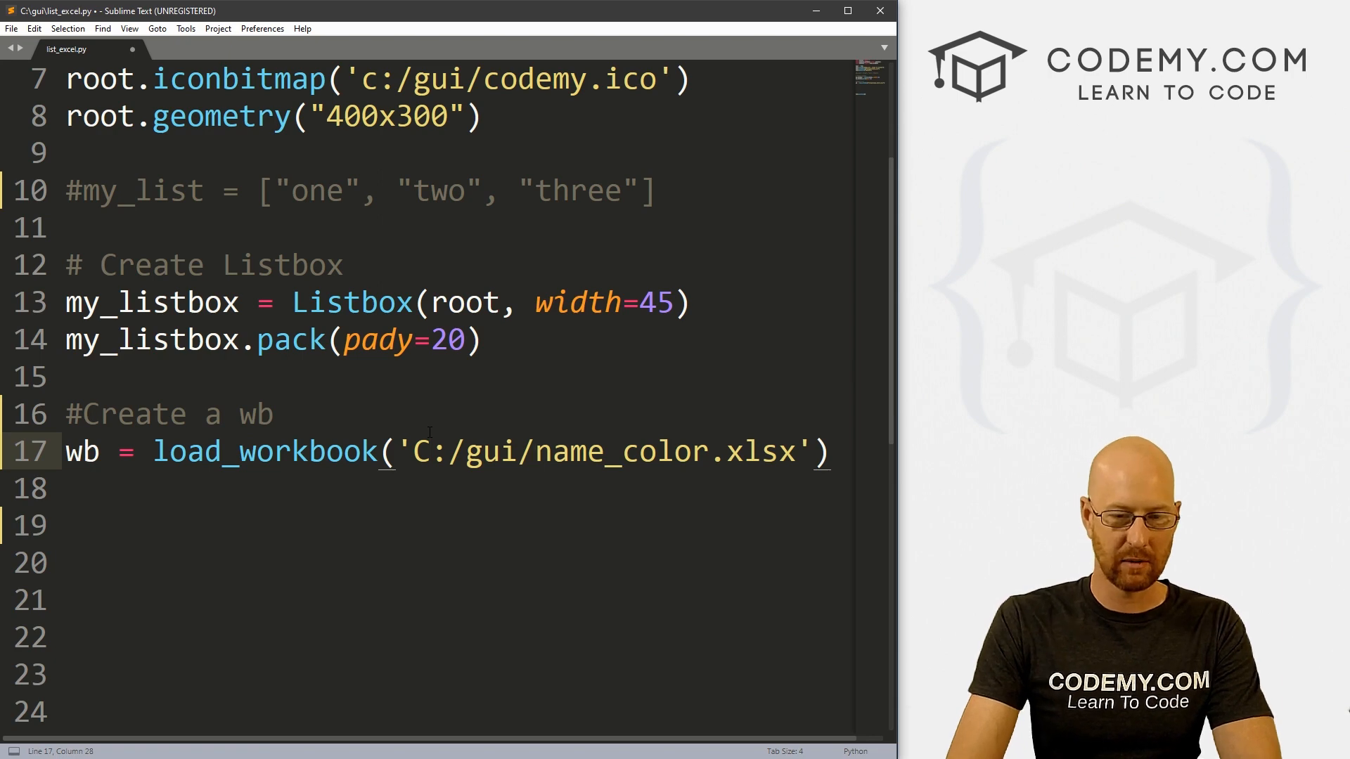
key(Backspace)
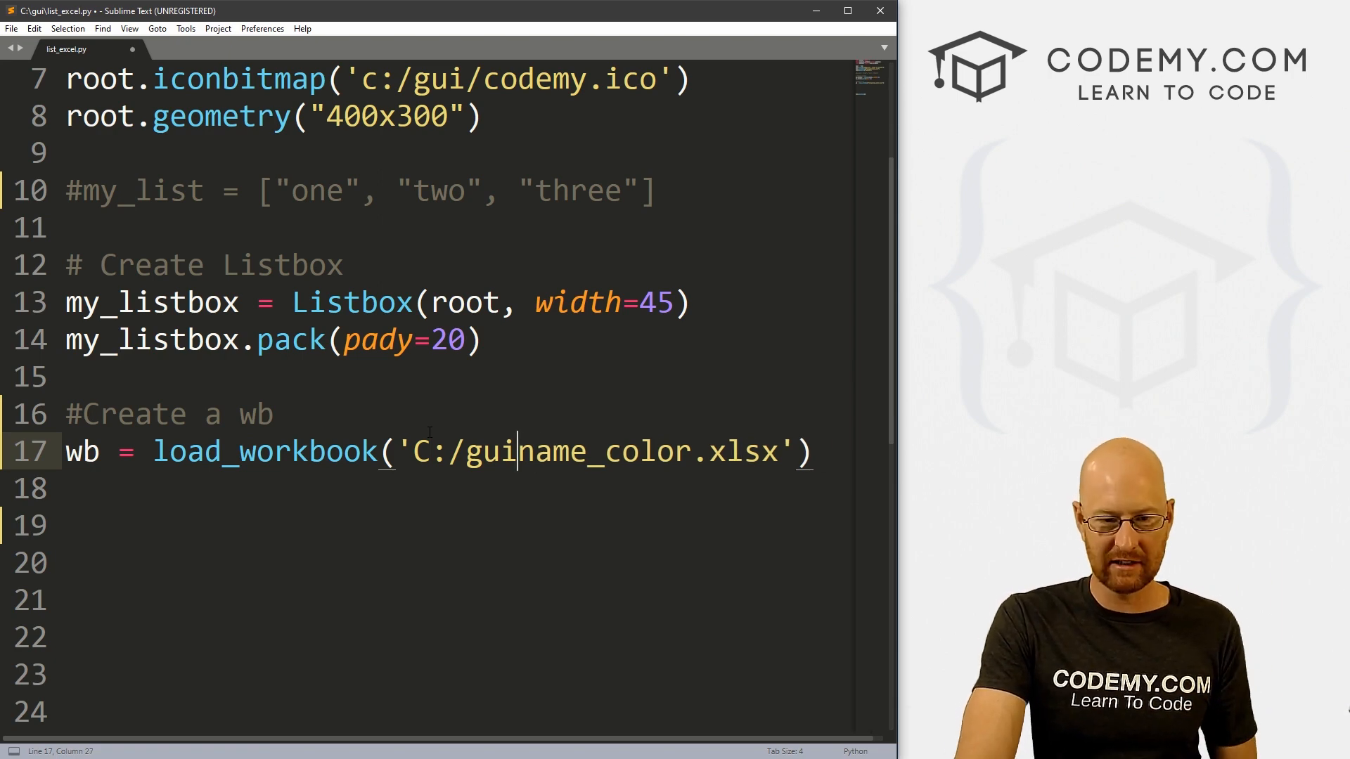
key(BackSpace)
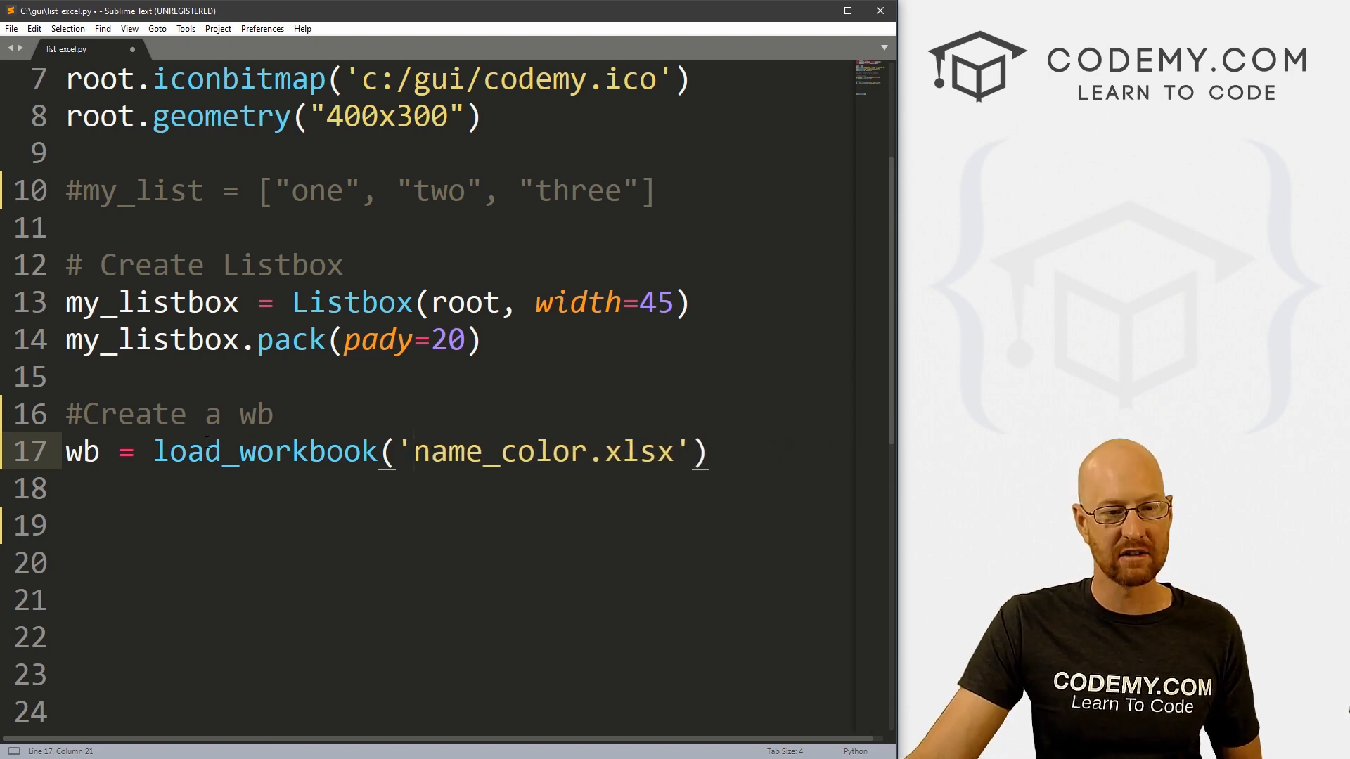
click(97, 451)
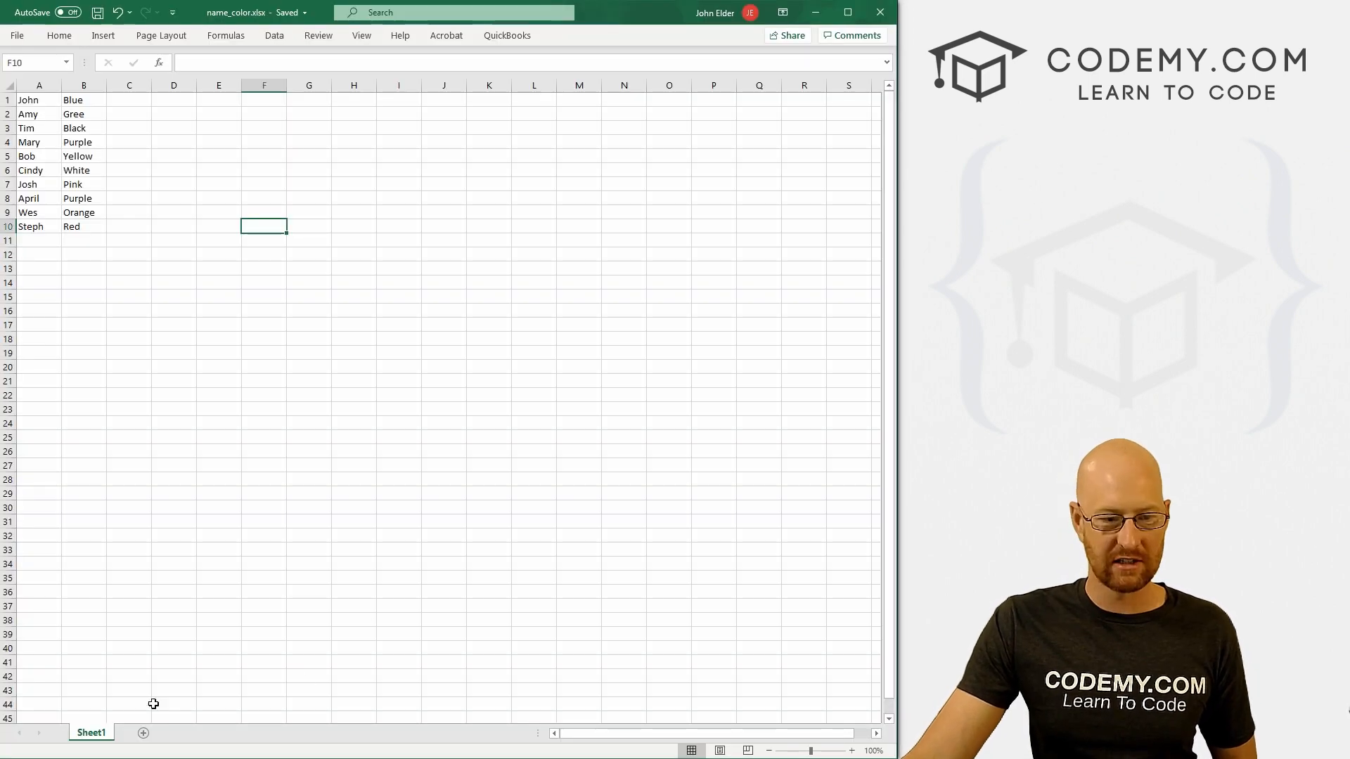
Add an empty Sheet2 to name_color.xlsx, return to Sheet1, then go back to the editor.
click(135, 733)
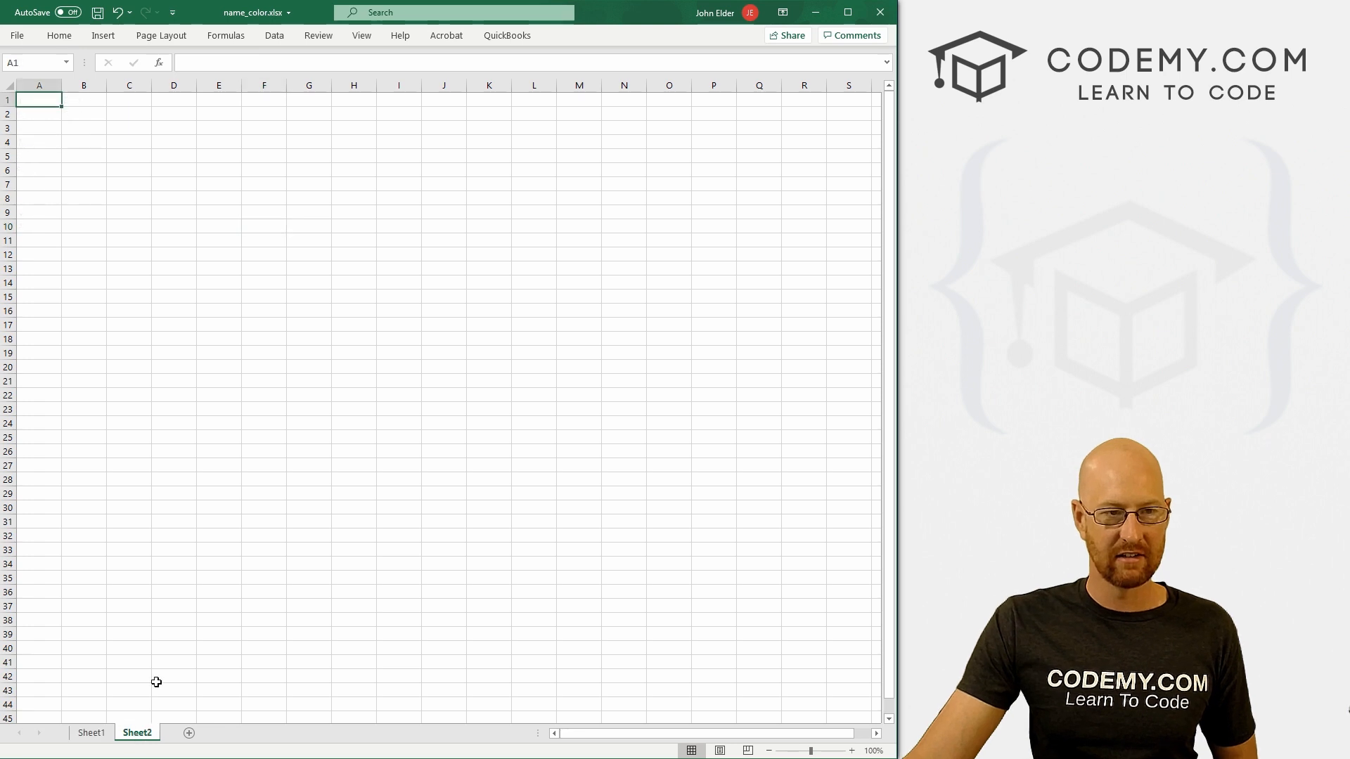
click(91, 733)
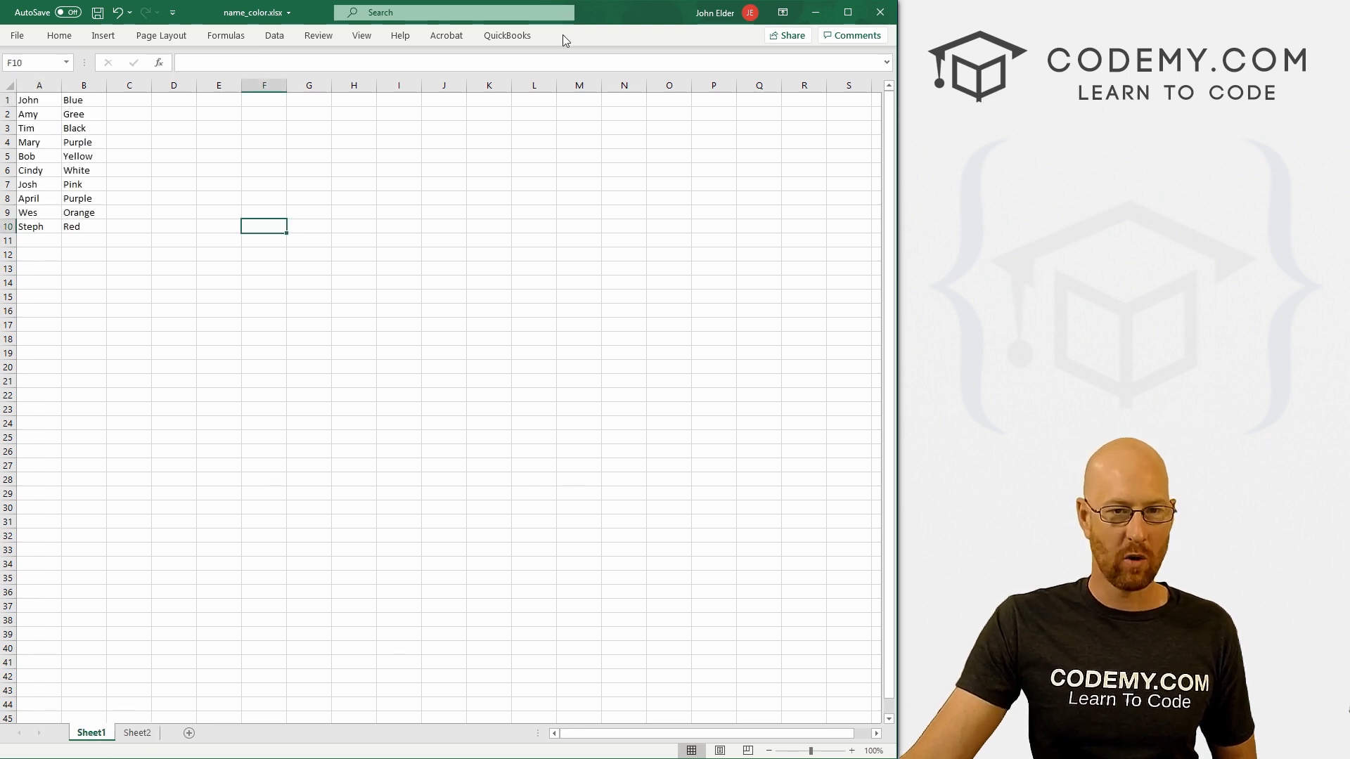
mouse_move(137, 733)
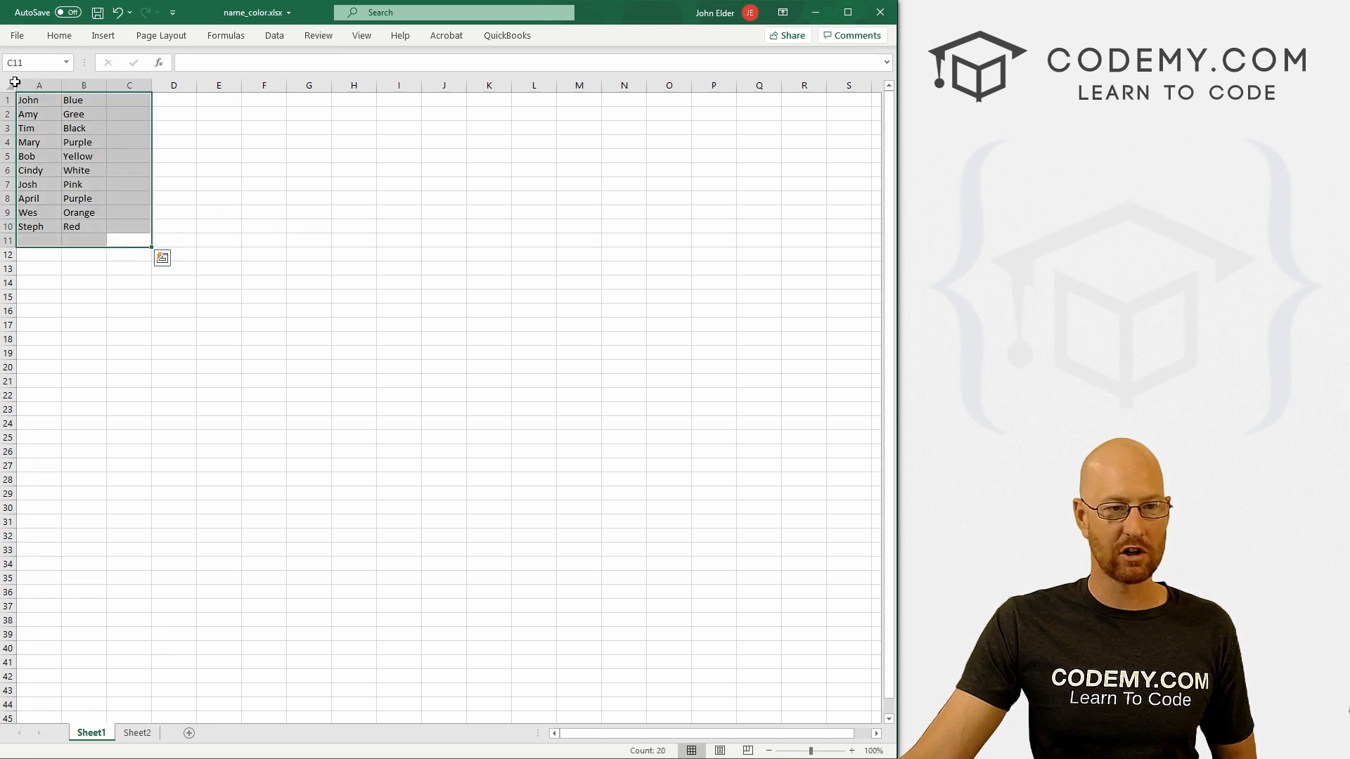
click(218, 227)
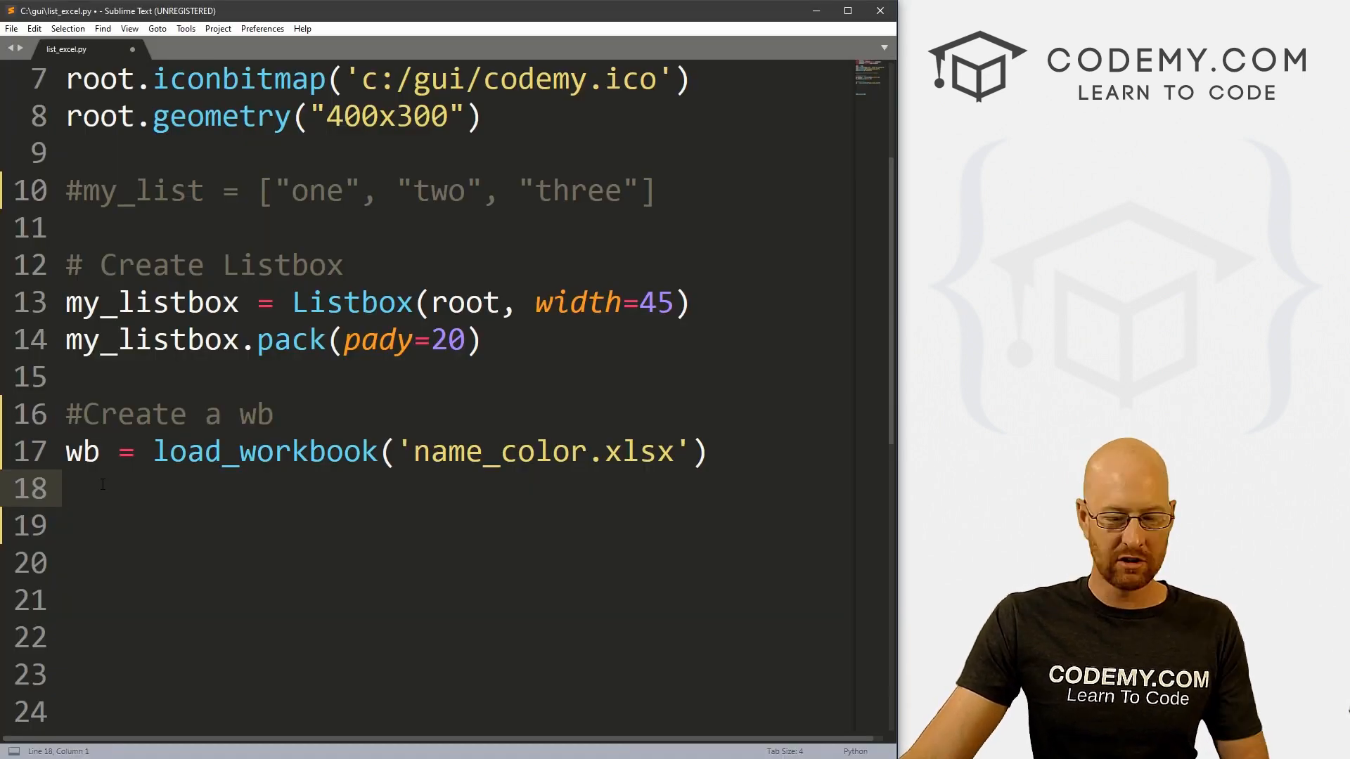
Type ws = wb.active below the workbook-loading line.
text(ws)
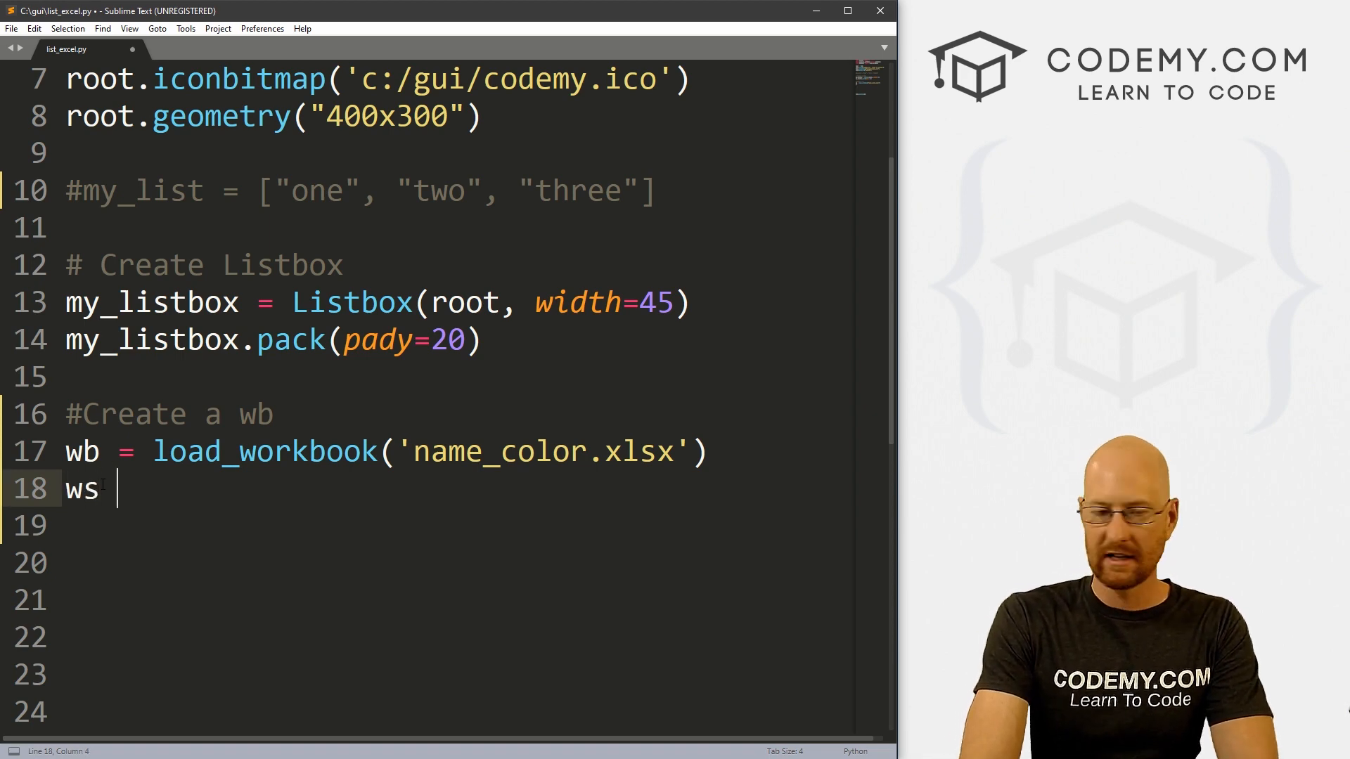
text(= wb.actve)
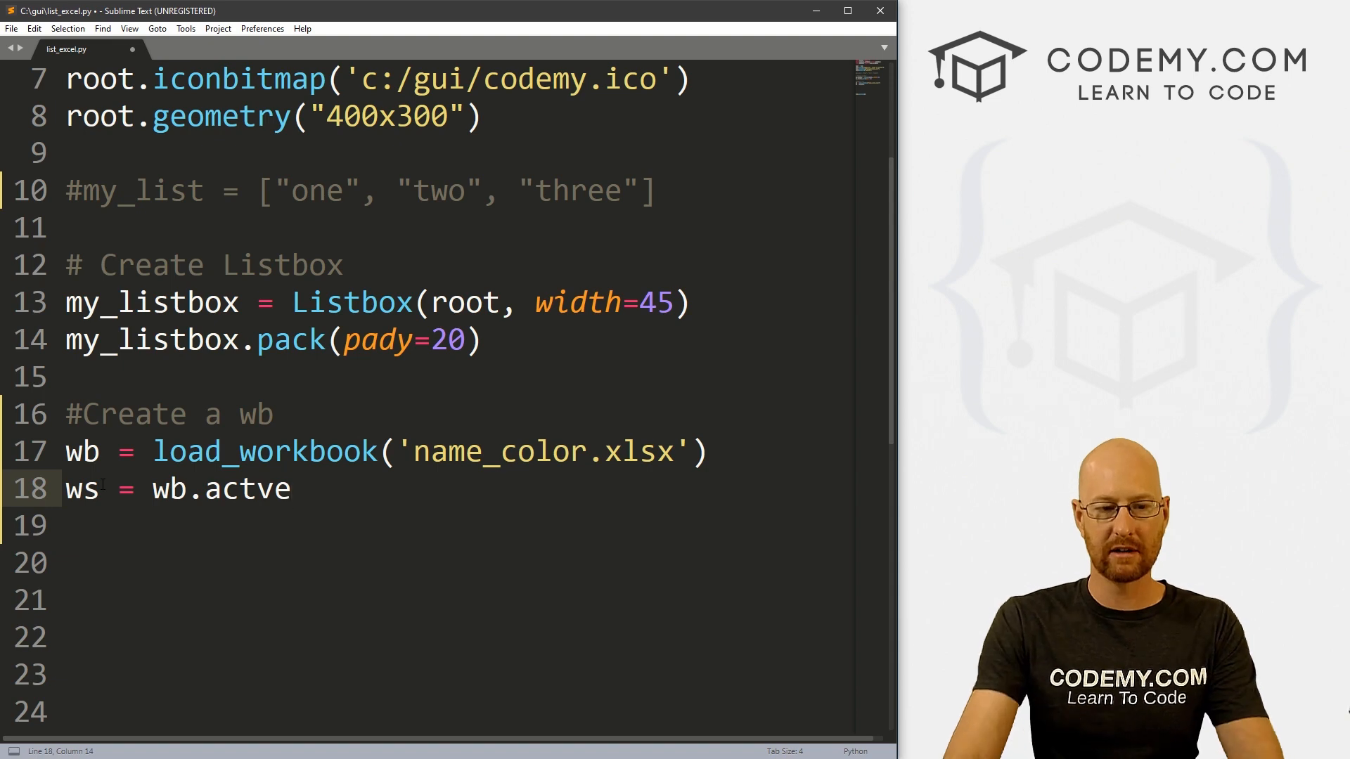
text(i)
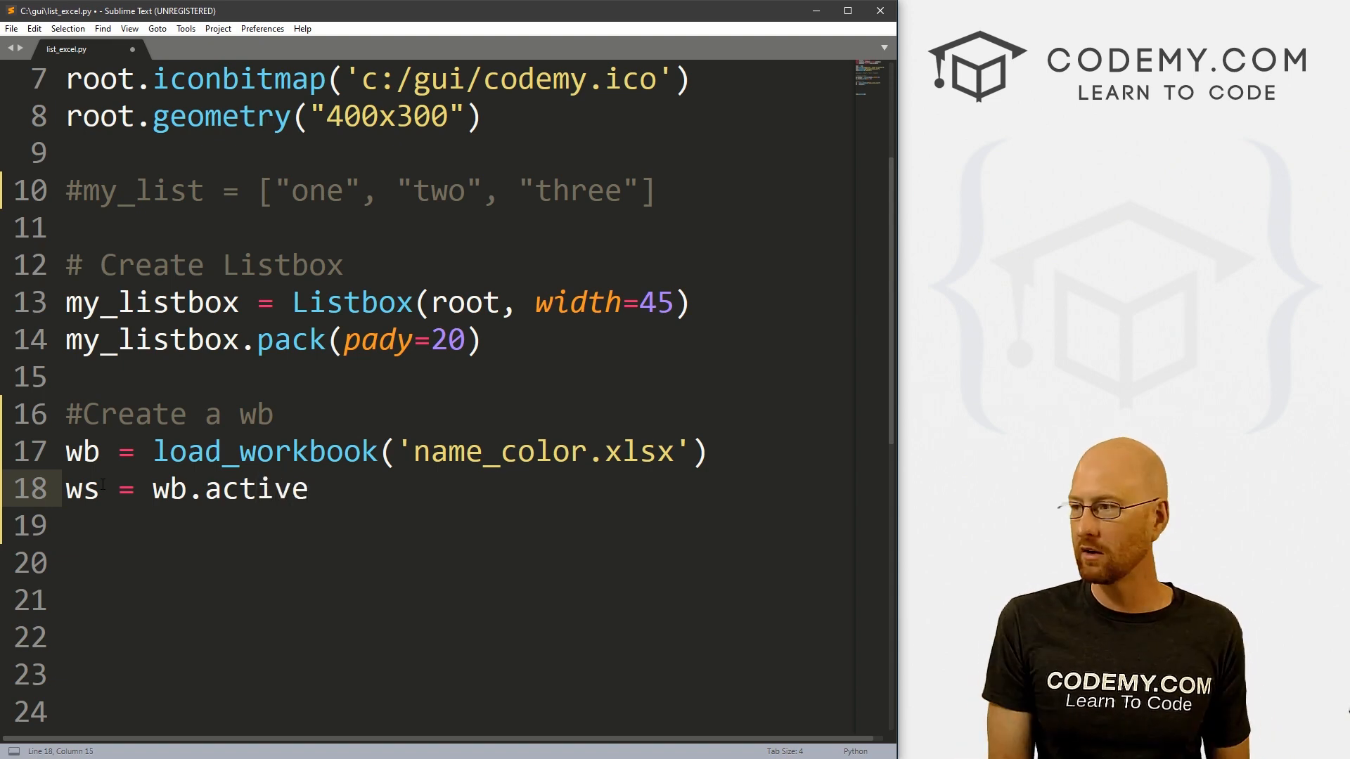
click(310, 489)
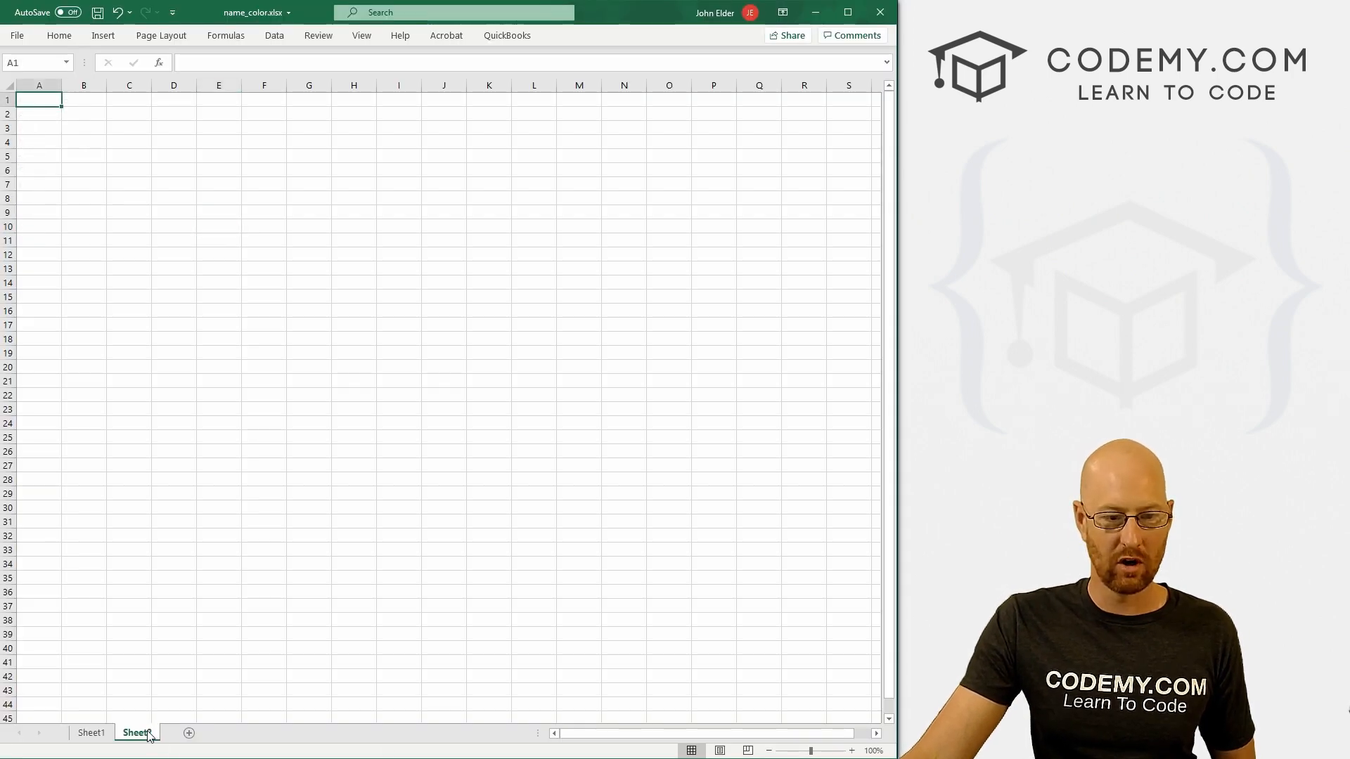
Delete the empty Sheet2 so only Sheet1 remains, then return to the editor.
click(91, 732)
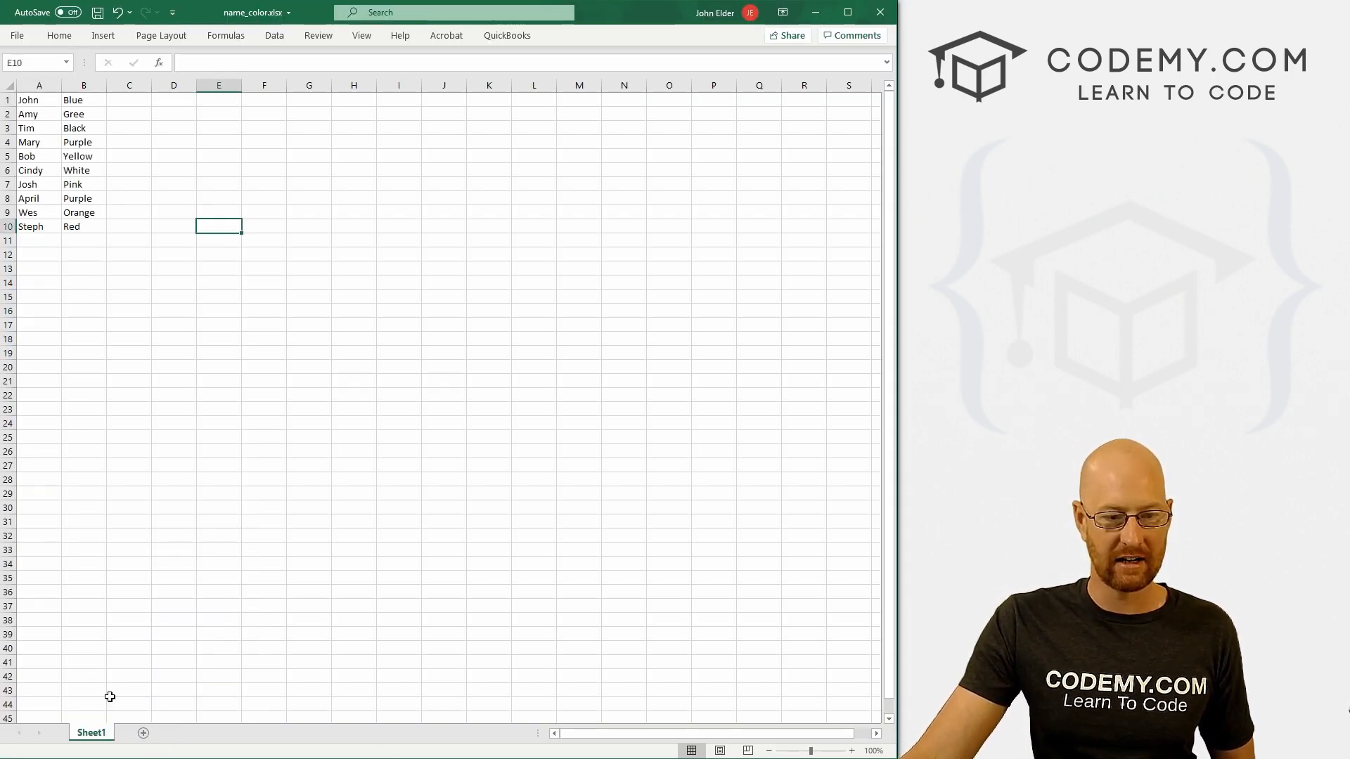
click(264, 227)
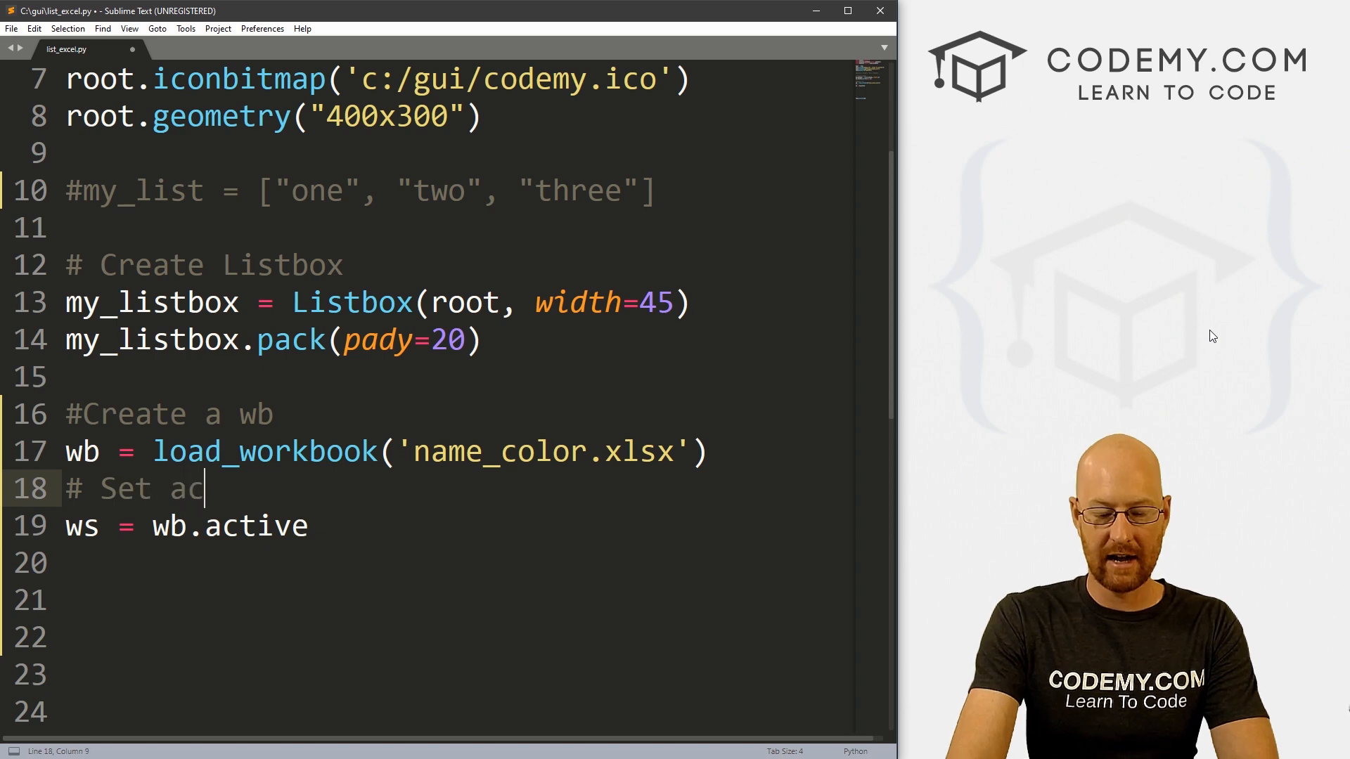
Finish the active worksheet comment and add a '# Grab a column of data' comment.
text(tive worksheet)
click(459, 600)
text(#)
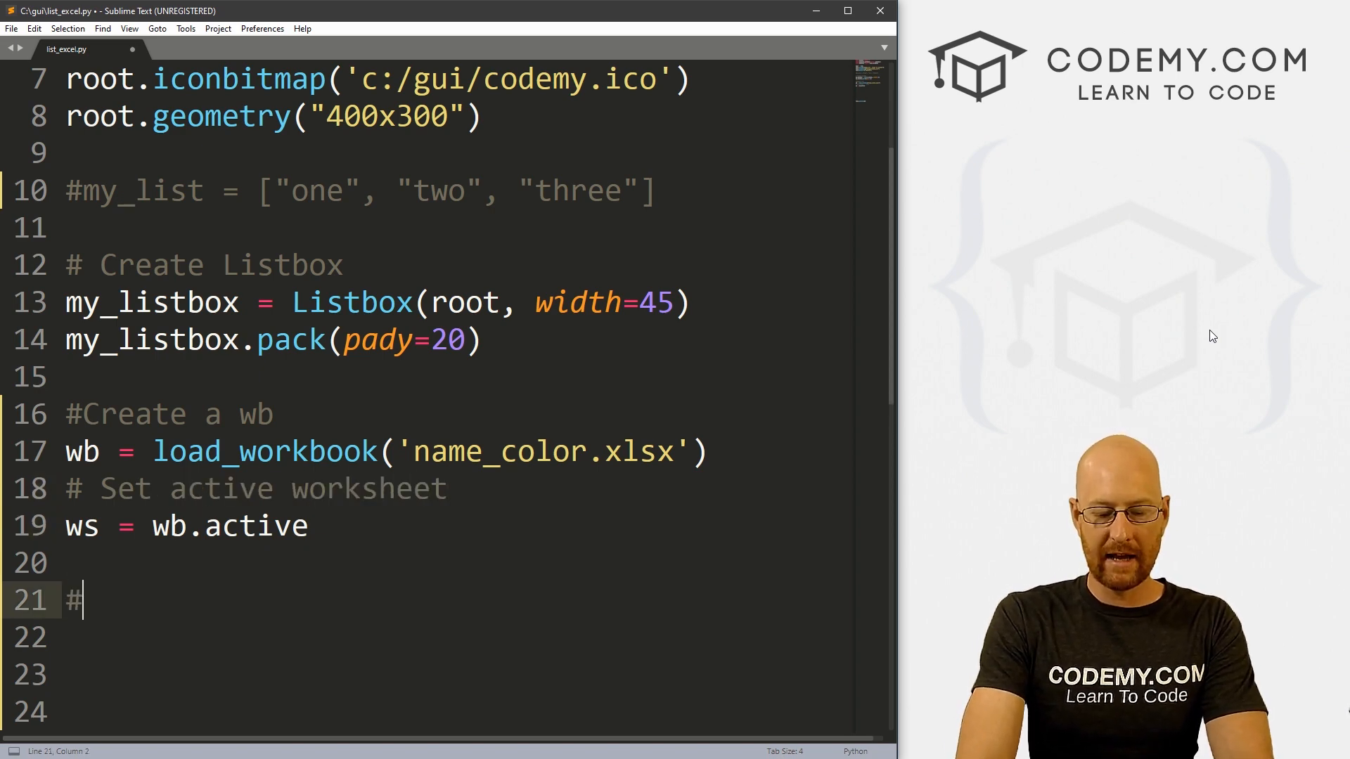
text(Grab a col)
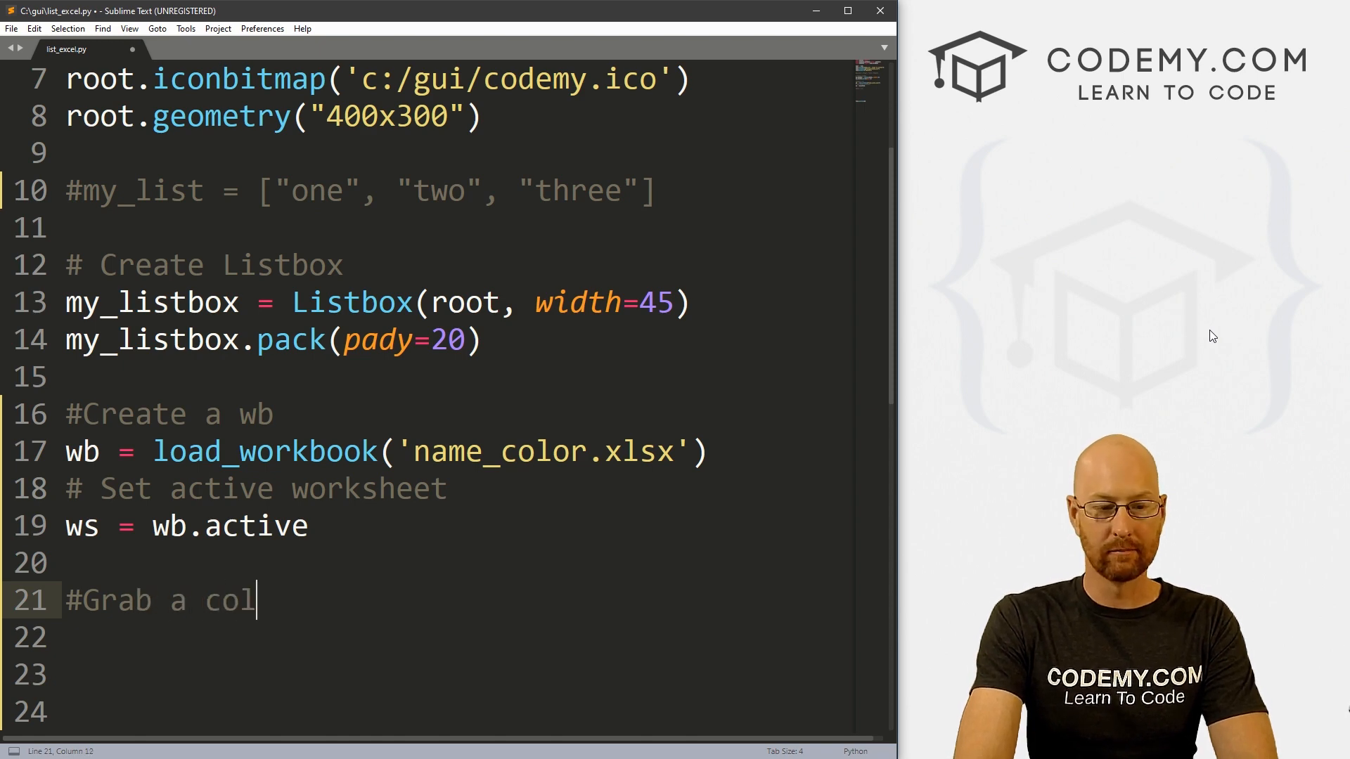
text(umn of date)
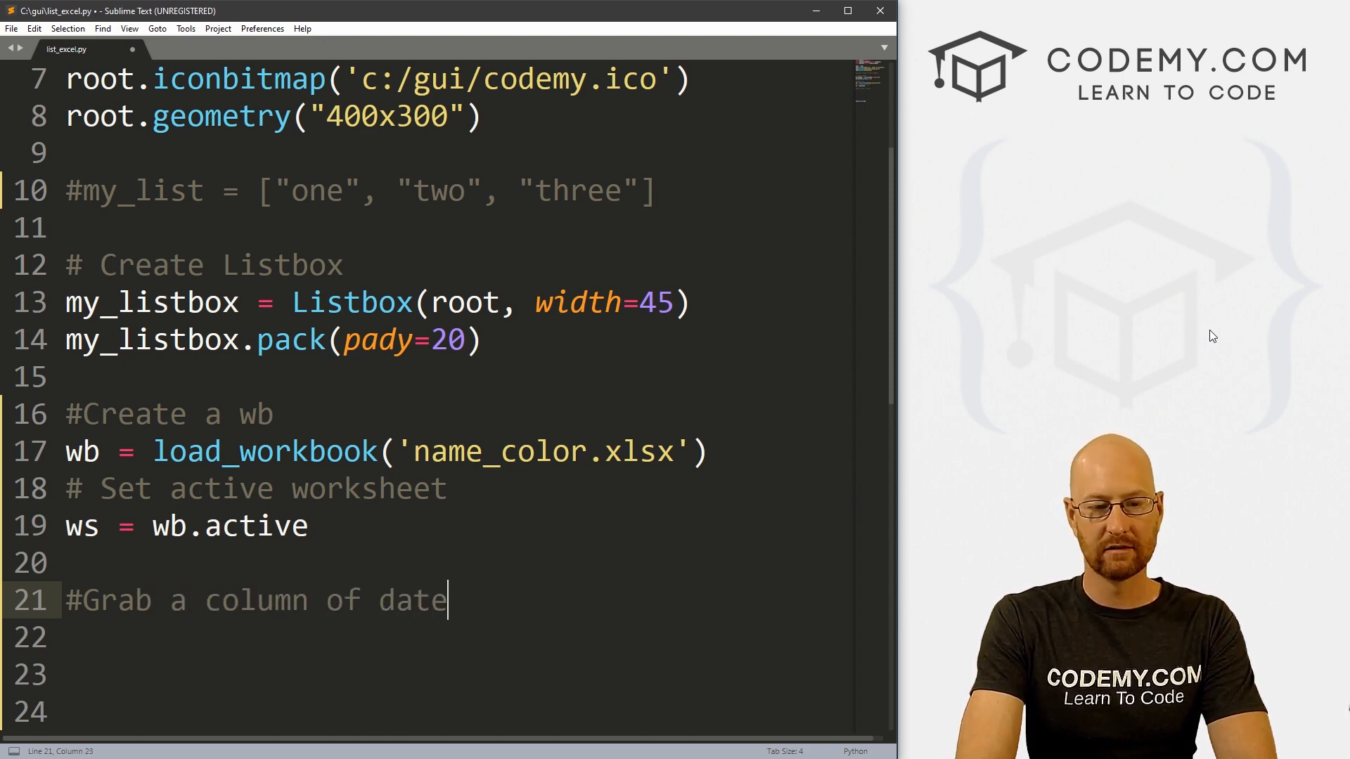
key(enter)
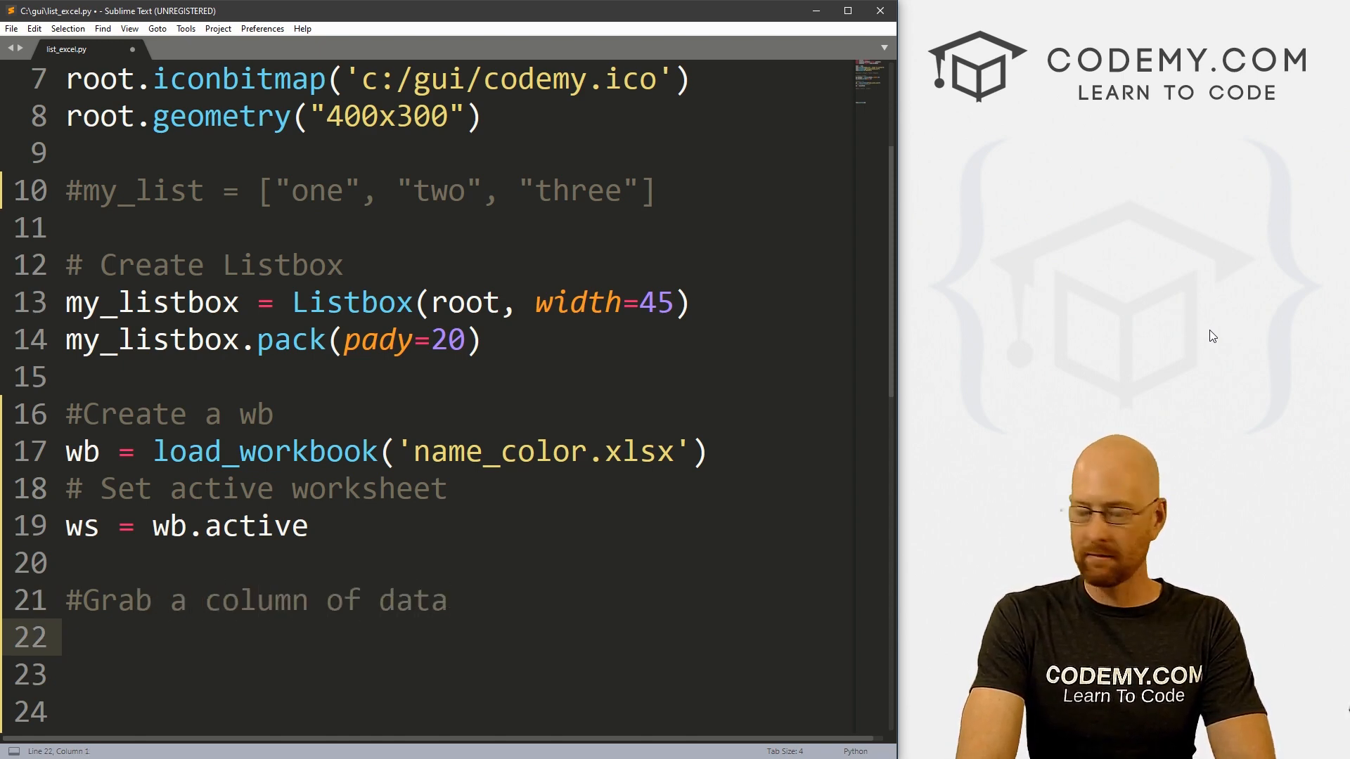
Type col_a = ws["A"], start the col_b line, and switch to the names spreadsheet.
text(col_a)
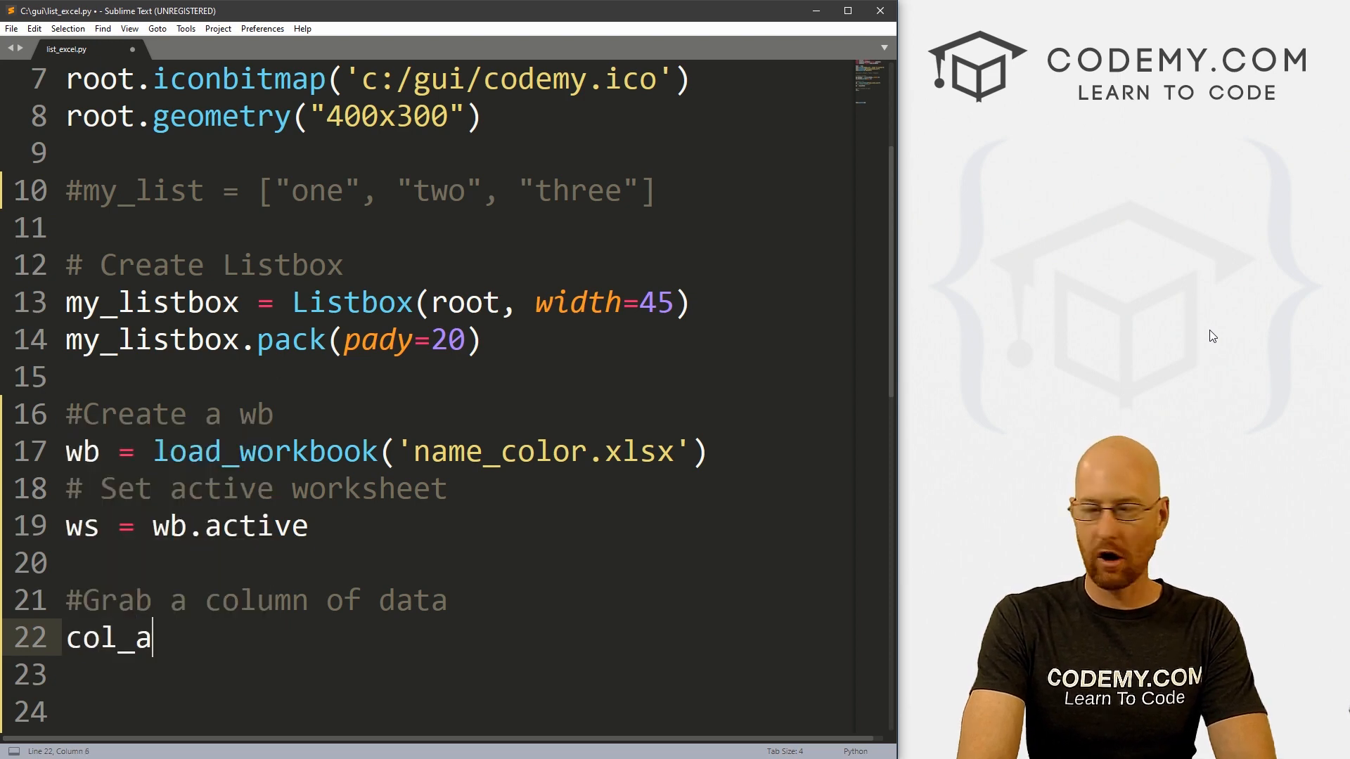
text(col_b)
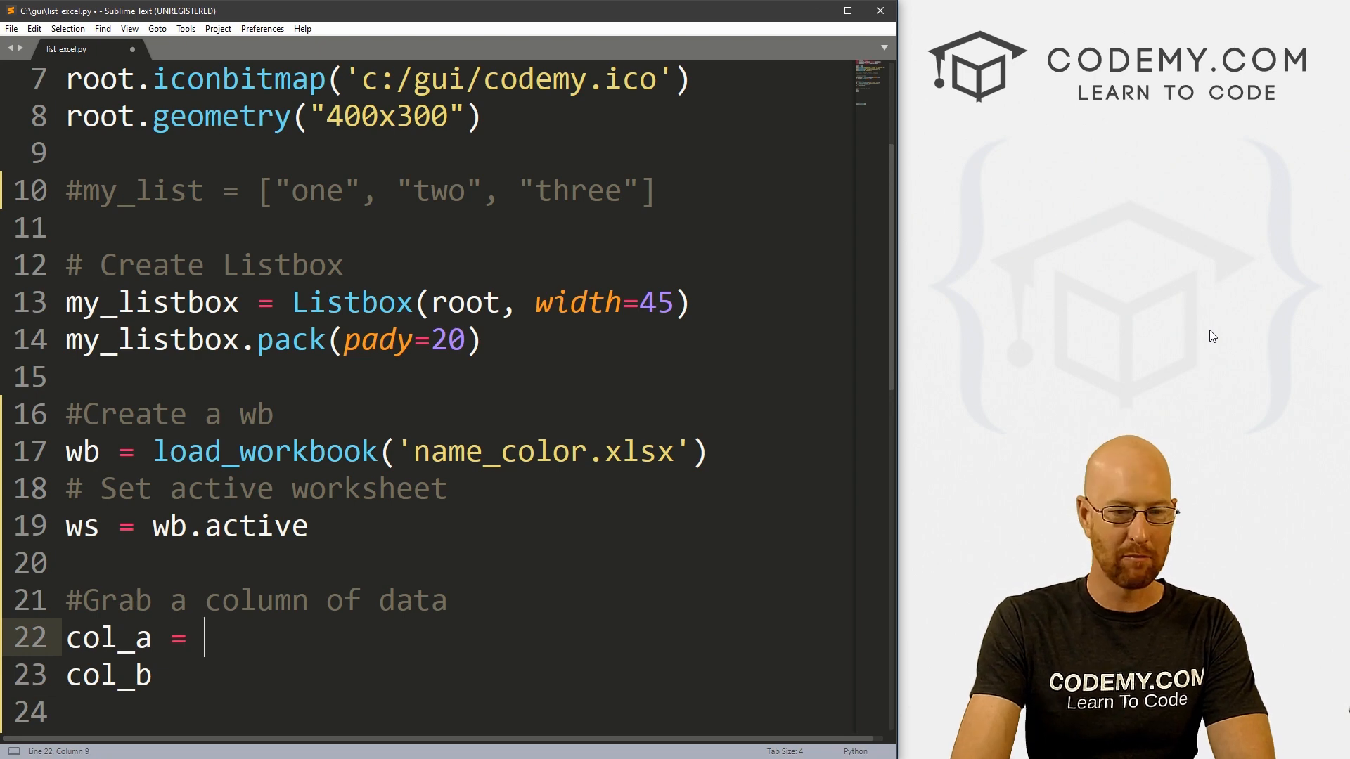
text(=)
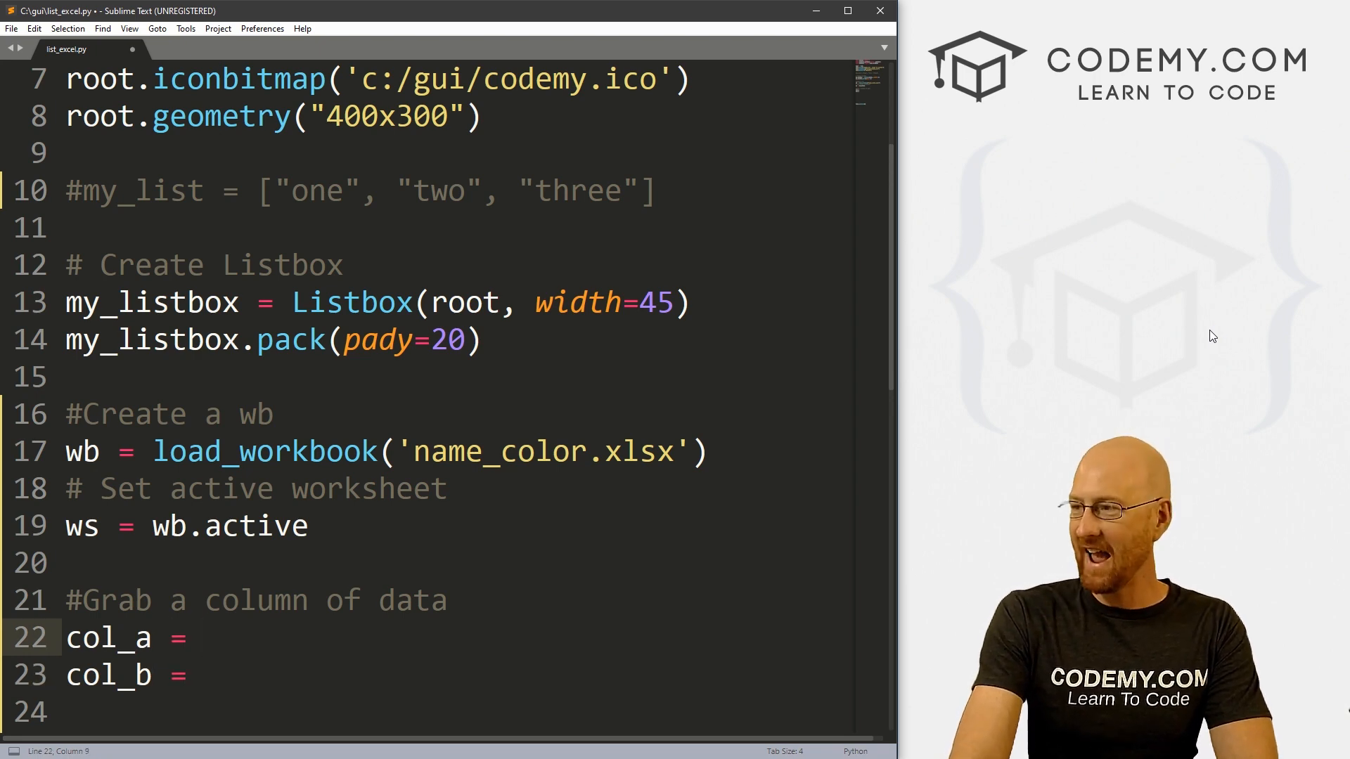
text(ws)
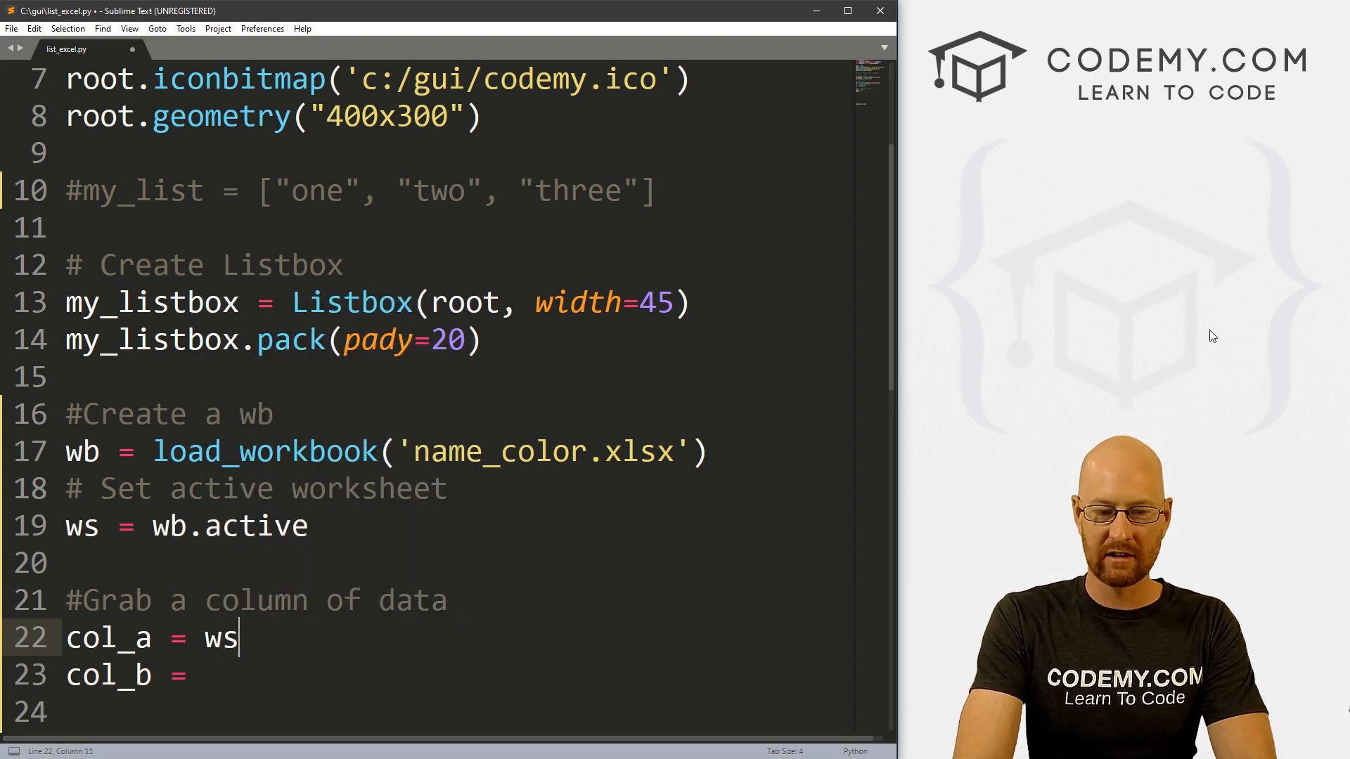
text(["A"])
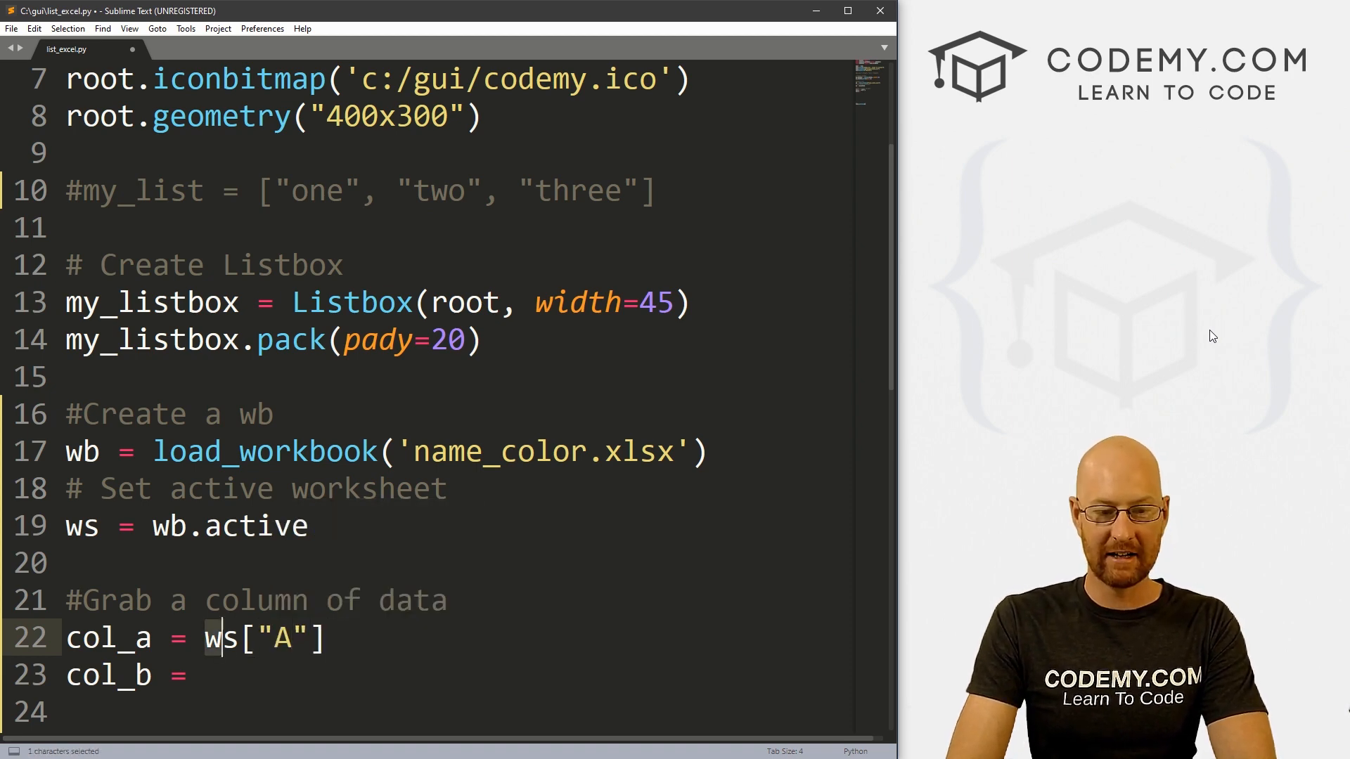
key(ctrl+v)
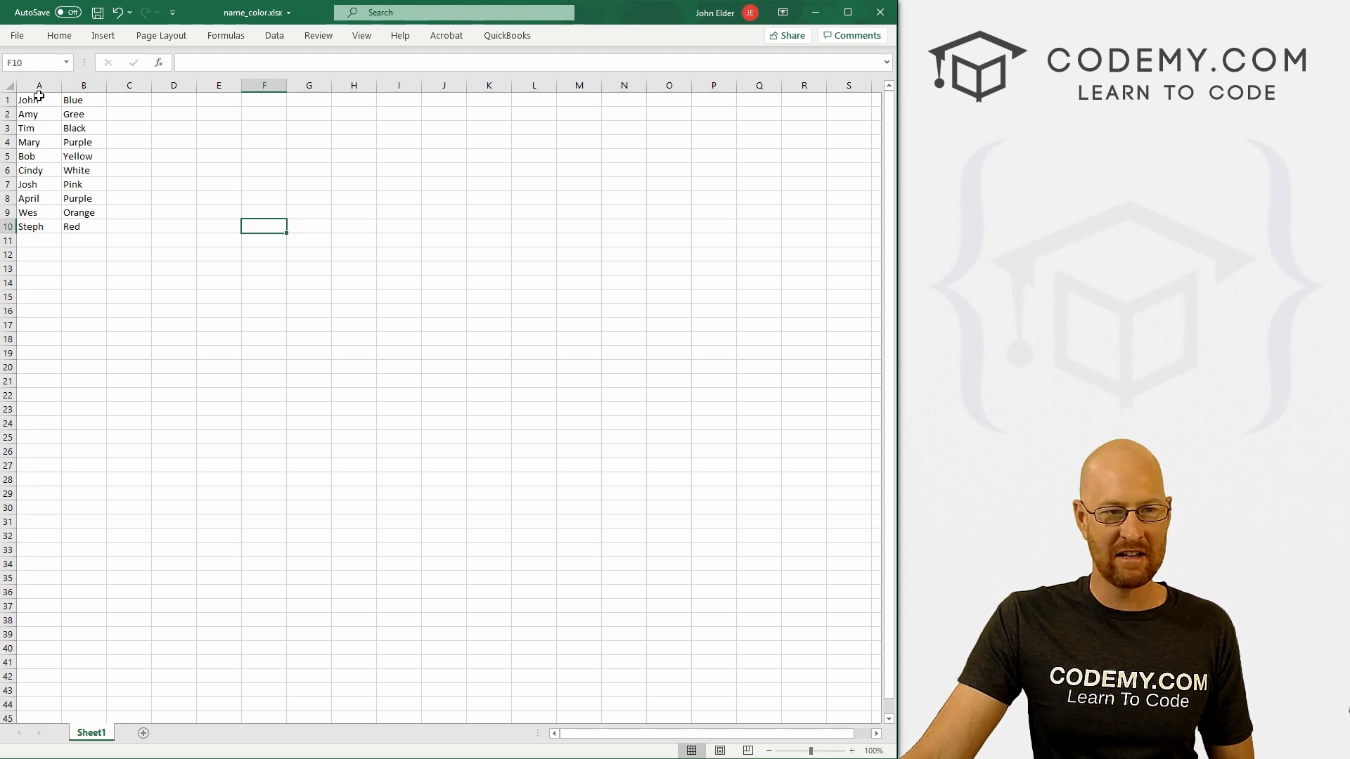
drag(84, 100, 83, 226)
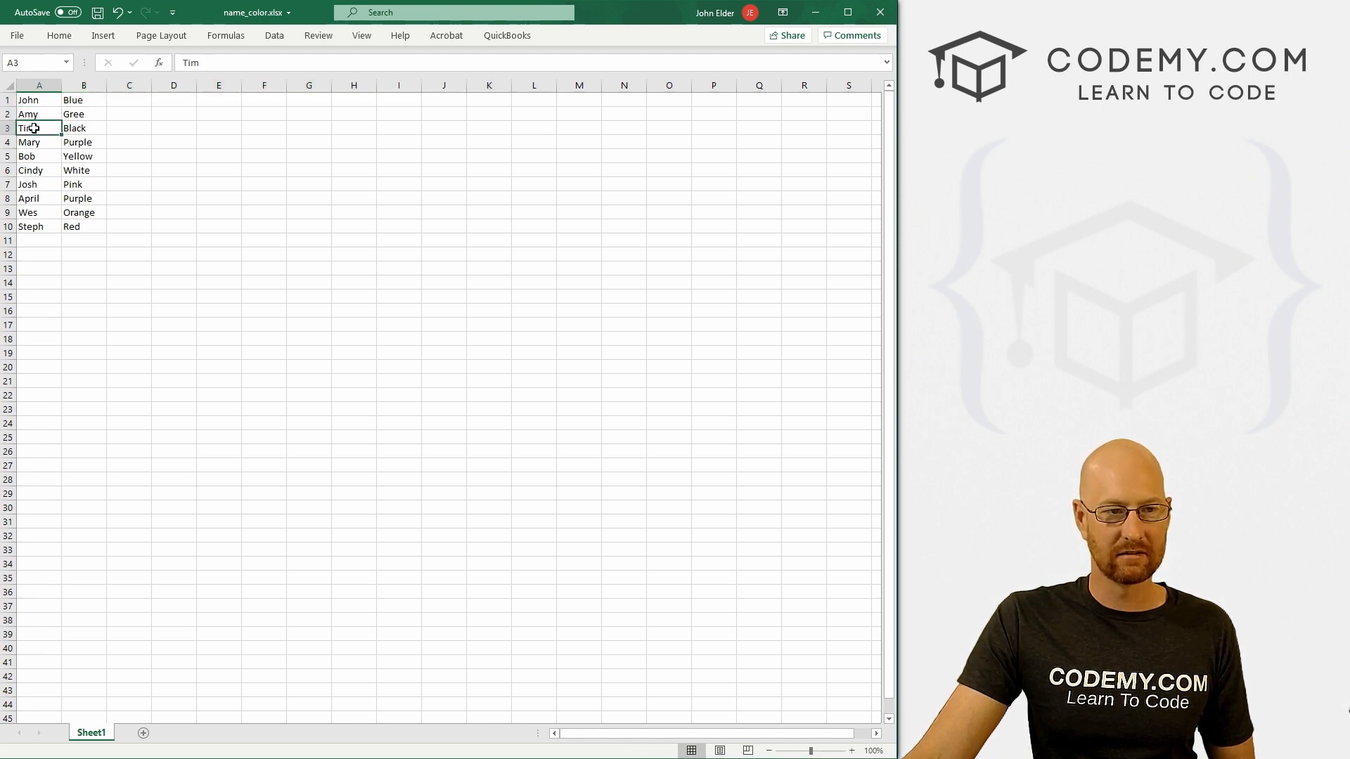
click(39, 100)
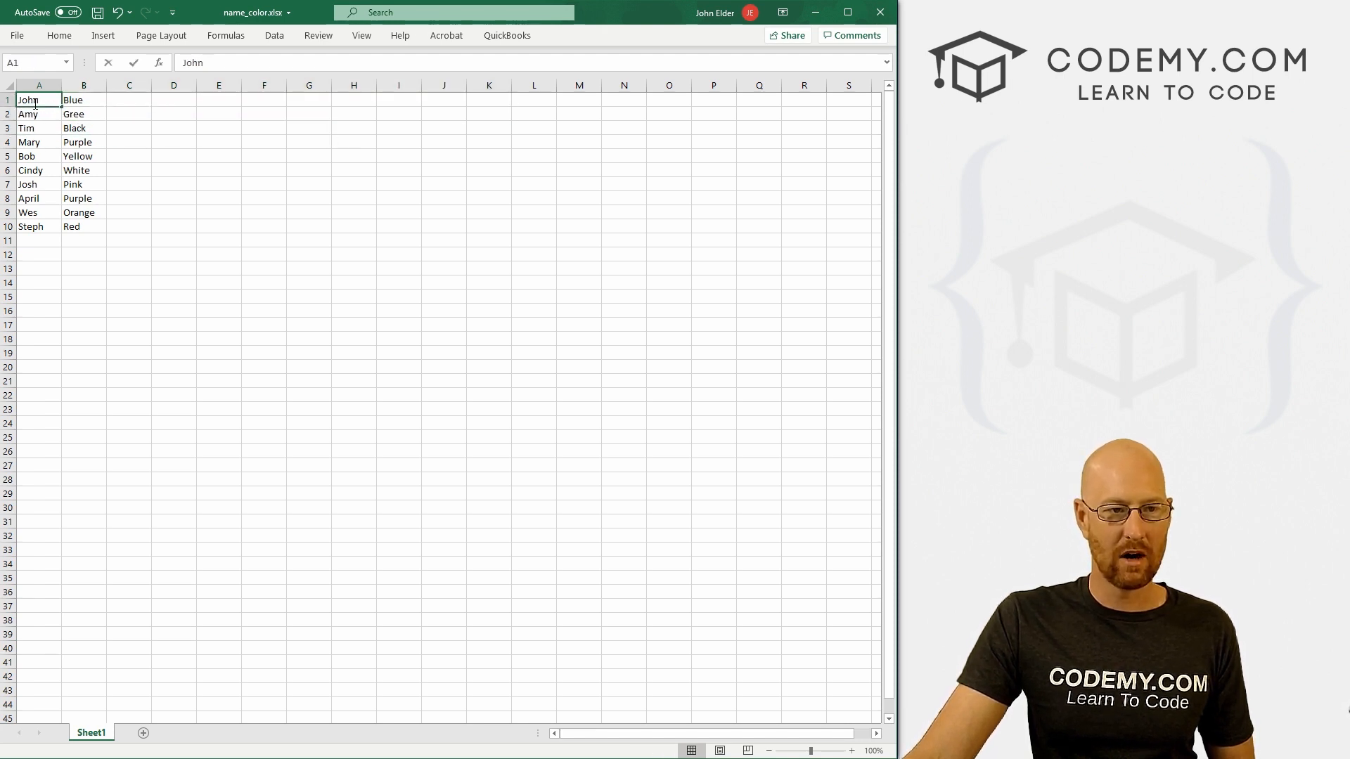
drag(38, 99, 38, 268)
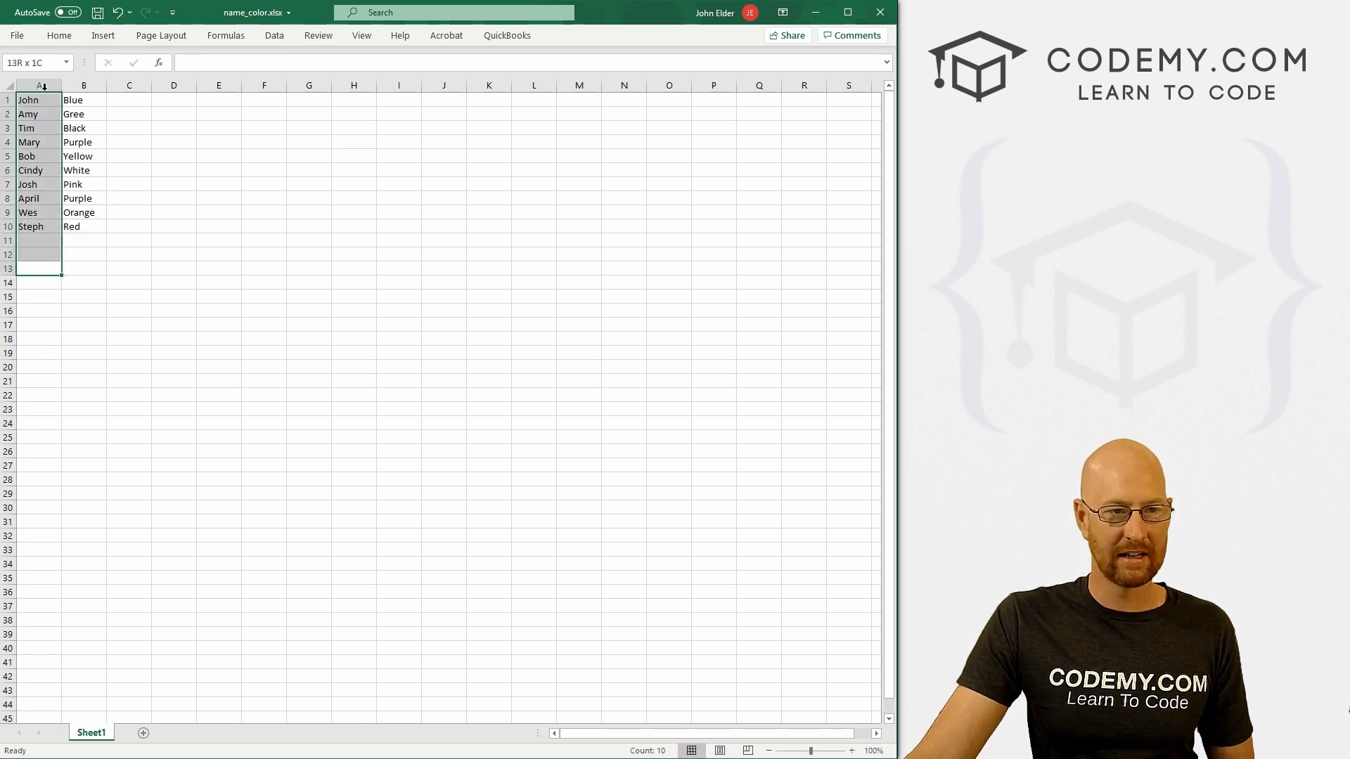
click(128, 142)
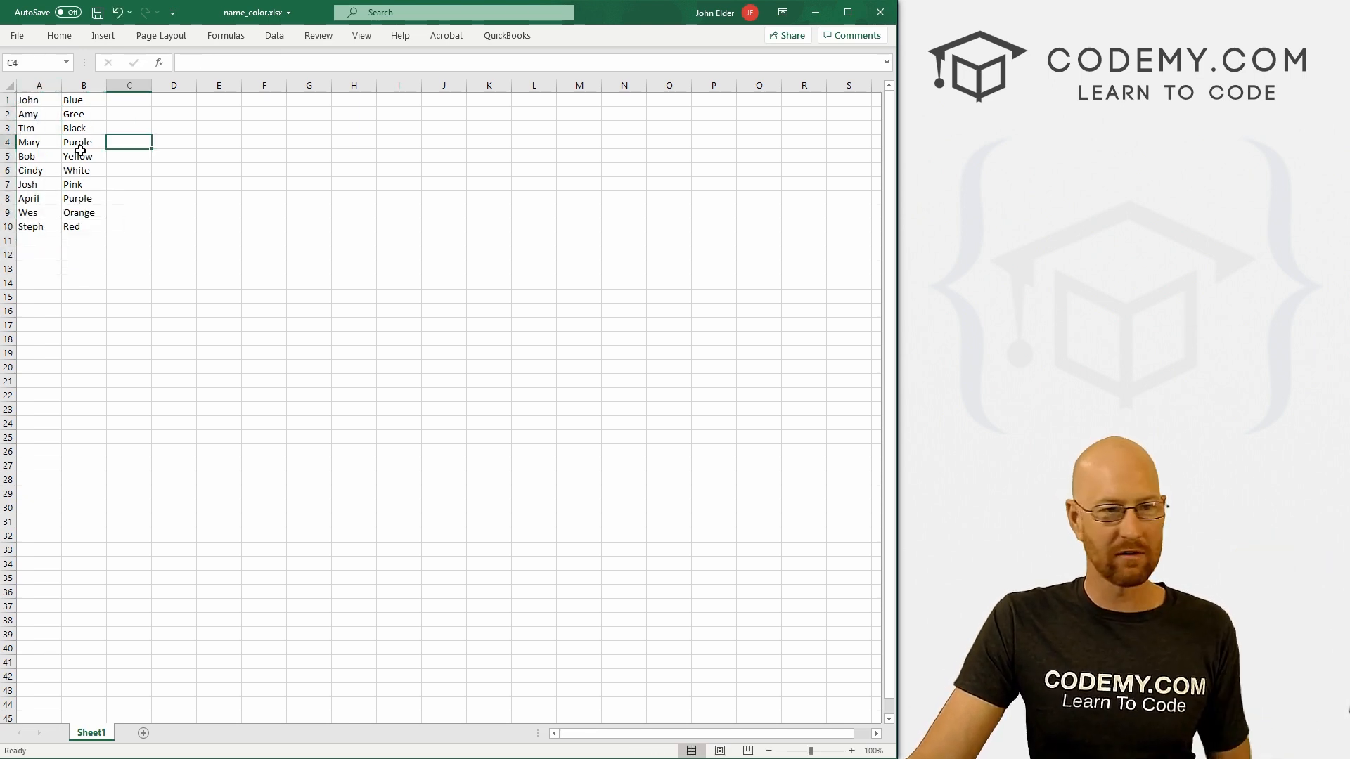
click(578, 197)
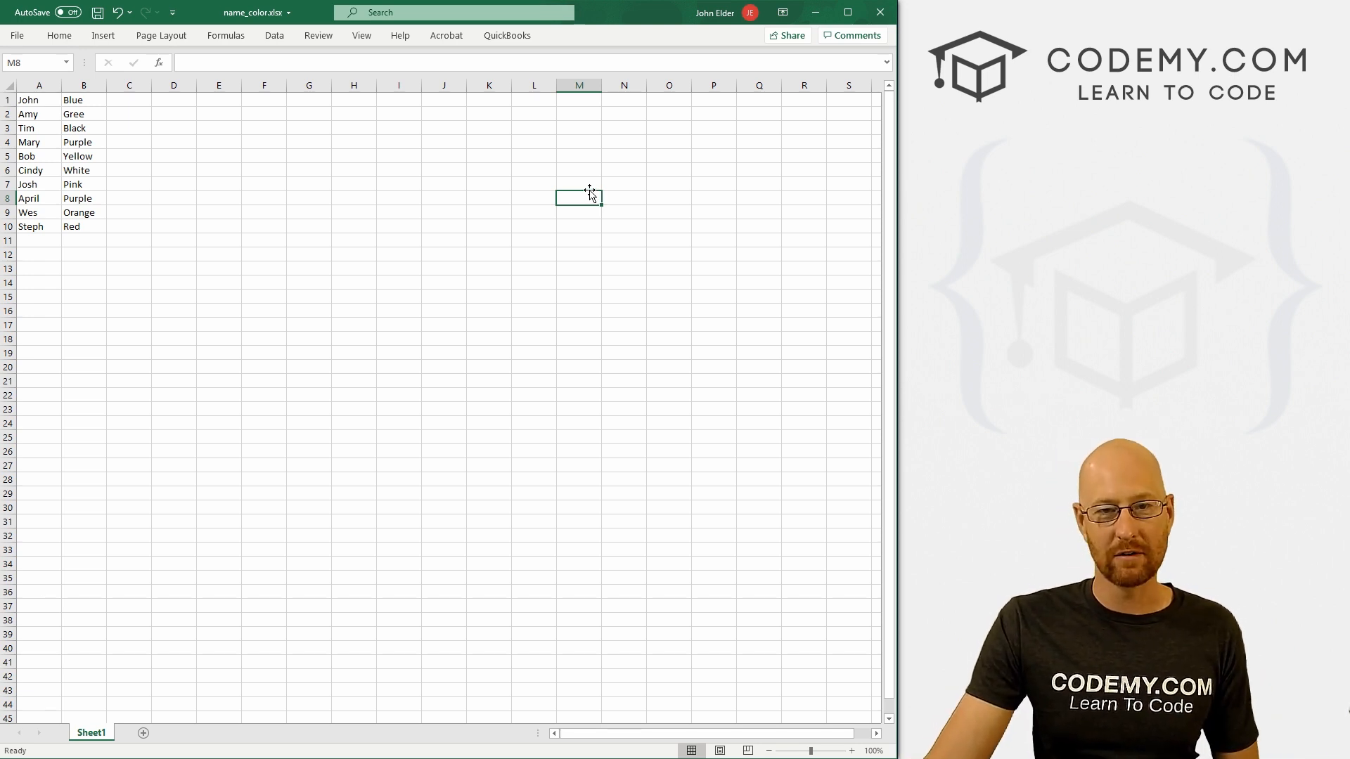
mouse_move(576, 185)
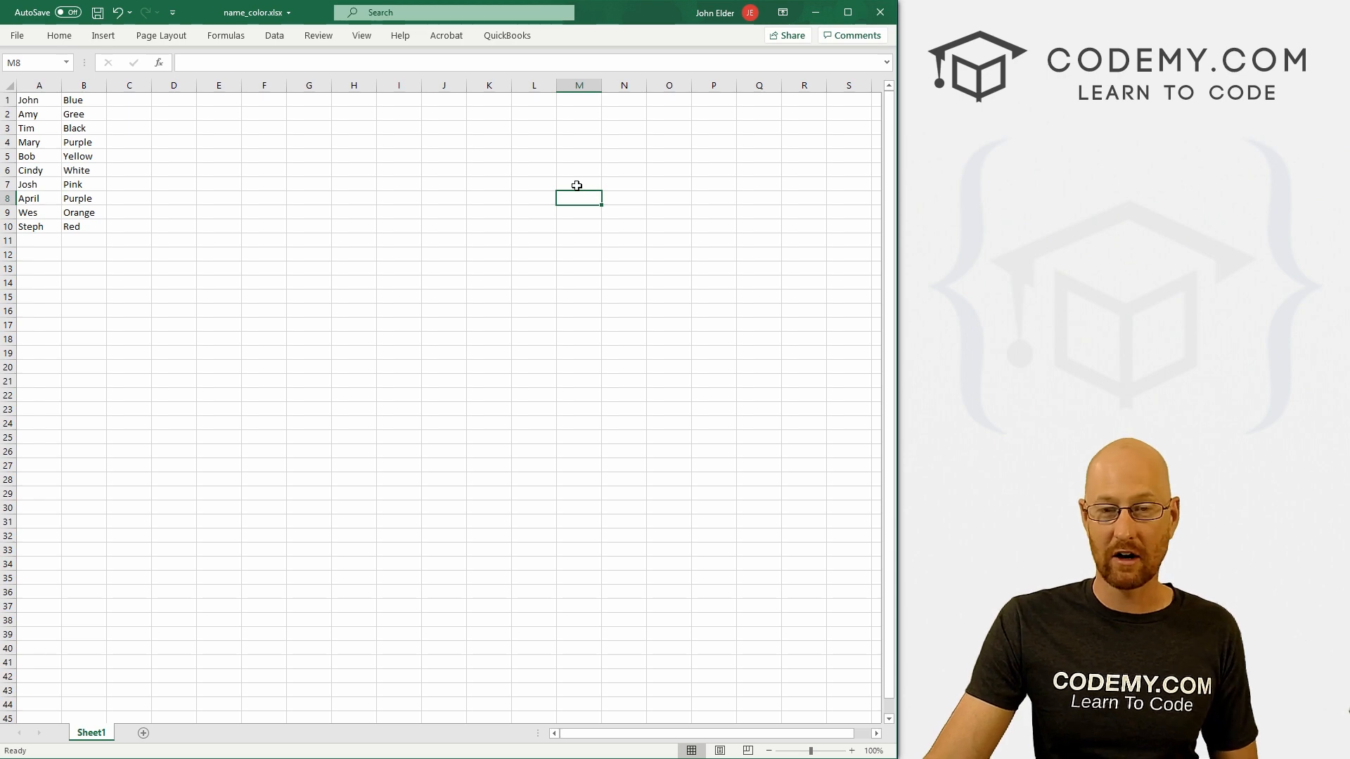
mouse_move(202, 103)
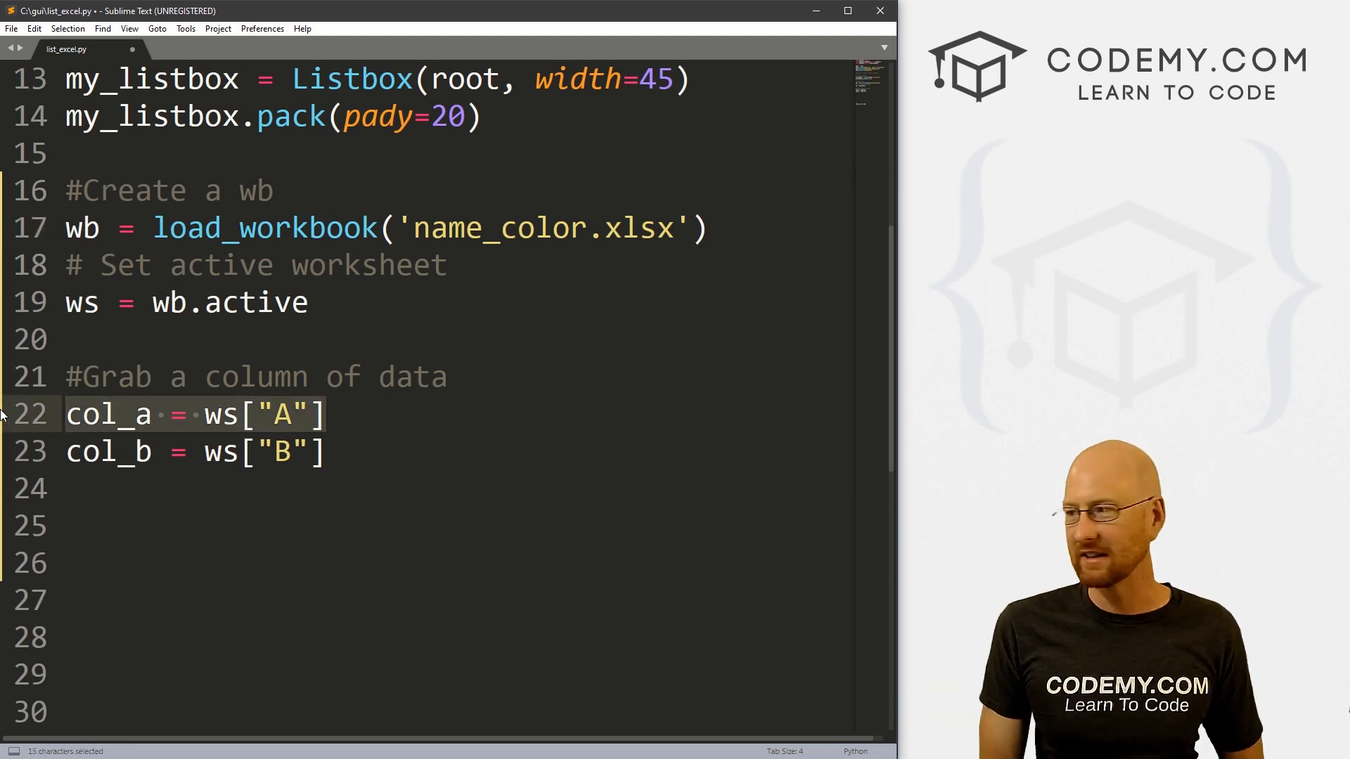
Add a loop over col_a calling my_listbox.insert(END, item.value), then save the script.
scroll(down, 3)
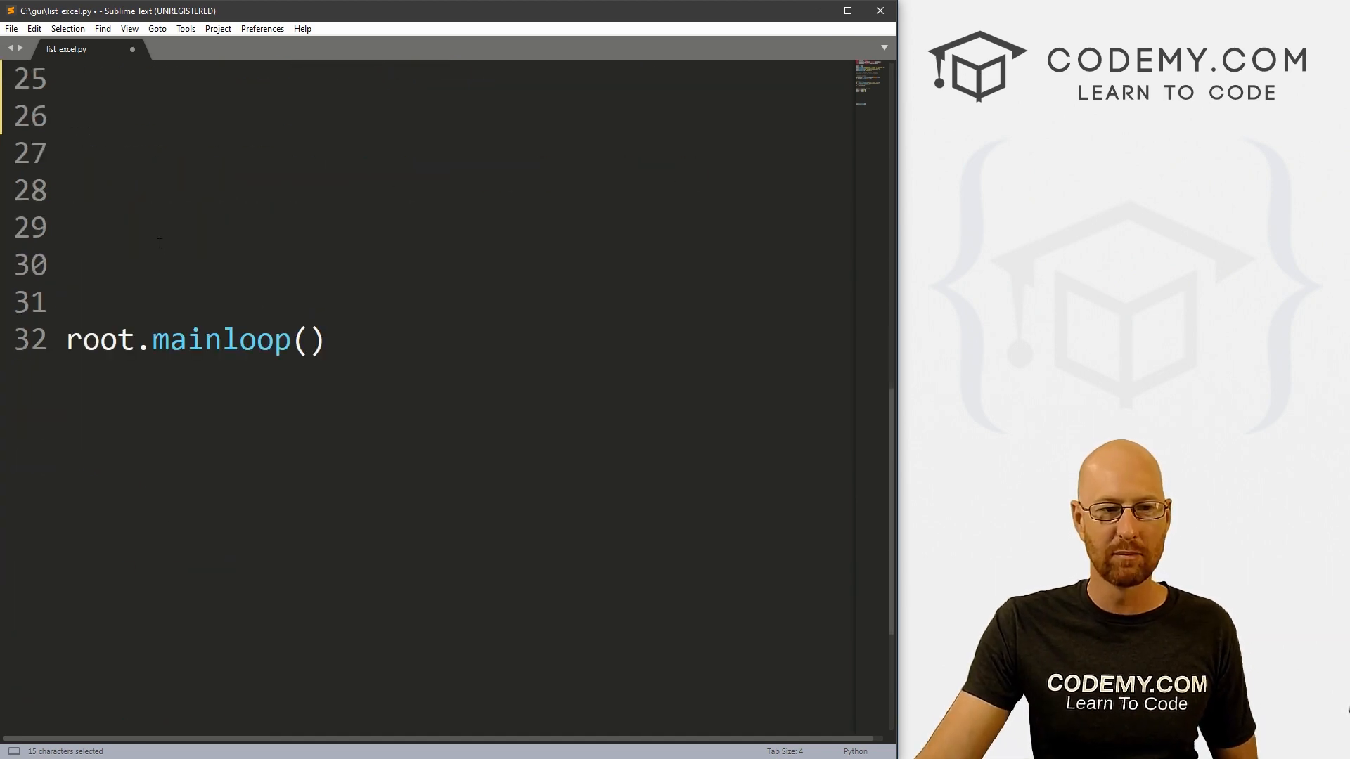
scroll(up, 3)
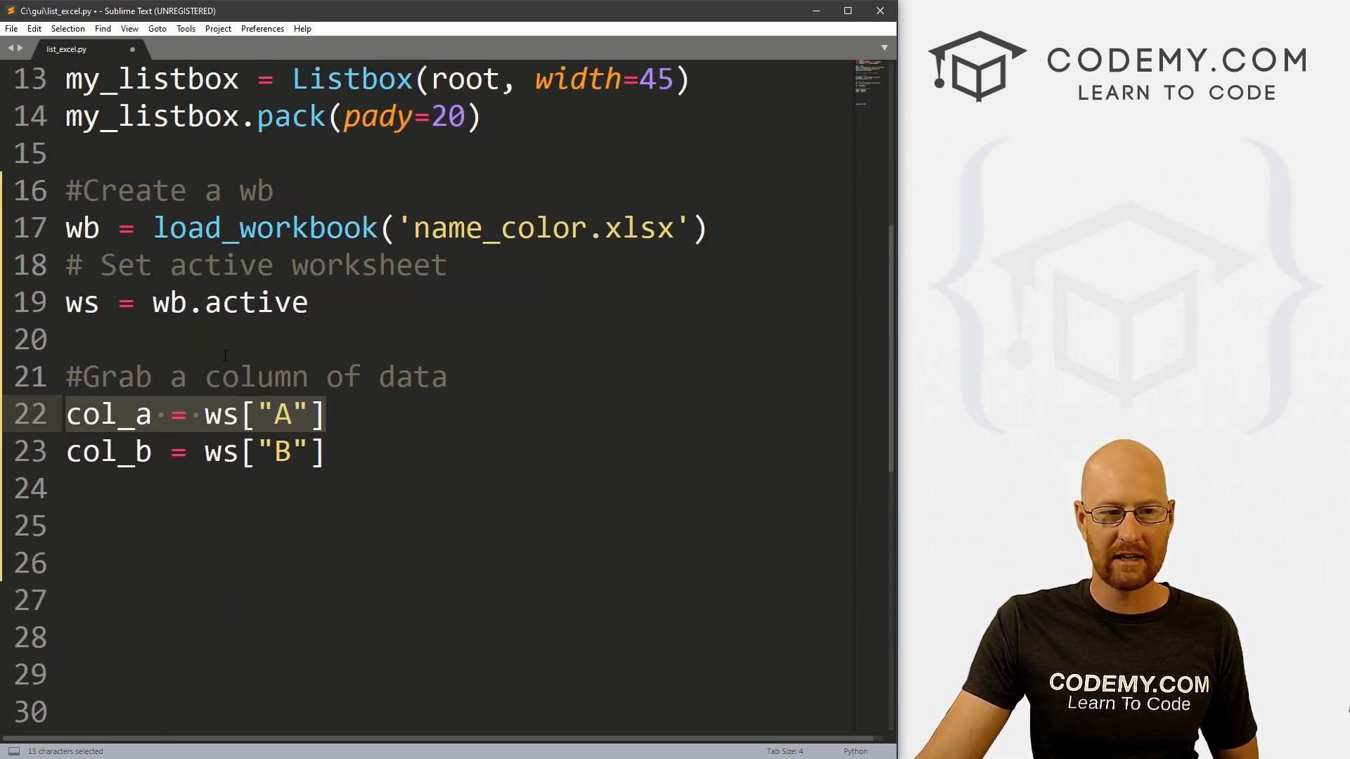
scroll(down, 3)
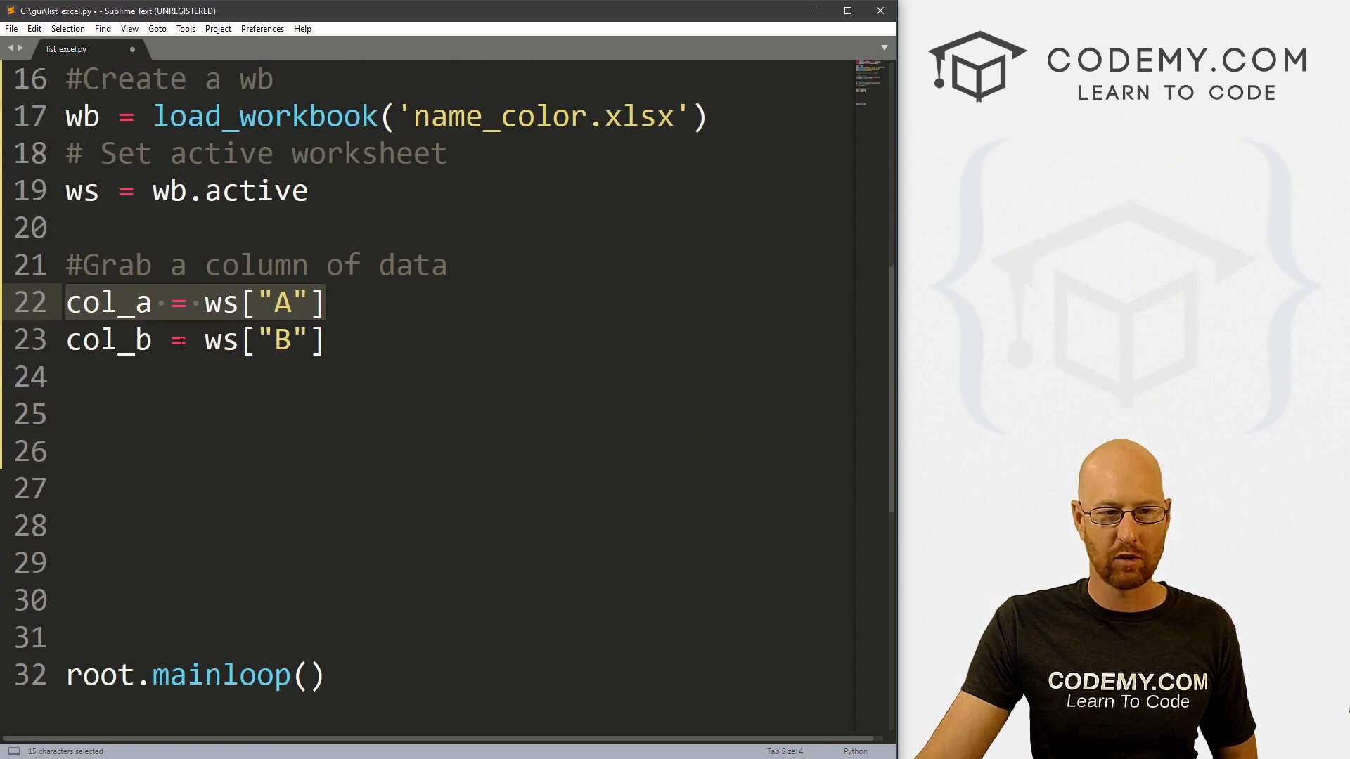
text(for)
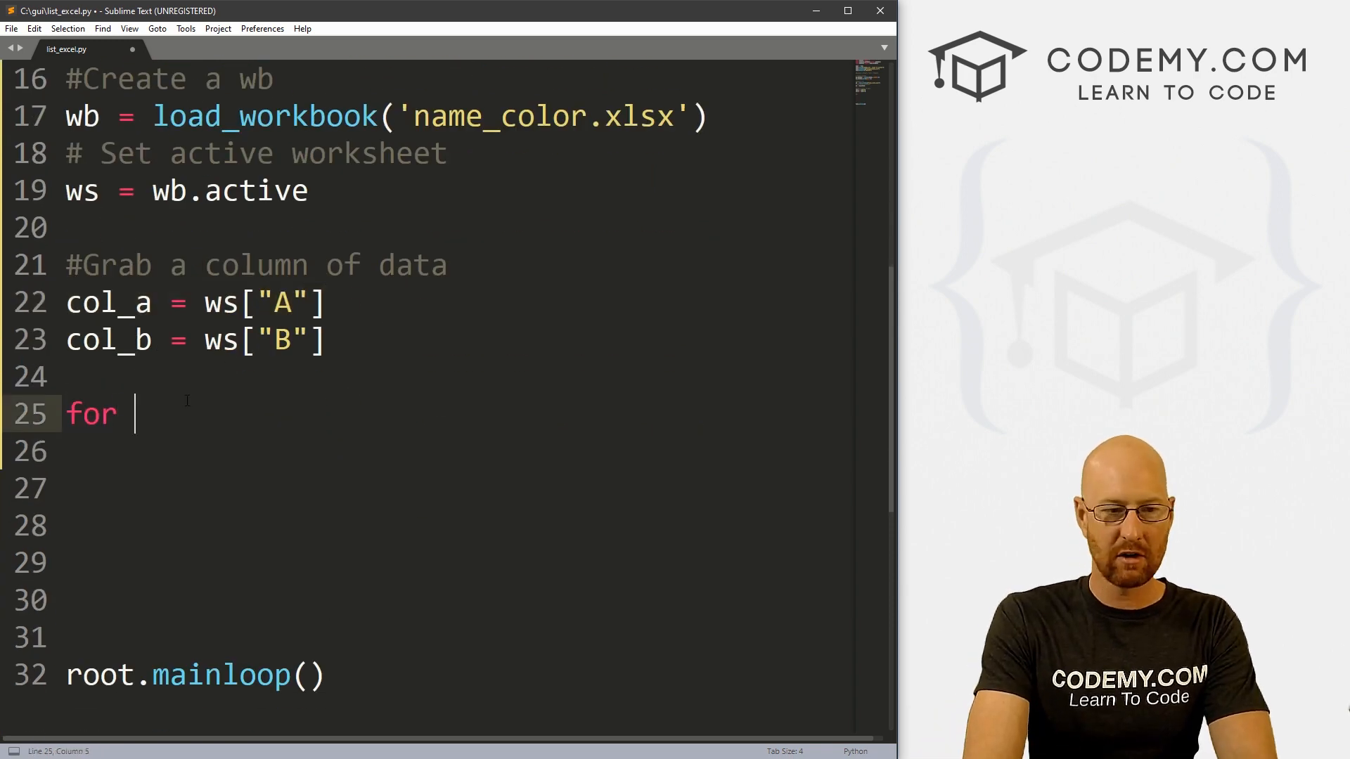
text(item in col_a:)
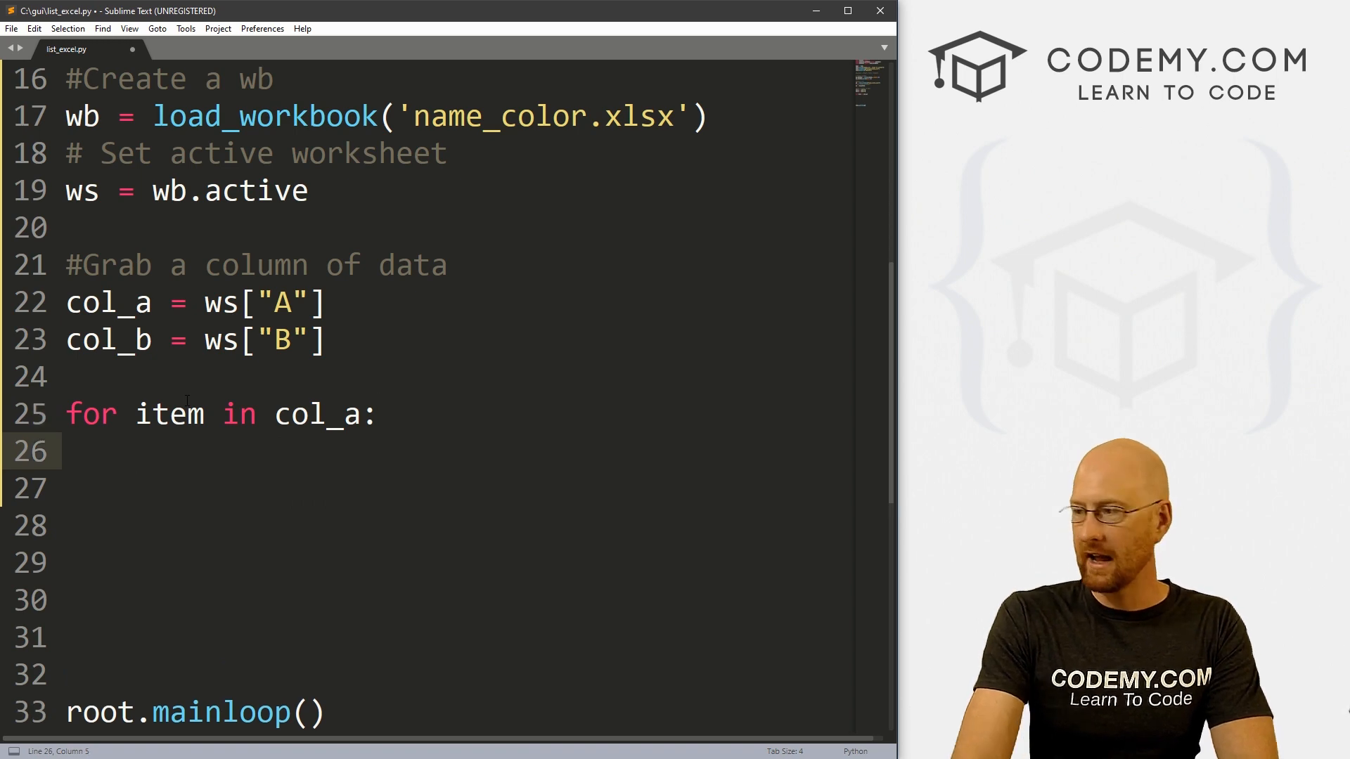
text(my_listbox)
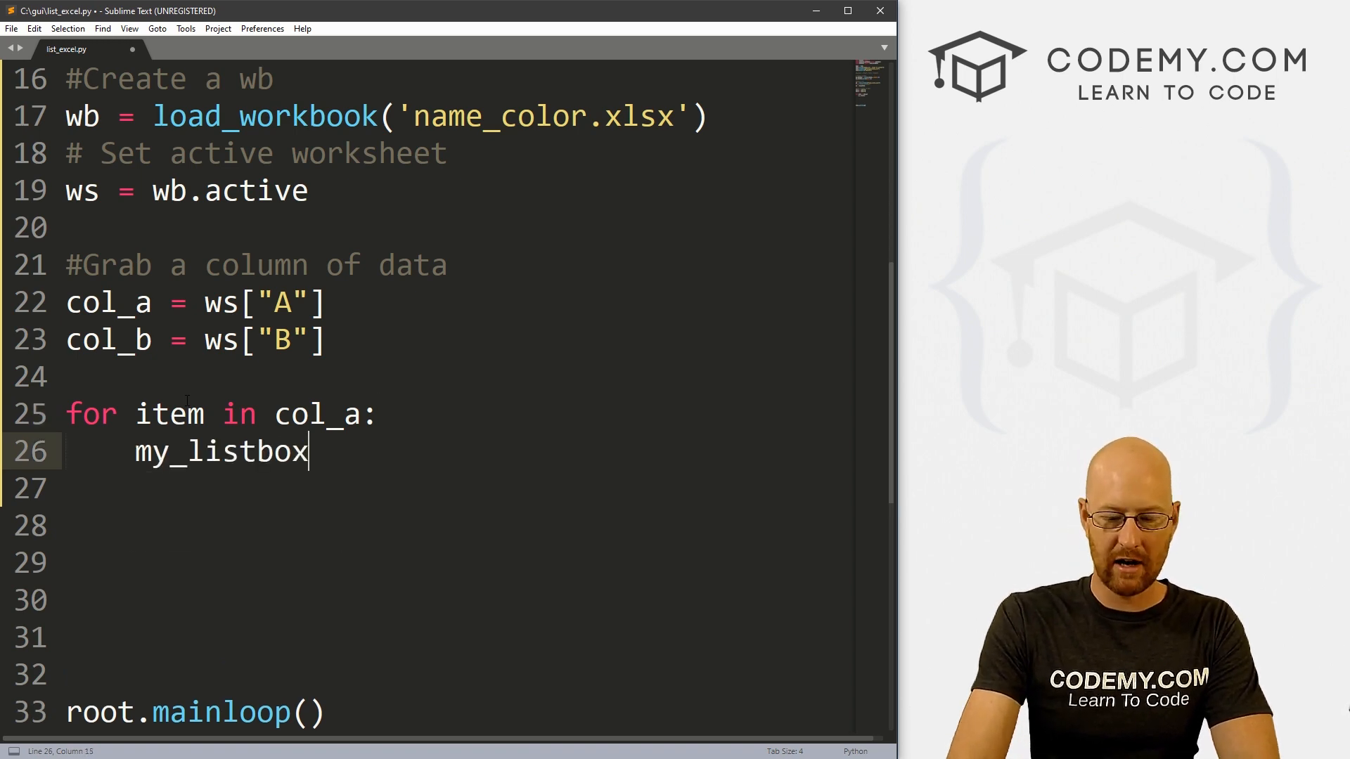
text(.insert())
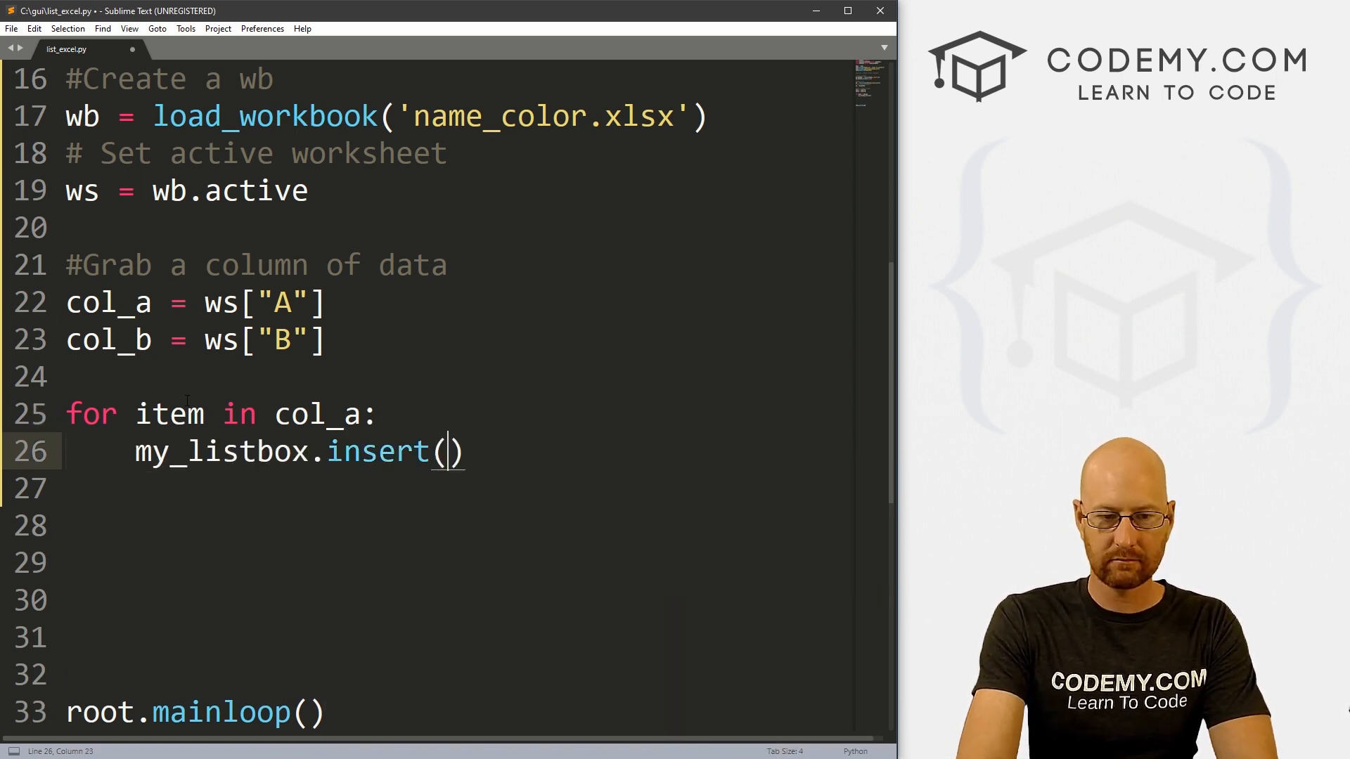
text(END,)
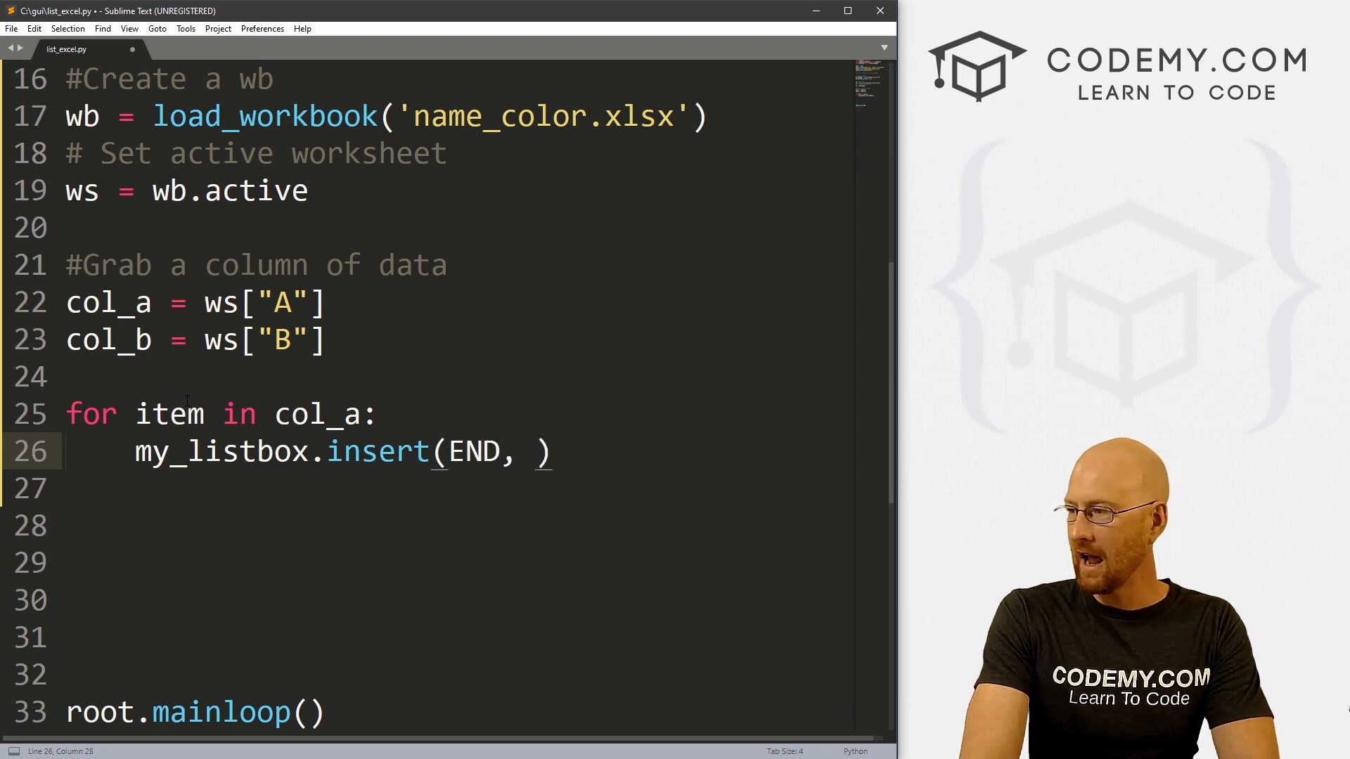
text(item.value)
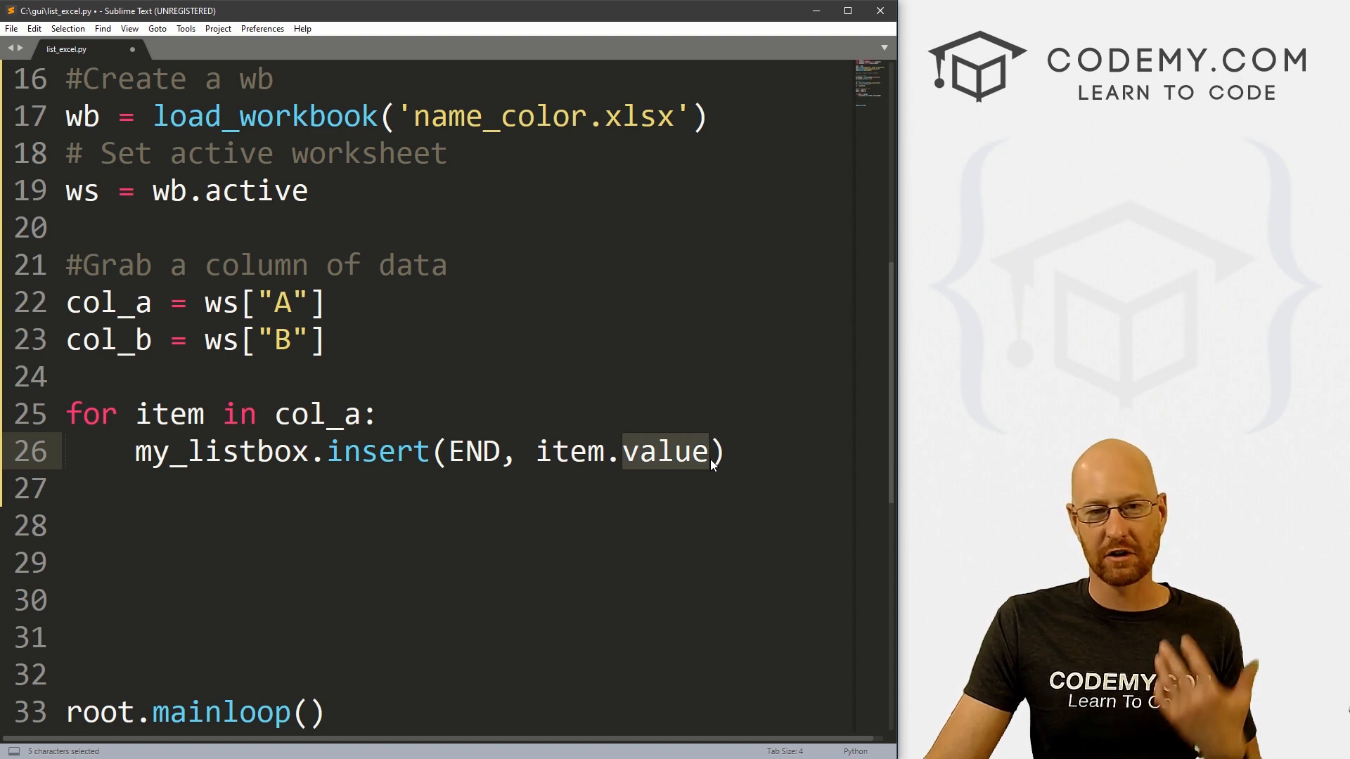
click(726, 450)
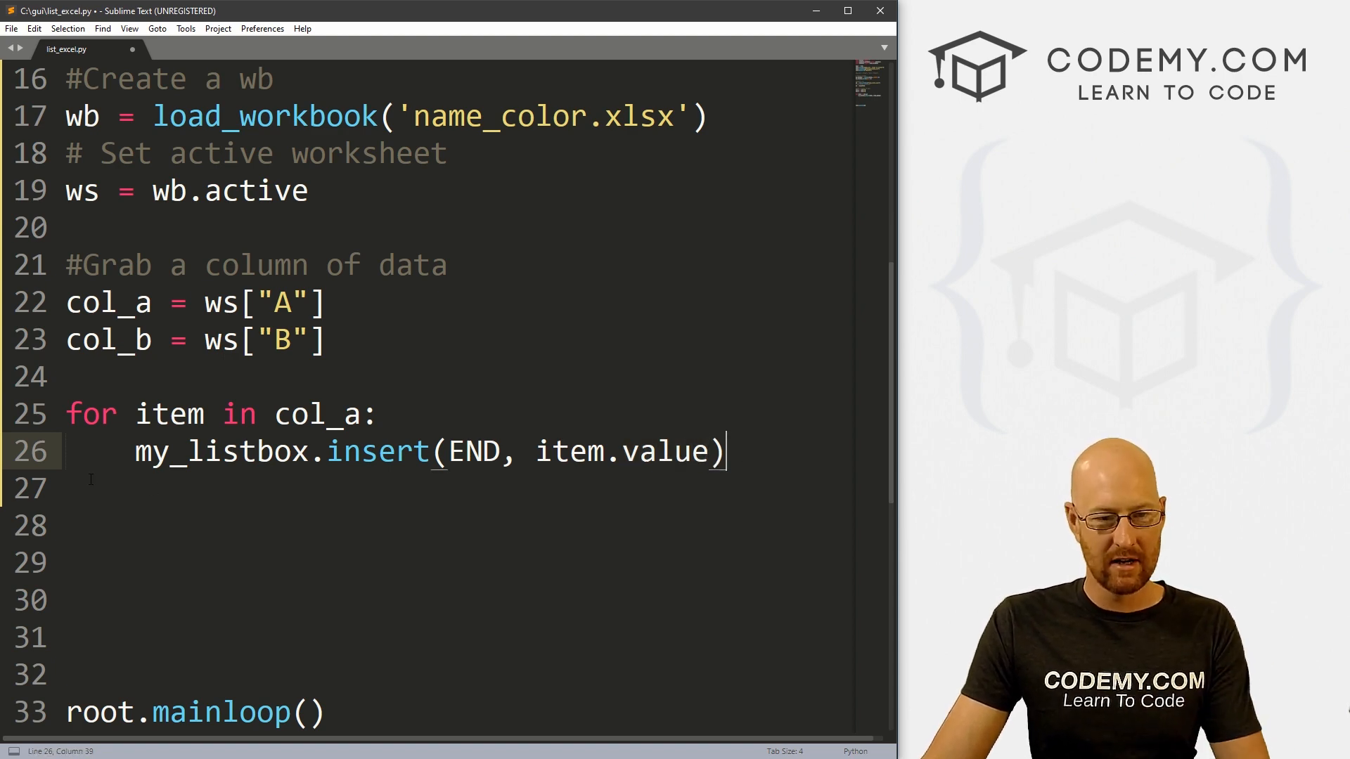
key(ctrl+s)
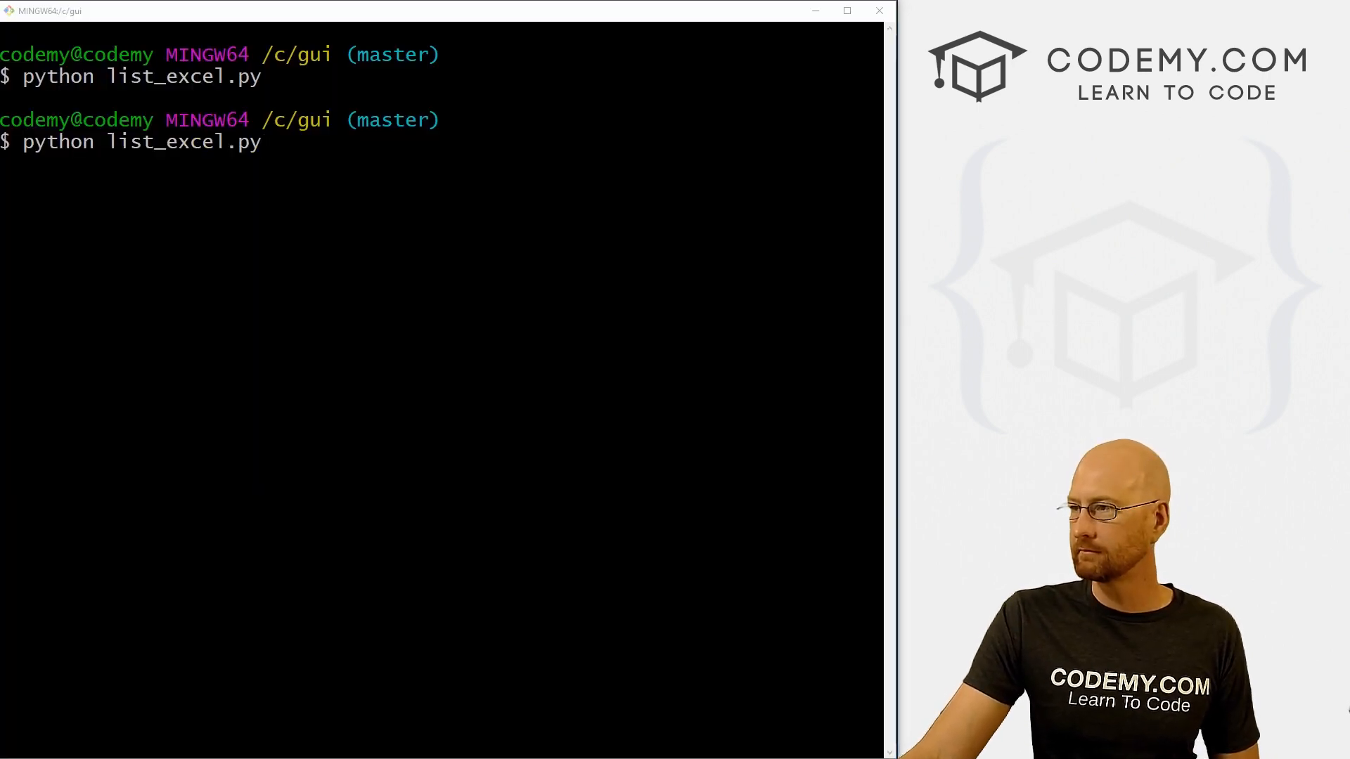
Rerun python list_excel.py repeatedly, closing windows showing names, colours, then cell references.
key(Return)
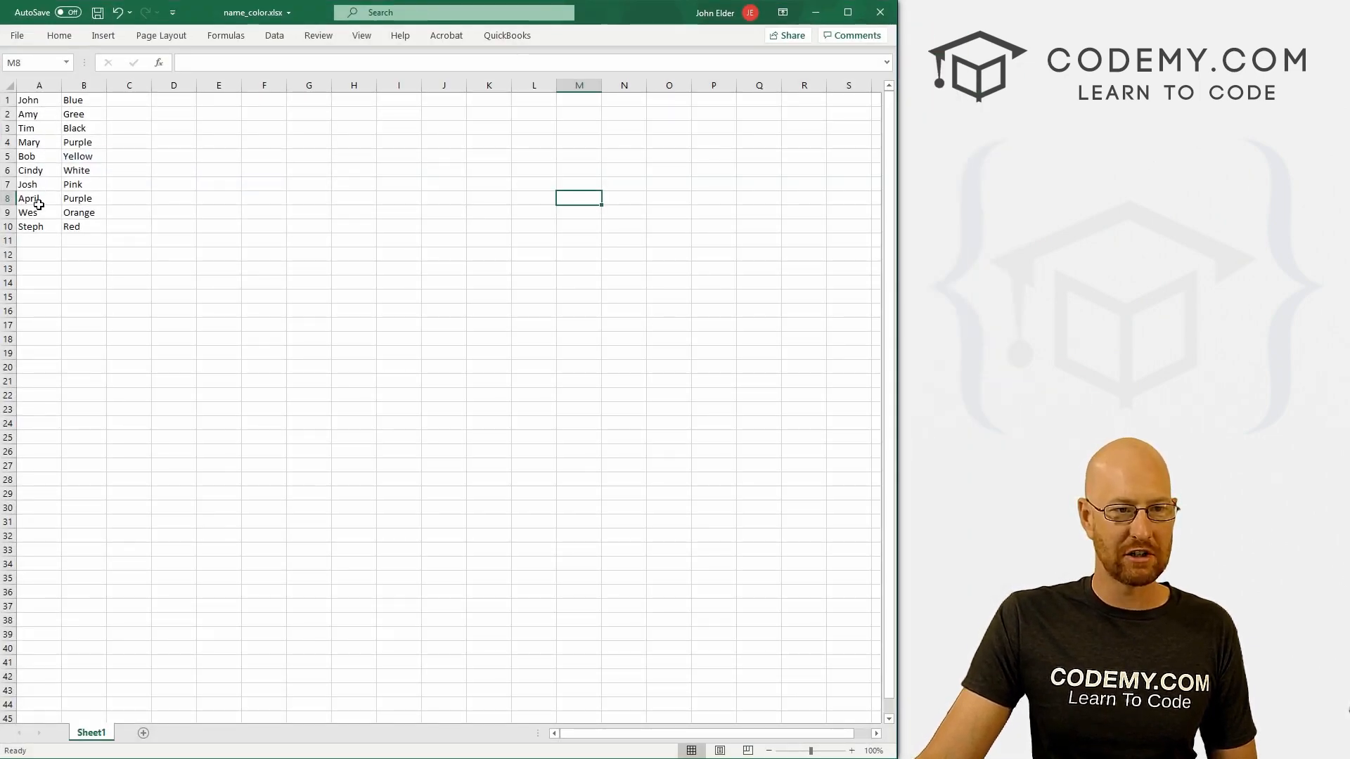
click(38, 227)
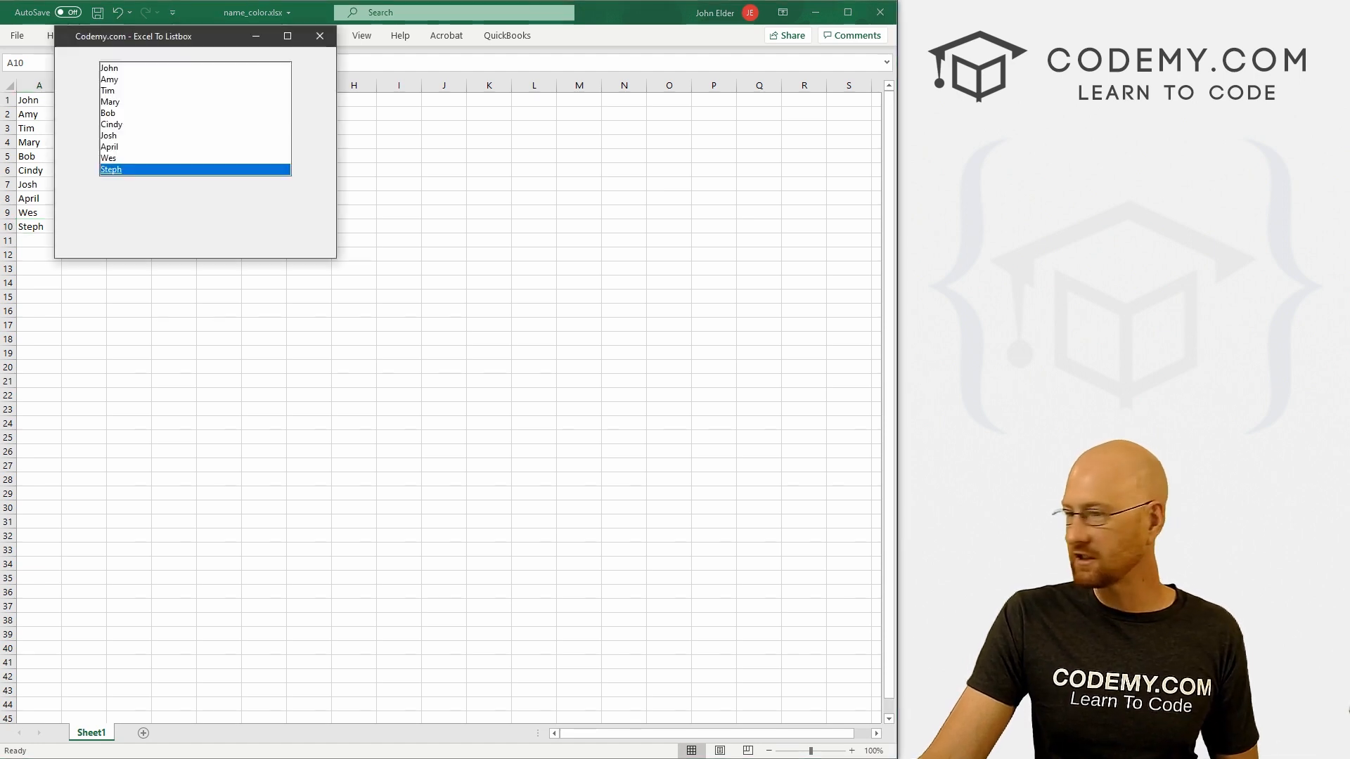
click(319, 36)
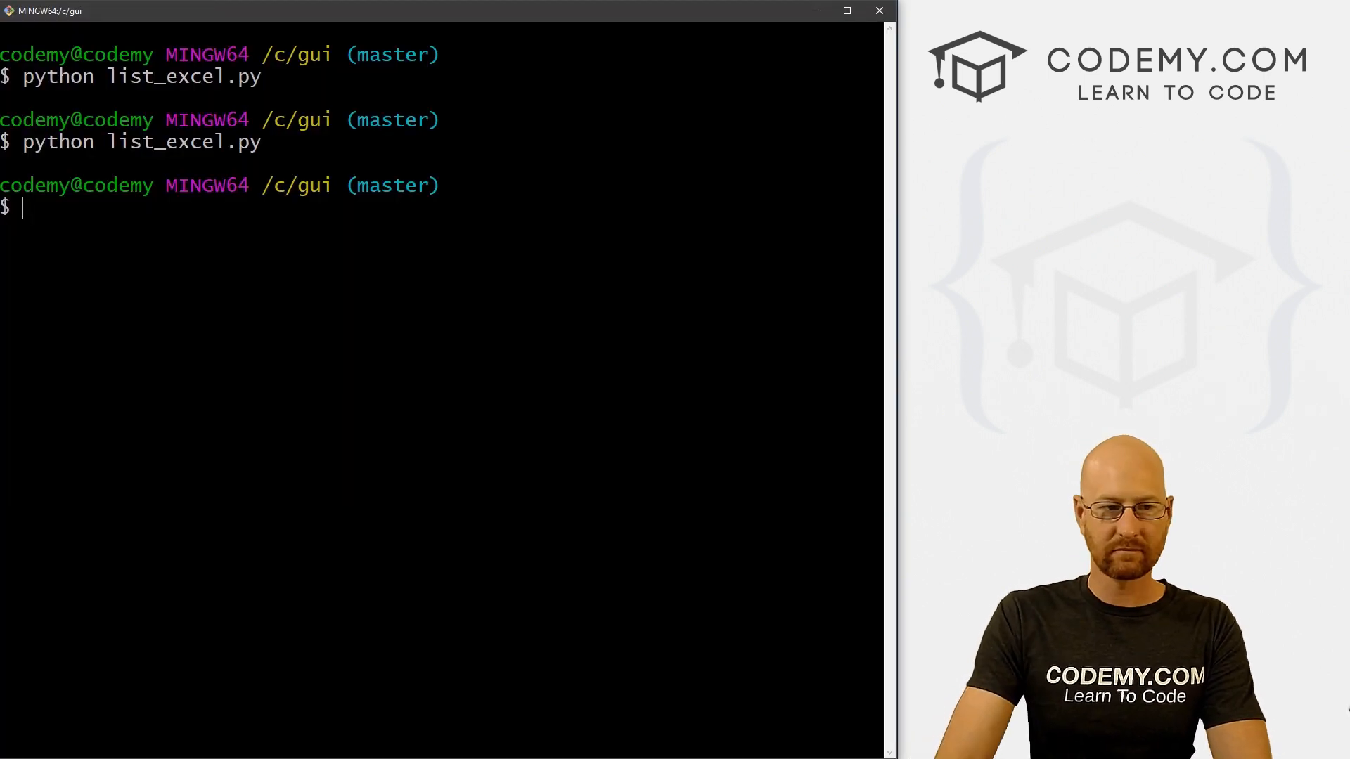
text(python list_excel.py)
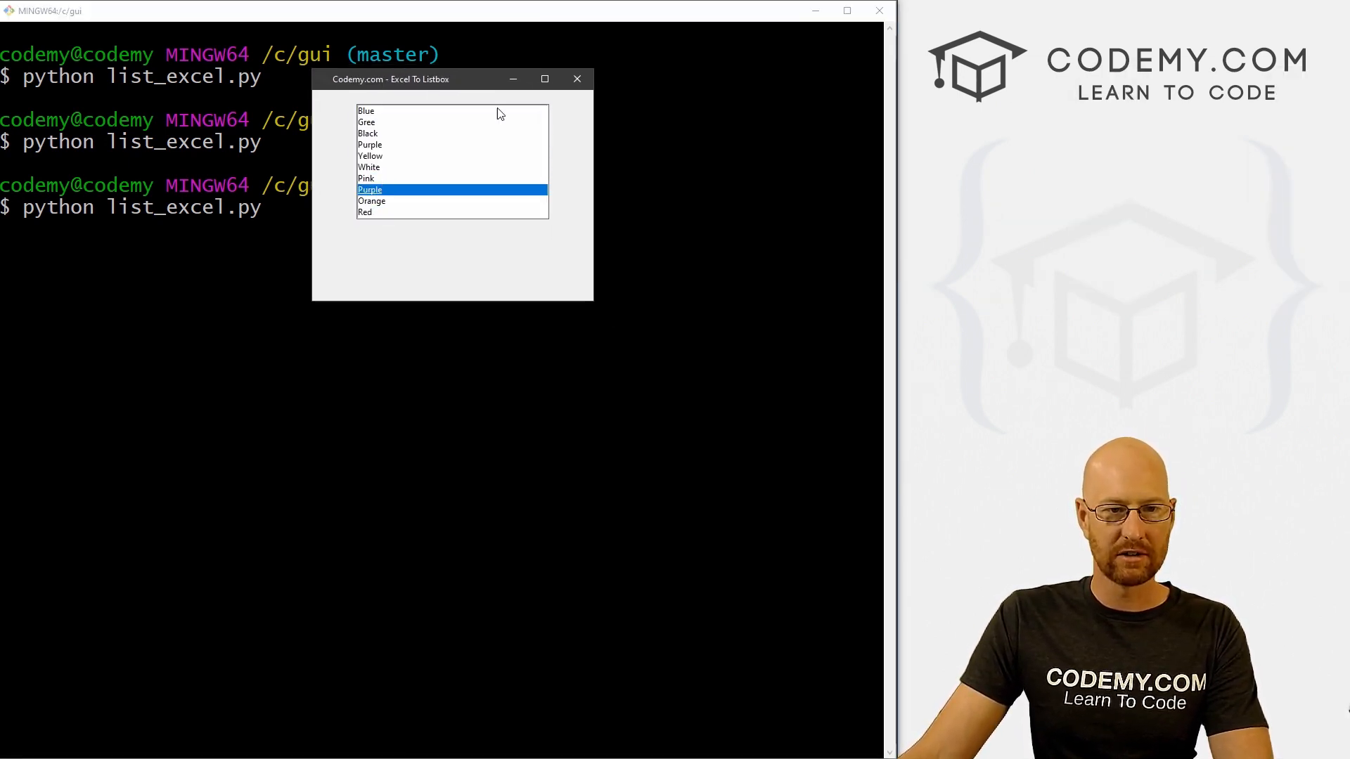
mouse_move(577, 78)
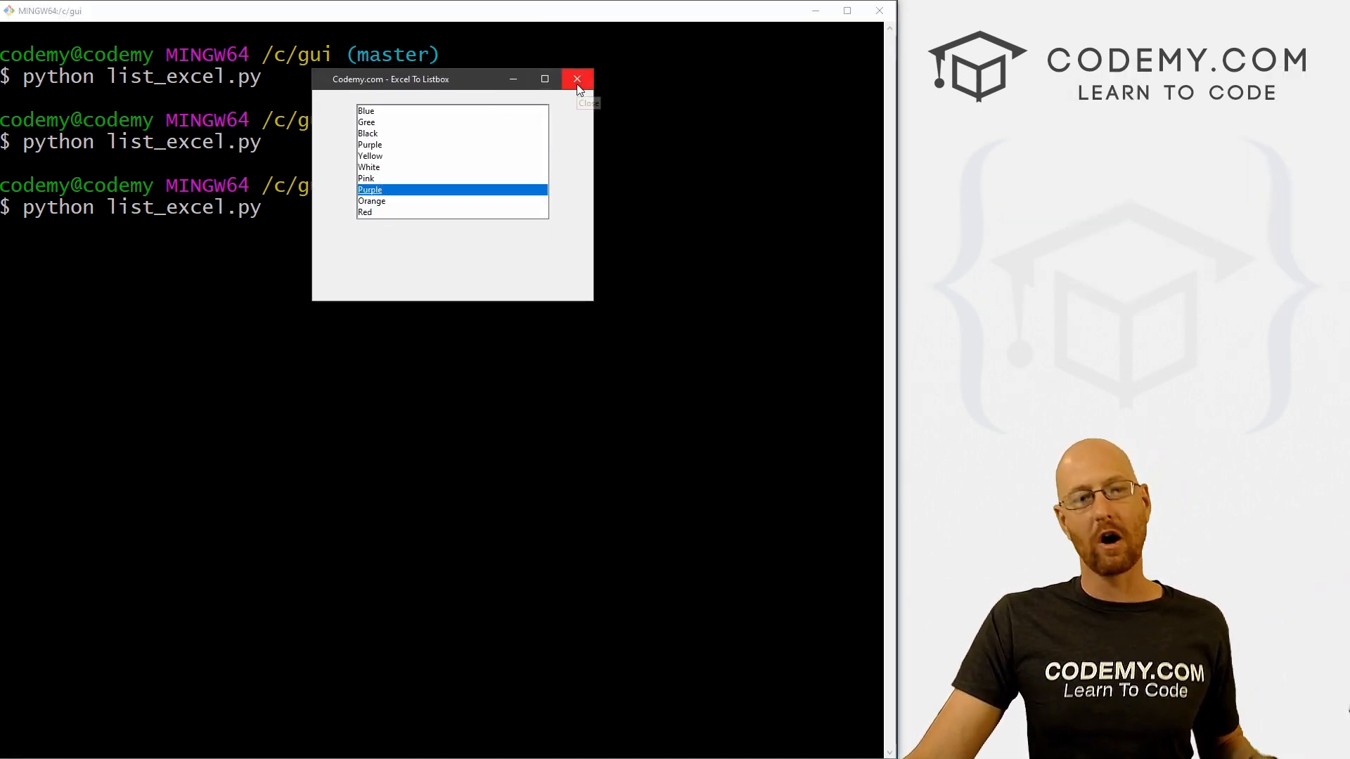
click(577, 80)
text(python list_excel.py)
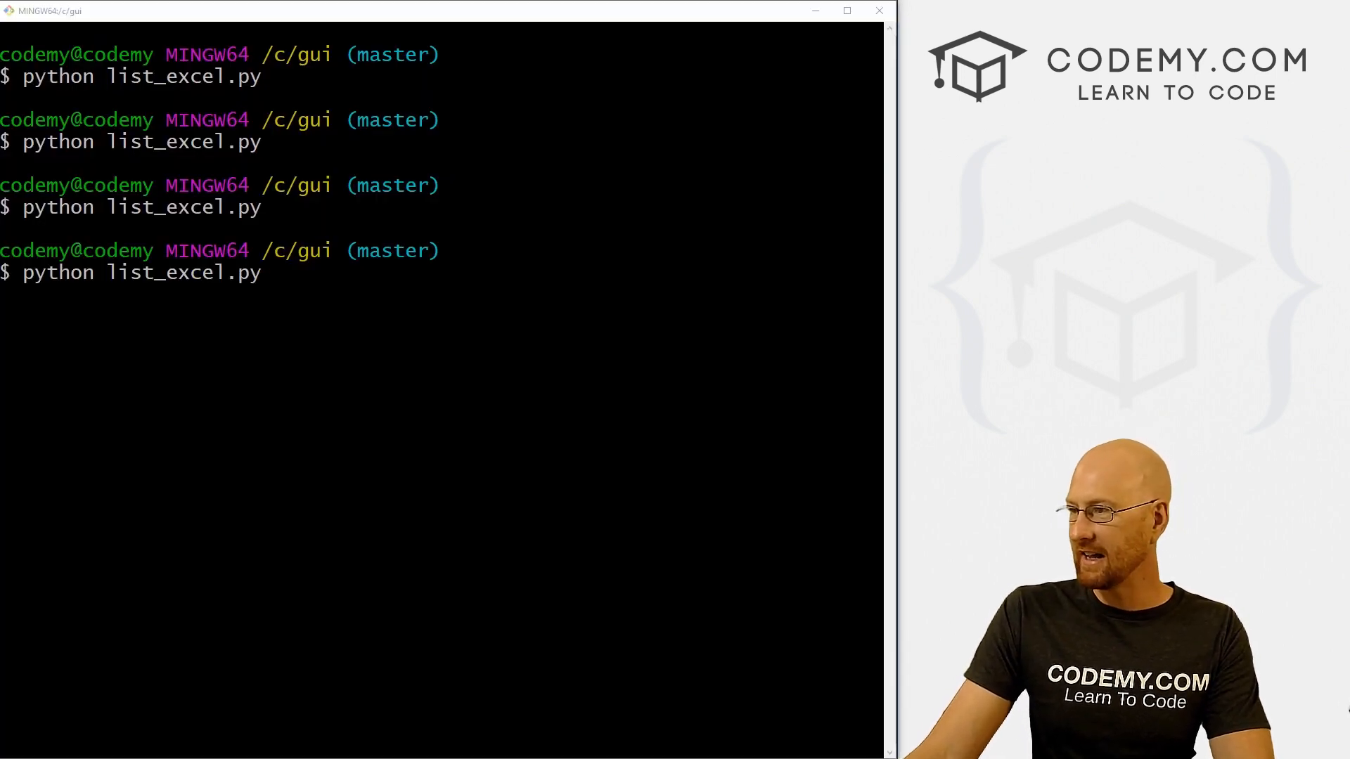
key(Return)
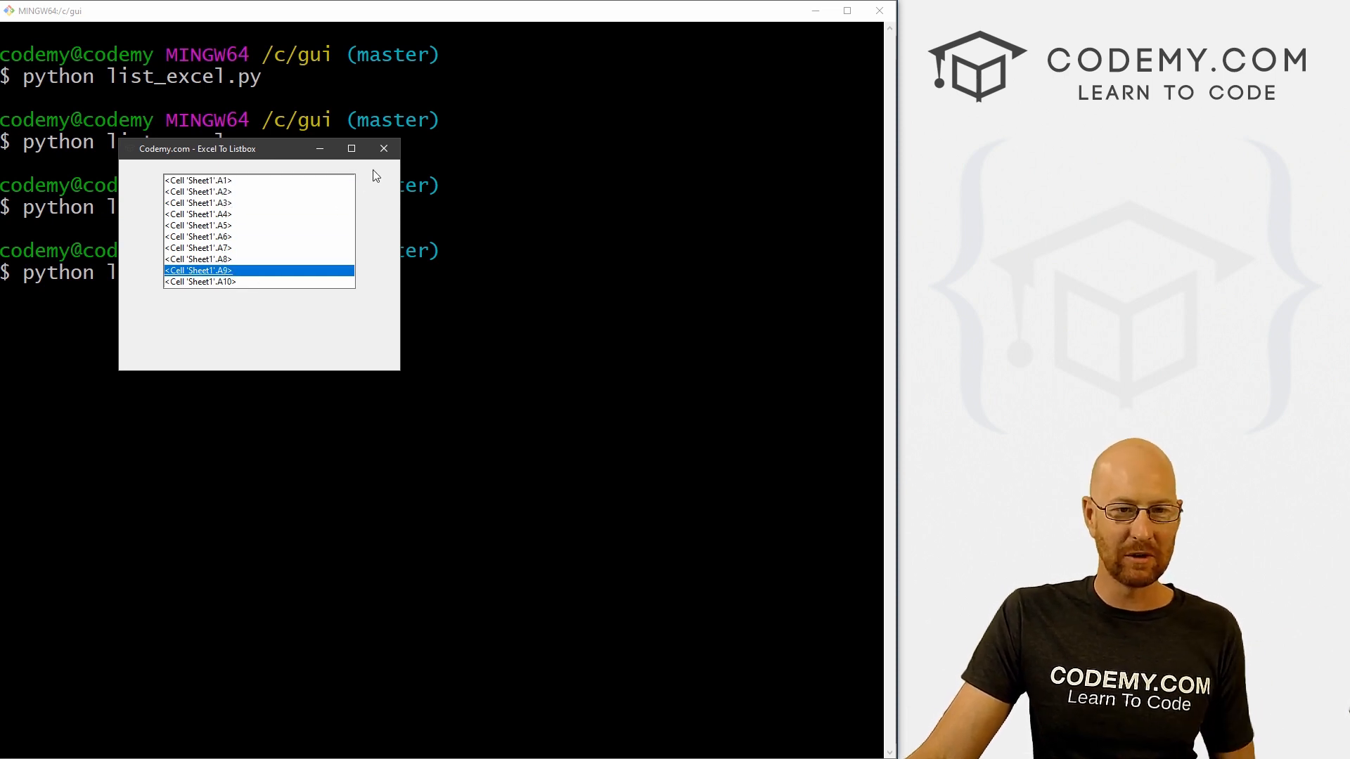
click(383, 148)
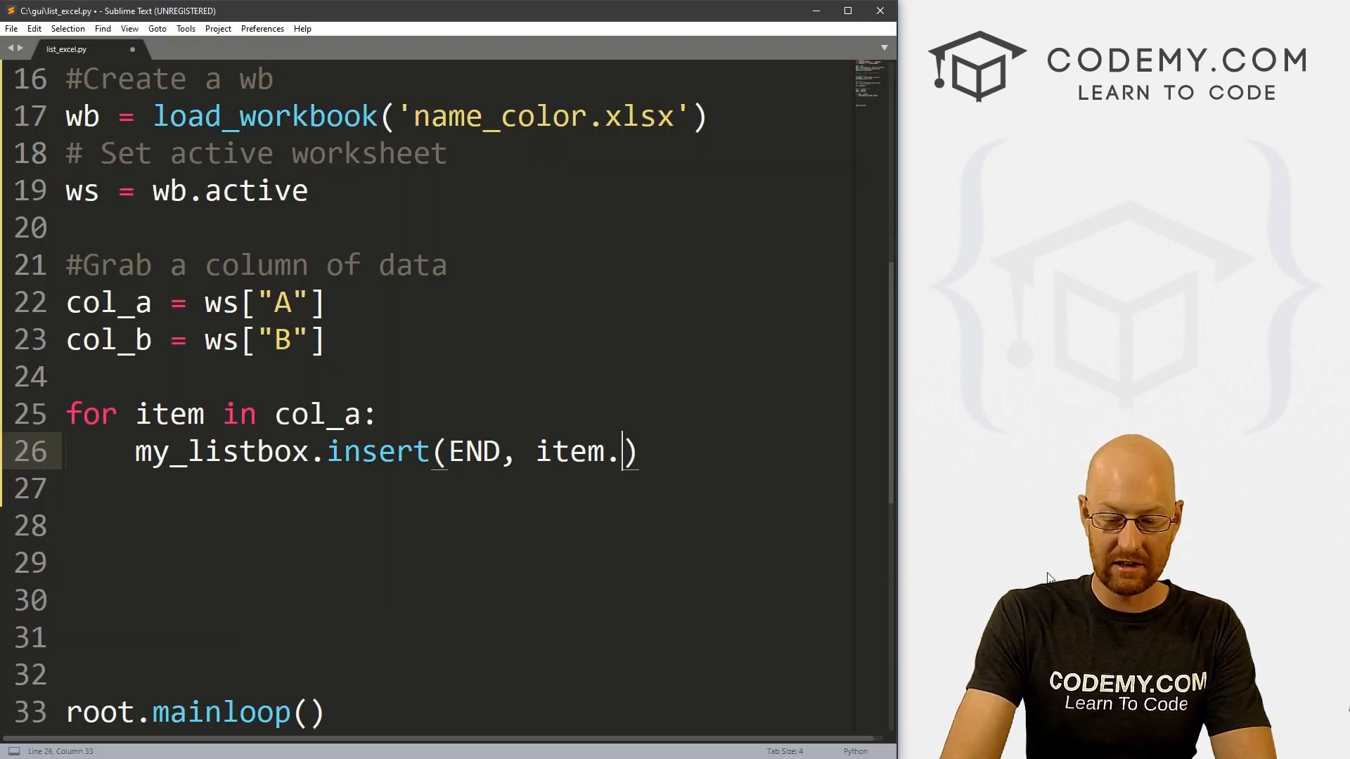
Fix the insert to item.value and create my_label as a Helvetica-font Label on root.
text(value)
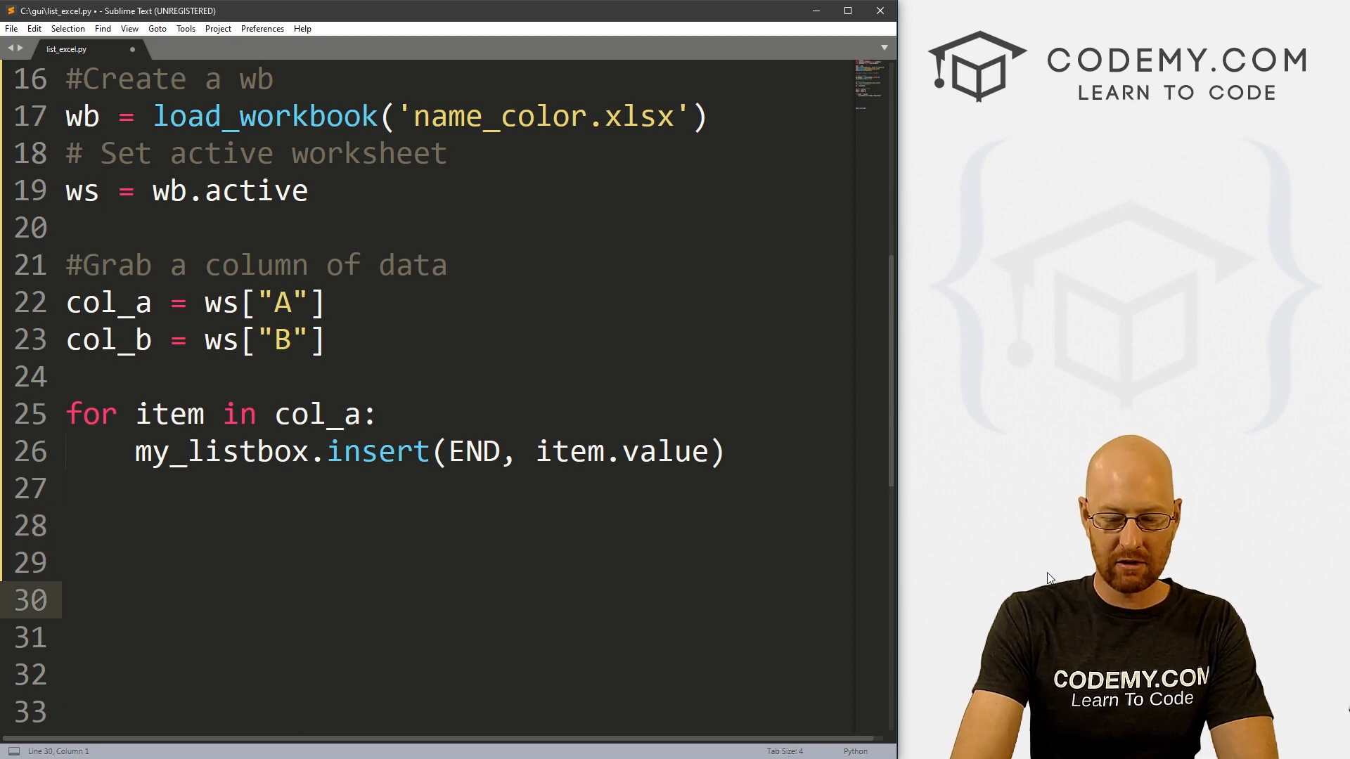
text(my_labe)
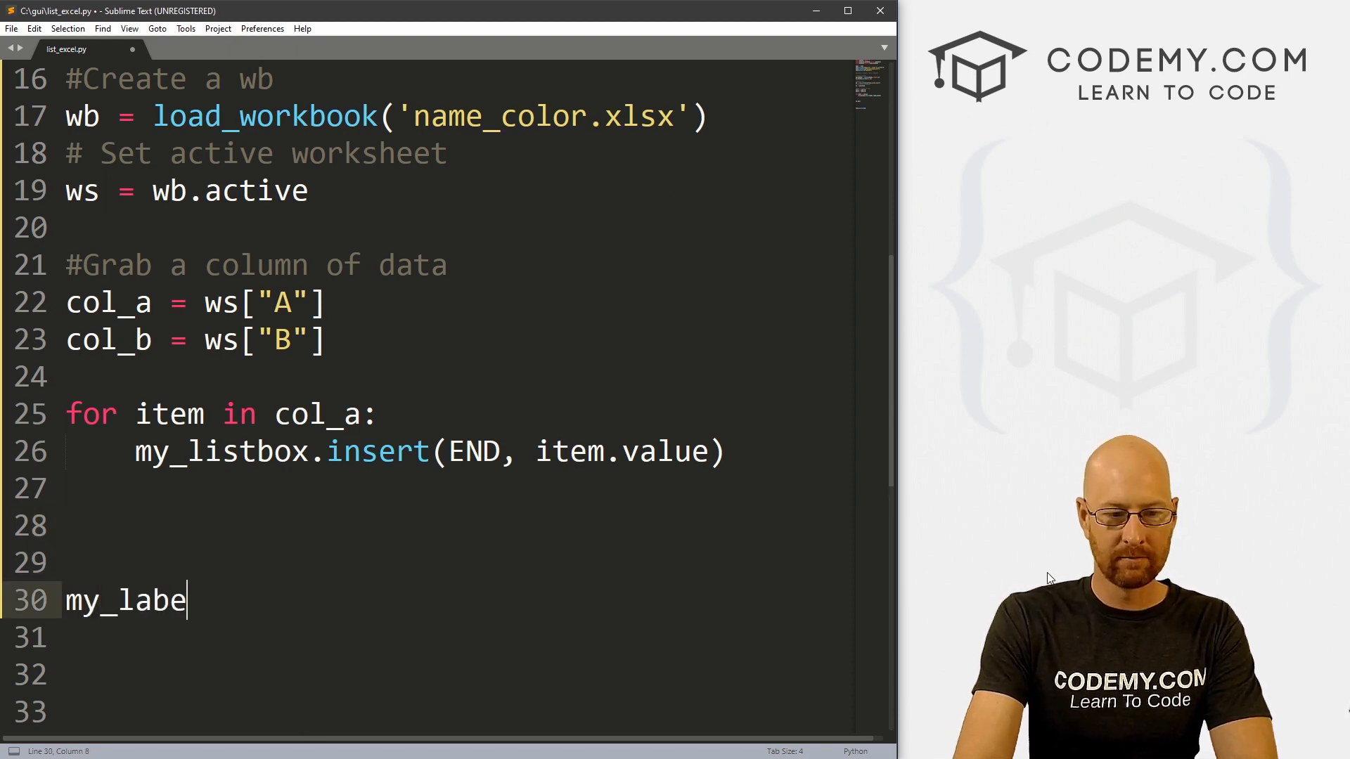
text(l = La)
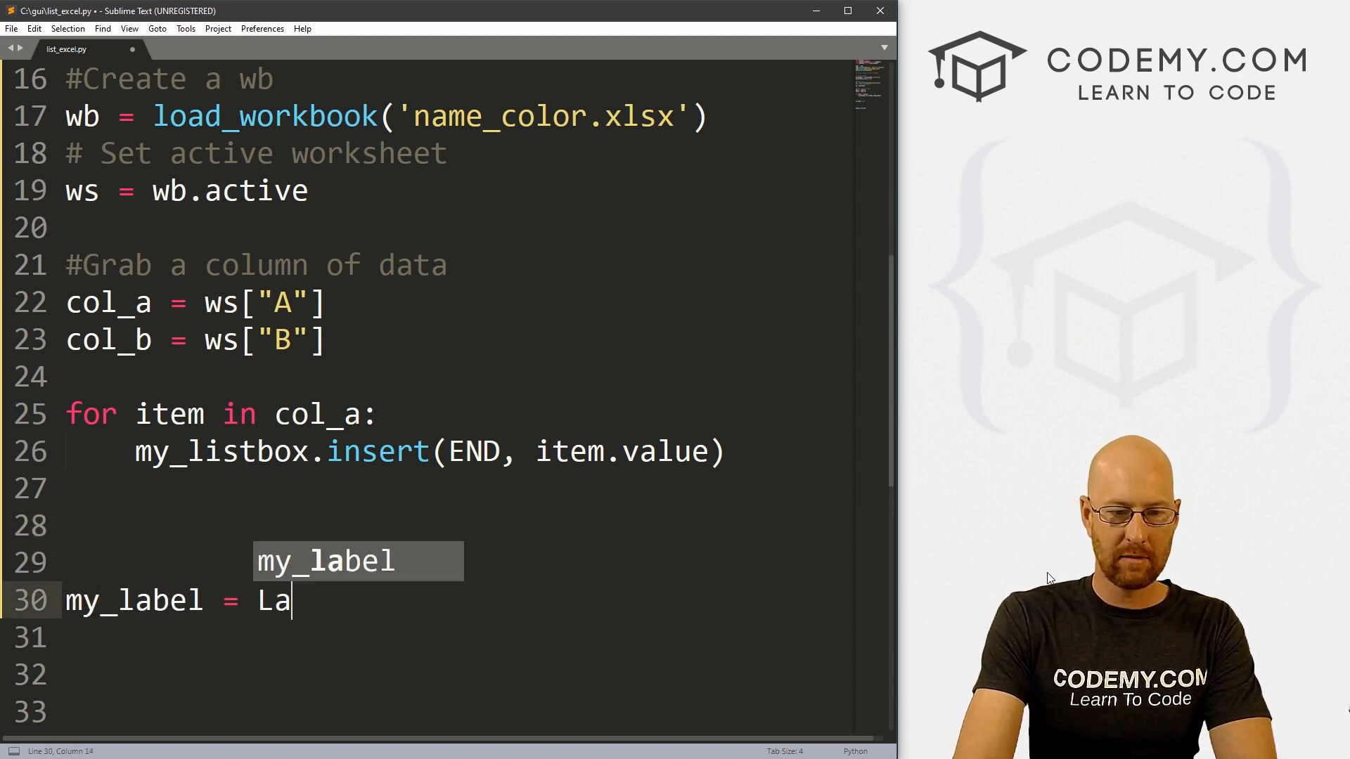
text(bel(root, te)
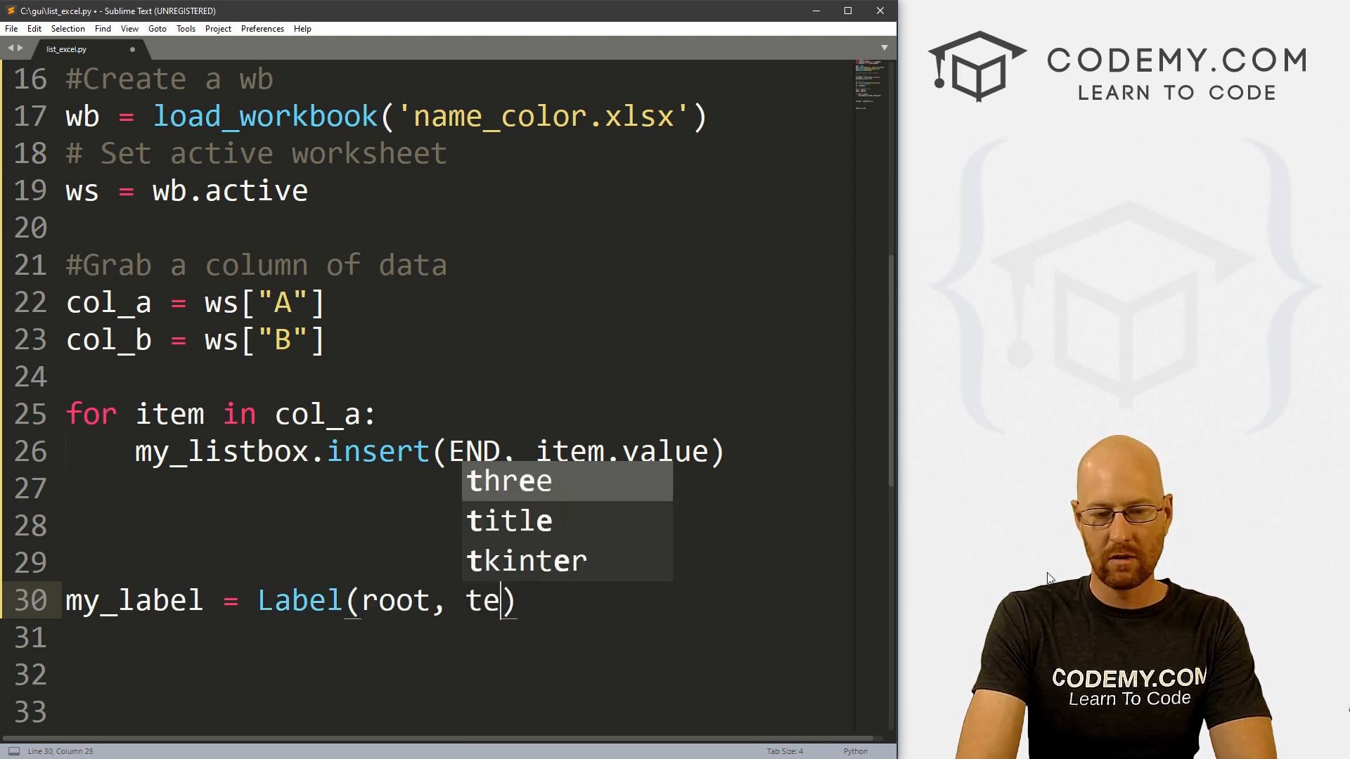
text(xt='')
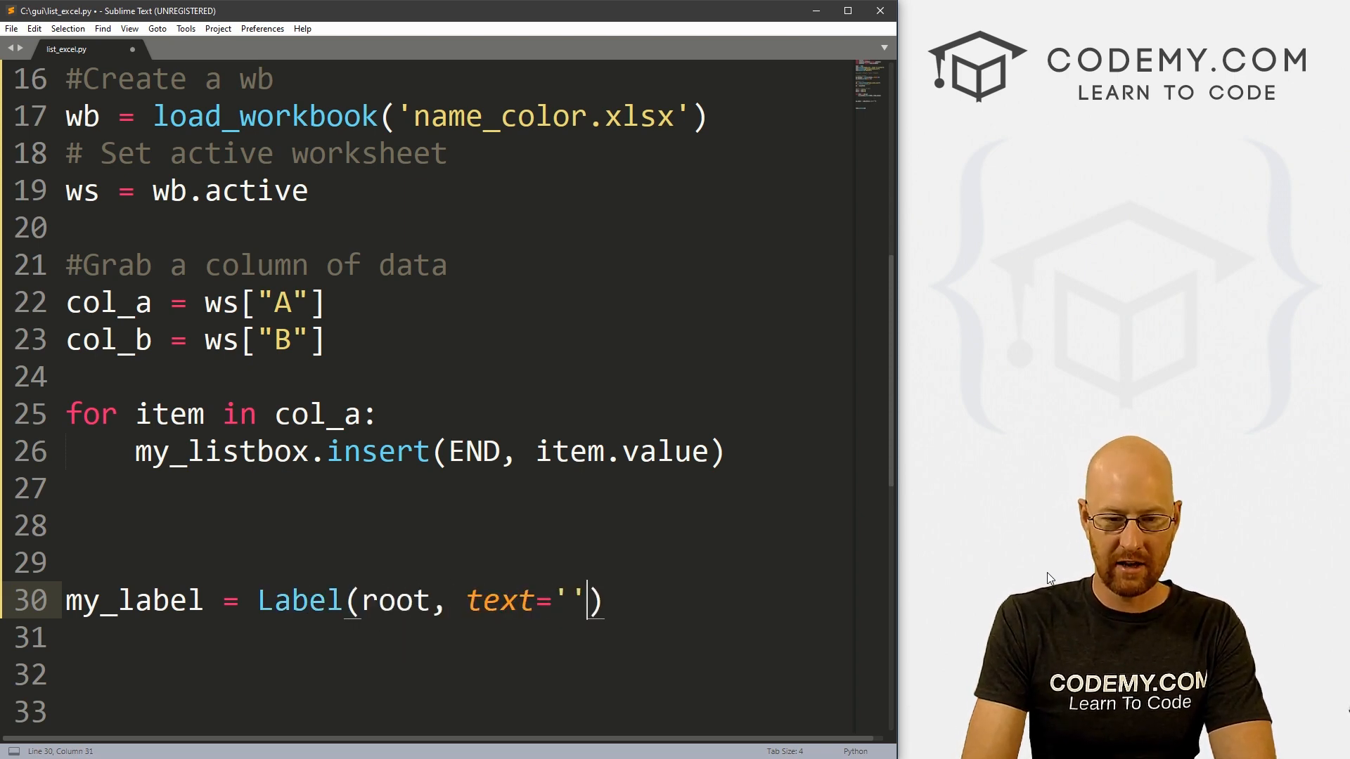
text(, font=)
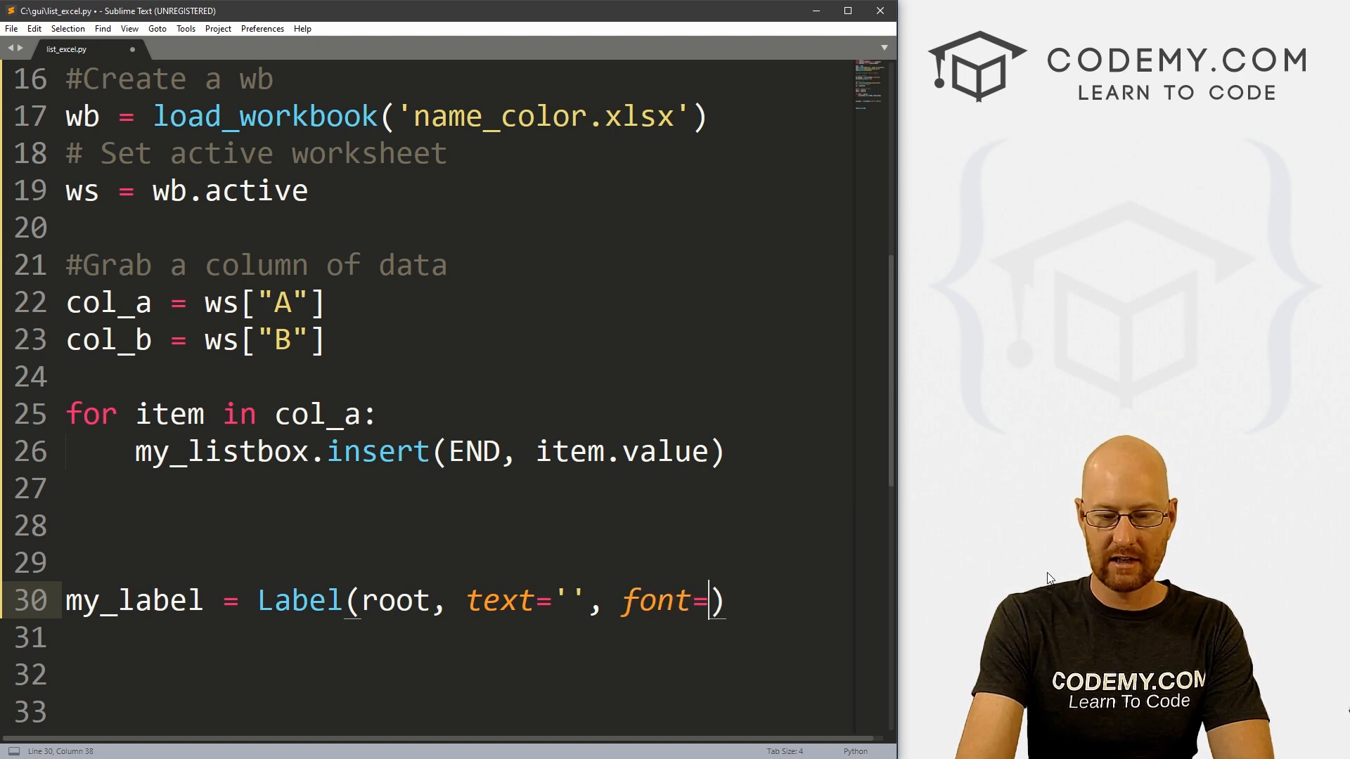
text(("He")
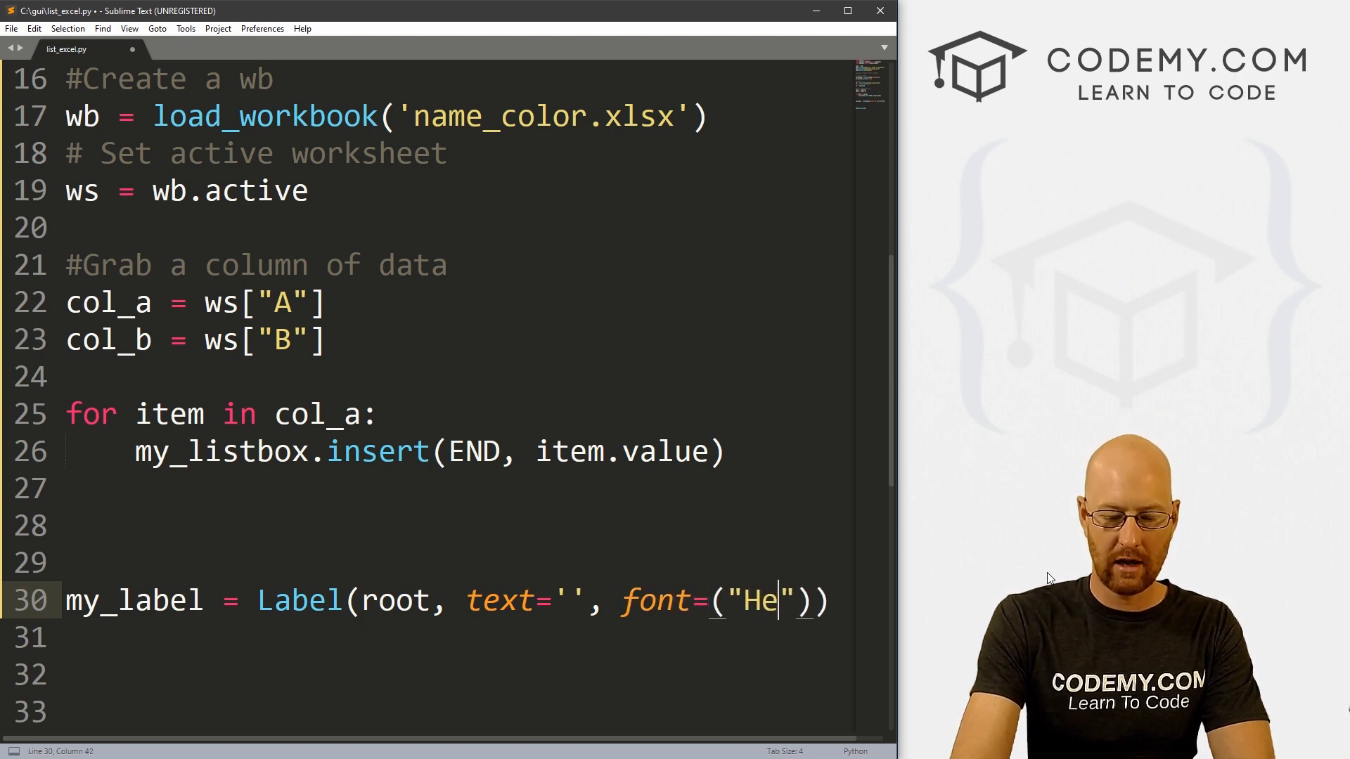
text(lvetica)
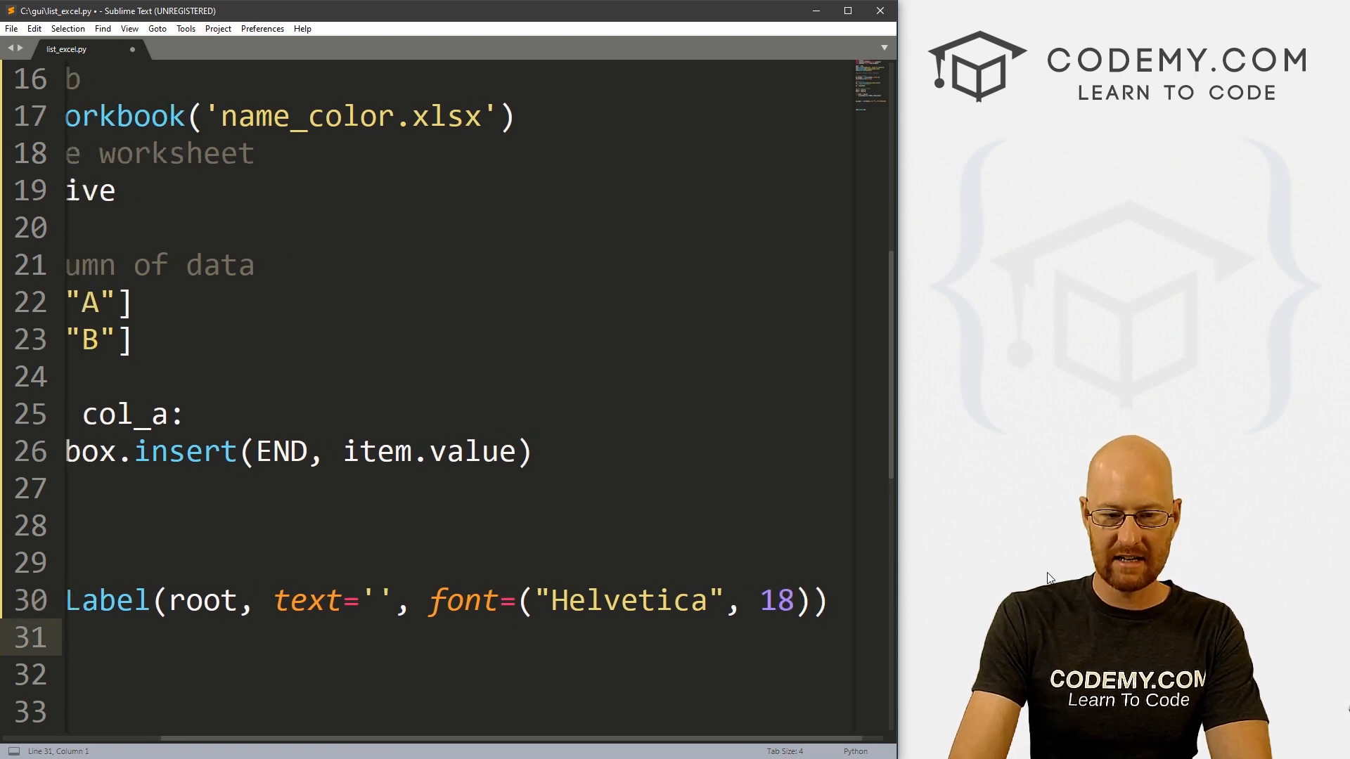
Pack my_label with pady=20, set its text to 'Select Item...', and save.
text(my_label.pack)
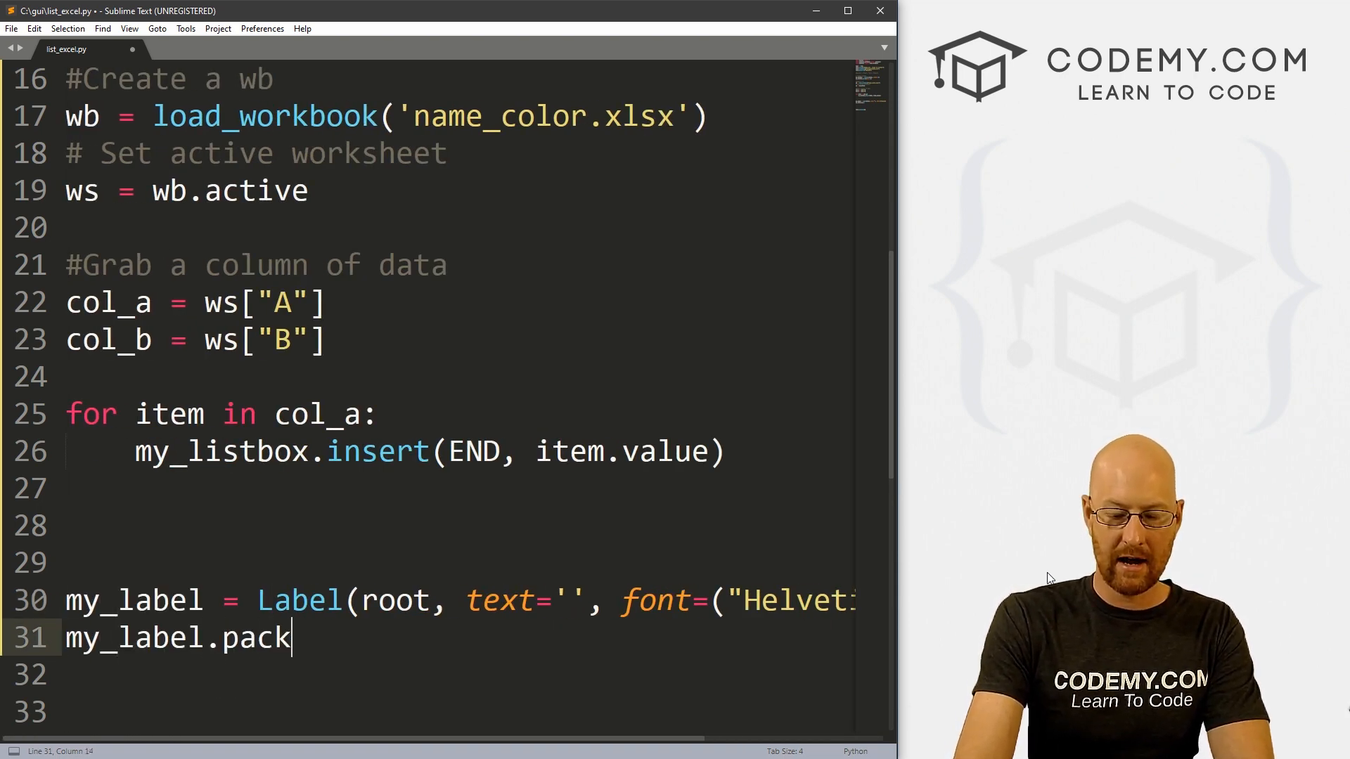
text(())
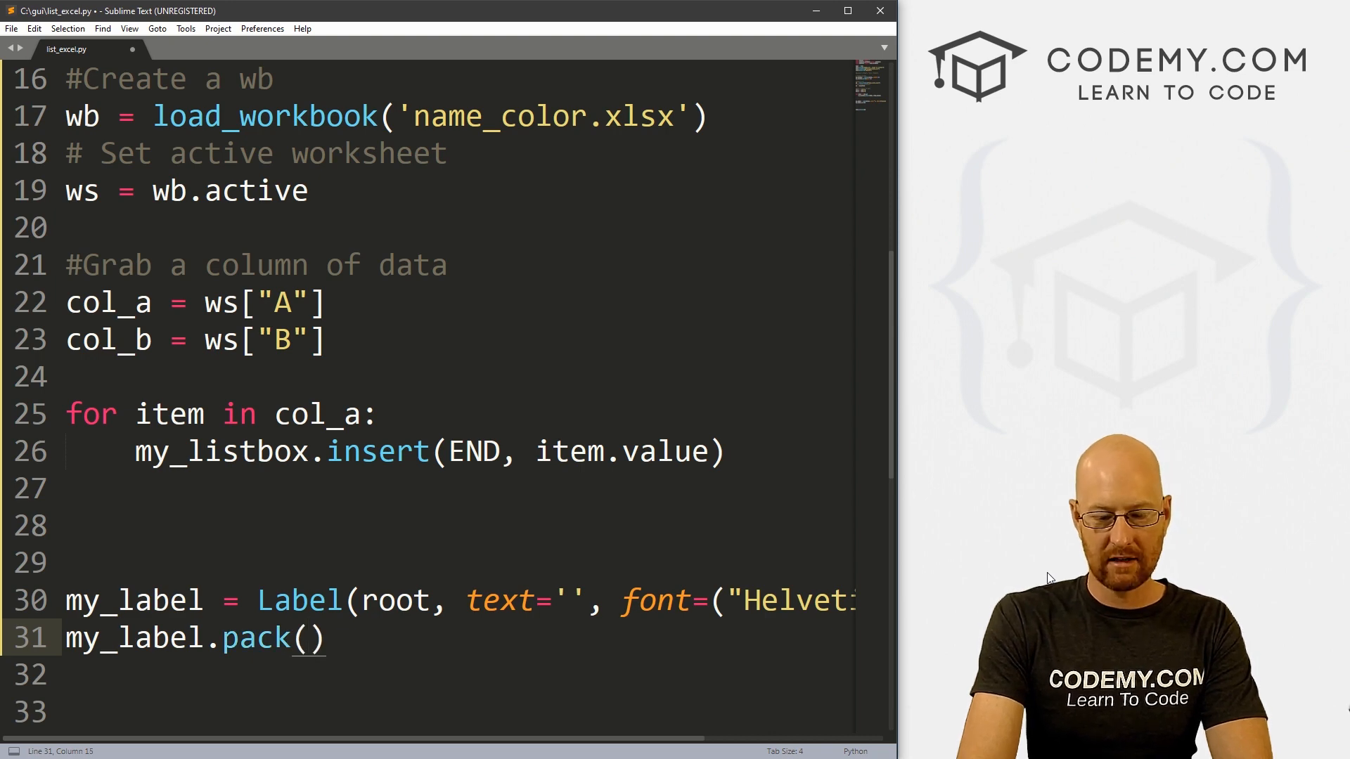
text(pady=20)
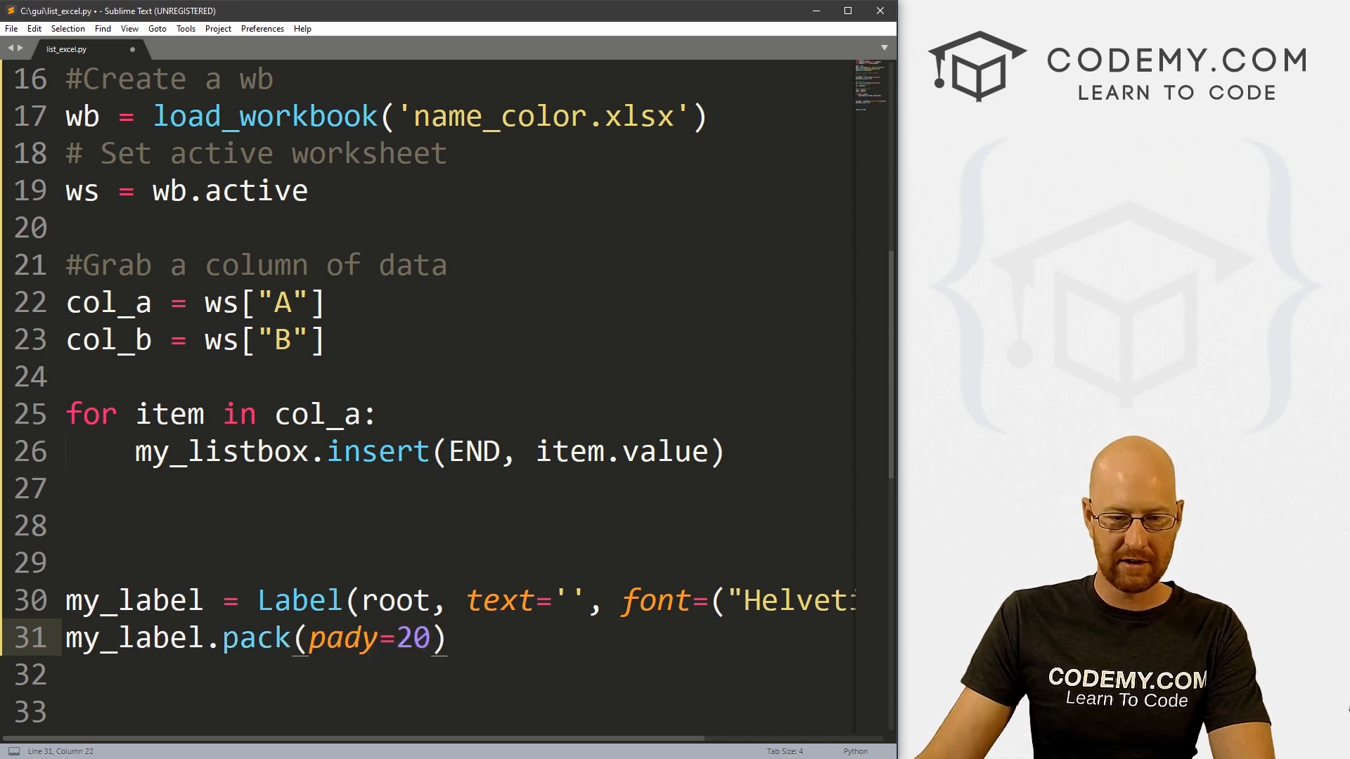
click(582, 600)
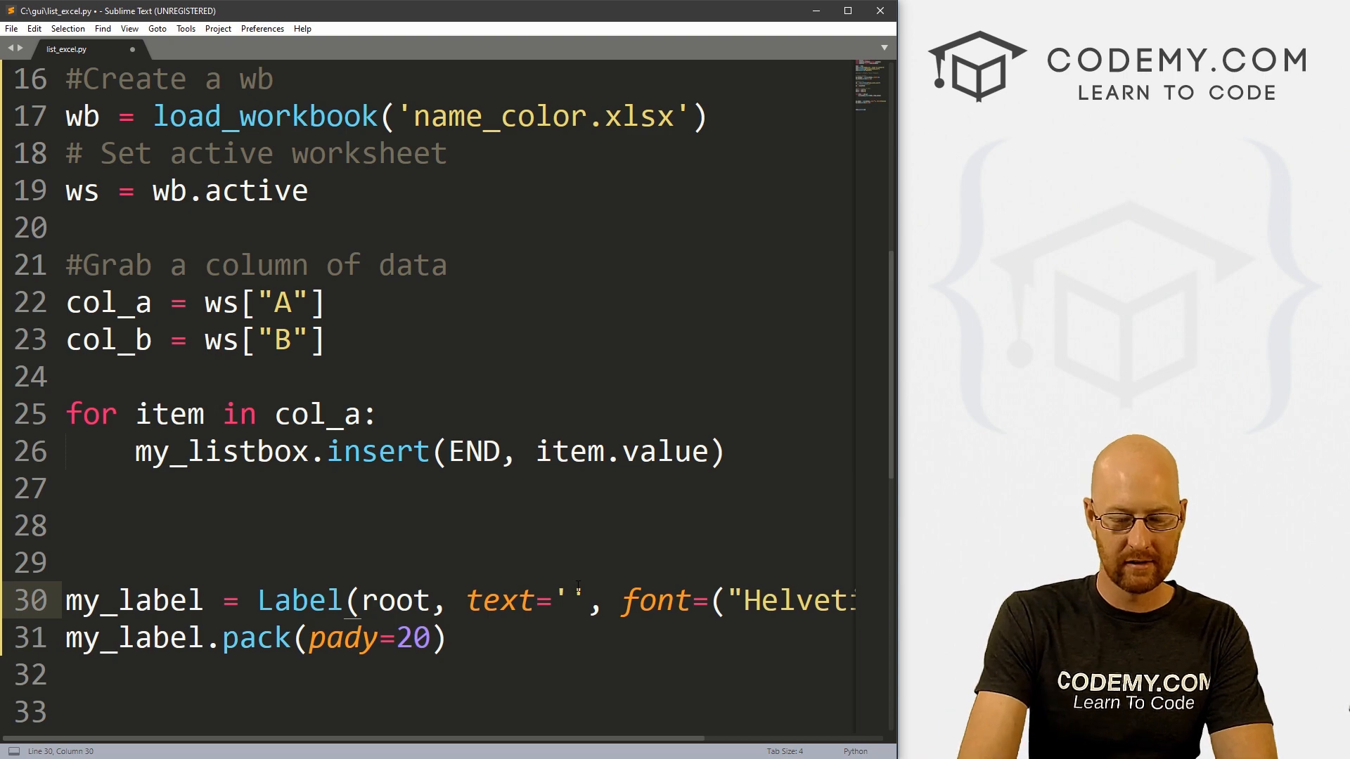
text(Select)
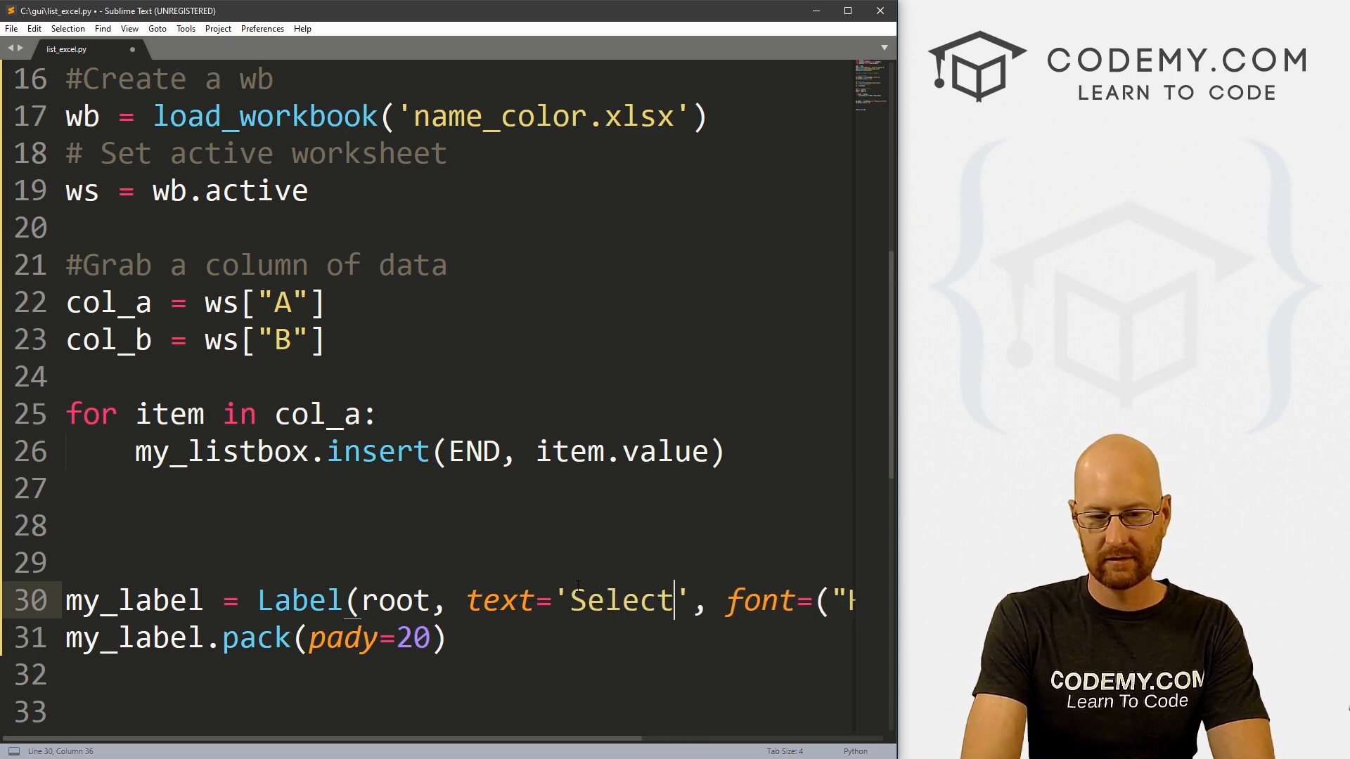
text(Item...)
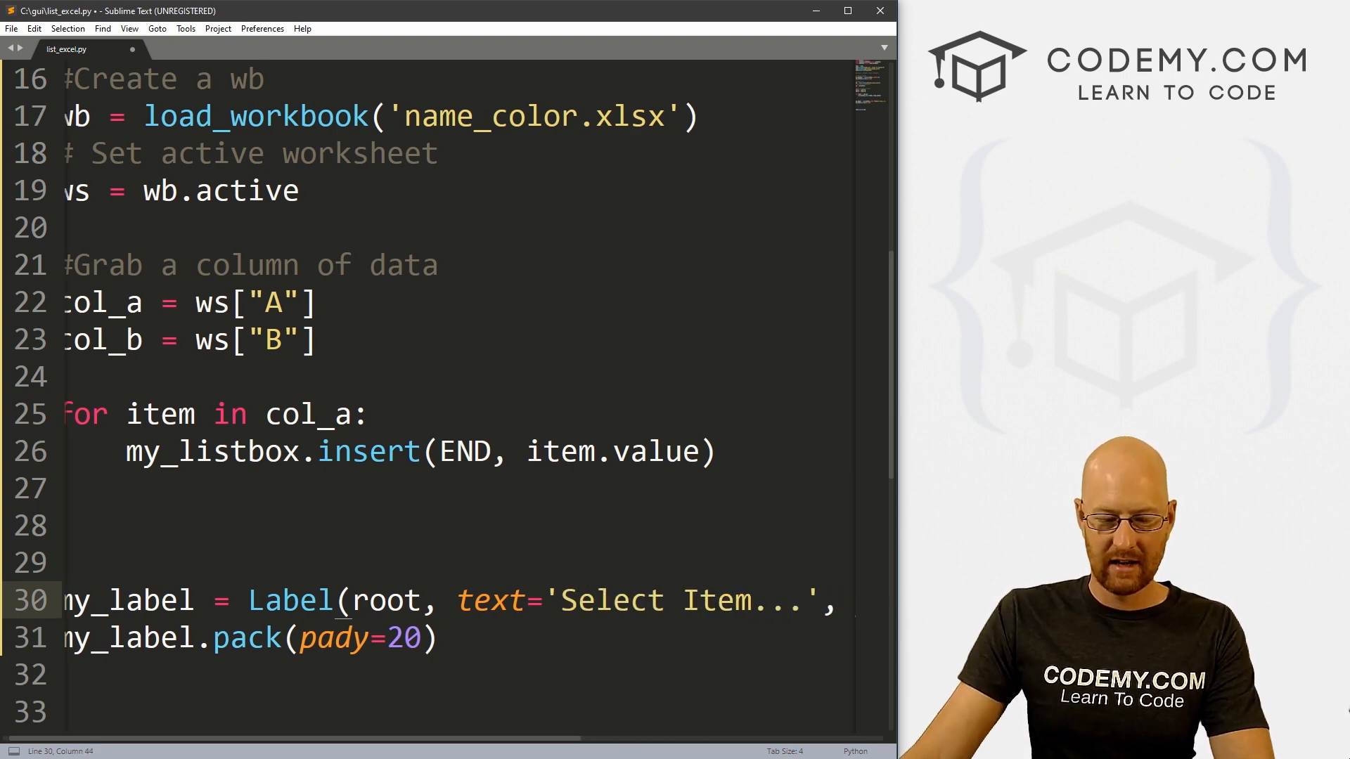
key(ctrl+s)
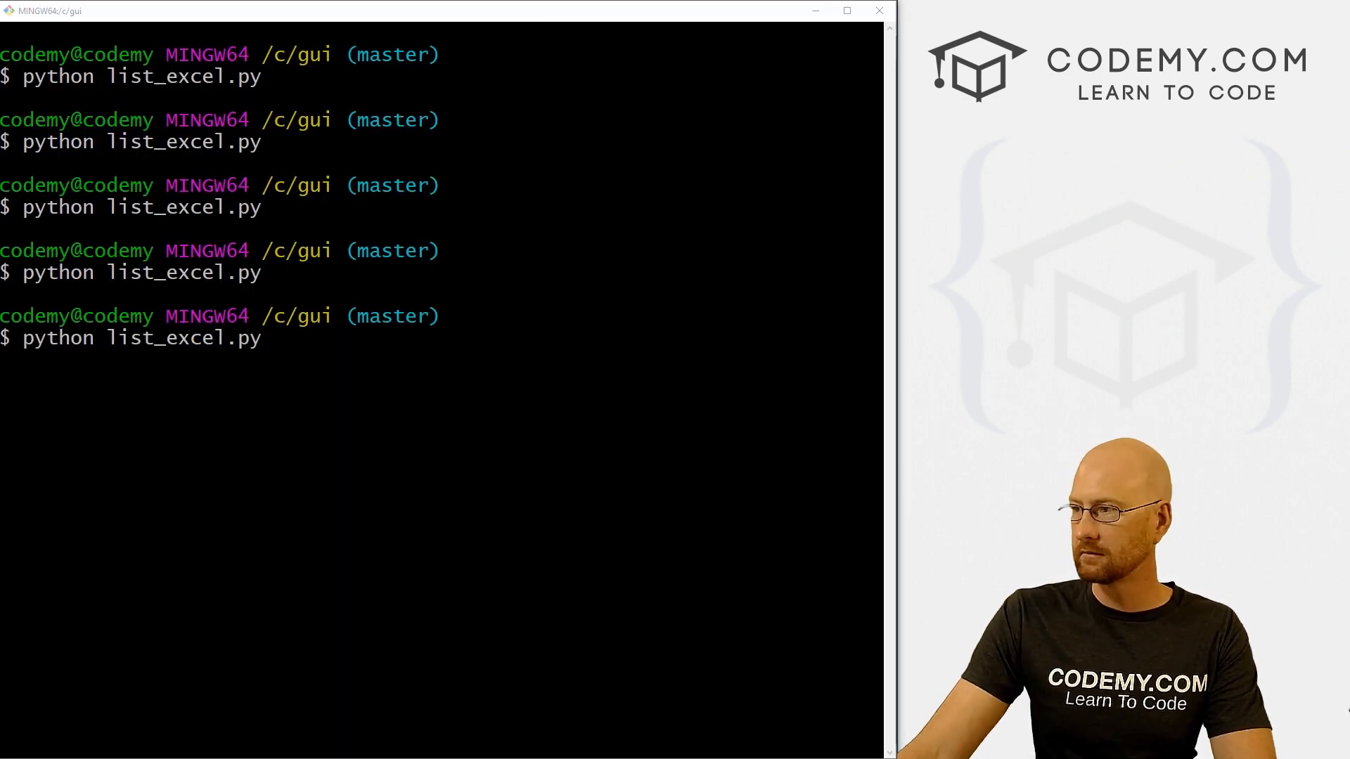
Rerun list_excel.py, select Josh and Cindy in the listbox, then close the app.
key(Return)
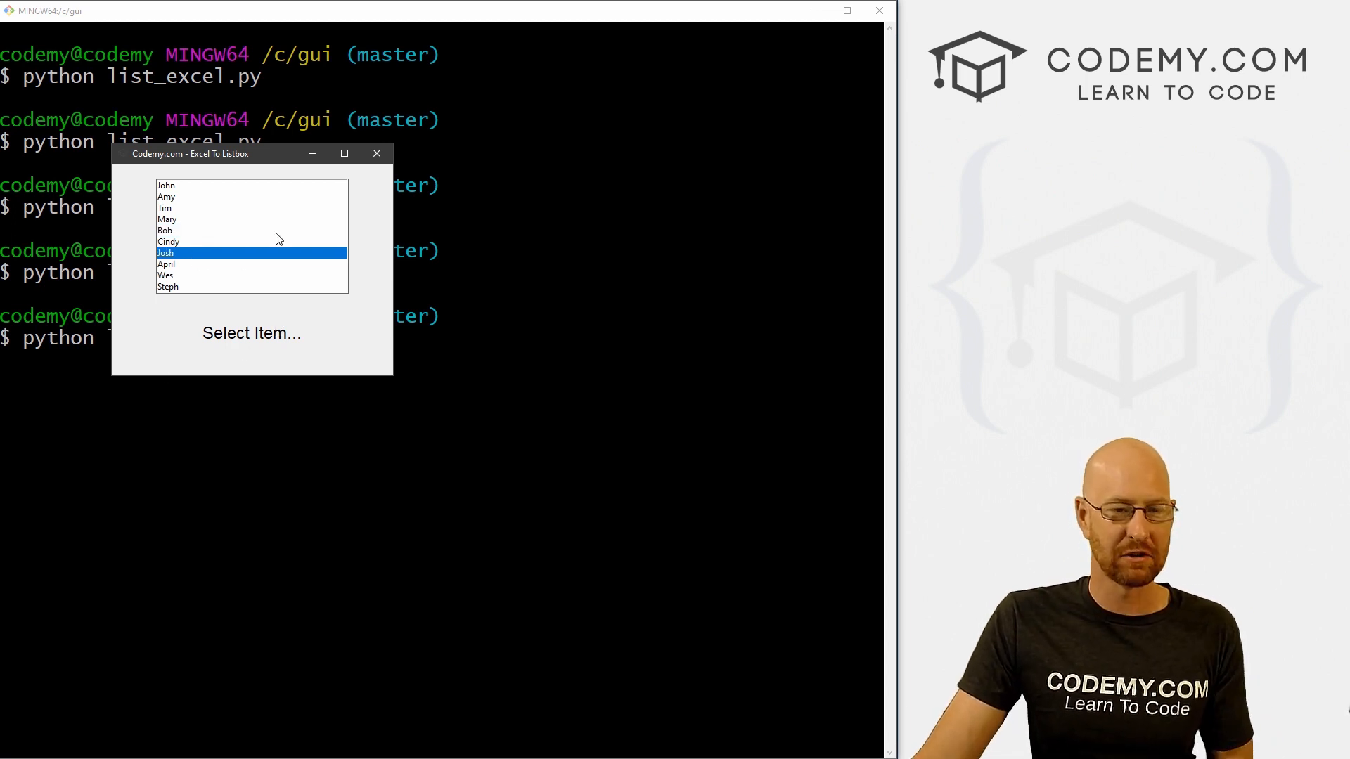
click(165, 230)
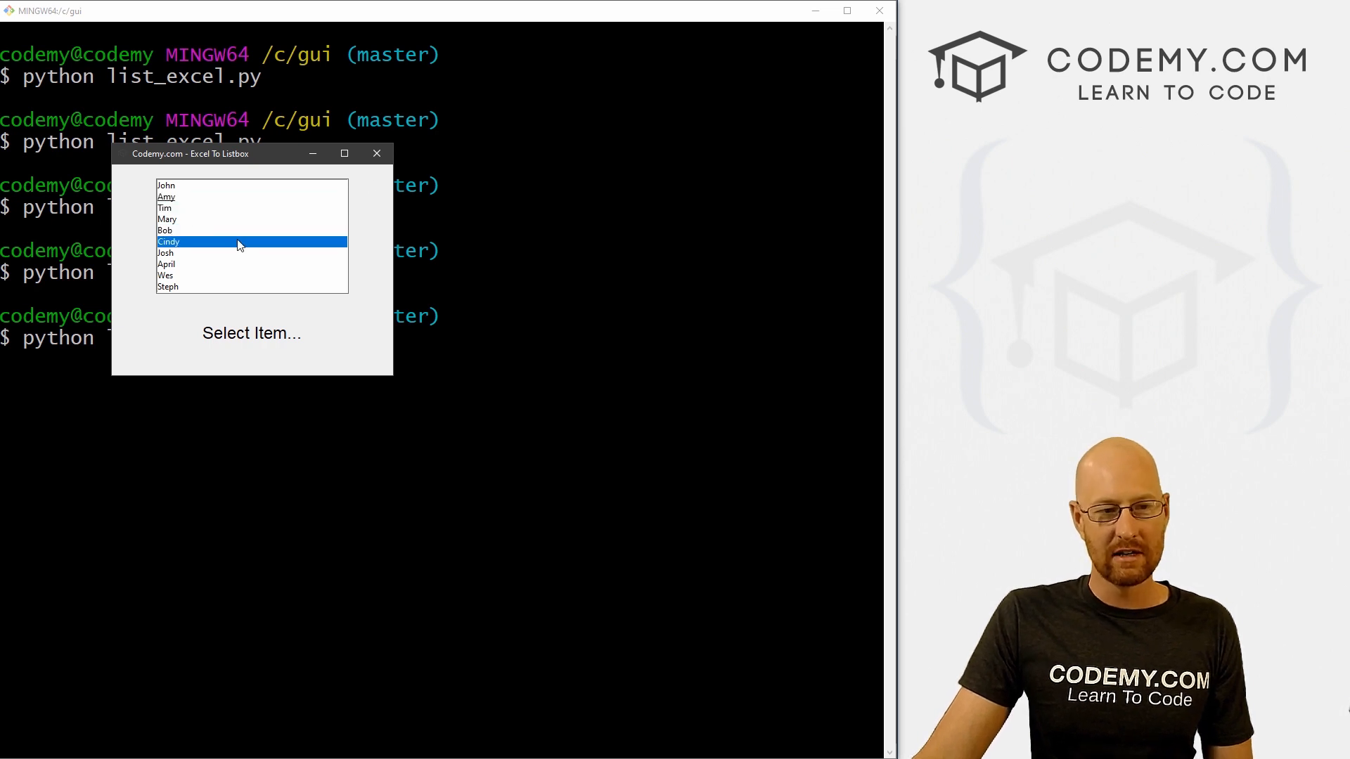
click(166, 253)
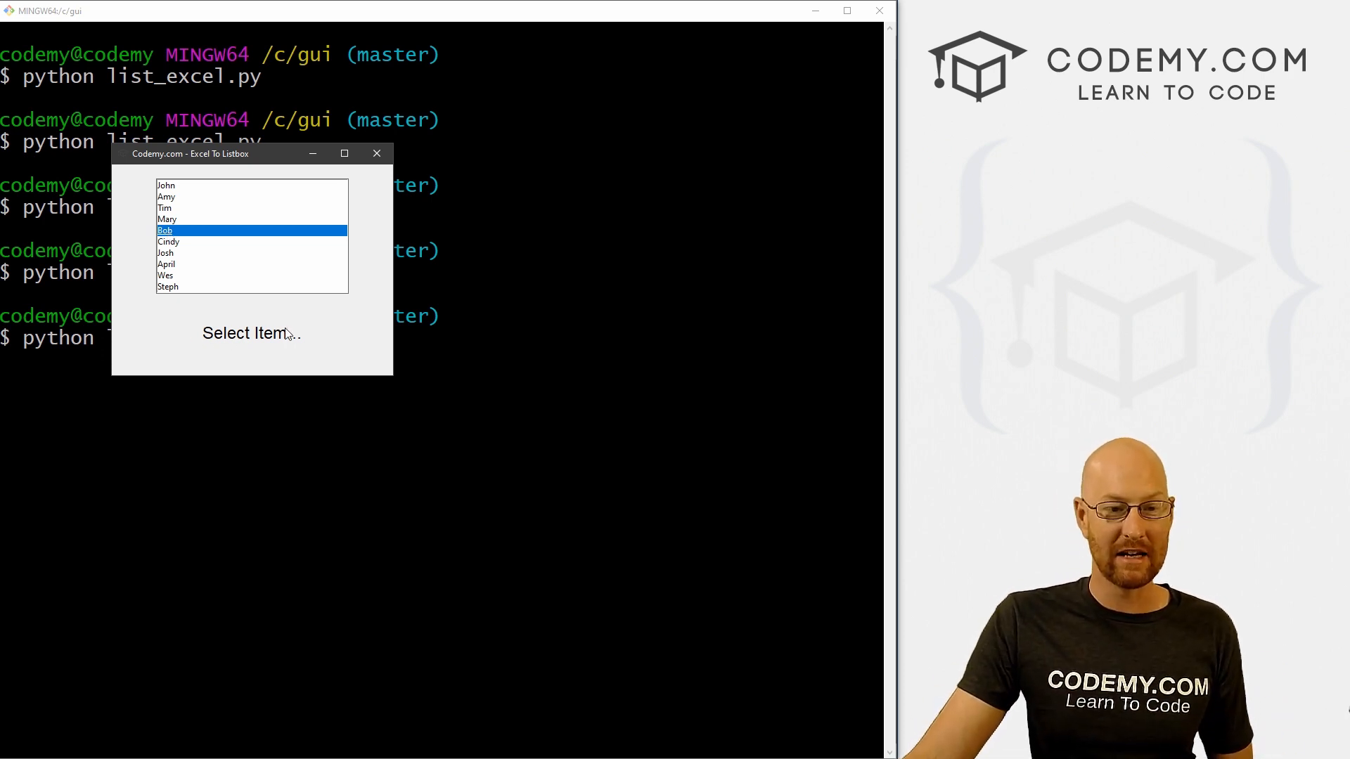
click(376, 154)
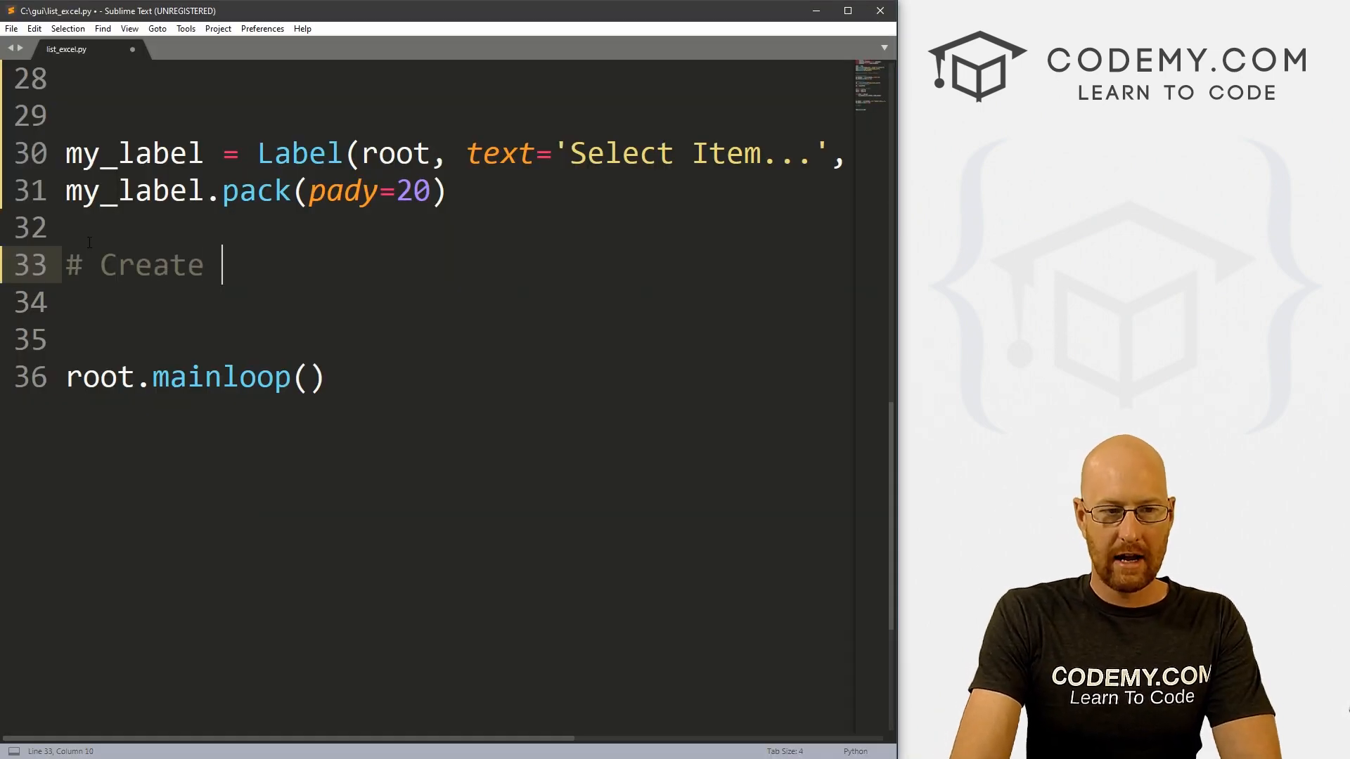
Add a '# Create listbox binding' comment and my_listbox.bind("<ButtonRelease-1>", select).
text(listbox)
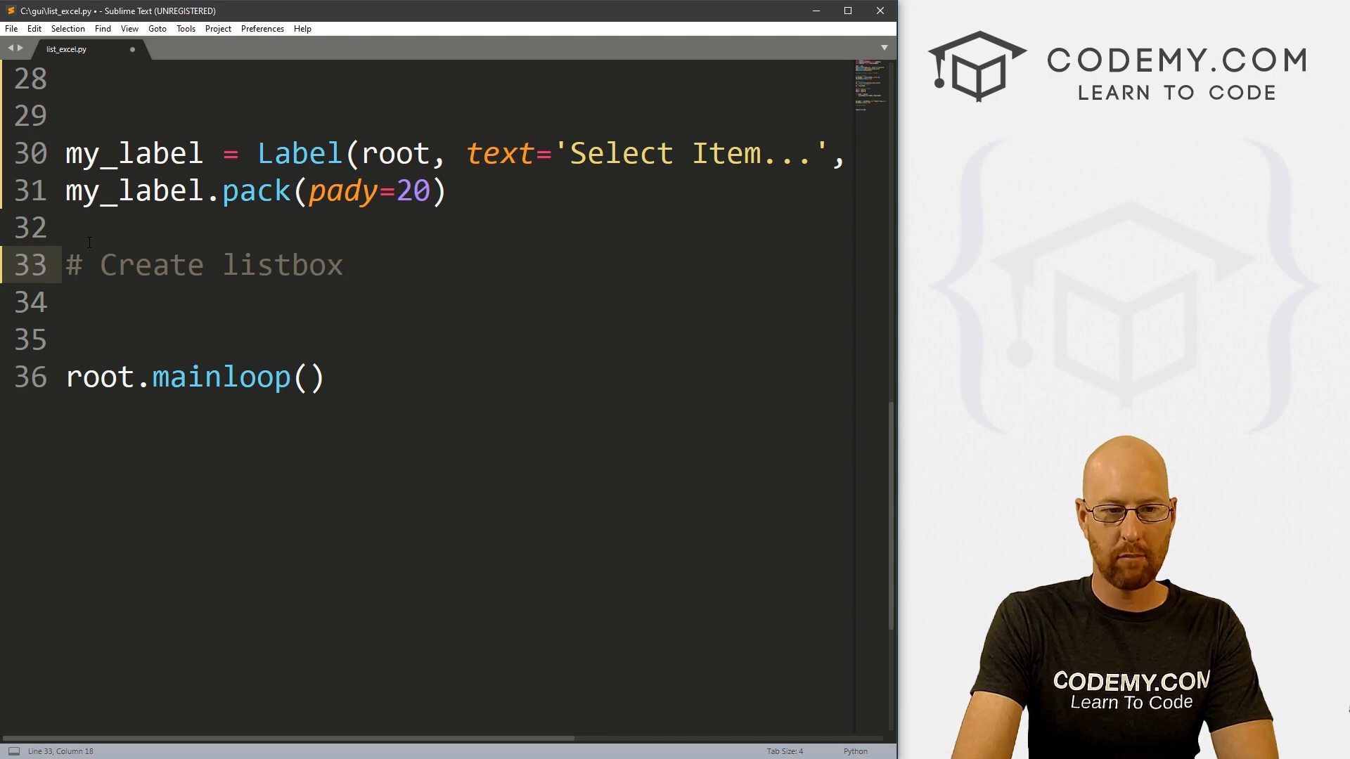
text(binding)
click(458, 302)
text(my_listbox.bad)
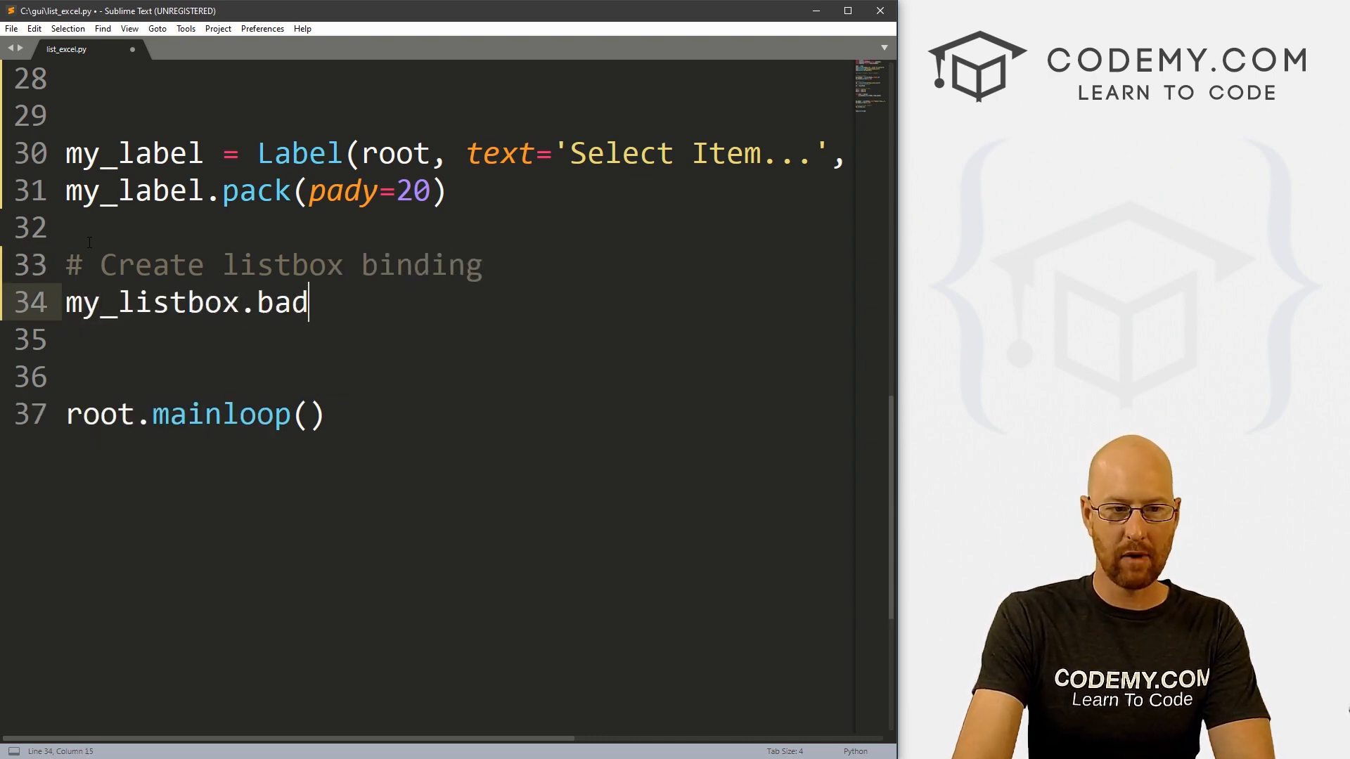
text(bind())
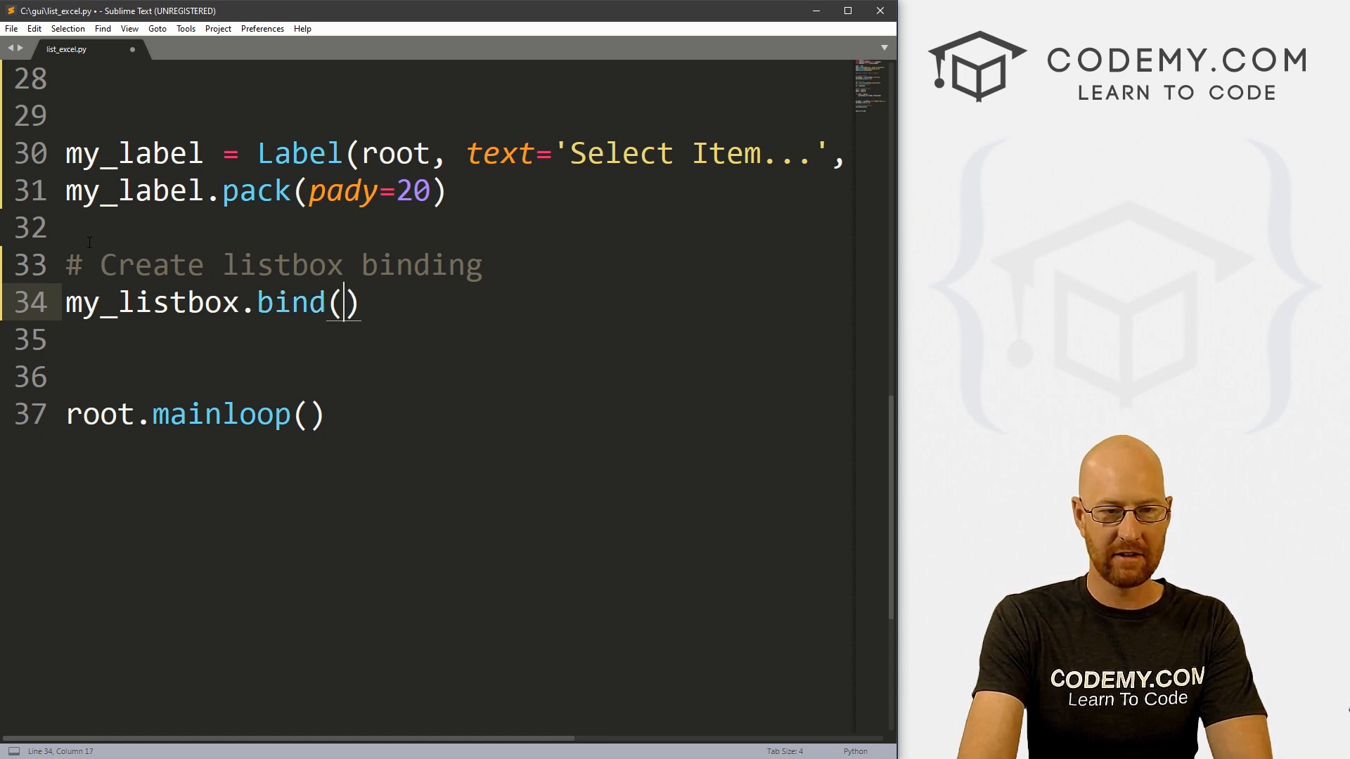
text("<>")
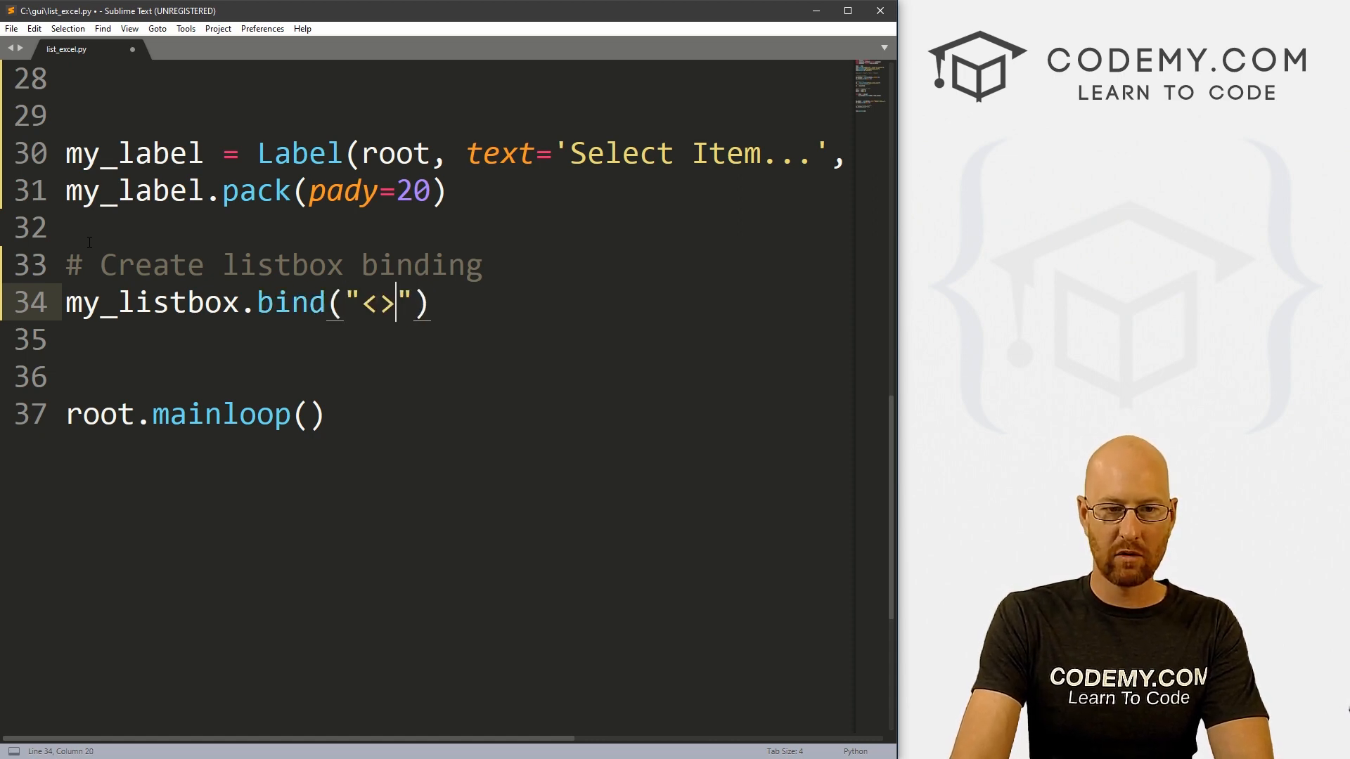
text(But)
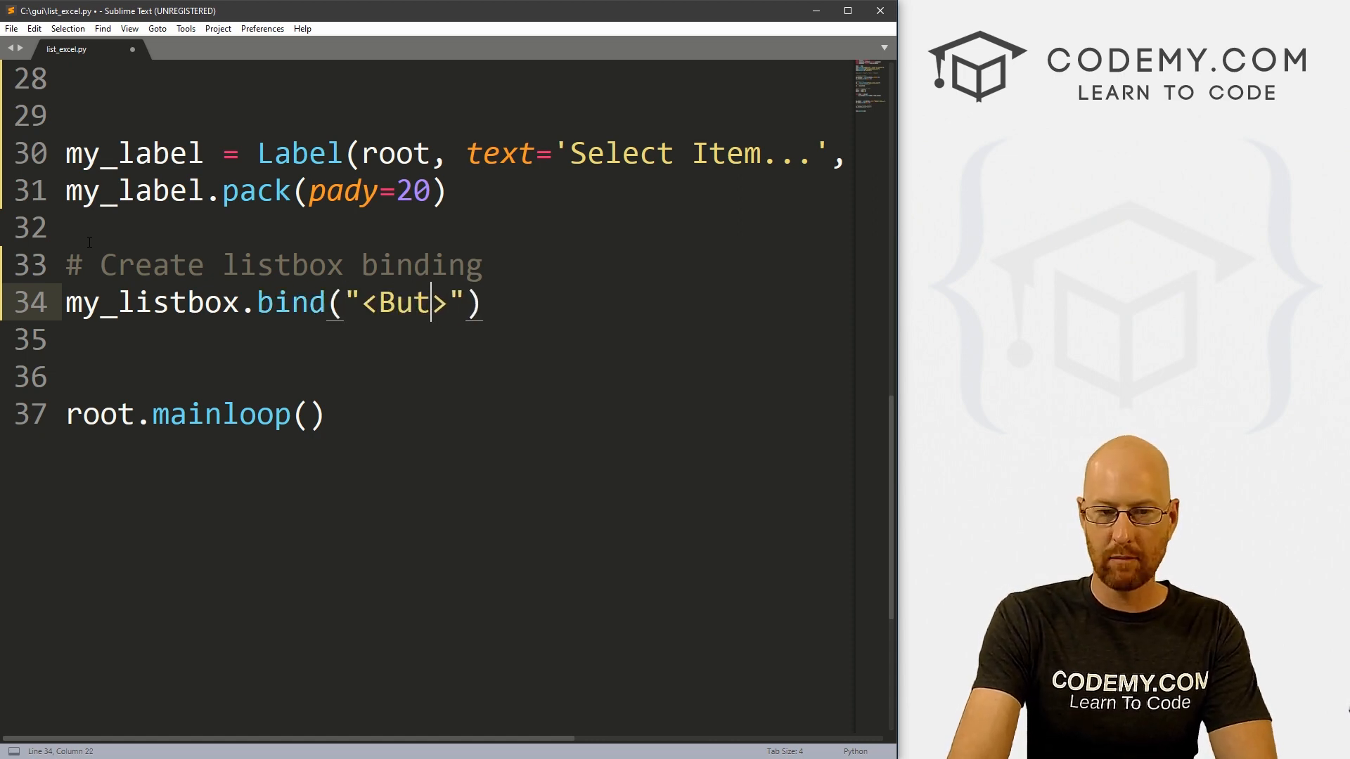
text(tonRelase-1)
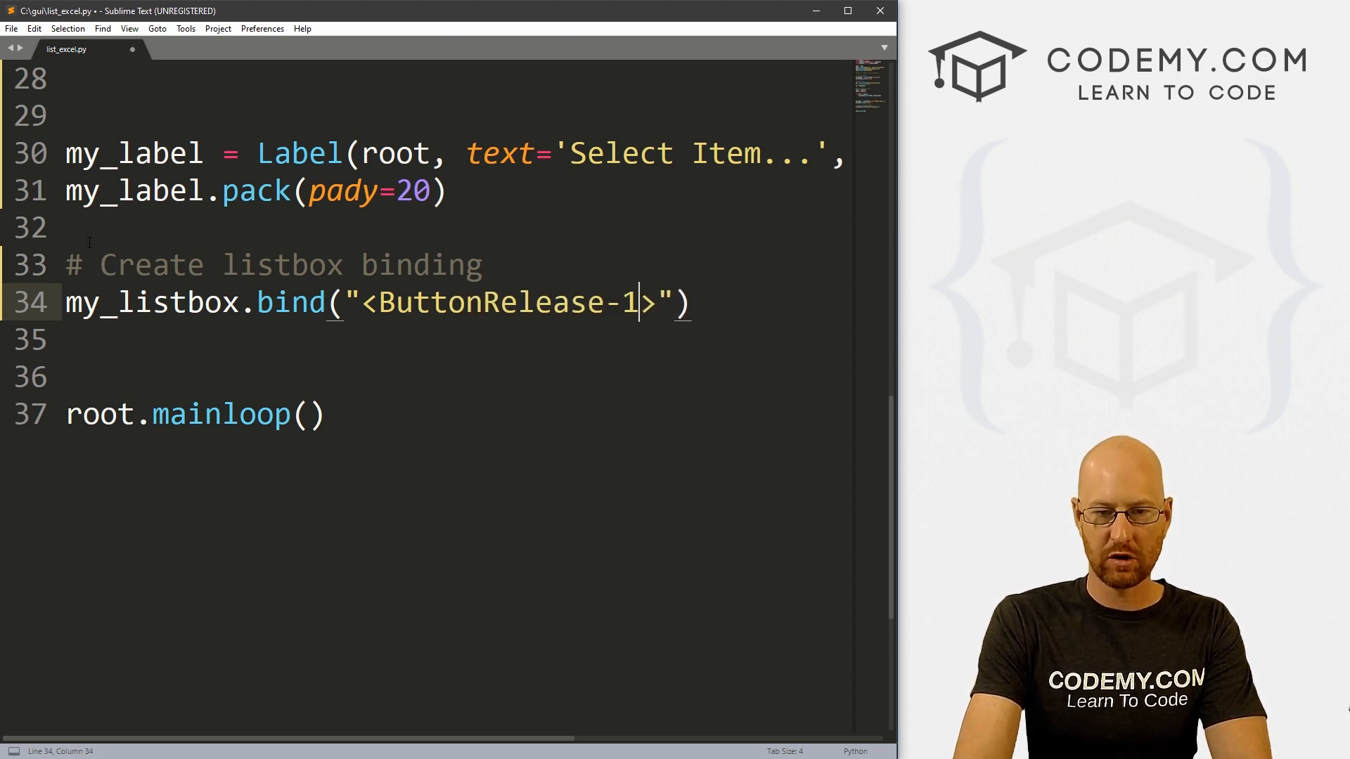
text(, select)
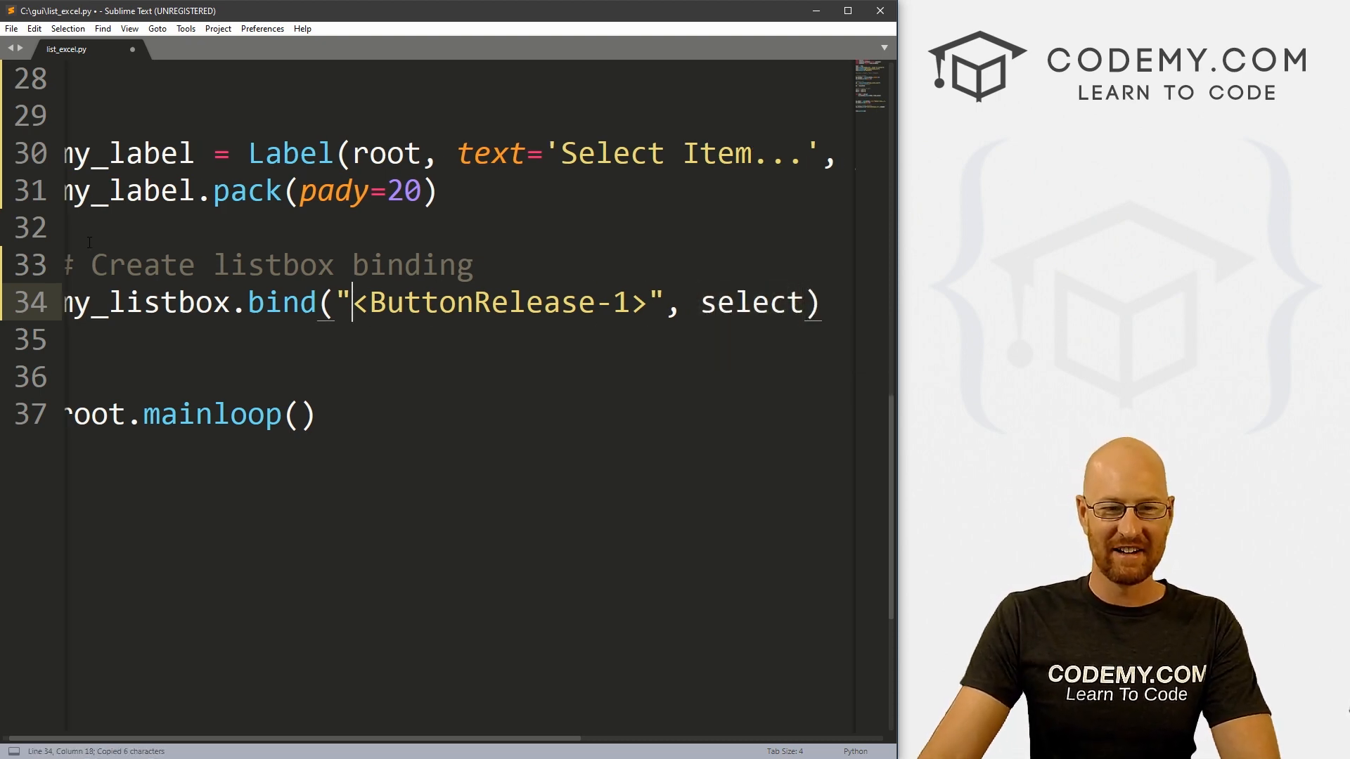
Insert a '# Select Function' comment and a def select() header near the top.
scroll(up, 3)
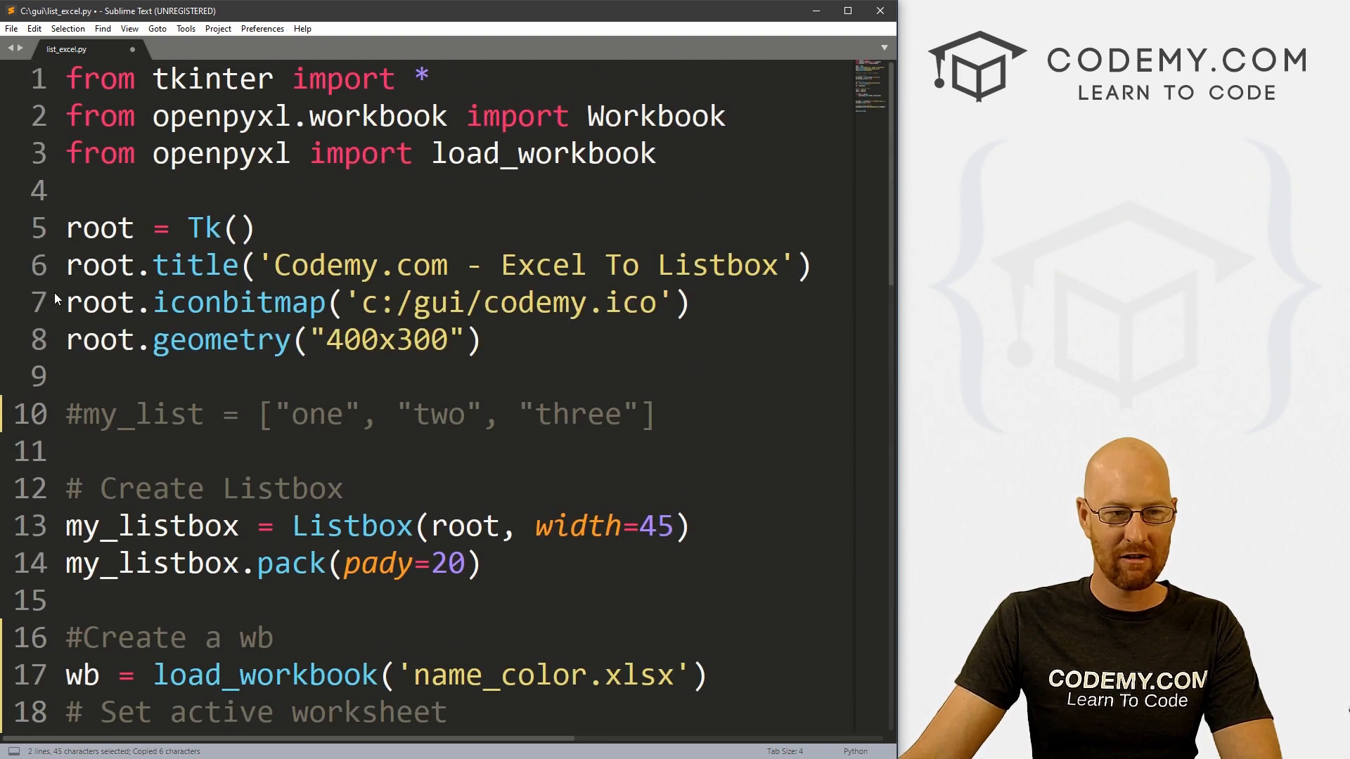
key(enter)
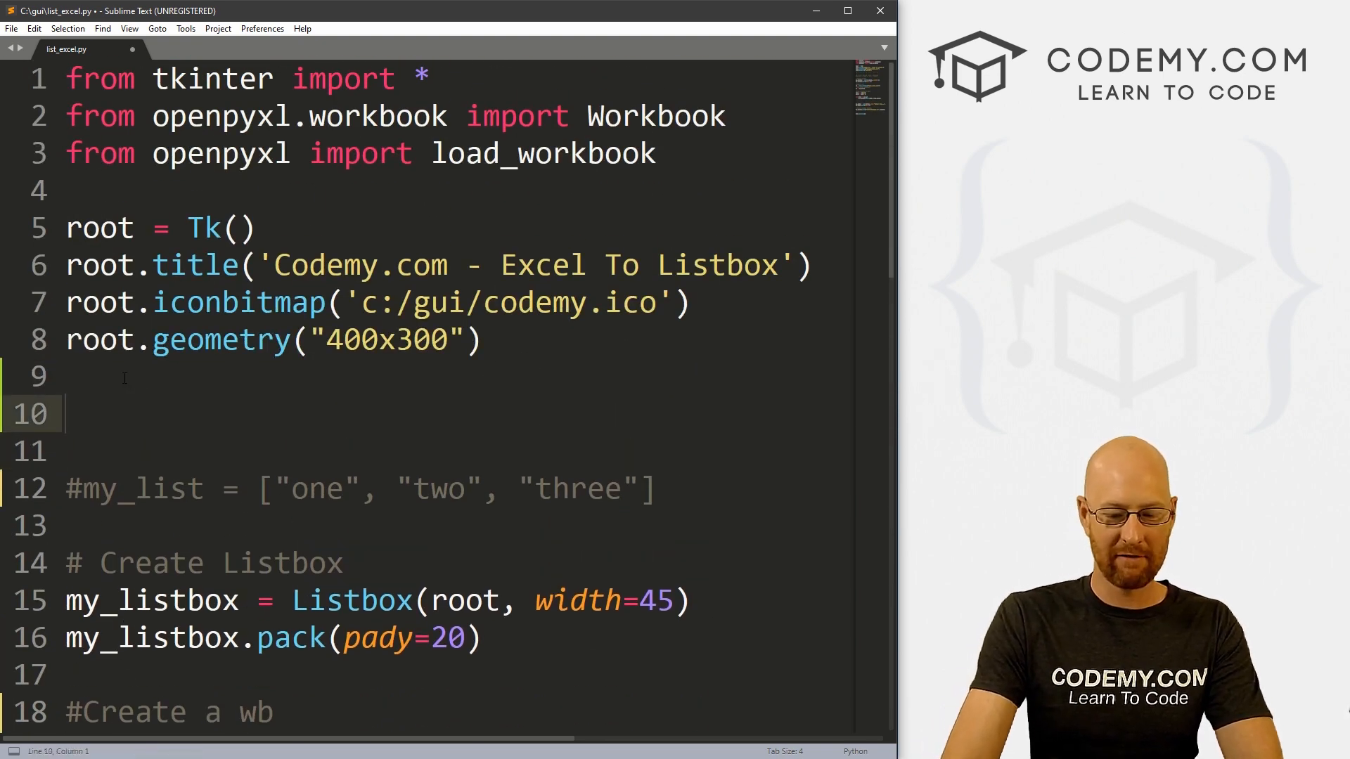
text(def select())
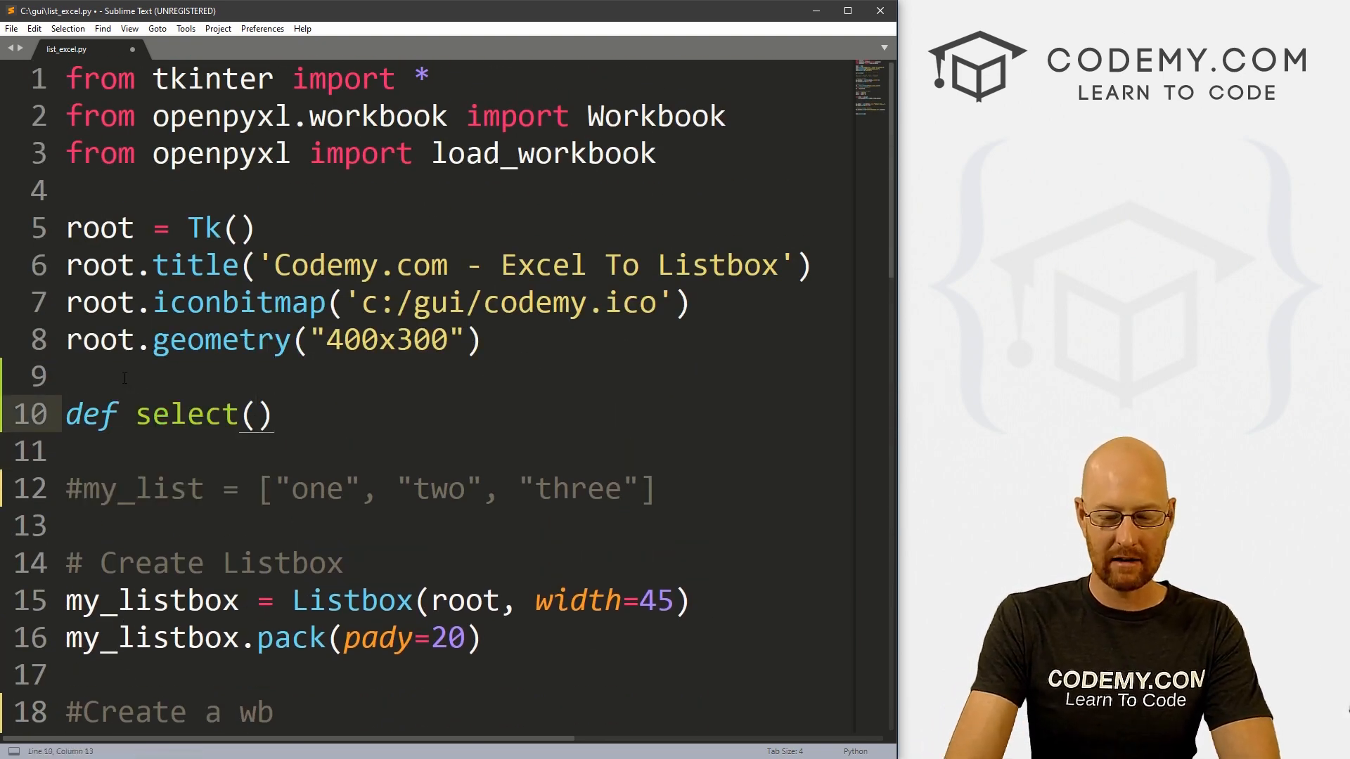
text(#)
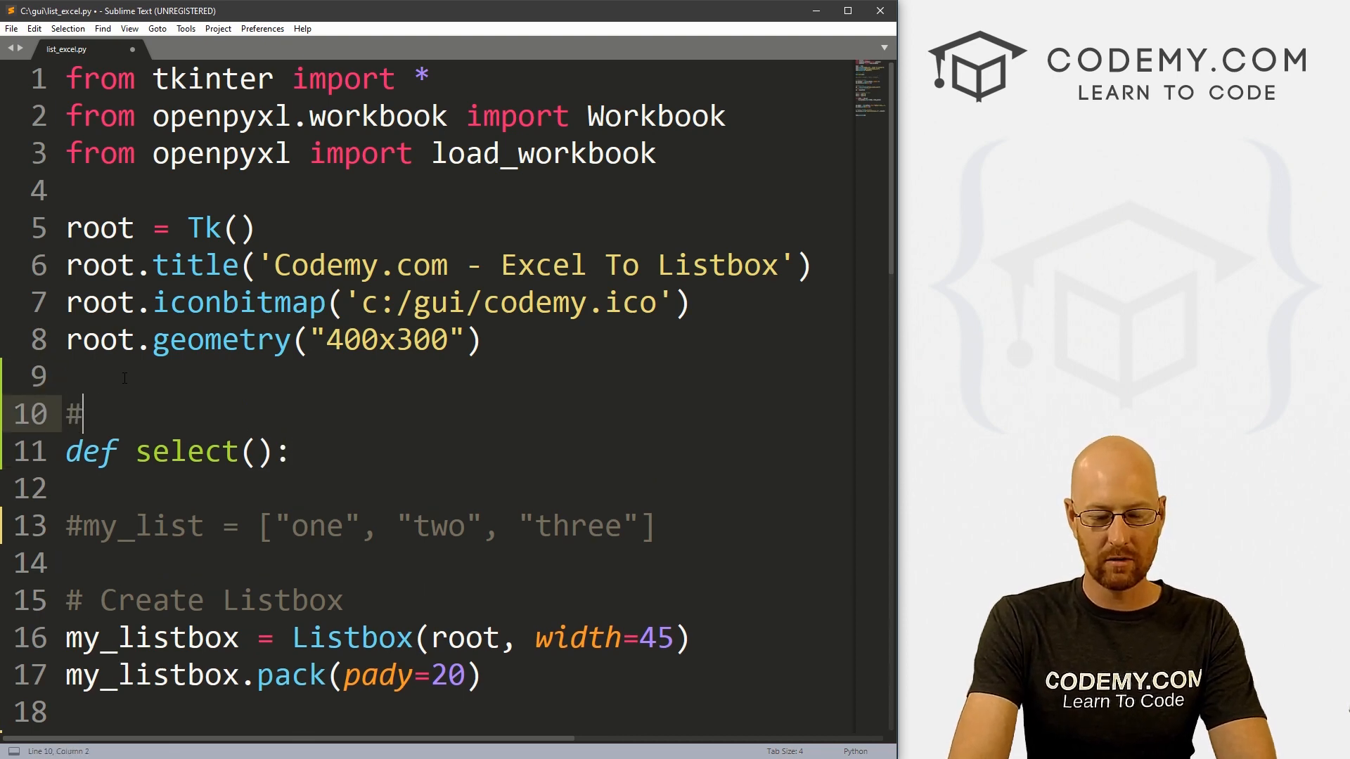
text(Select Function)
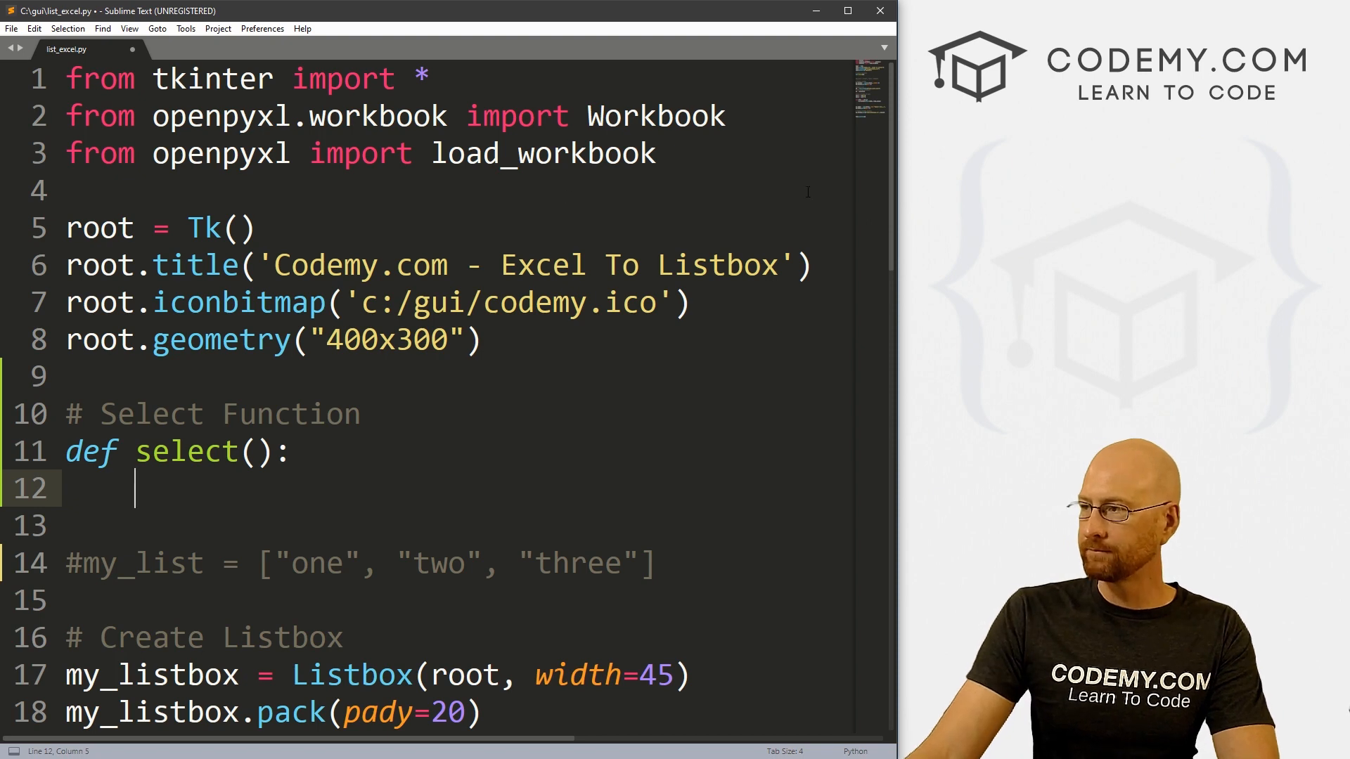
Make select(e) set my_label's text to my_listbox.get(ANCHOR), then save.
text(my_label.confi)
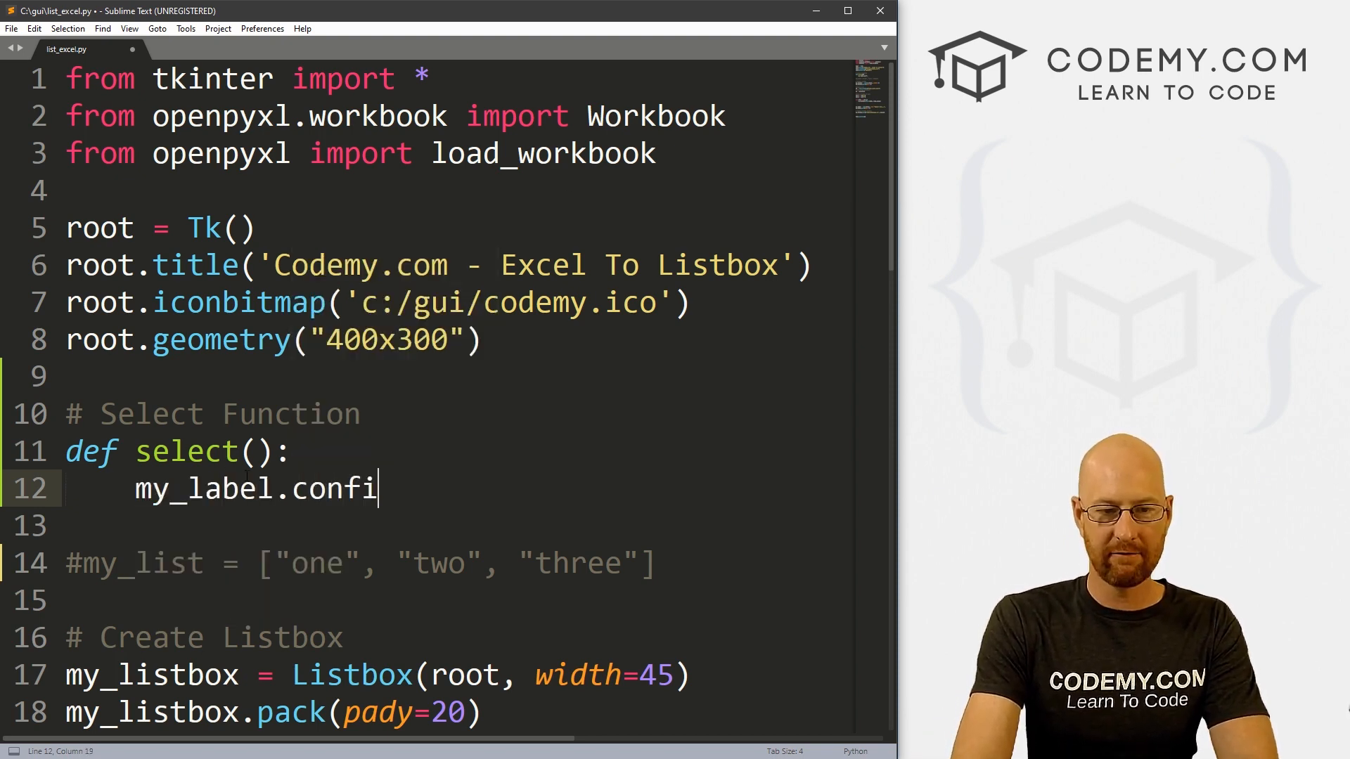
text(g(text=)
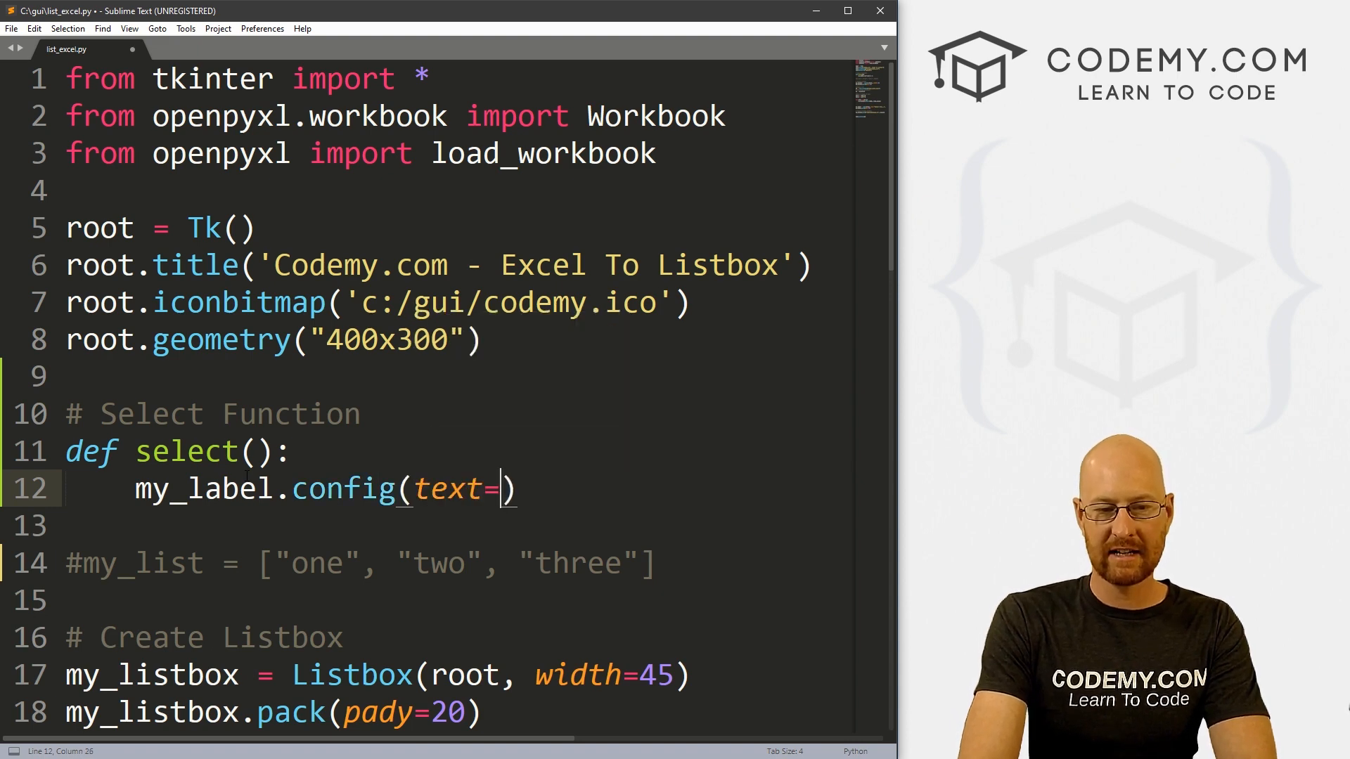
text(my_listbox.)
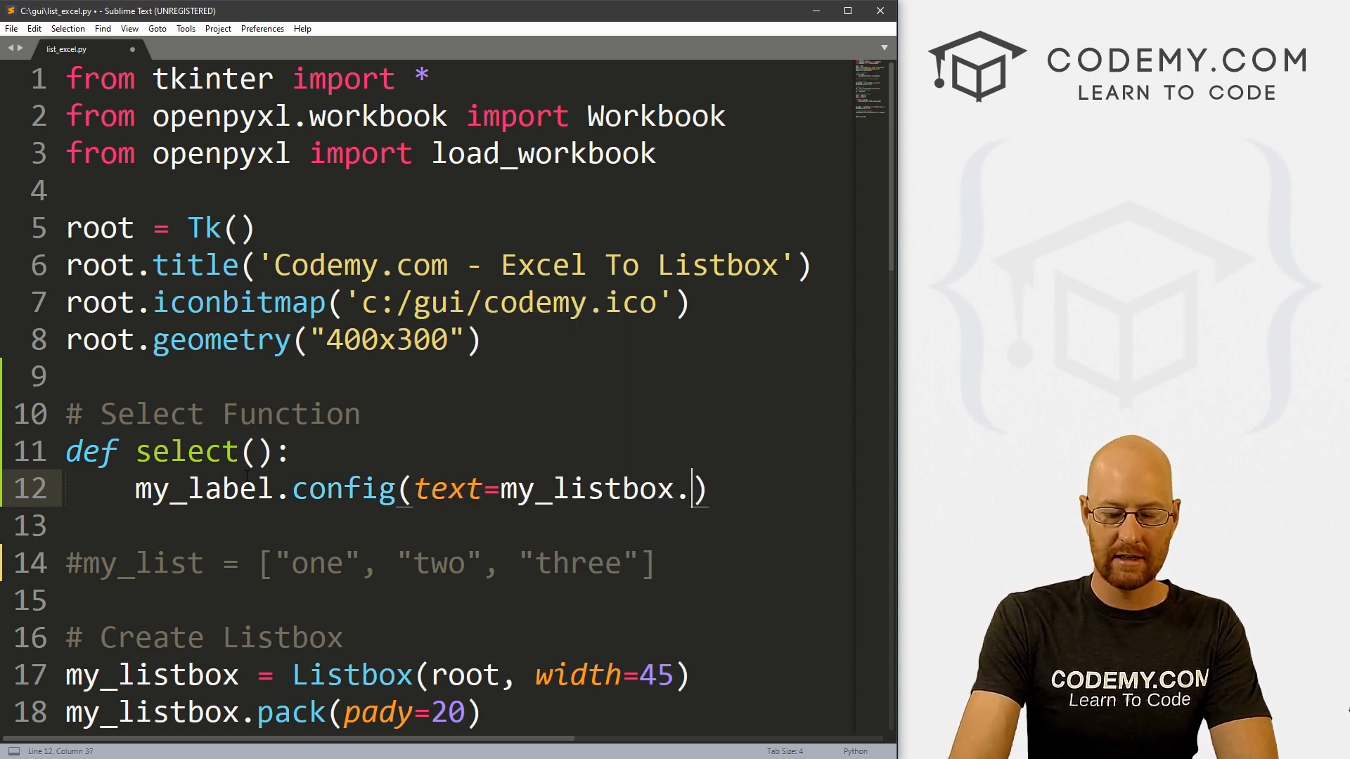
text(get())
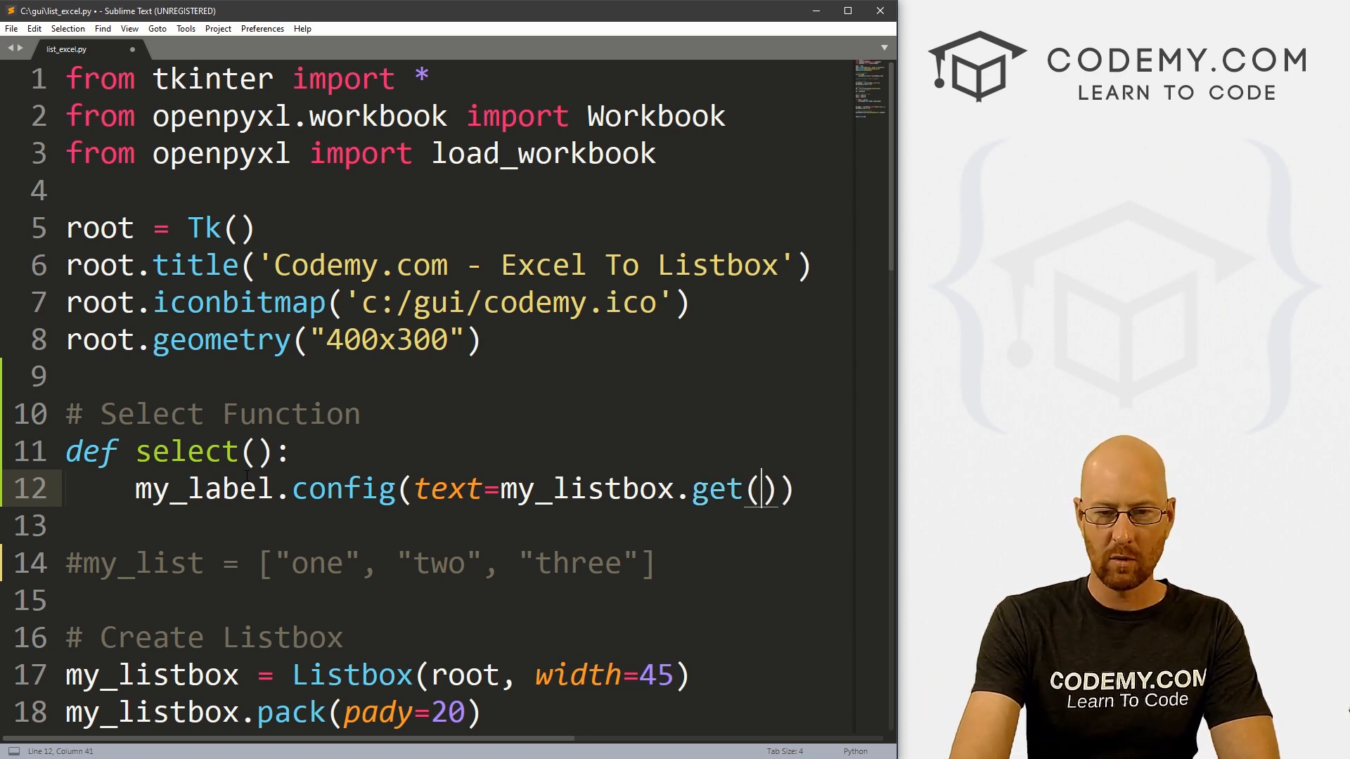
text(AN)
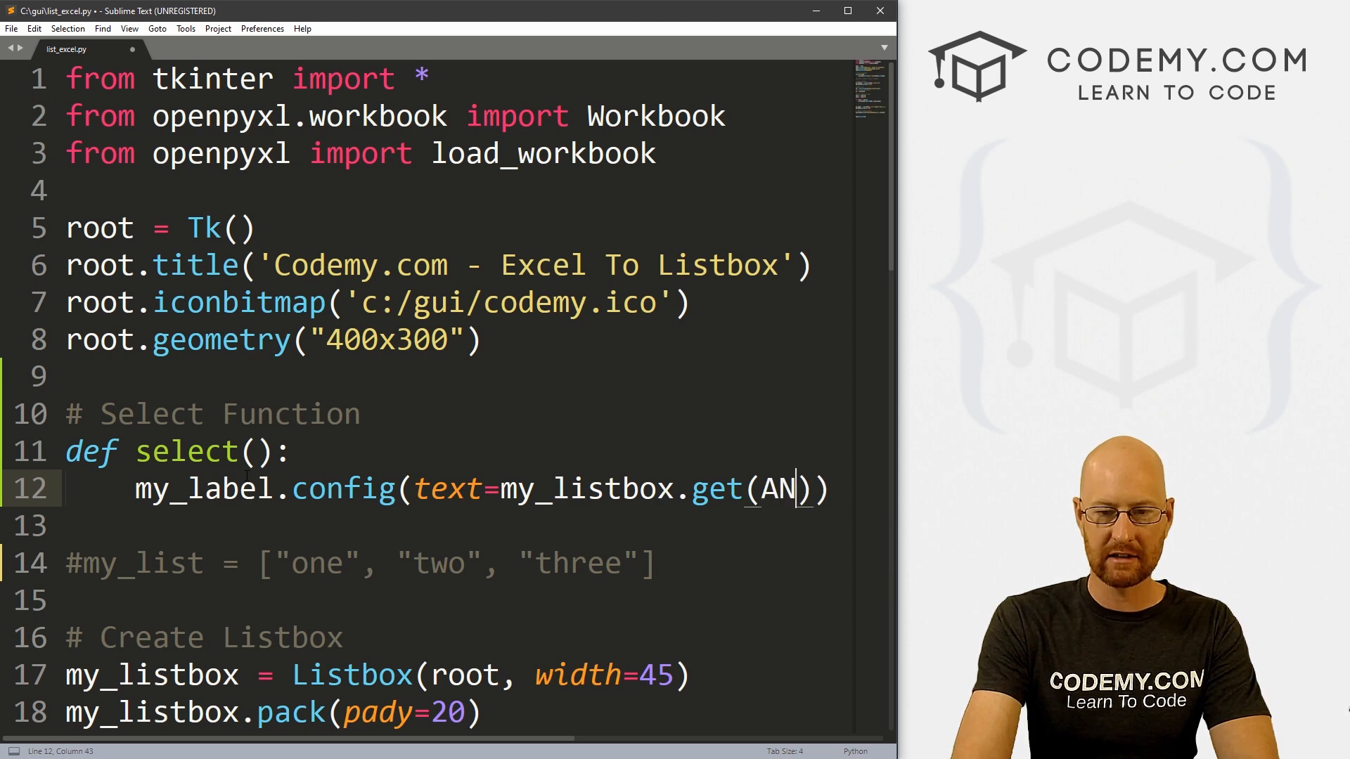
text(CHOR)
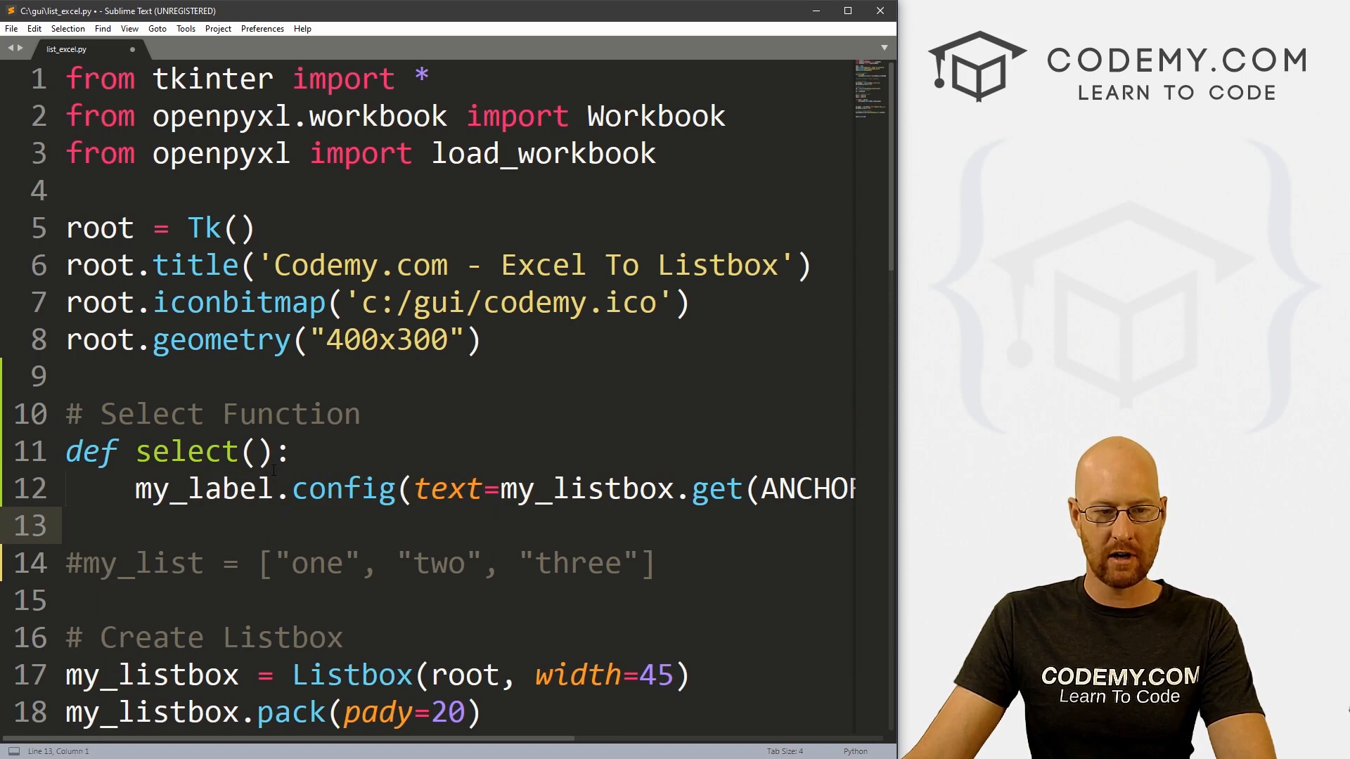
scroll(down, 3)
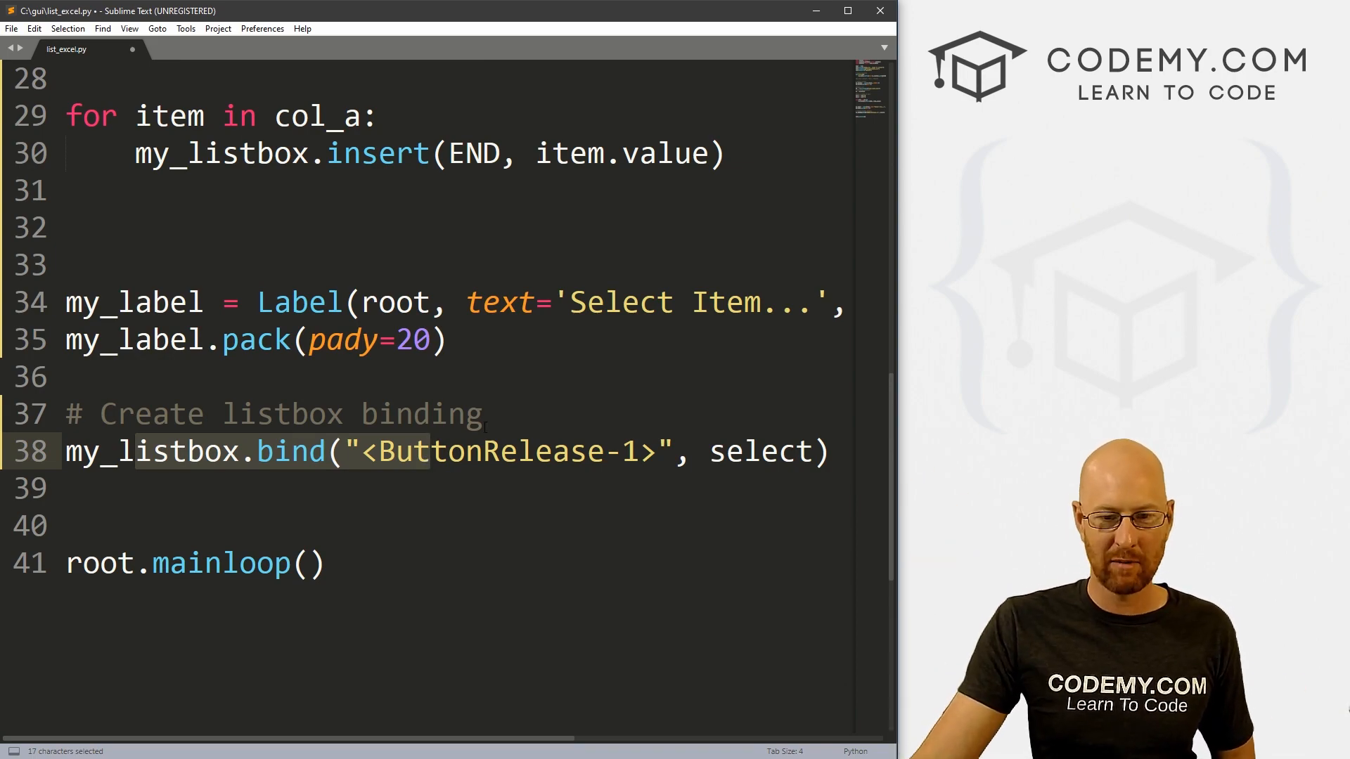
scroll(up, 3)
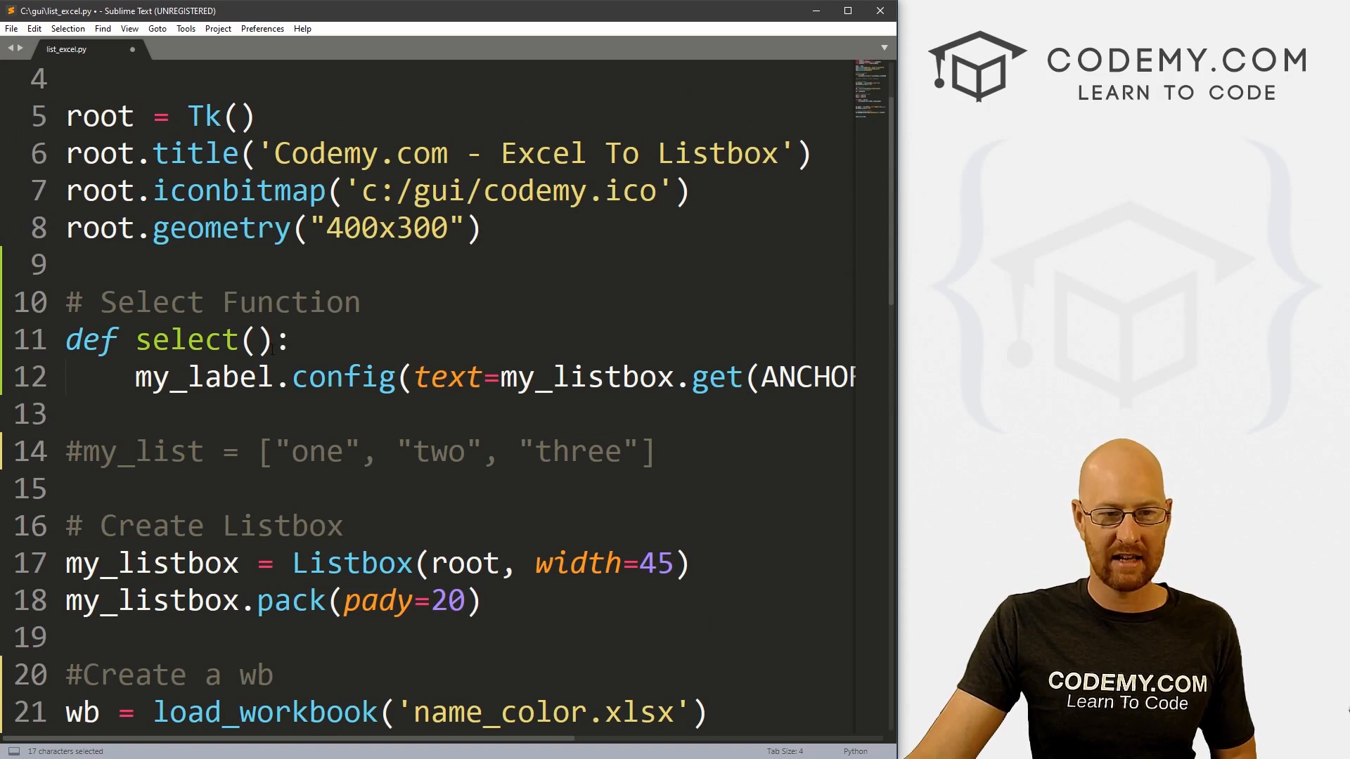
text(e)
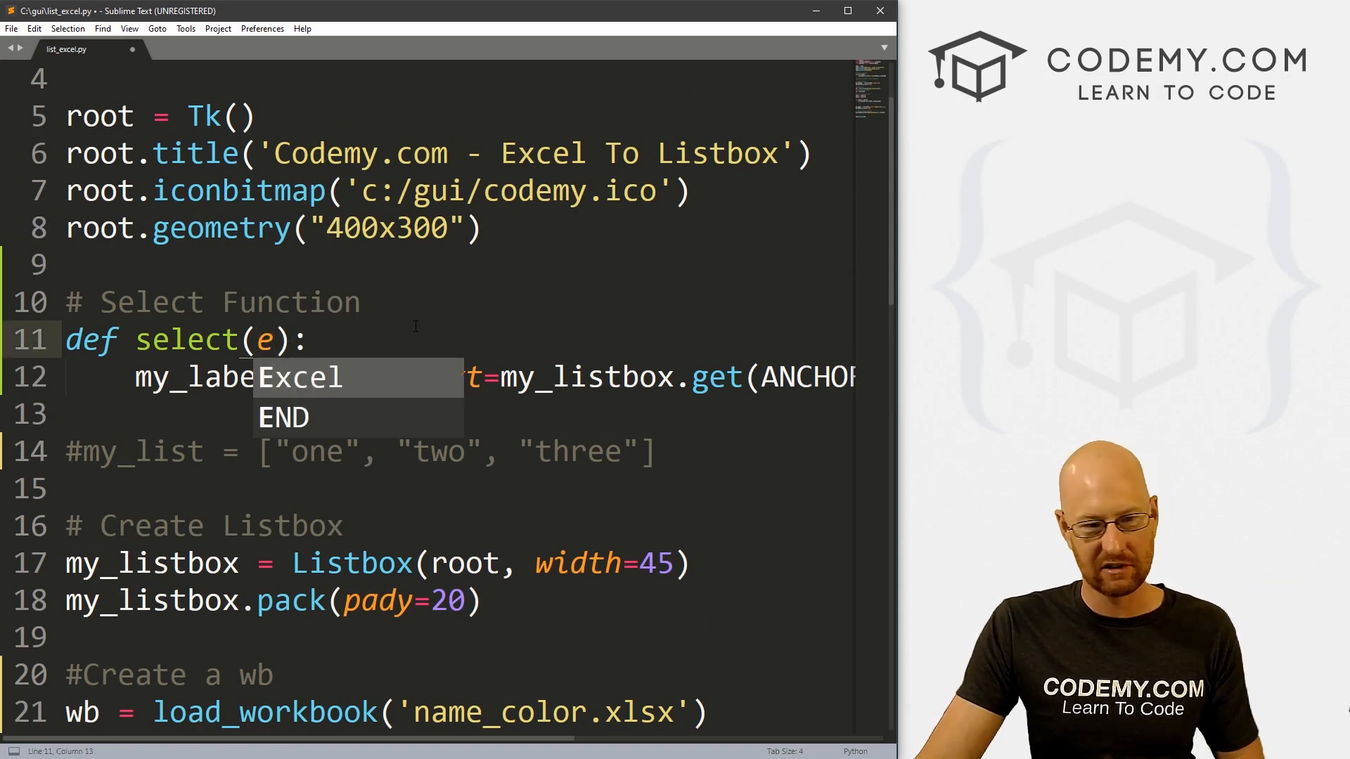
scroll(down, 3)
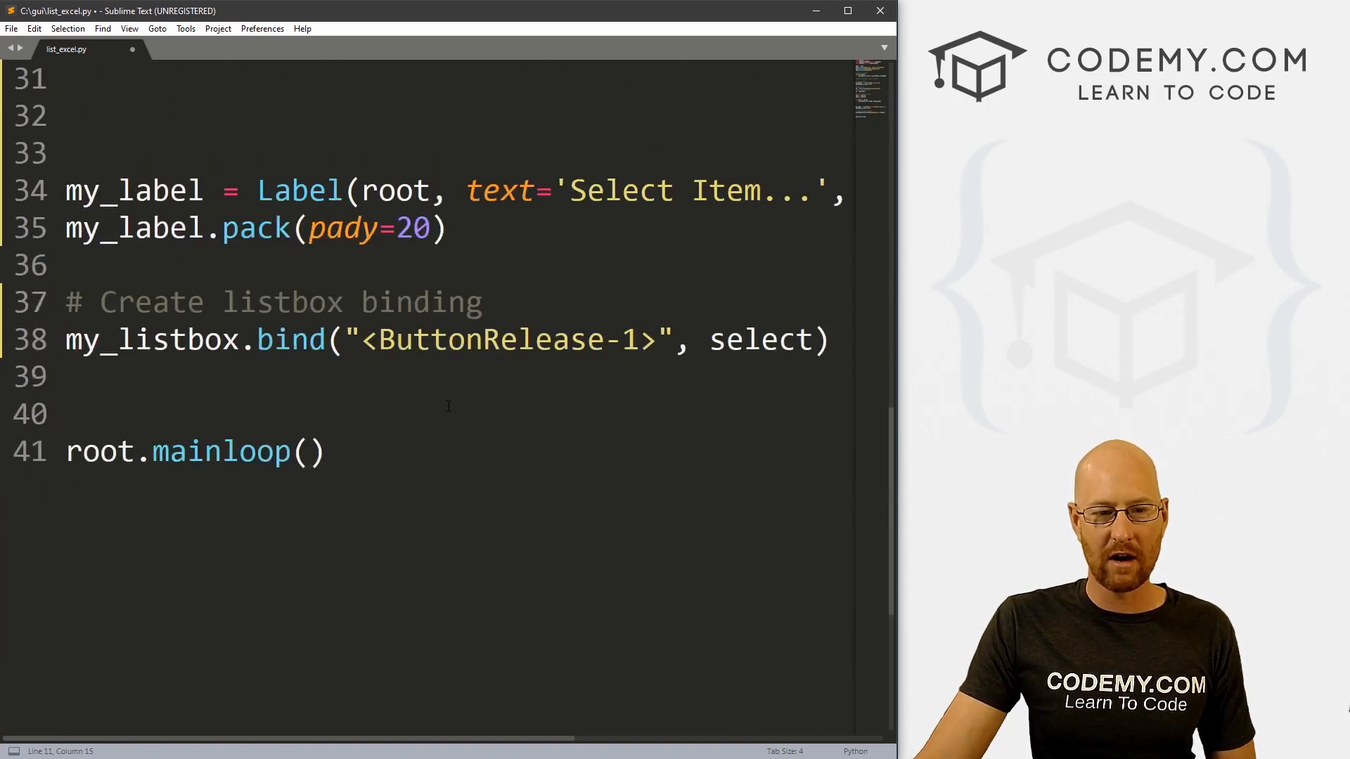
double_click(478, 339)
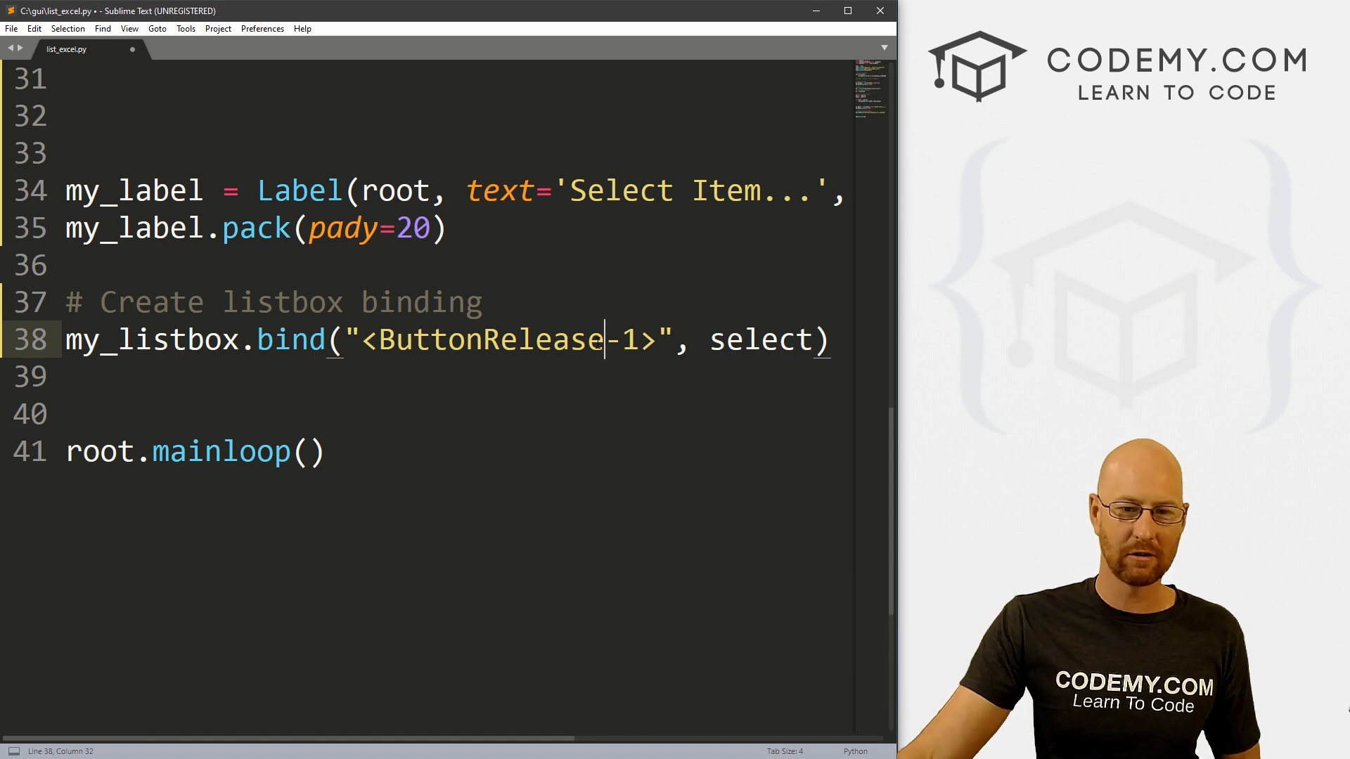
key(ctrl+s)
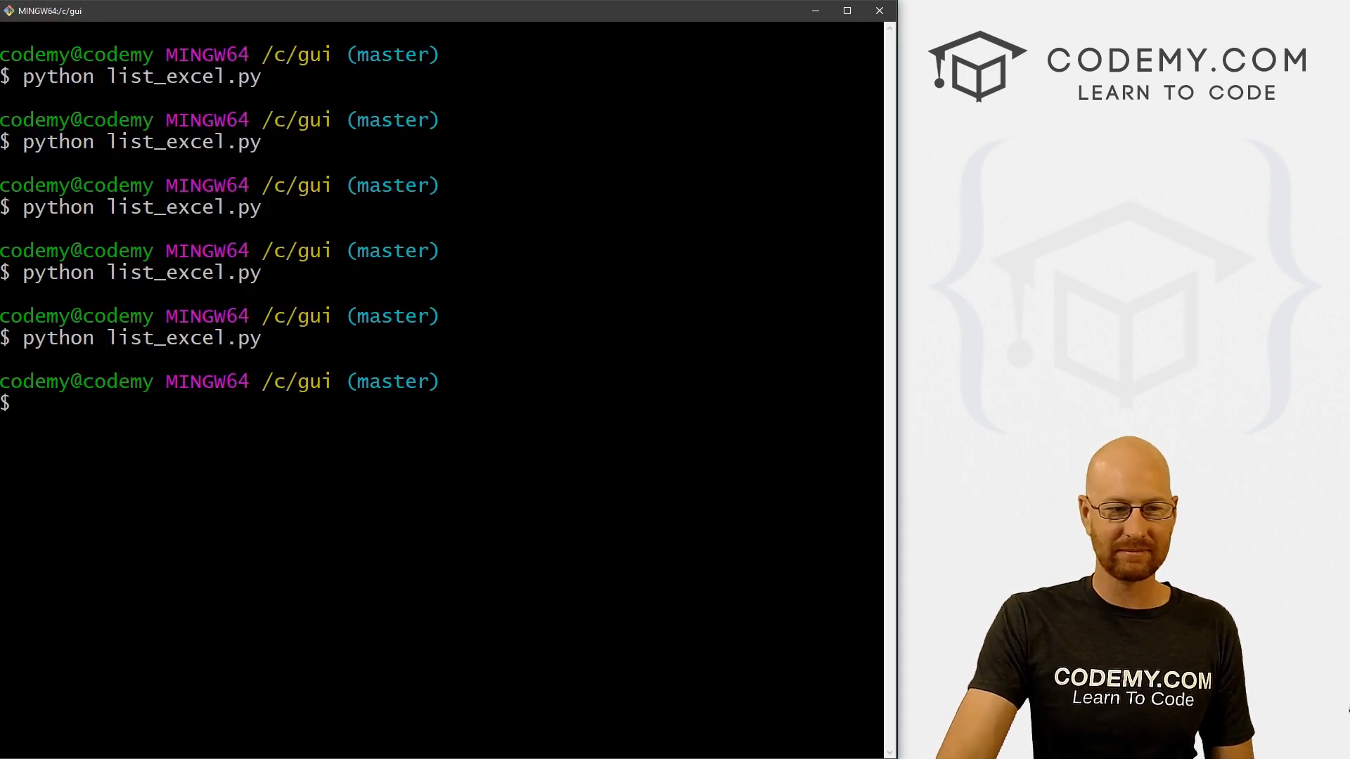
Run list_excel.py, click Steph and Cindy to see the label update, then close it.
text(python list_excel.py)
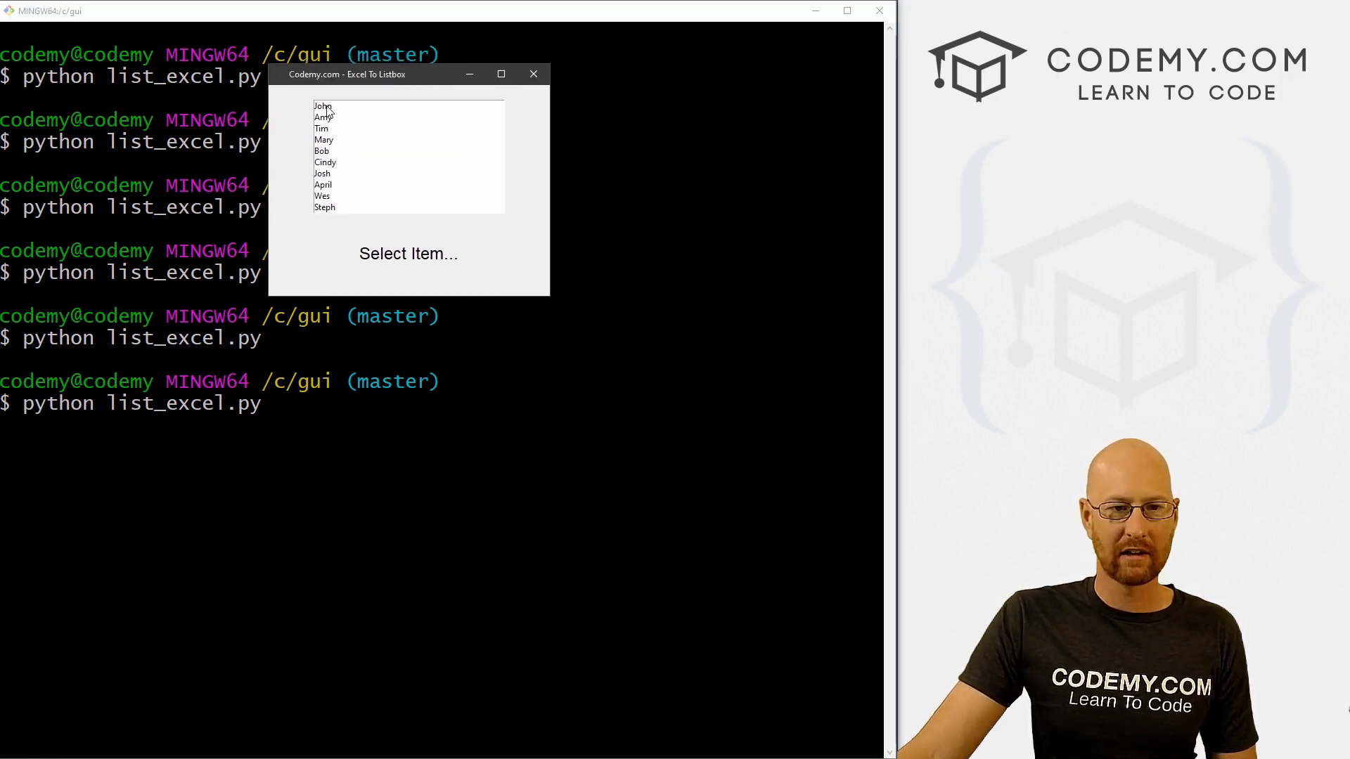
click(325, 139)
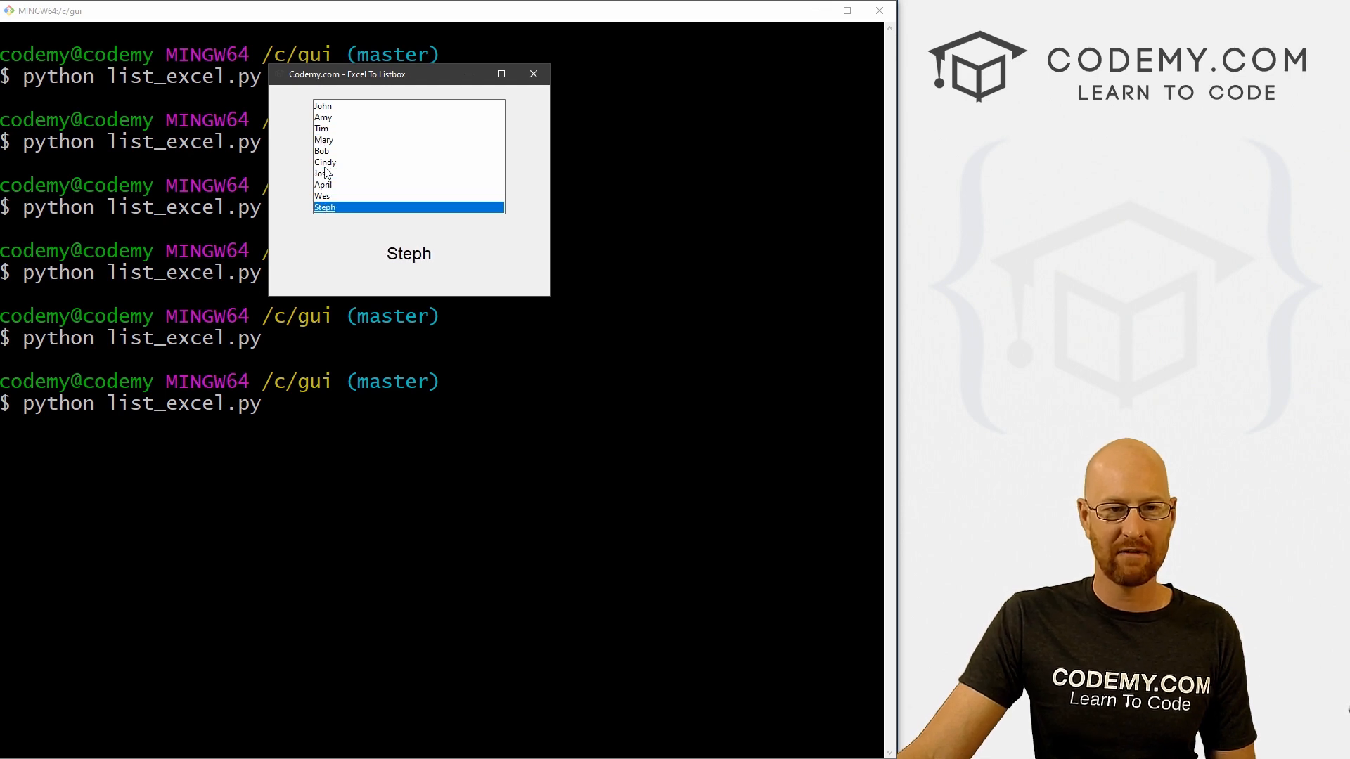
click(326, 162)
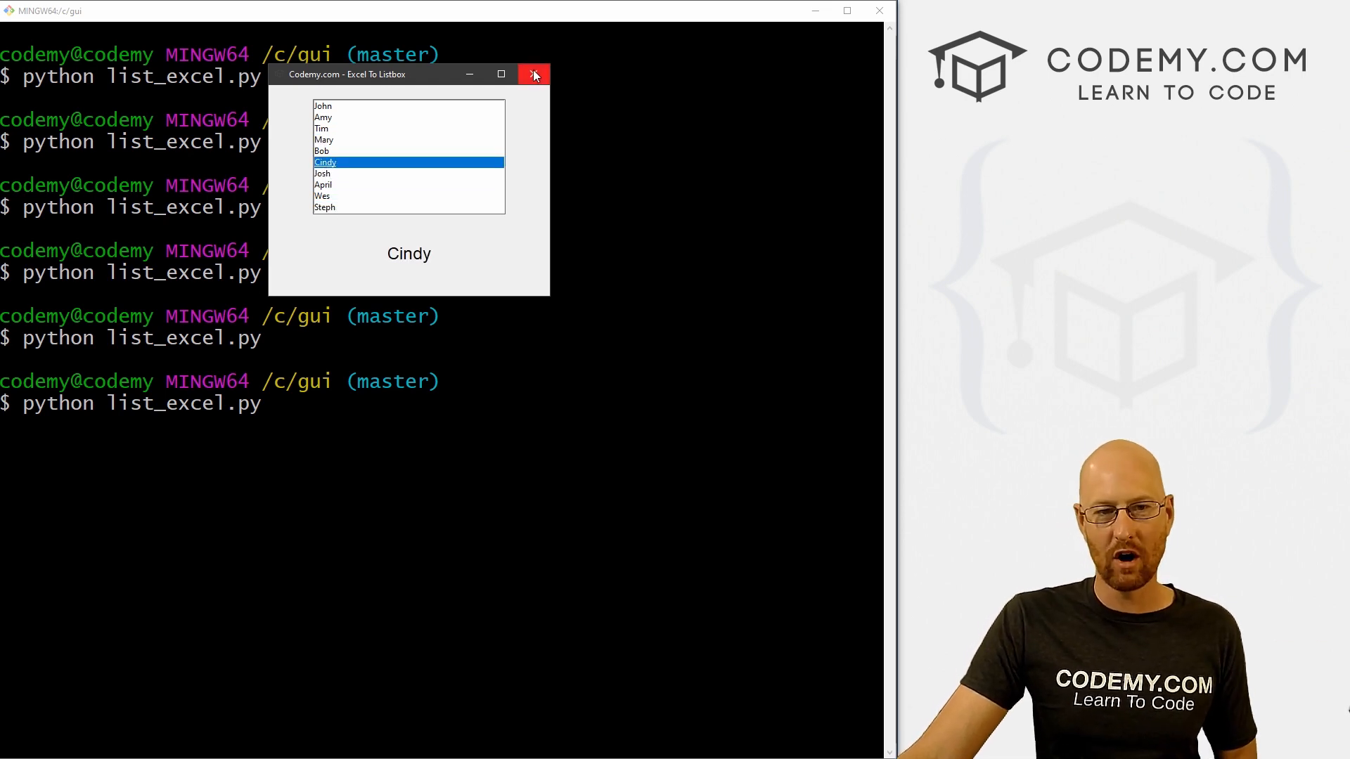
click(533, 74)
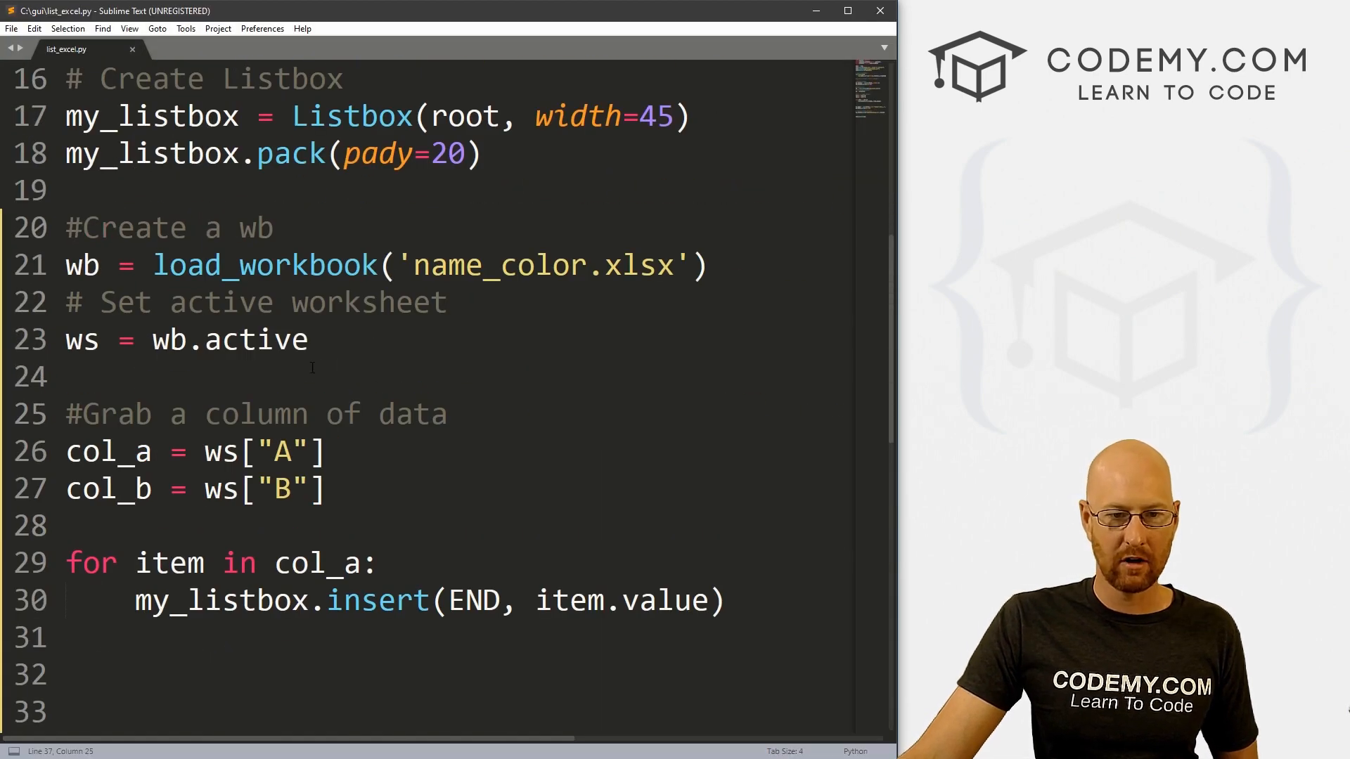
scroll(up, 3)
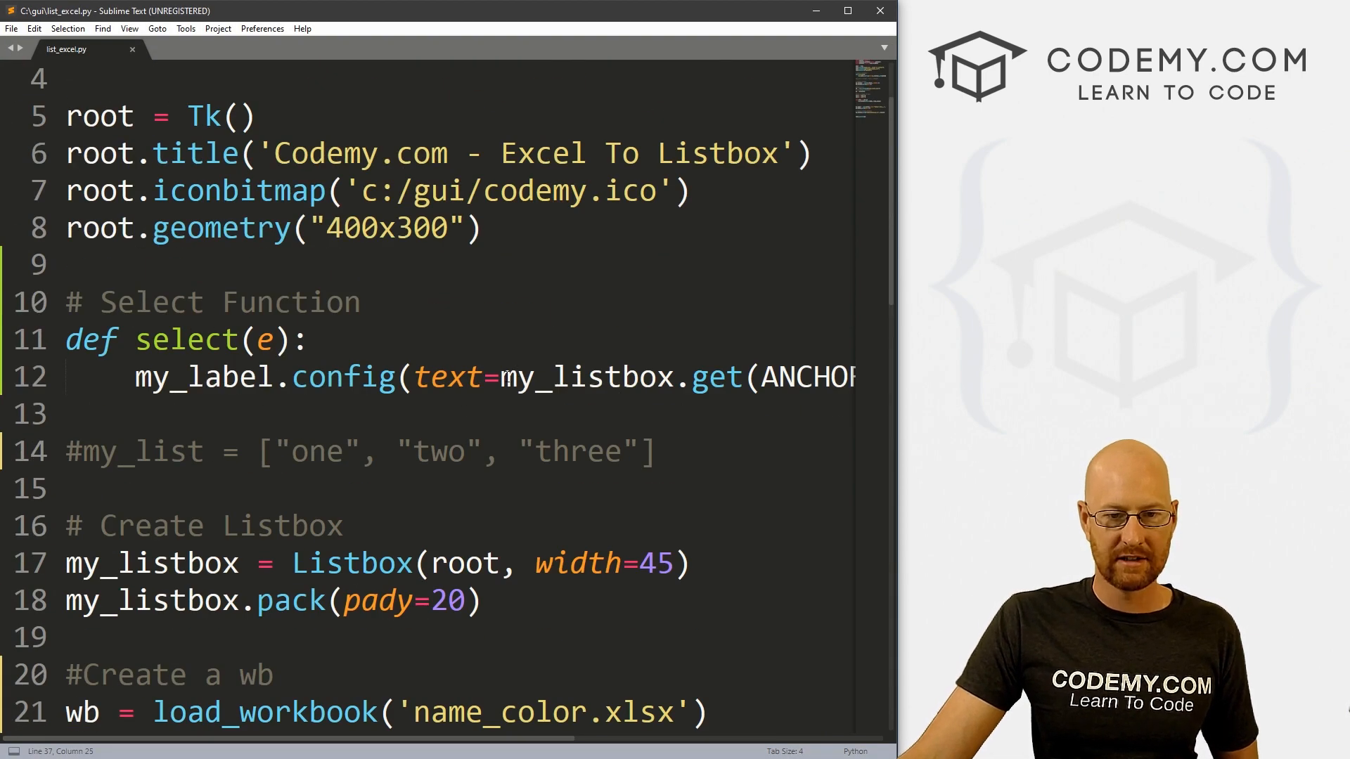